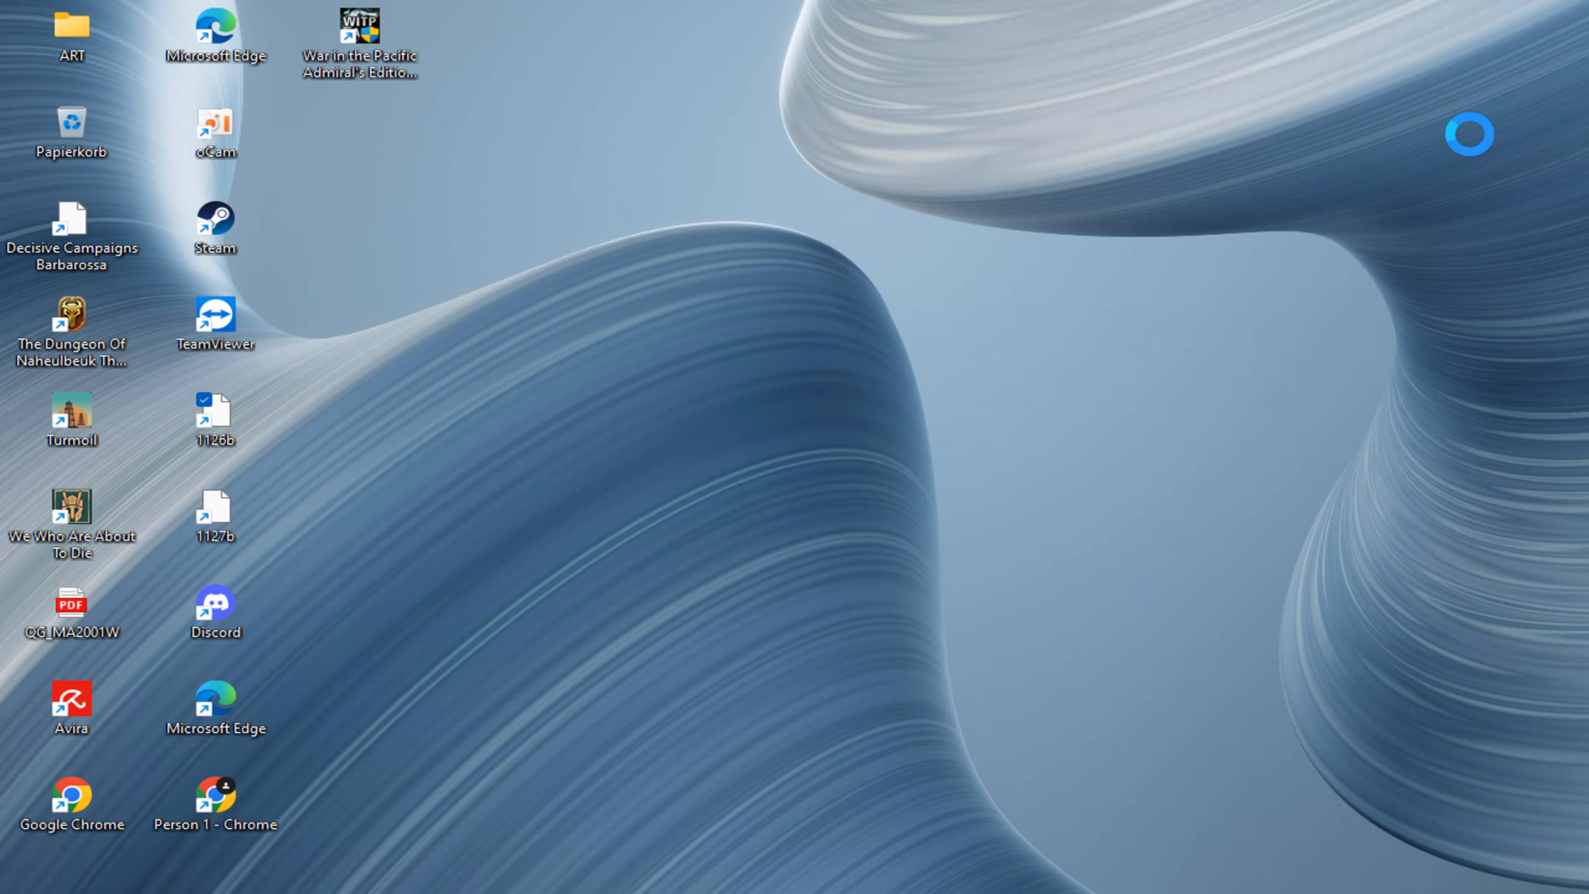
Launch War in the Pacific: Admiral's Edition from the desktop shortcut
double_click(357, 34)
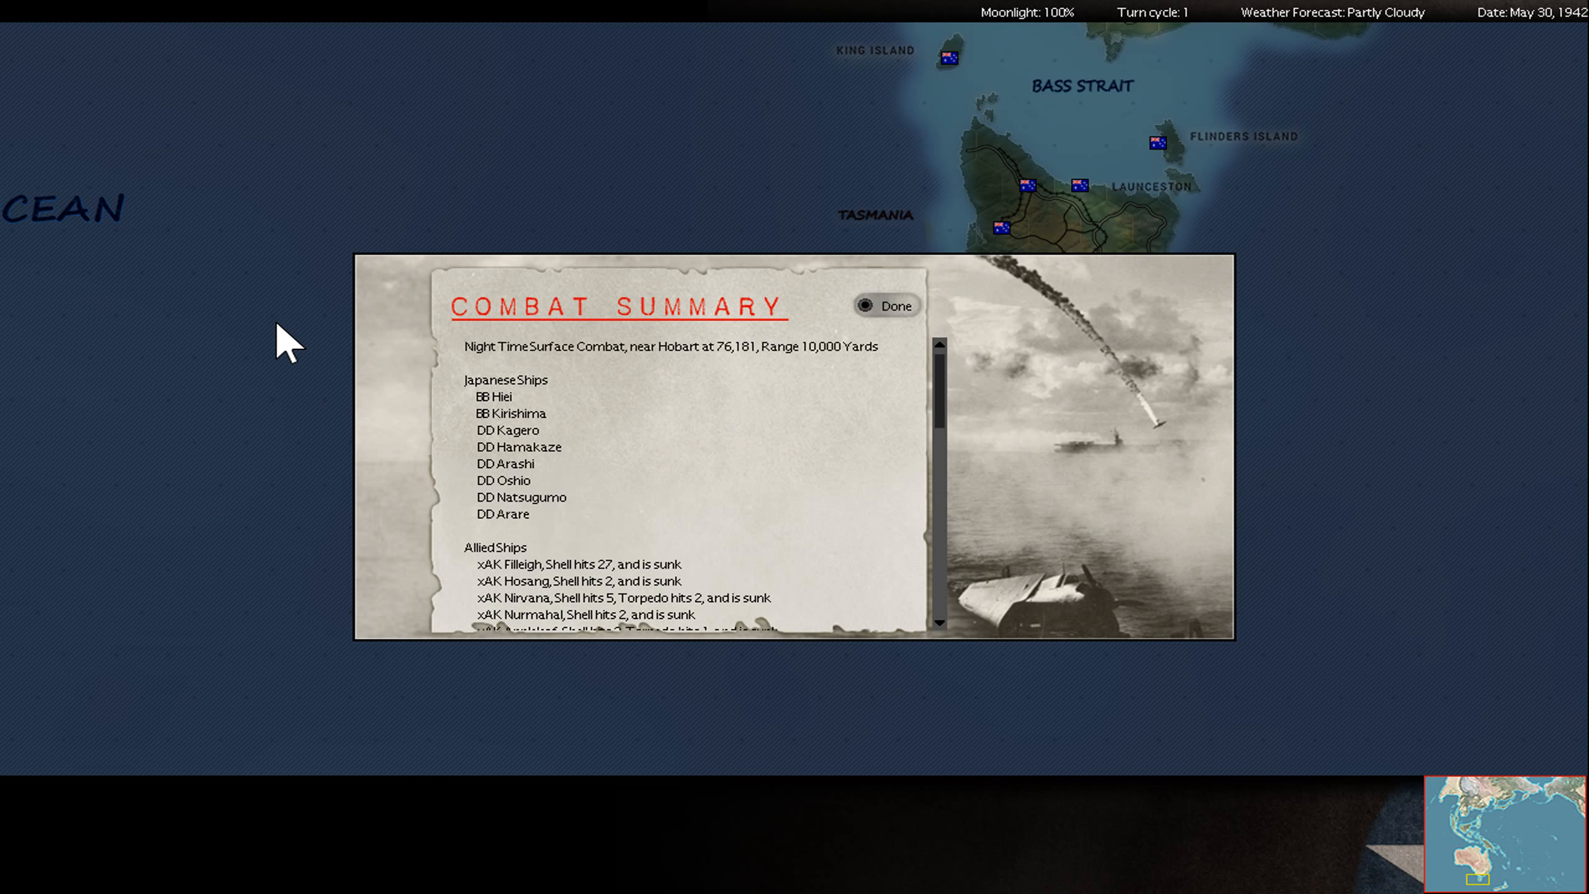
Dismiss the Hobart surface combat report and the Trincomalee bombing animation and report
left_click(886, 306)
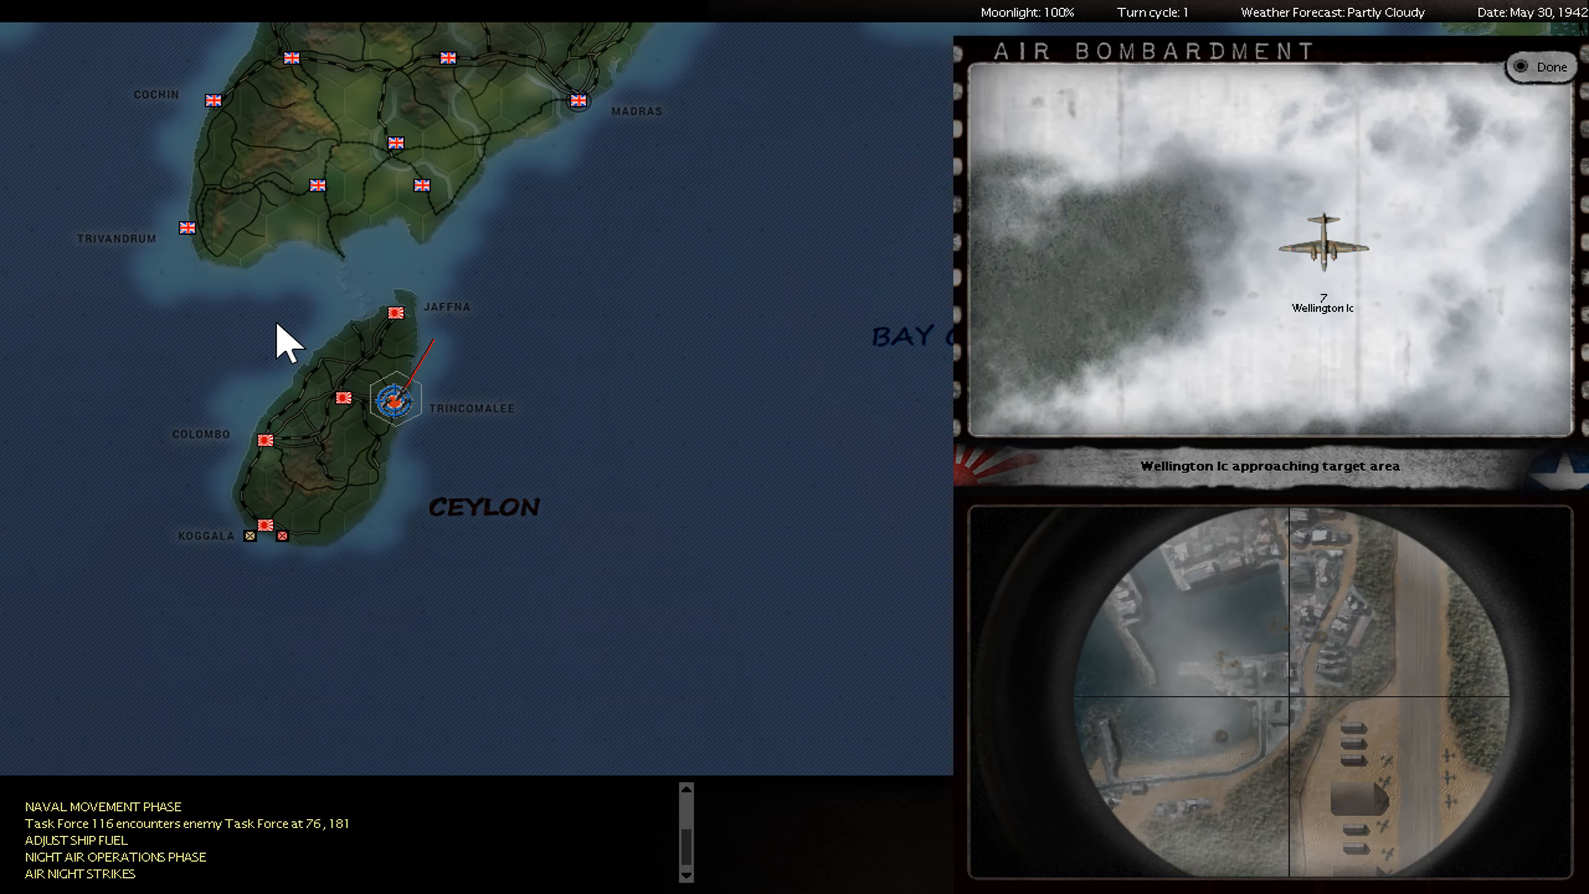
left_click(1540, 65)
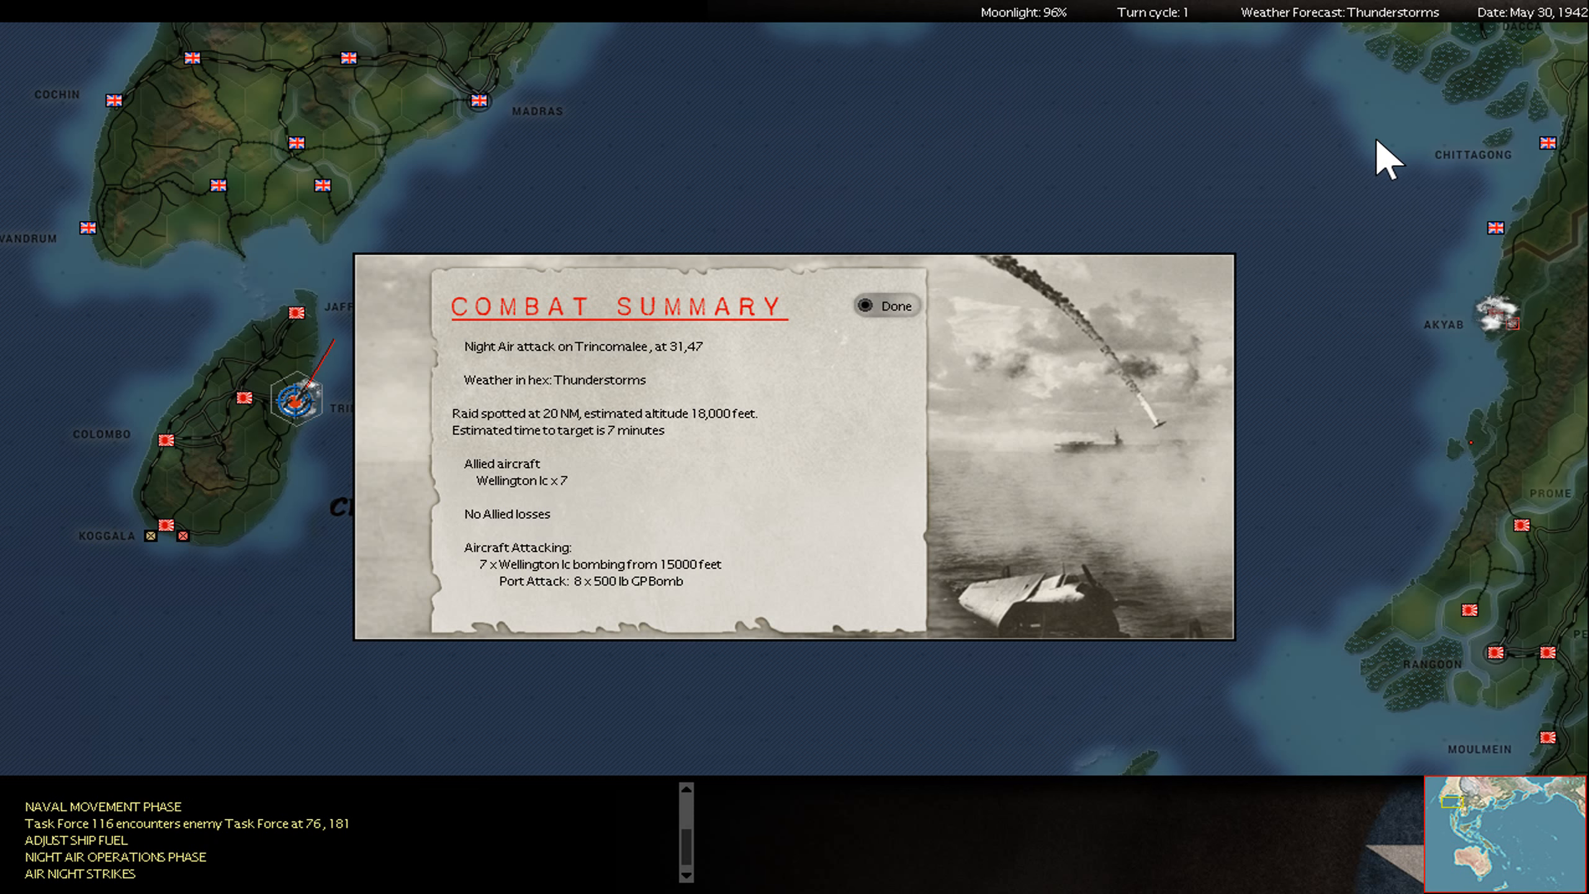
left_click(886, 306)
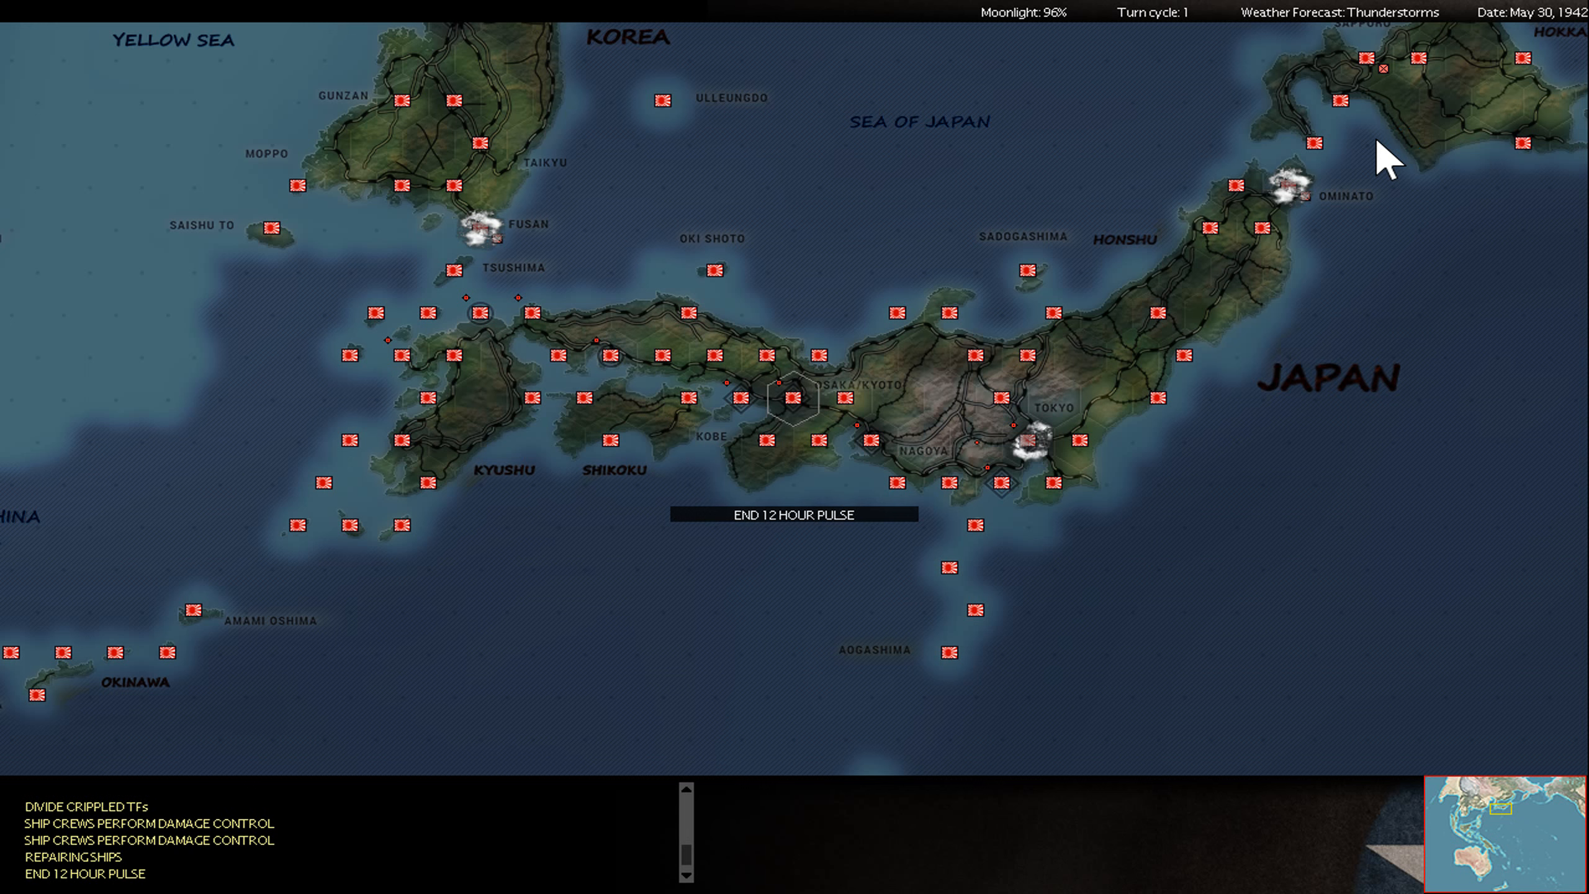
Continue the replay and dismiss the Marcus Island anti-submarine report
left_click(794, 514)
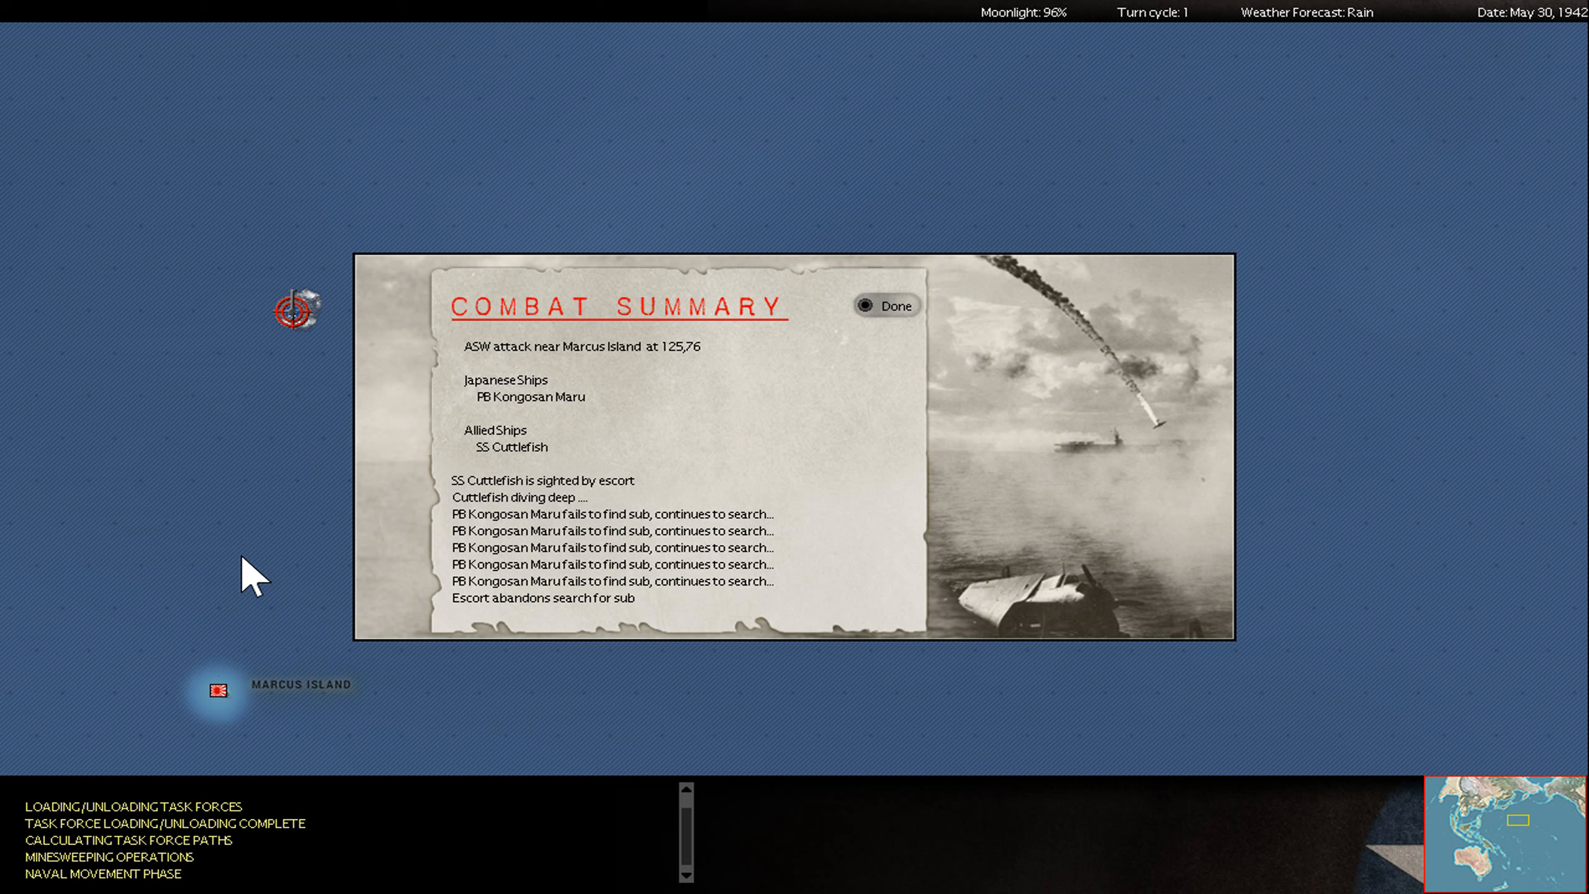
mouse_move(542, 460)
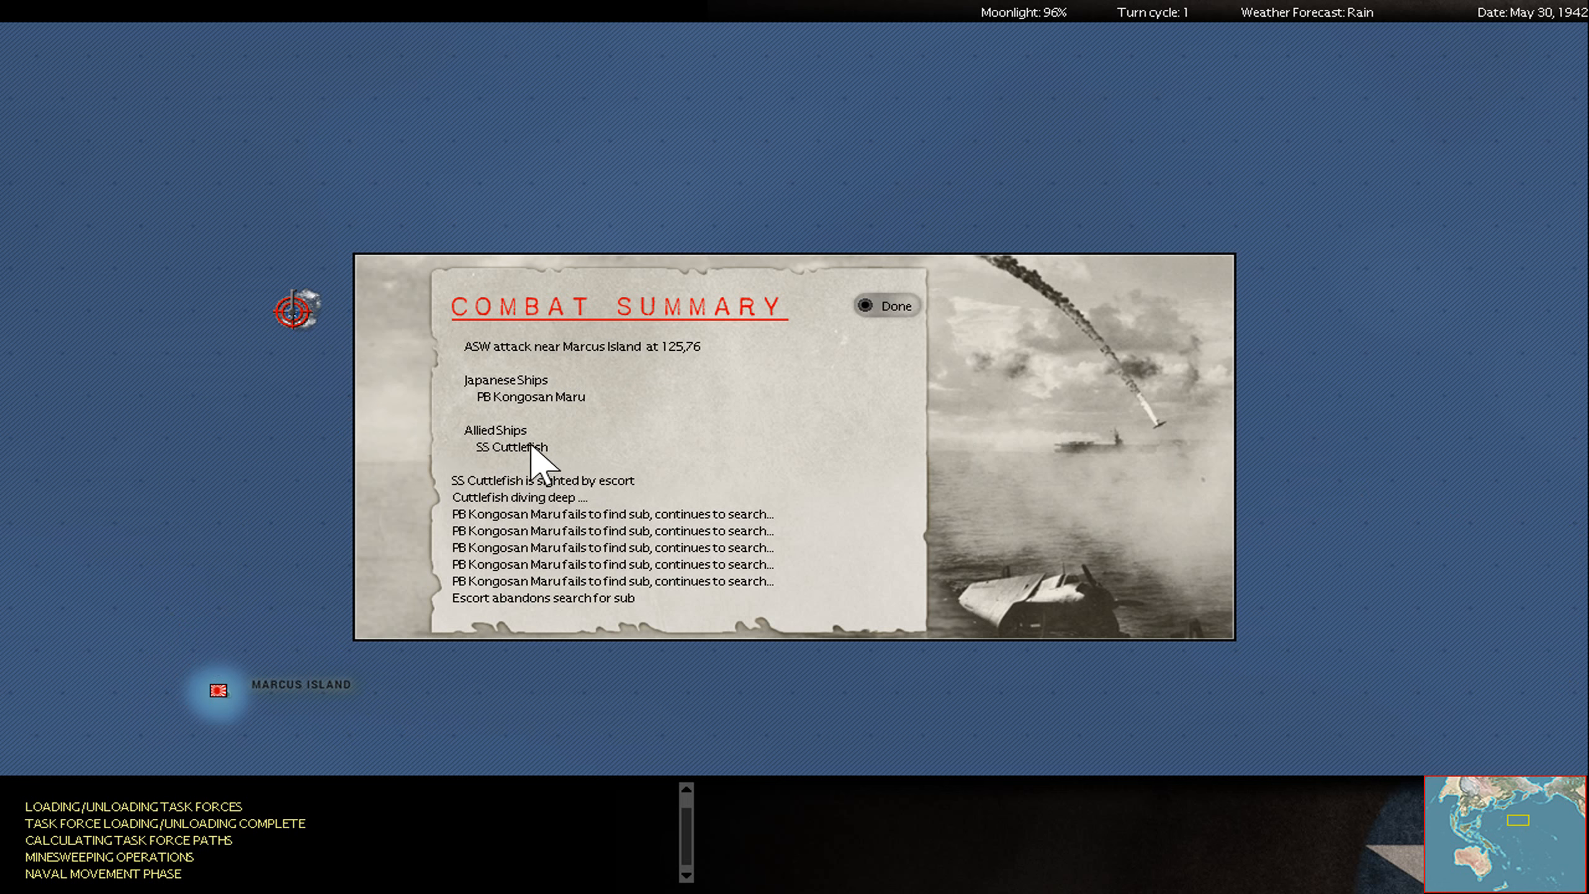
mouse_move(599, 431)
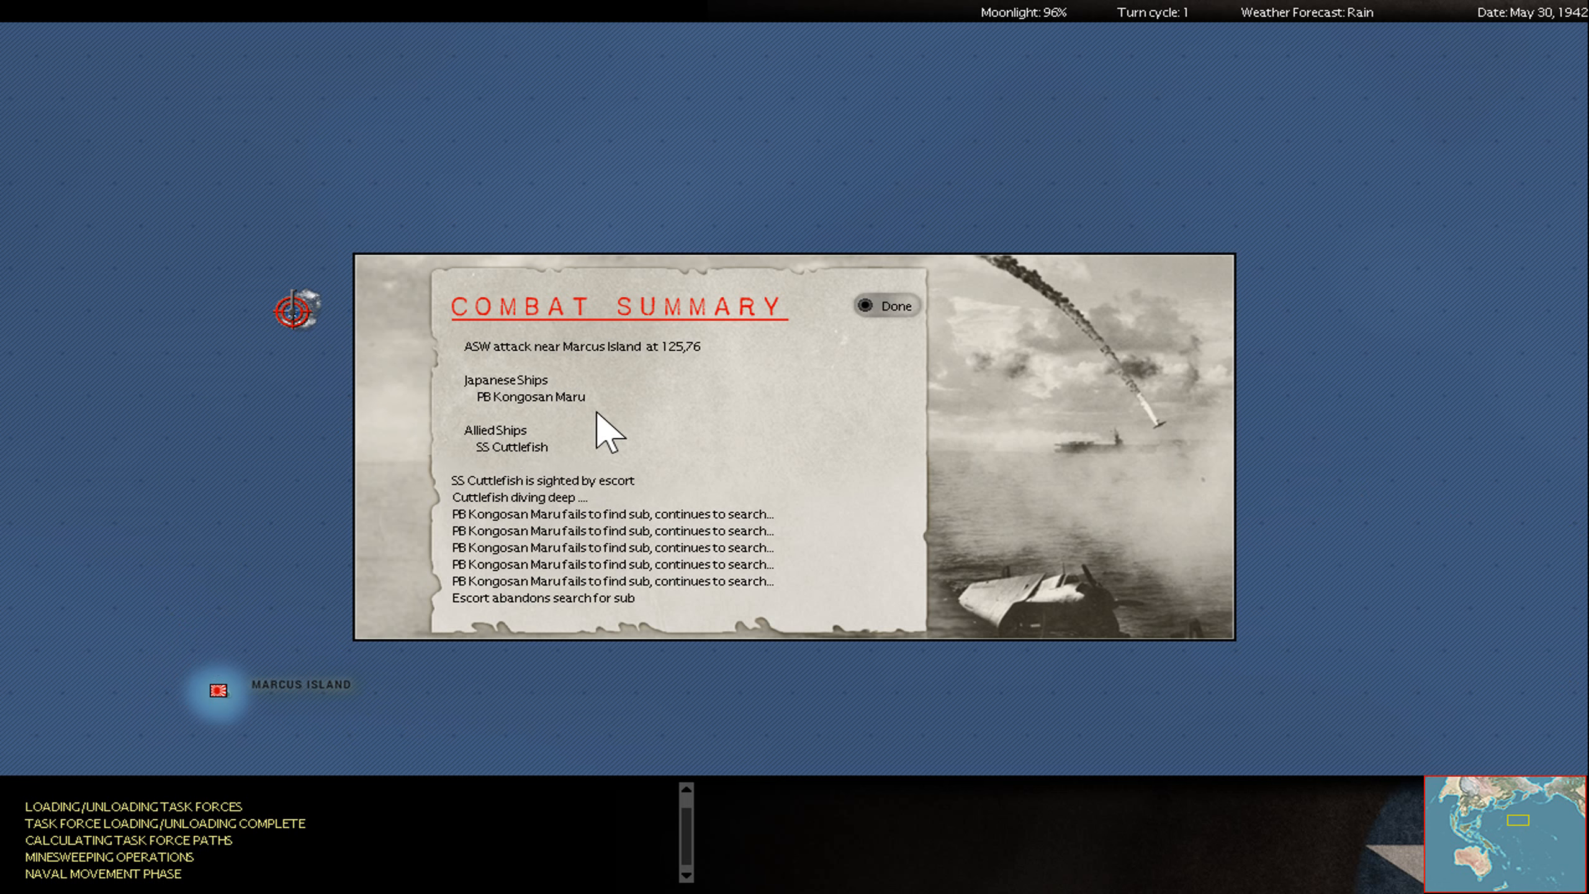
left_click(885, 306)
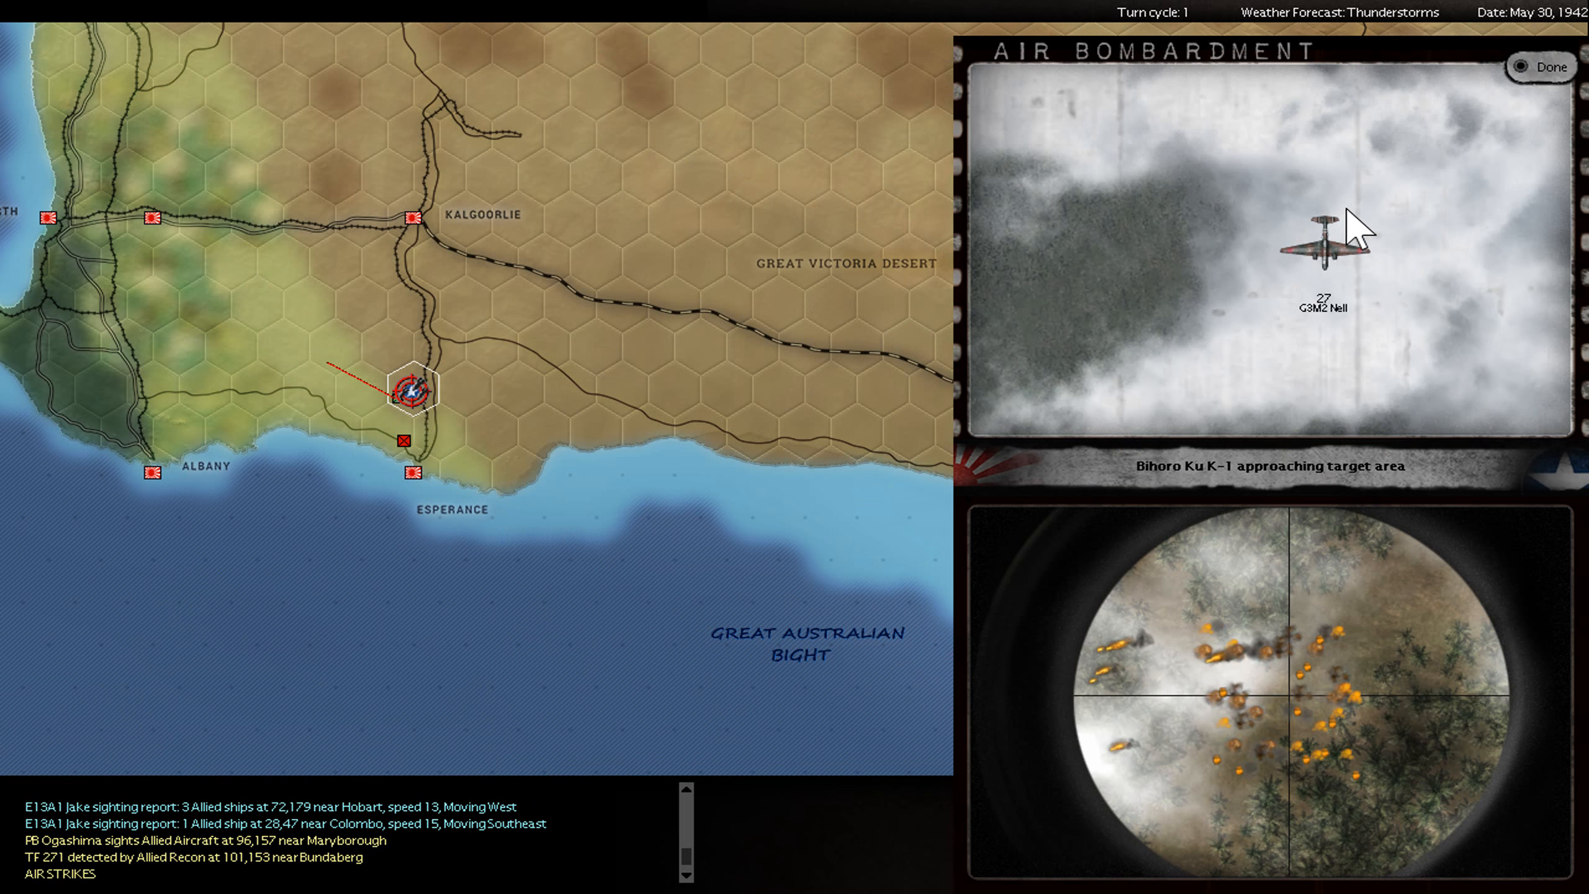
Skip both Esperance Nell raid animations and dismiss their combat reports
left_click(1540, 66)
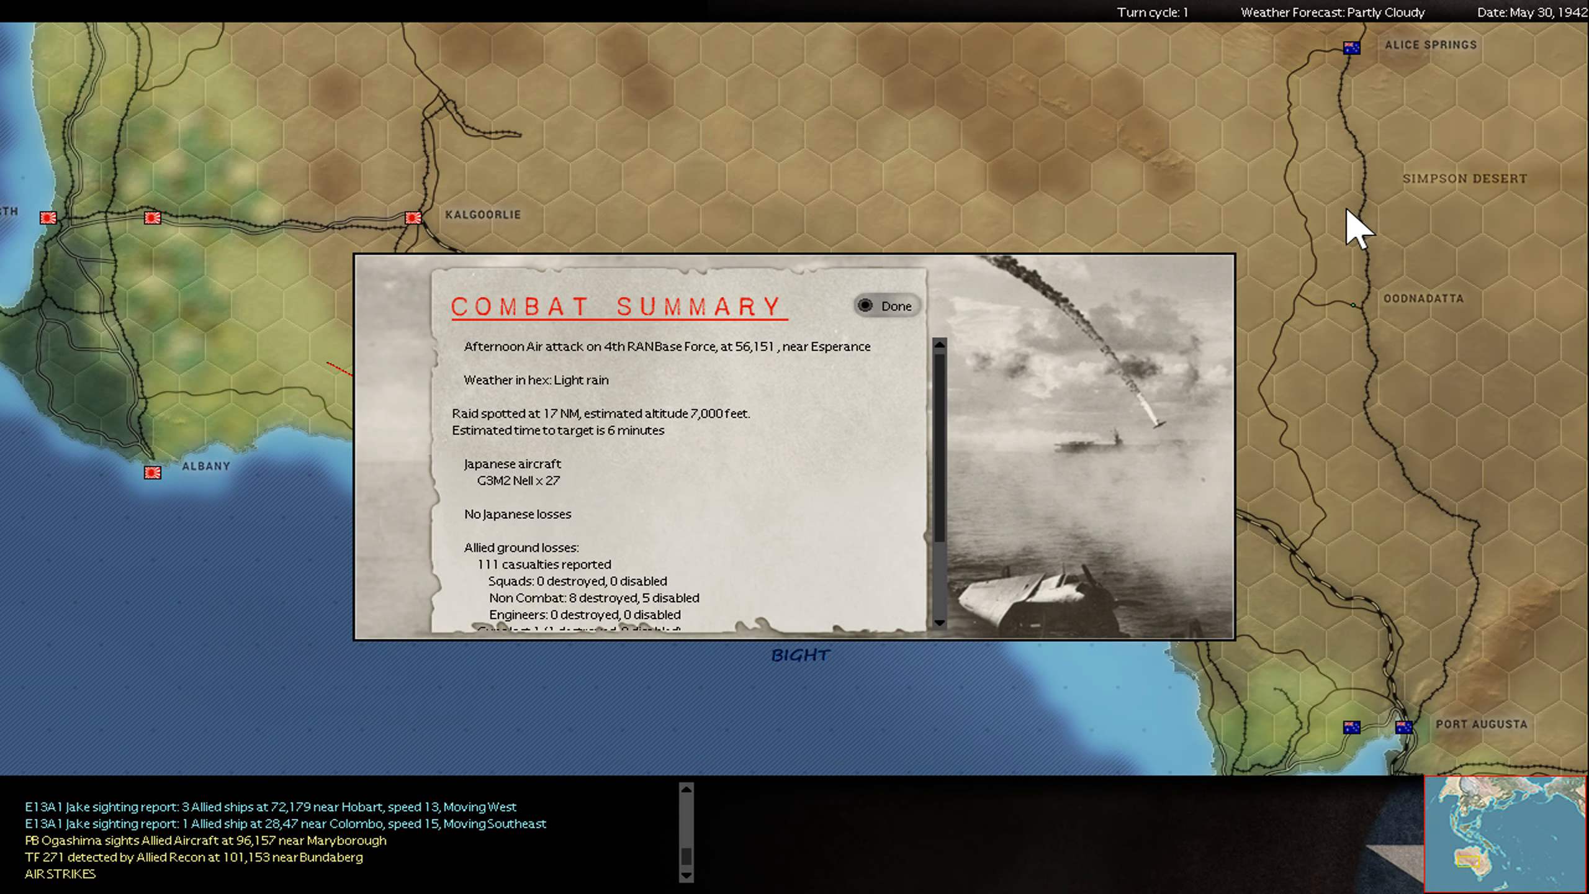
left_click(885, 306)
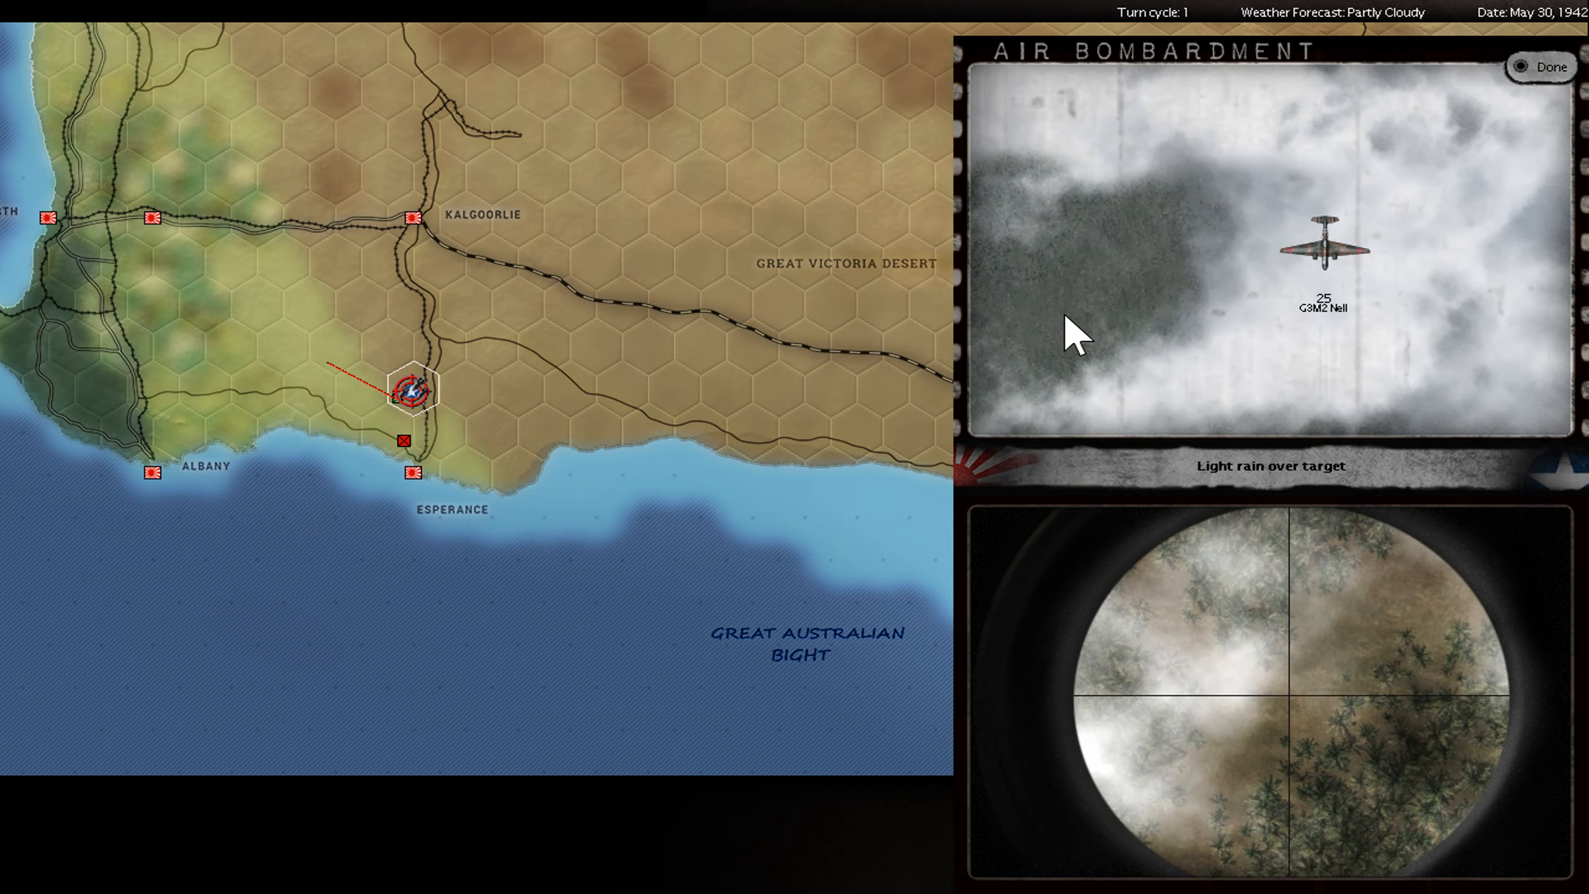
left_click(1542, 66)
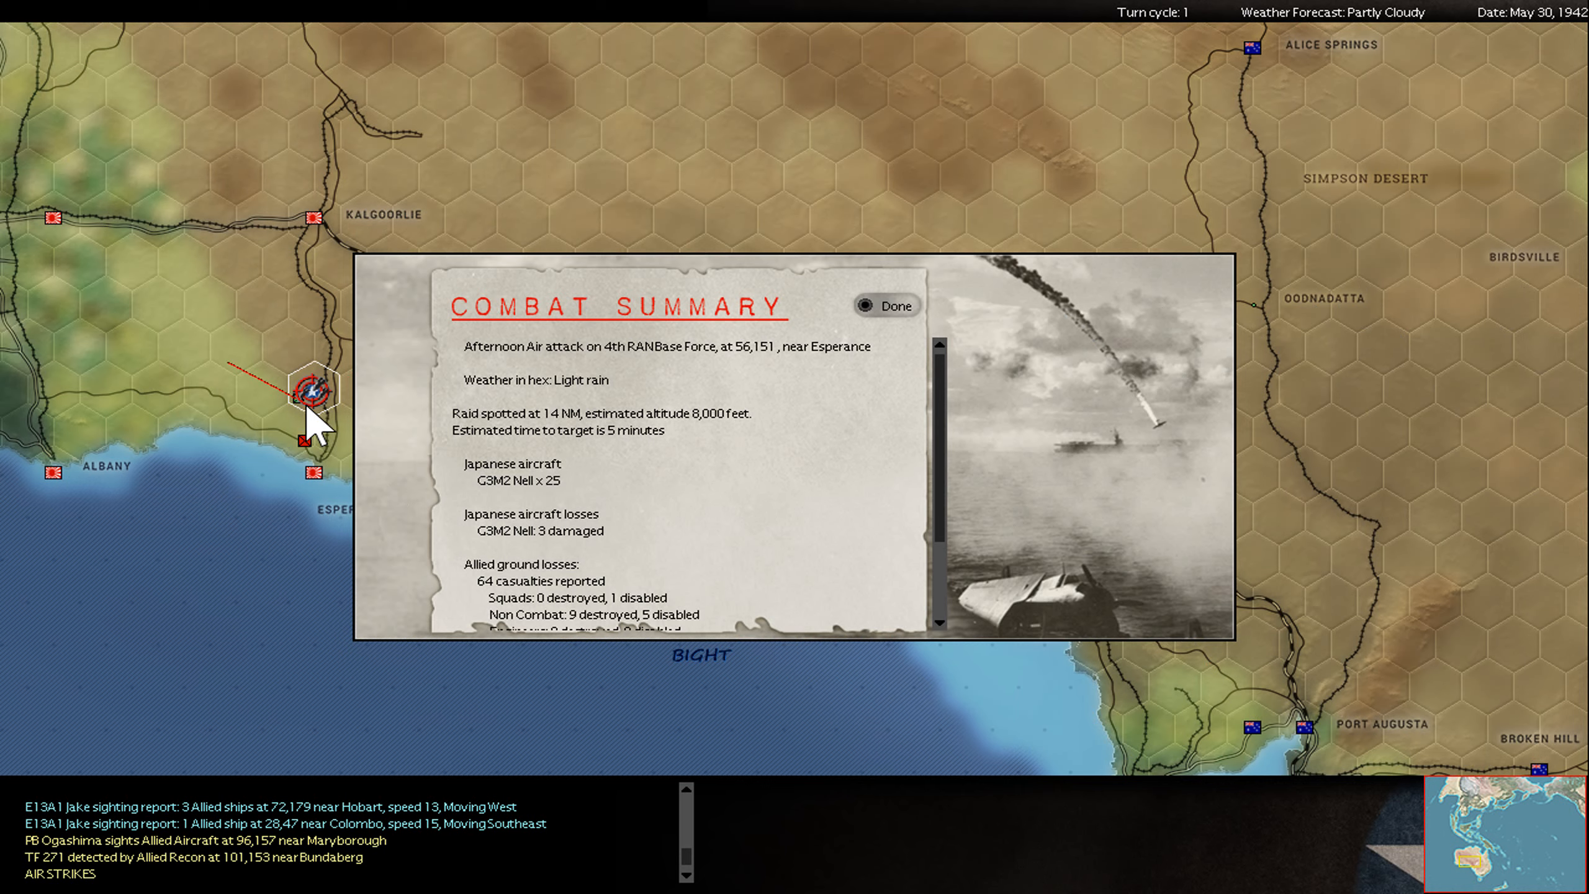
left_click(886, 306)
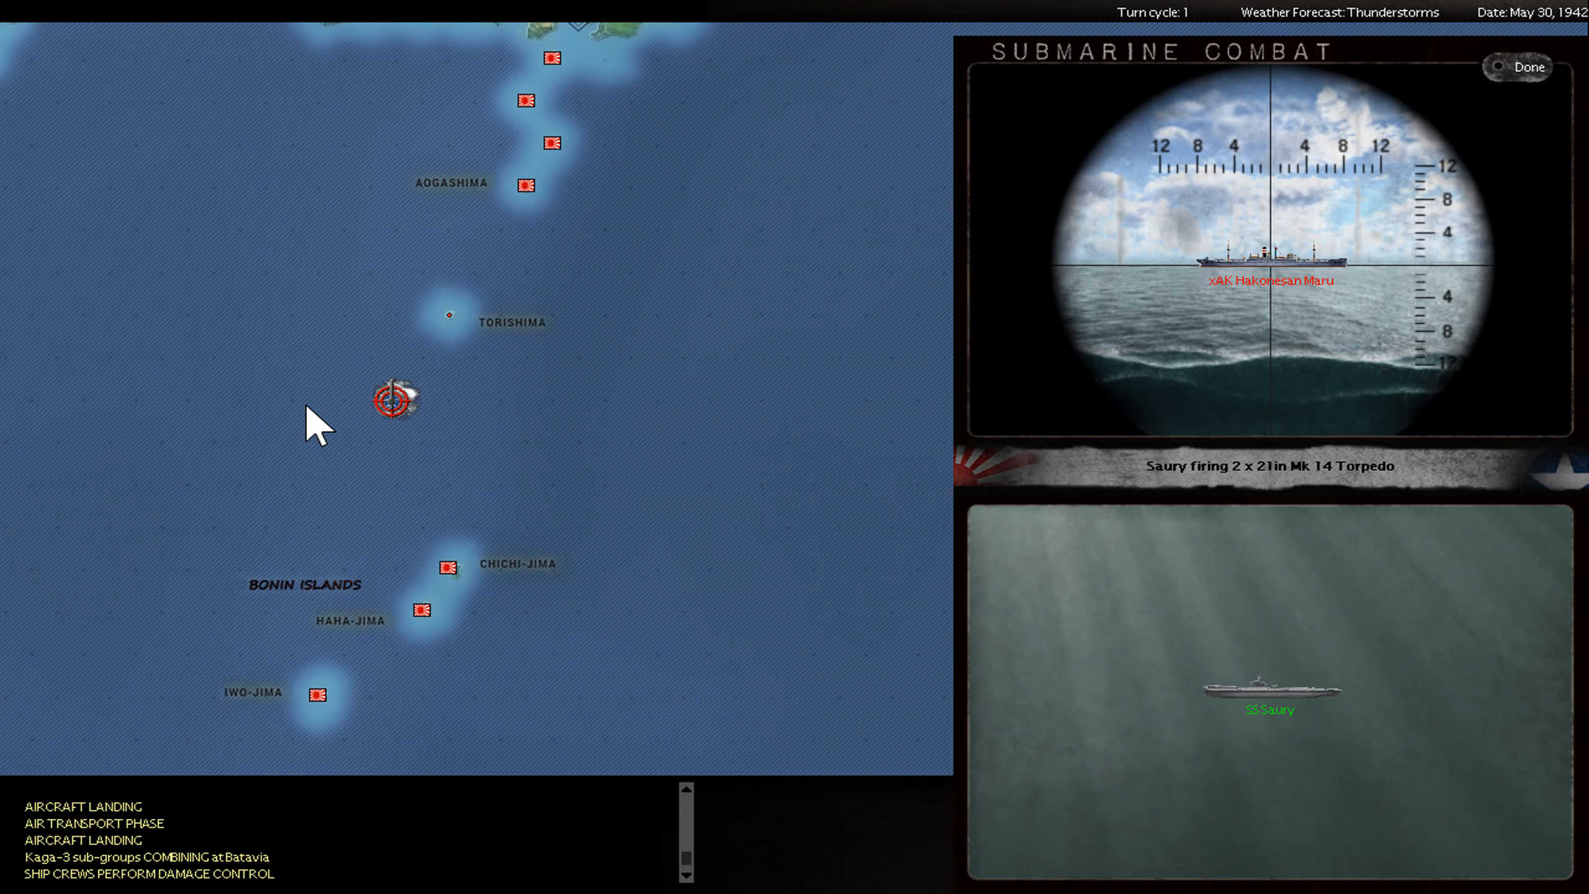
Skip the Torishima submarine combat animation and dismiss the Saury torpedo report
left_click(1527, 67)
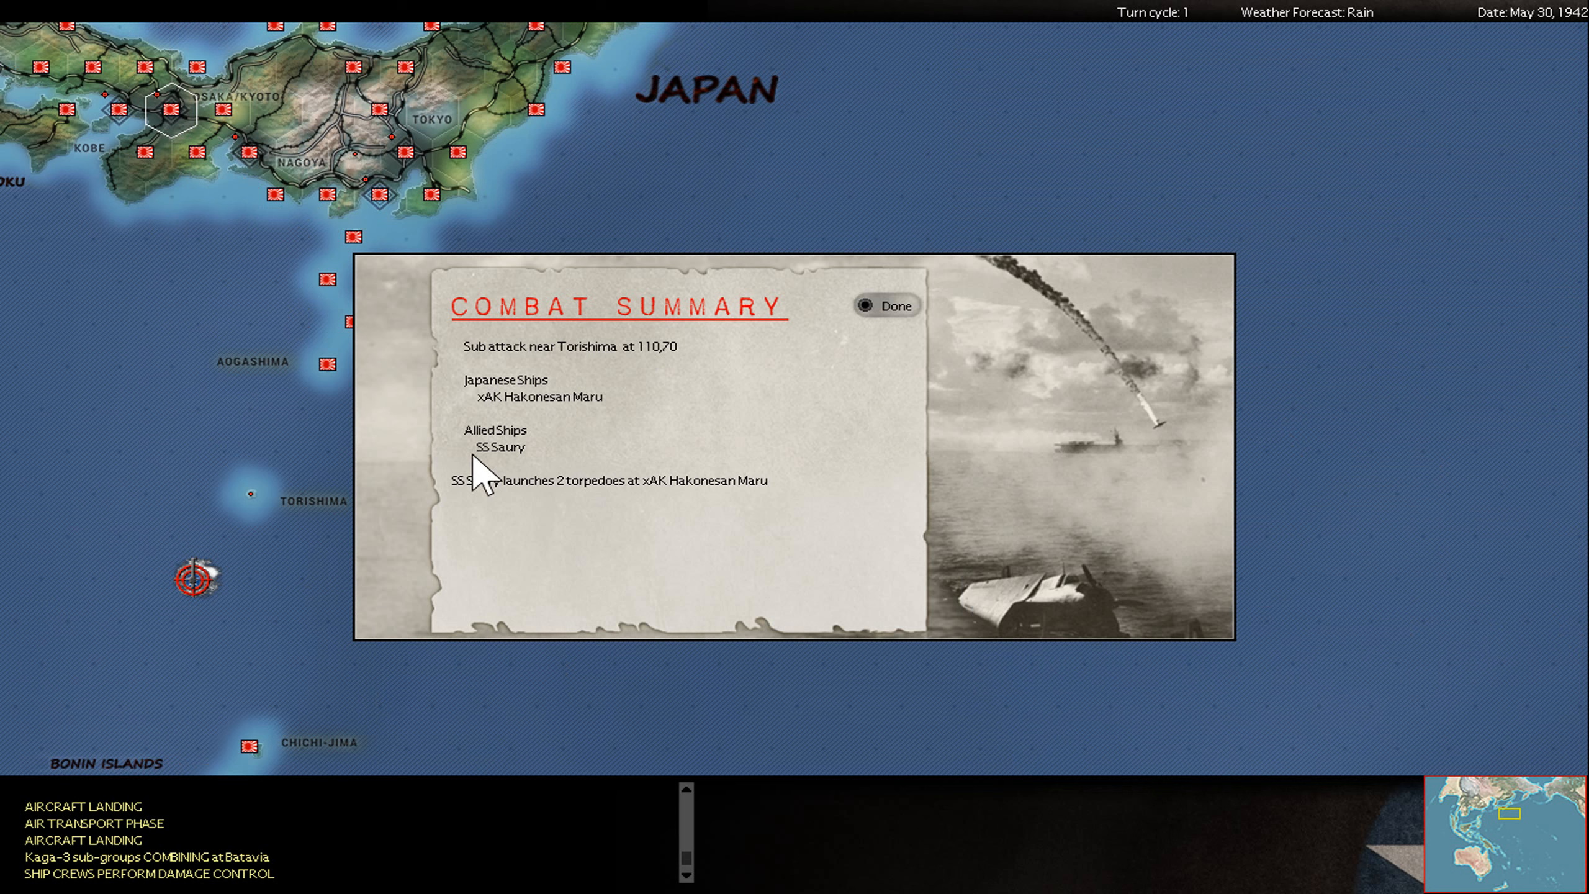
mouse_move(654, 576)
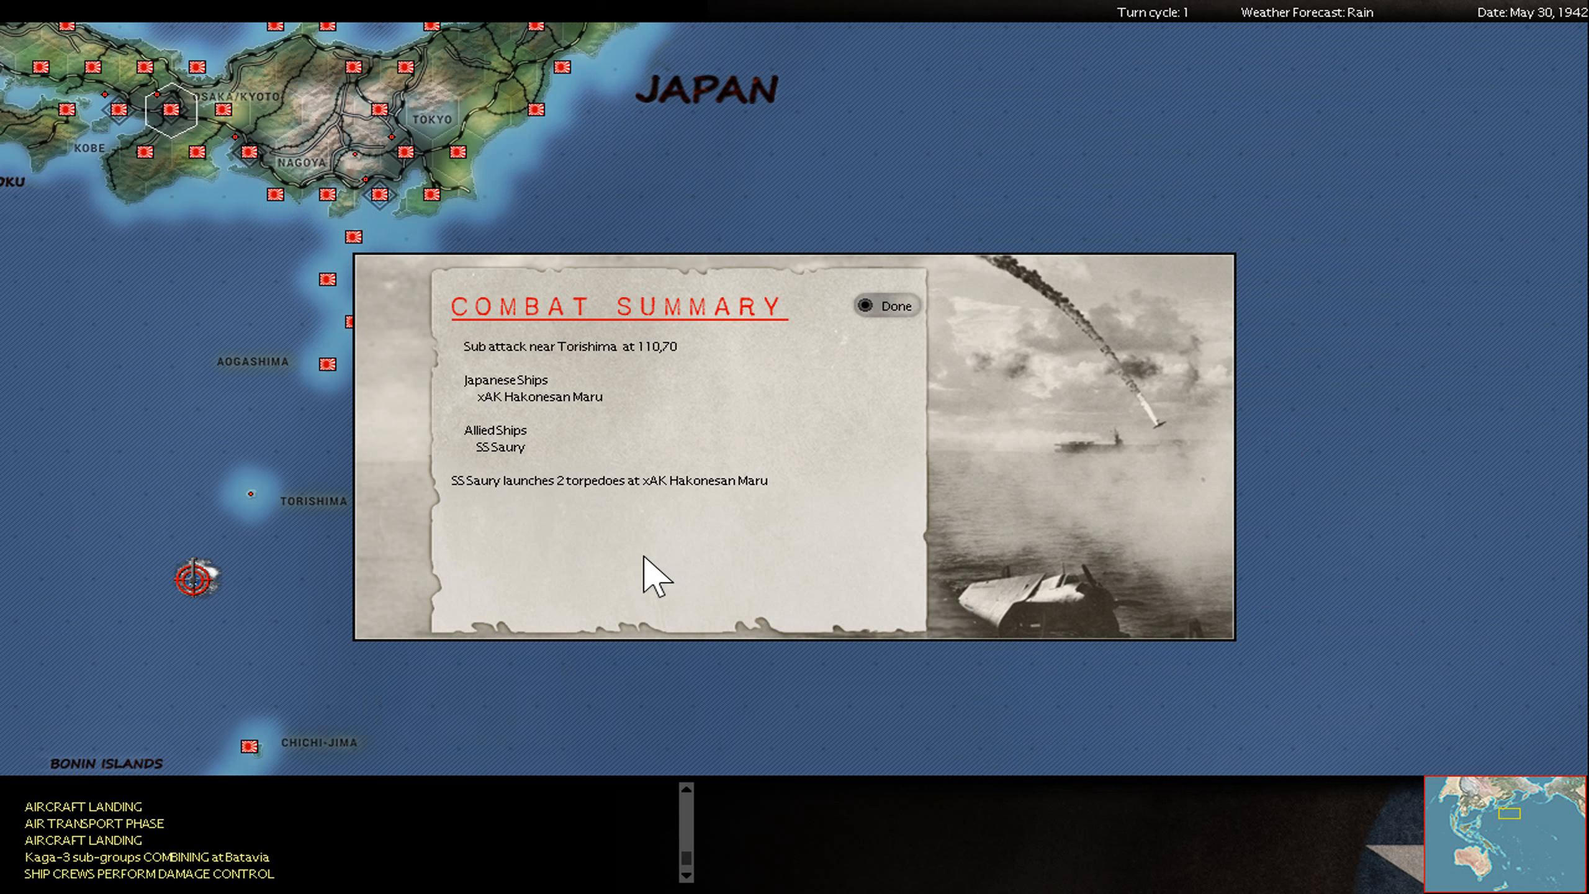
left_click(885, 306)
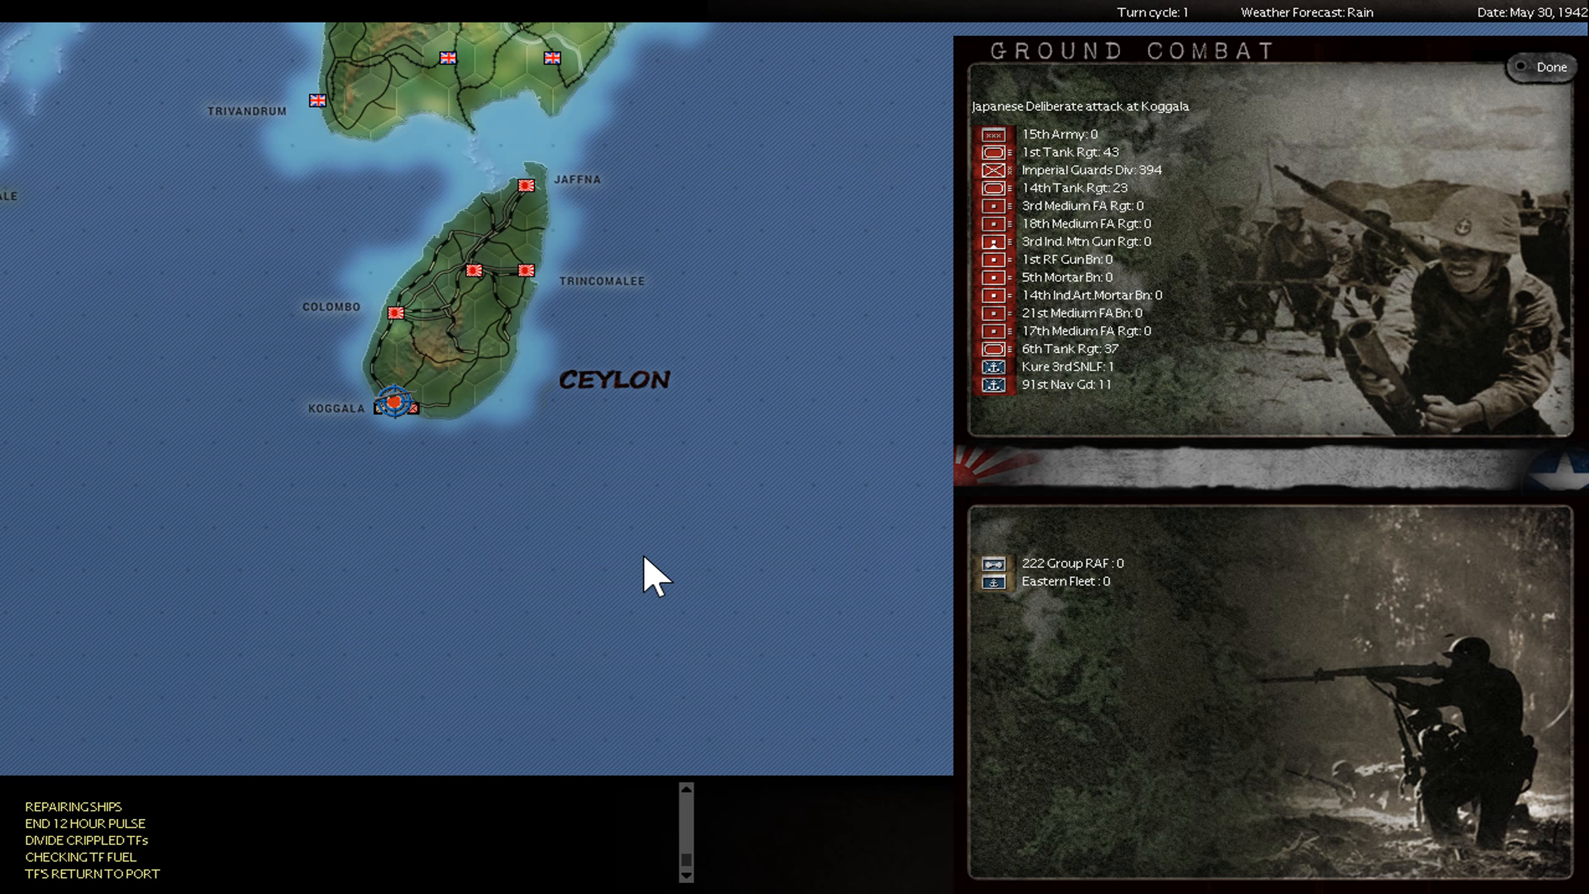
Skip the Koggala ground combat animation and scroll through the Koggala and Nelson combat summaries
left_click(1541, 67)
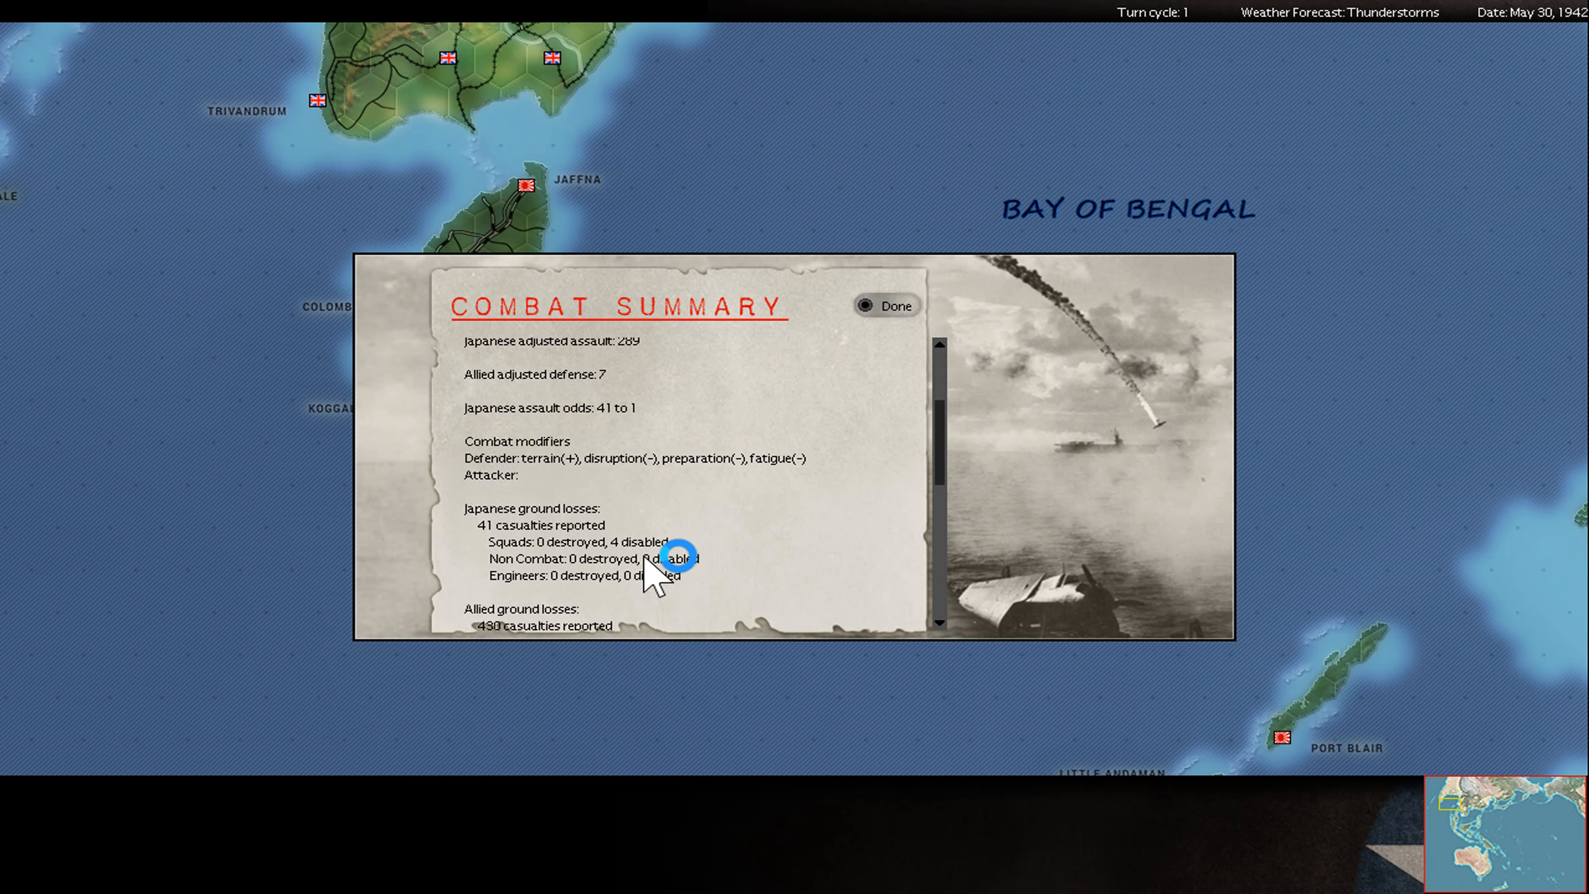
scroll("down", 3)
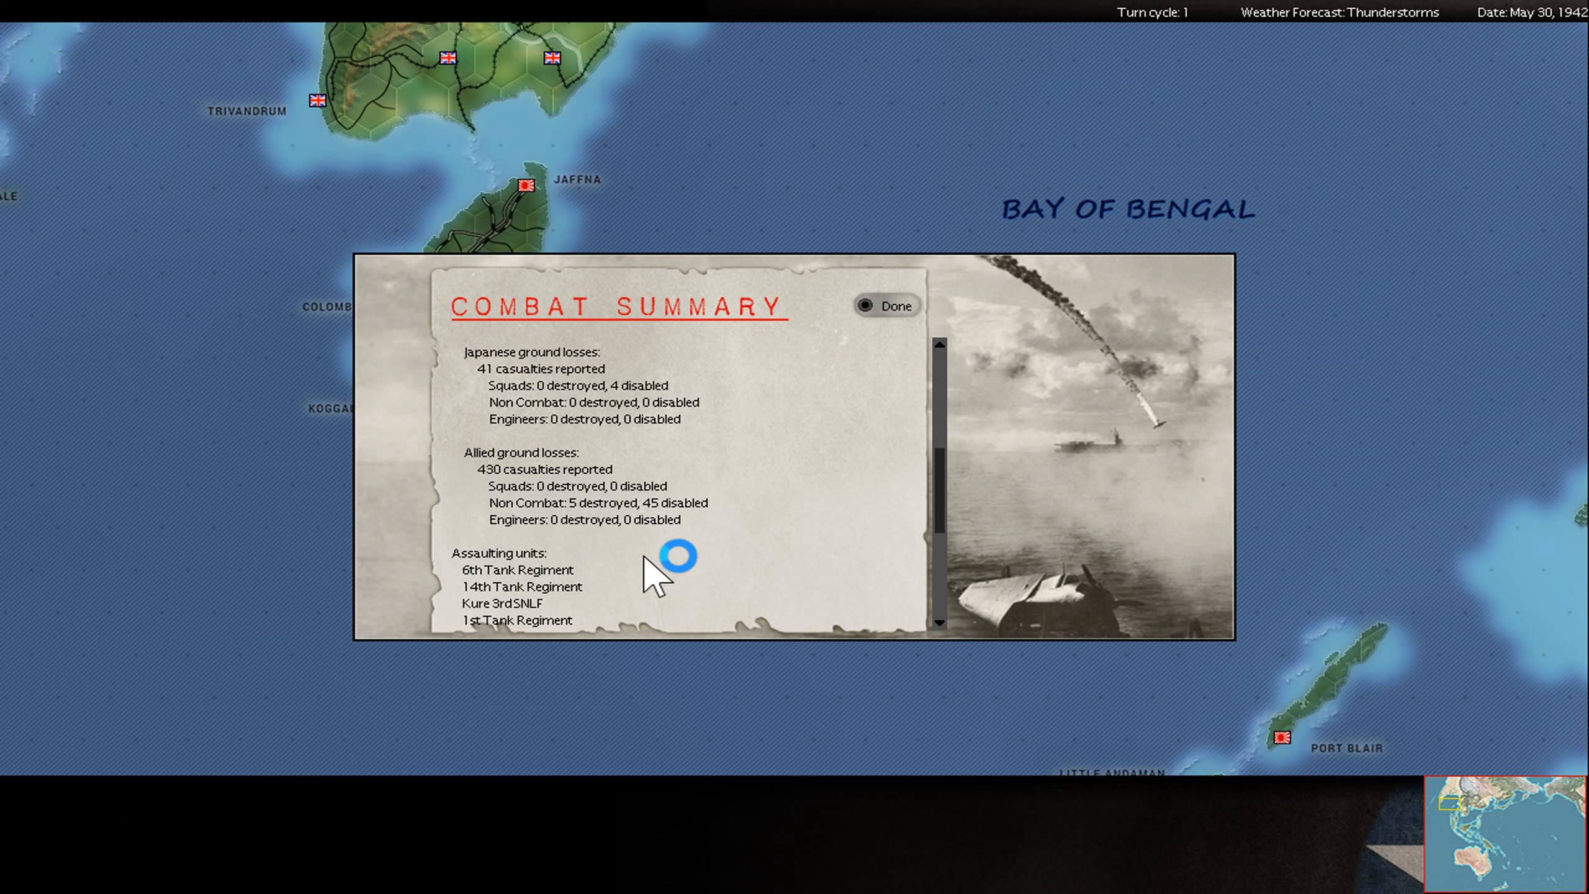
left_click(886, 306)
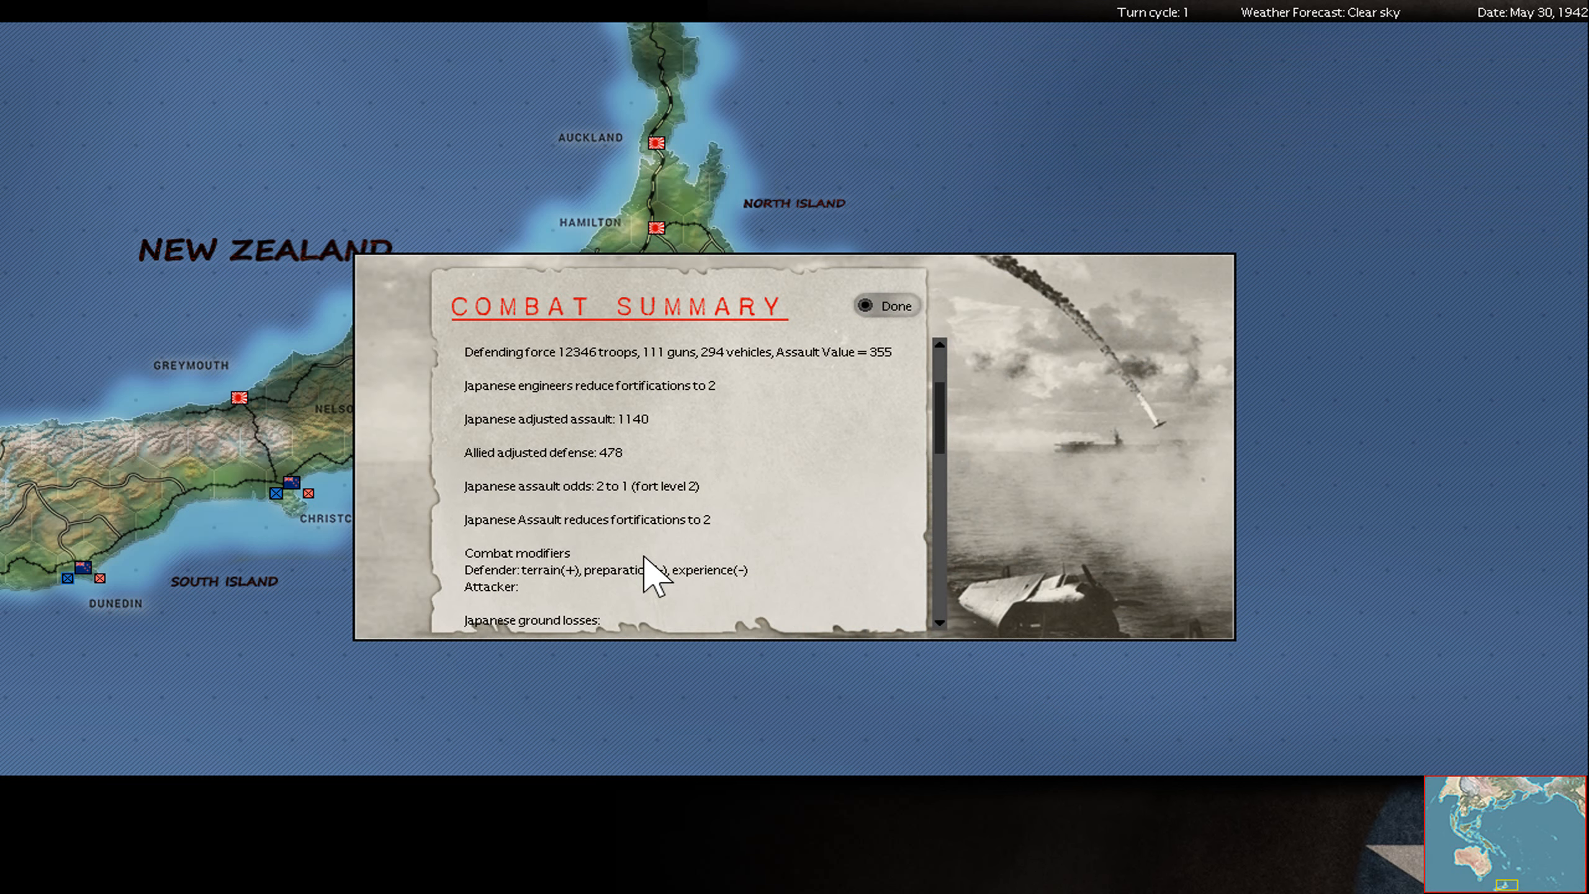
scroll("down", 3)
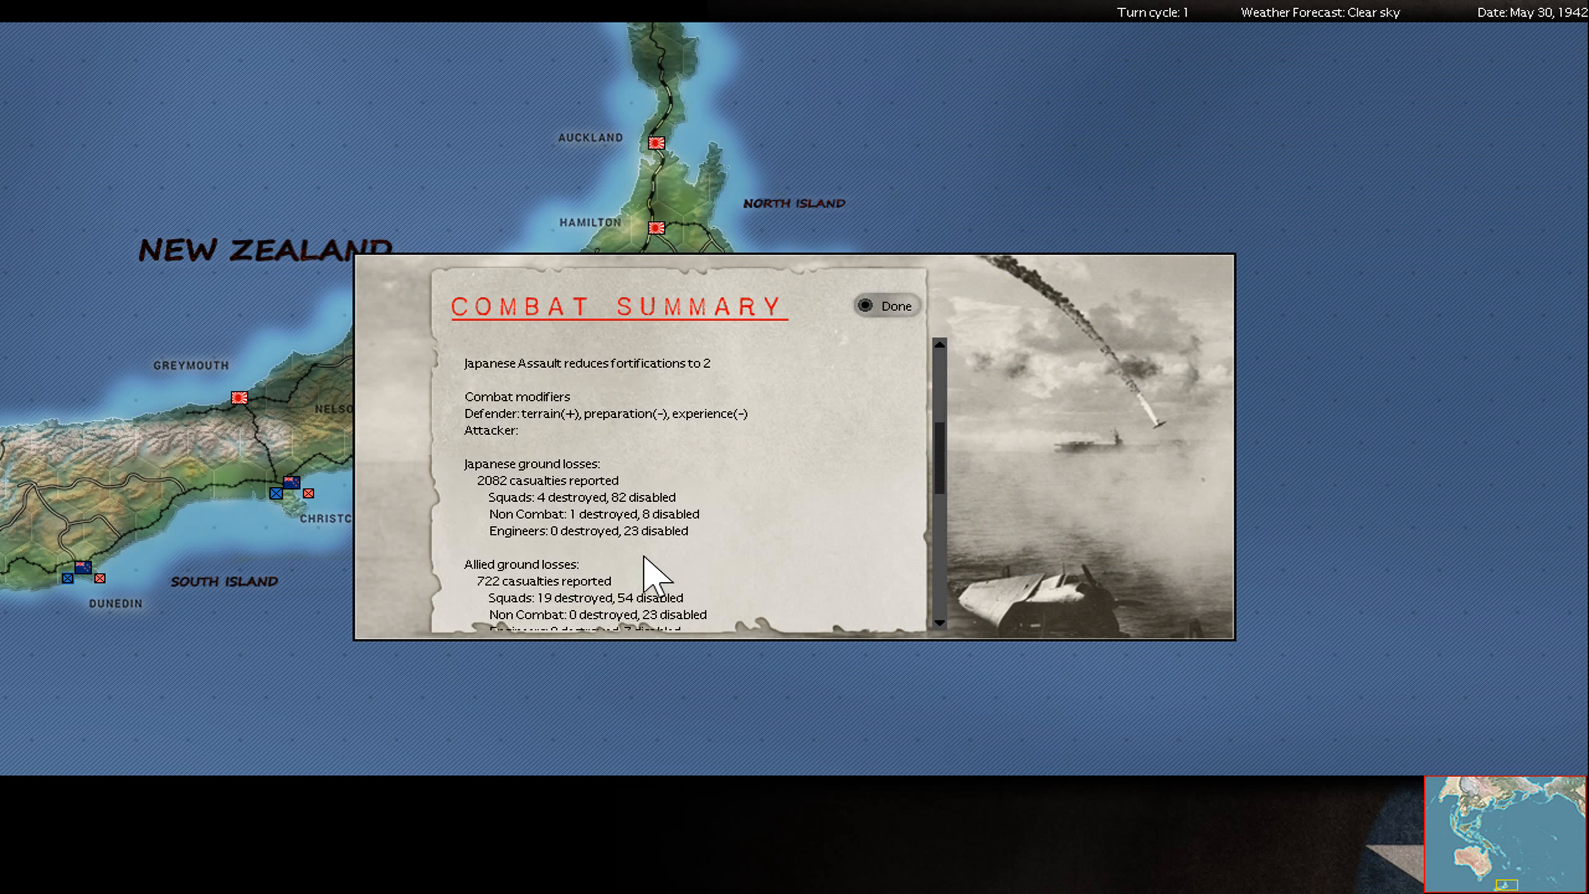
scroll("down", 3)
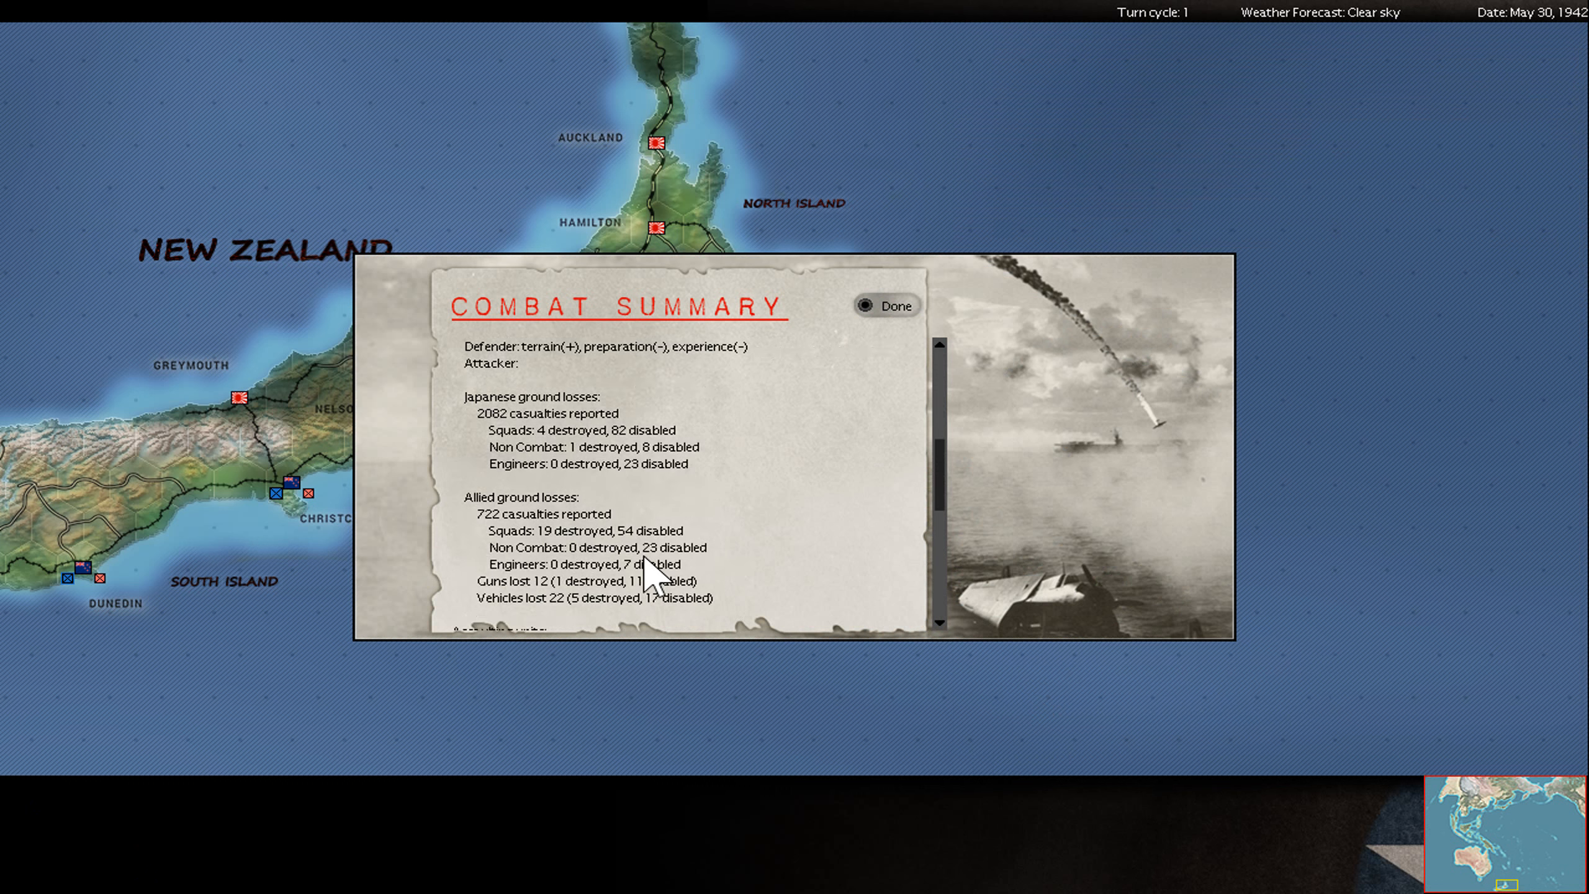
mouse_move(501, 426)
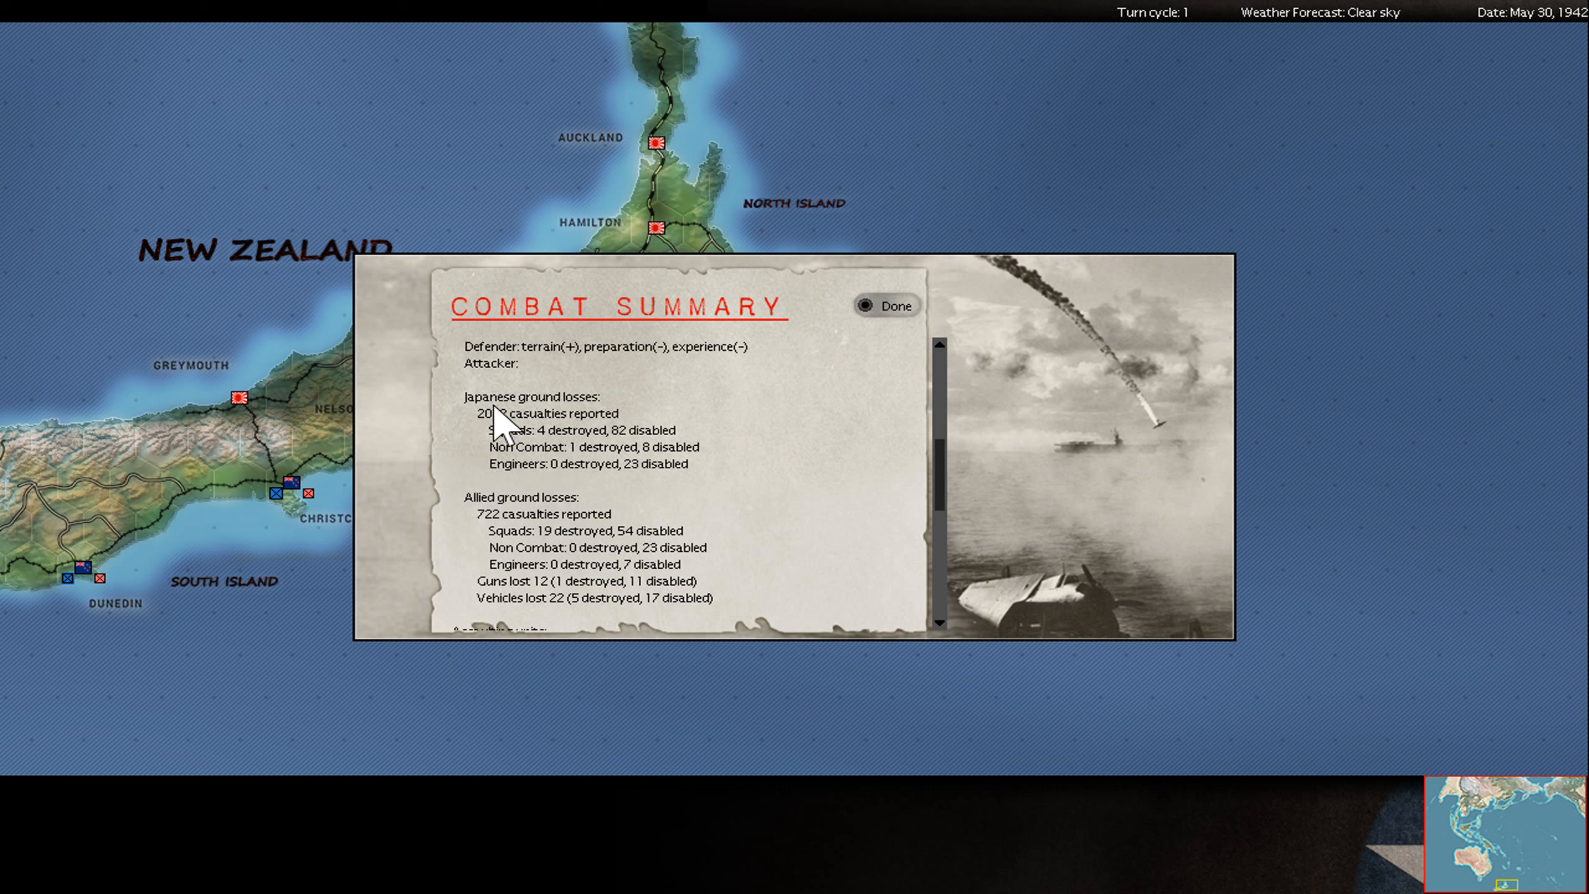
mouse_move(781, 403)
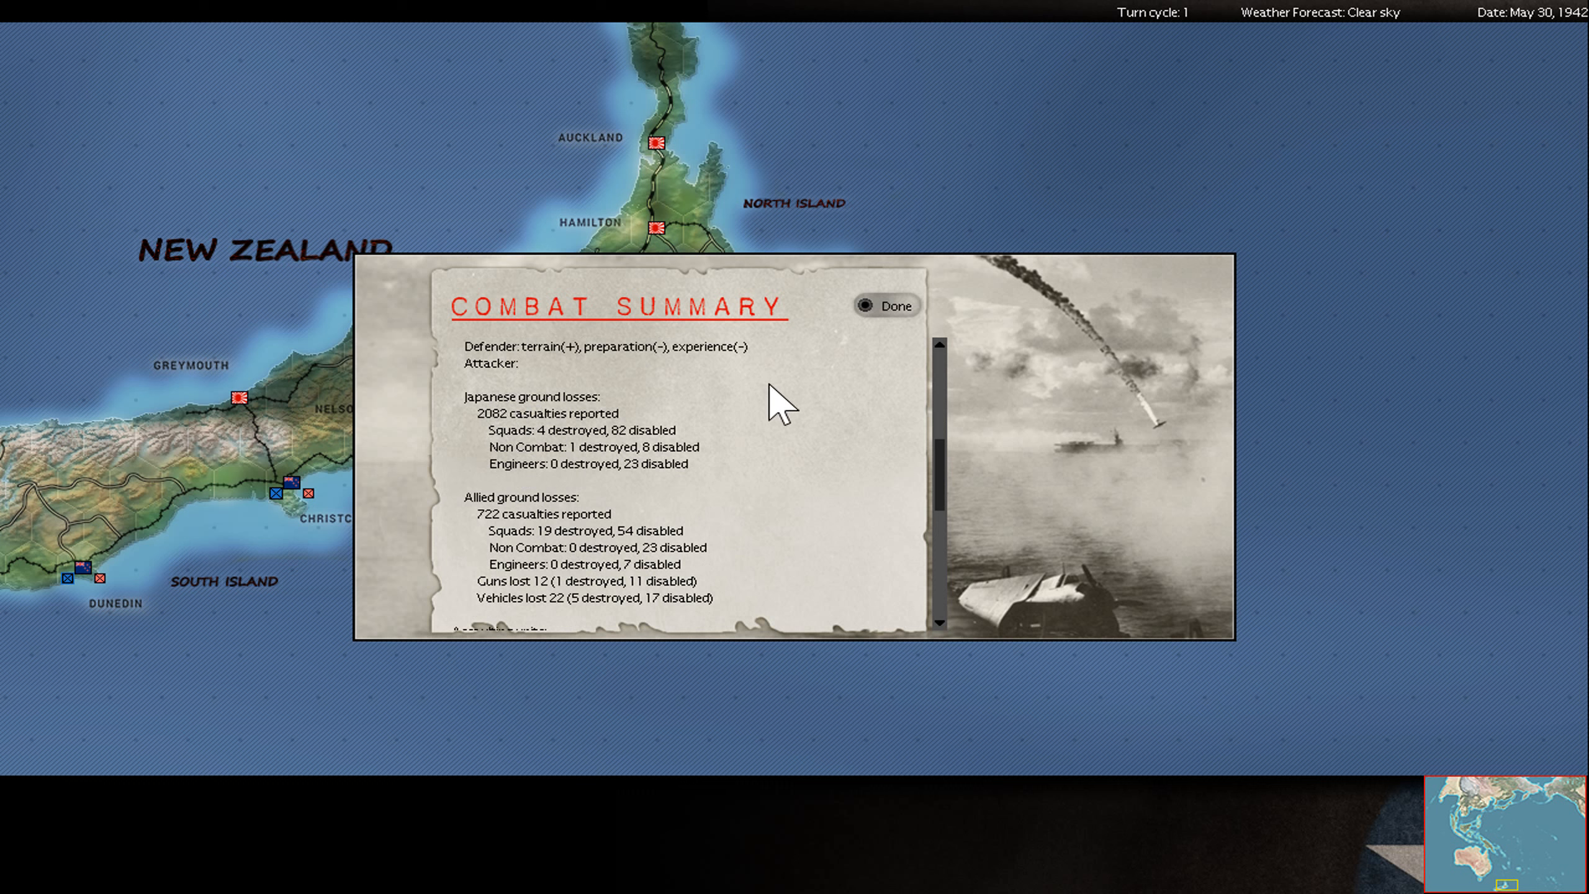
mouse_move(647, 577)
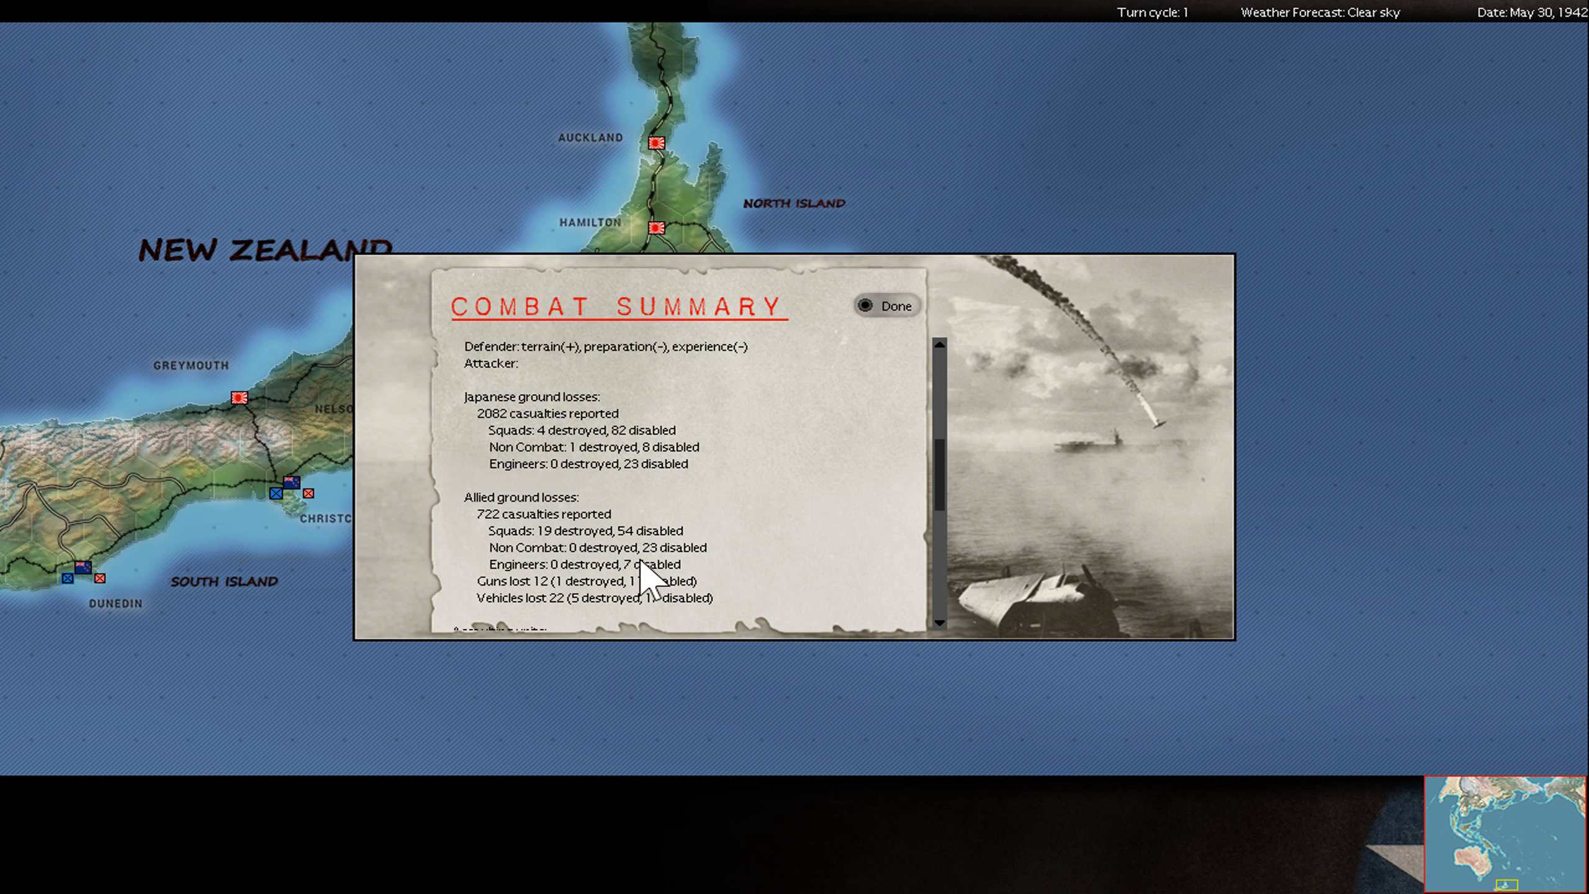
mouse_move(725, 567)
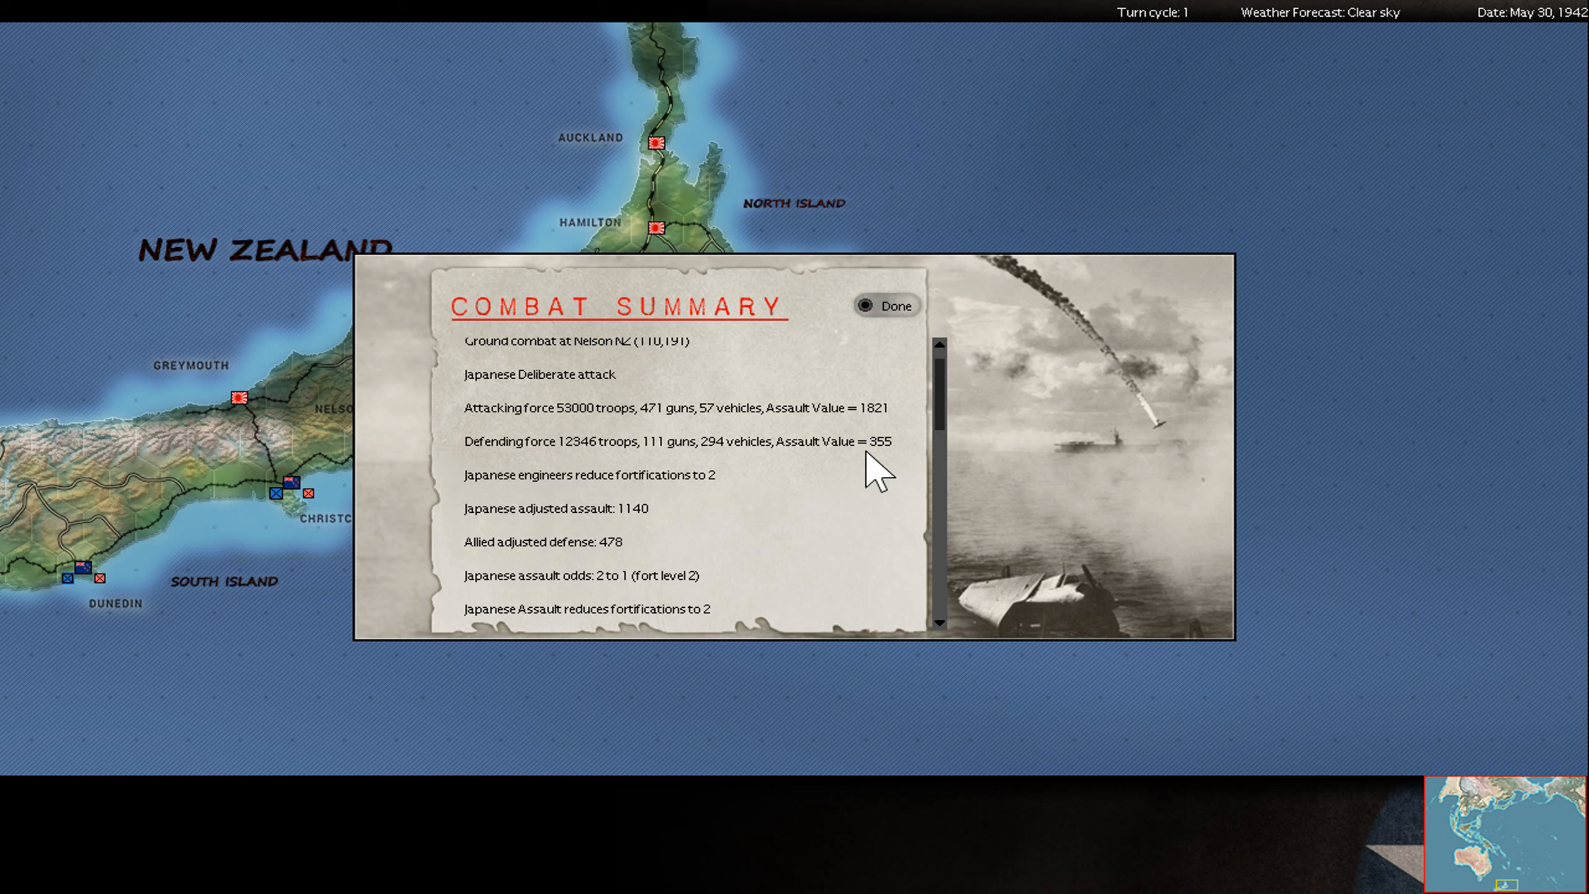
mouse_move(900, 461)
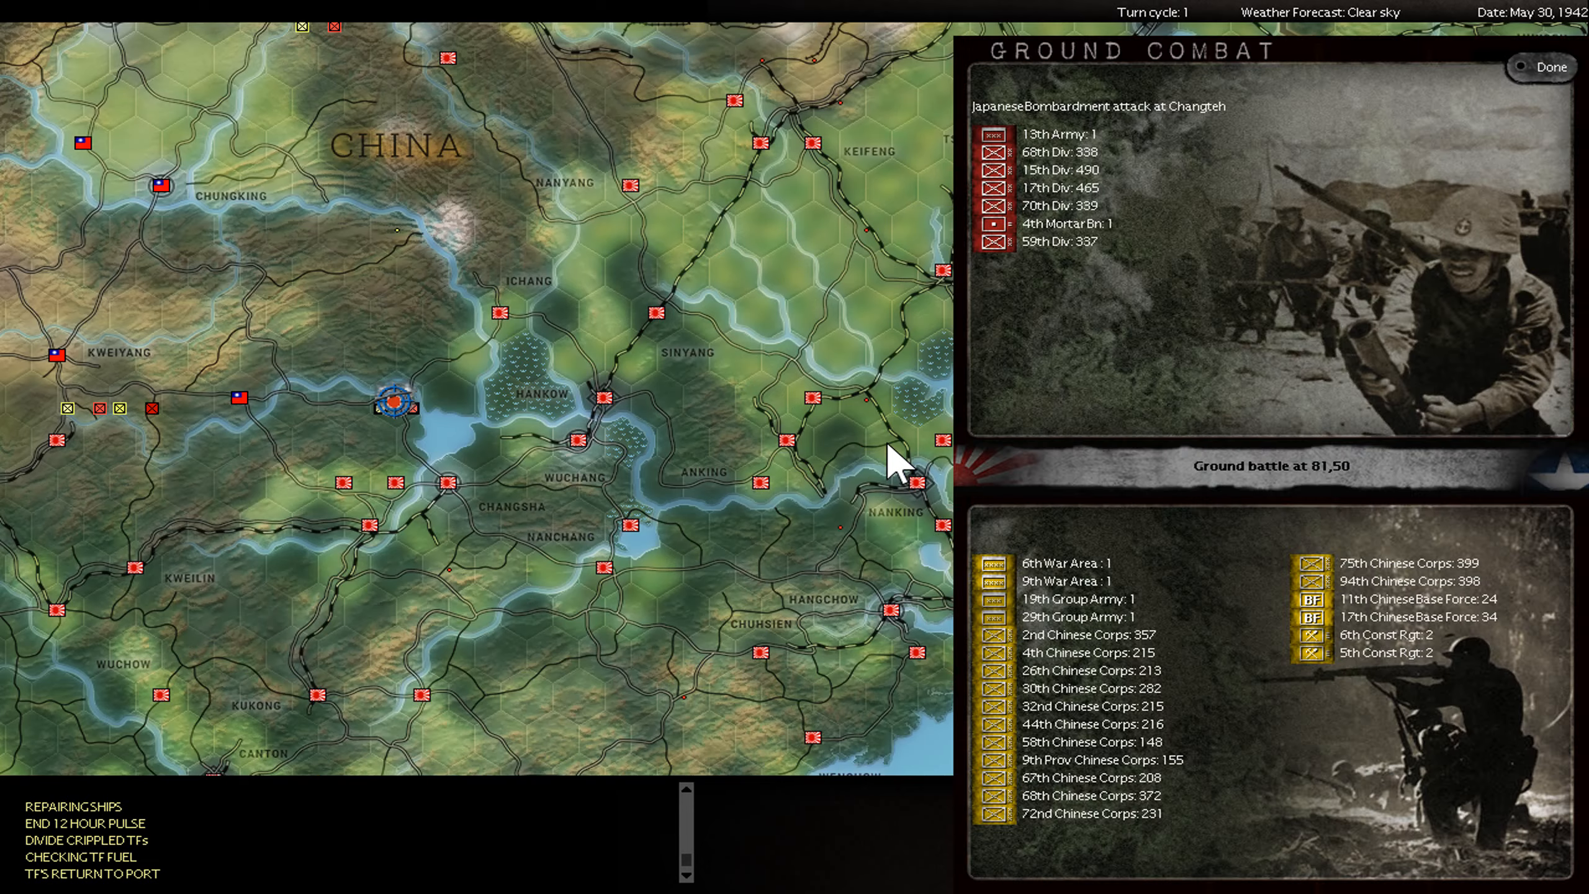
Dismiss the China bombardment and ground combat reports to reach the May 31, 1942 intelligence summary
left_click(1541, 67)
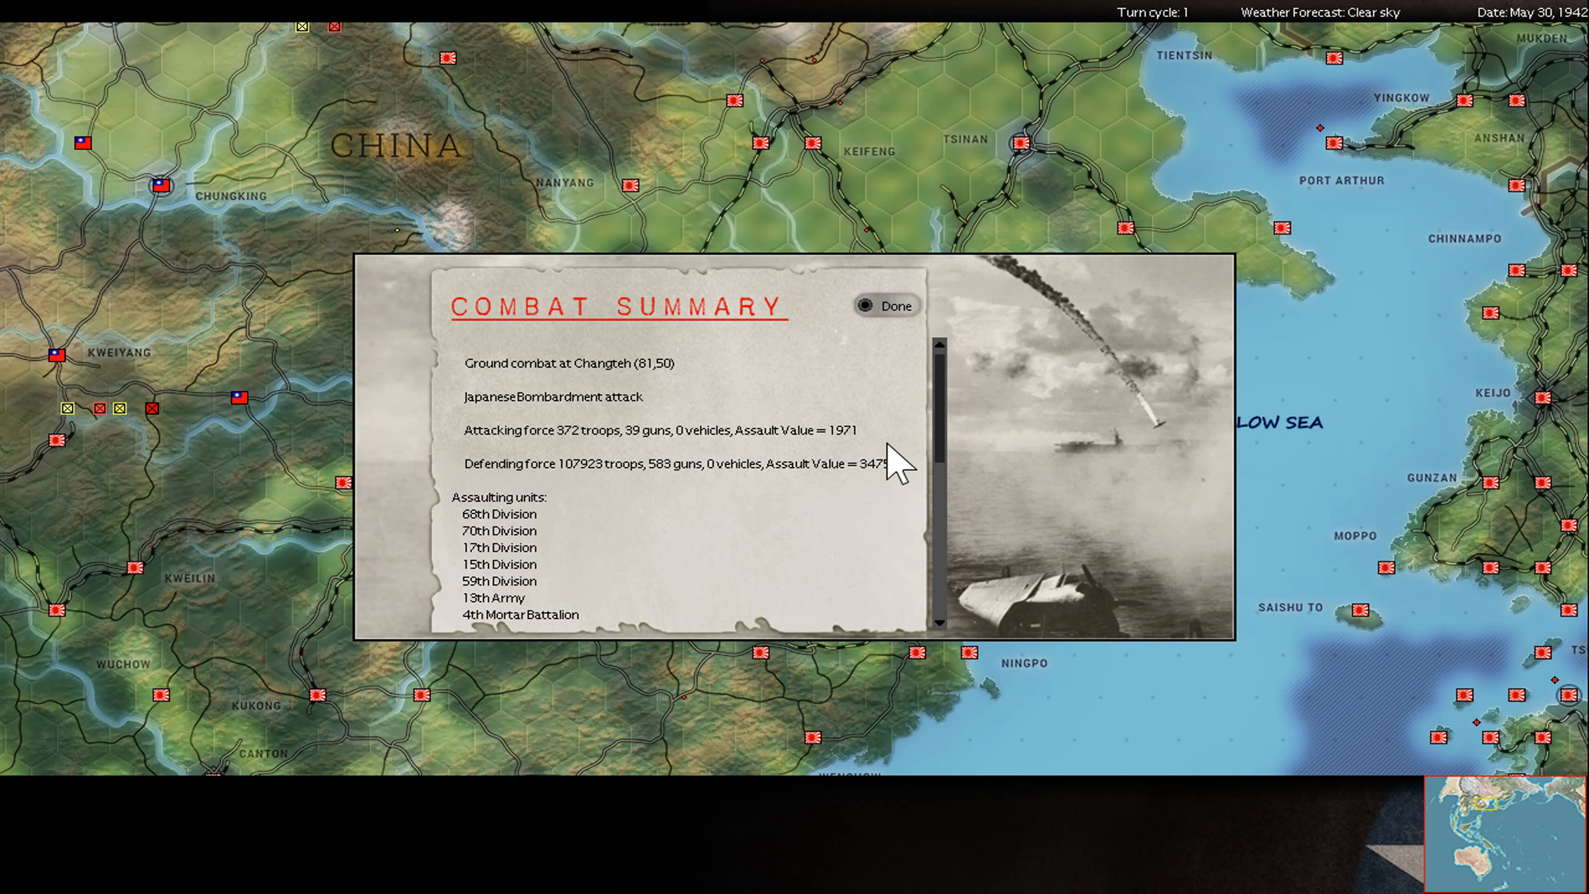
left_click(885, 306)
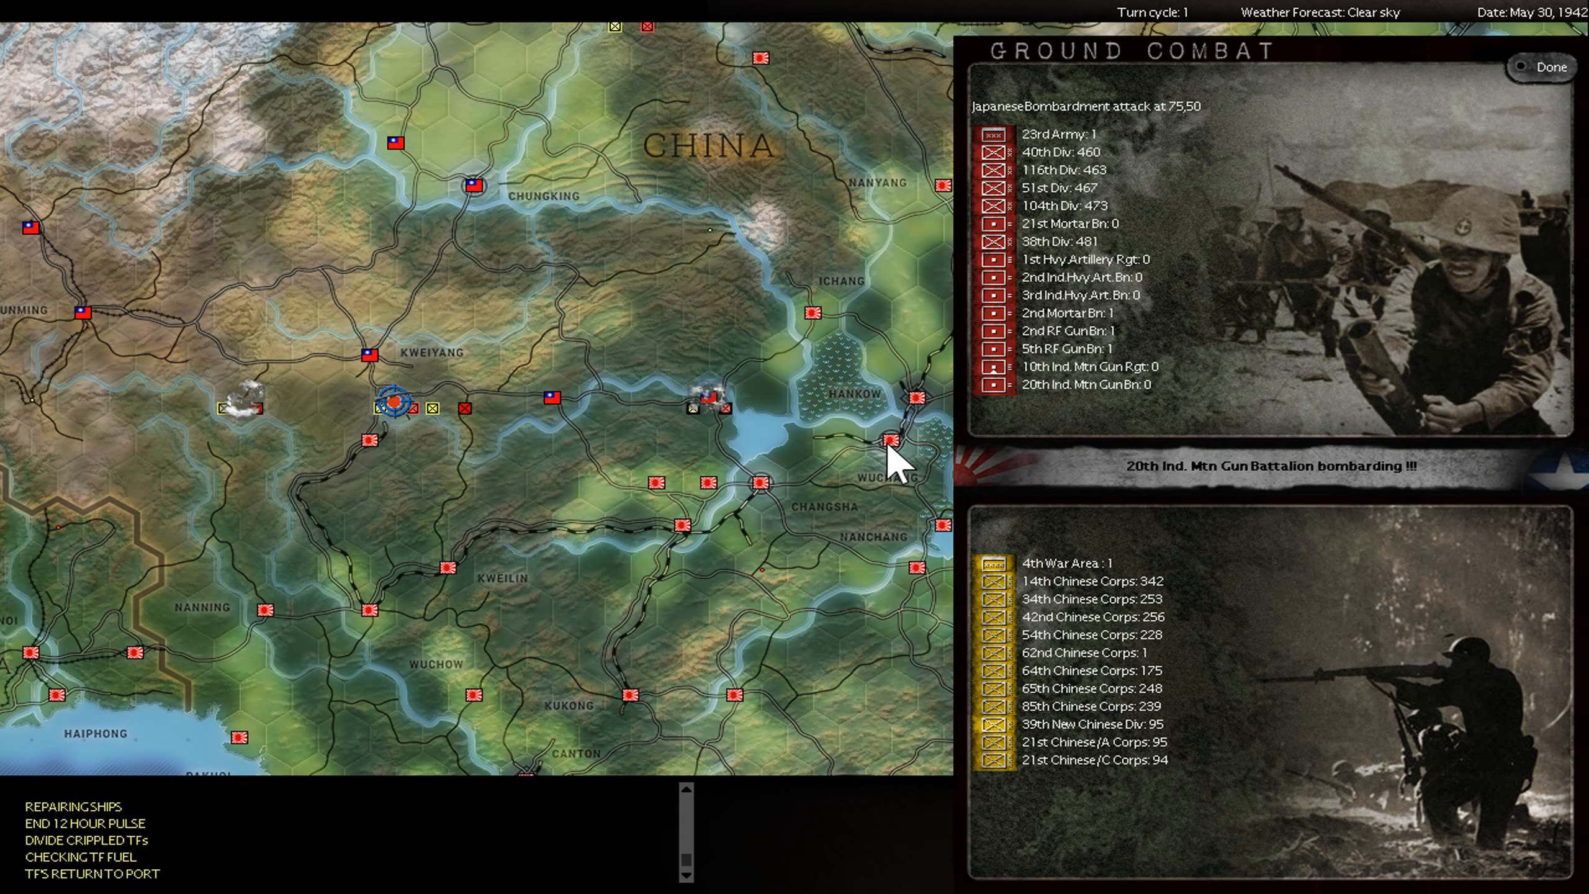
left_click(1543, 67)
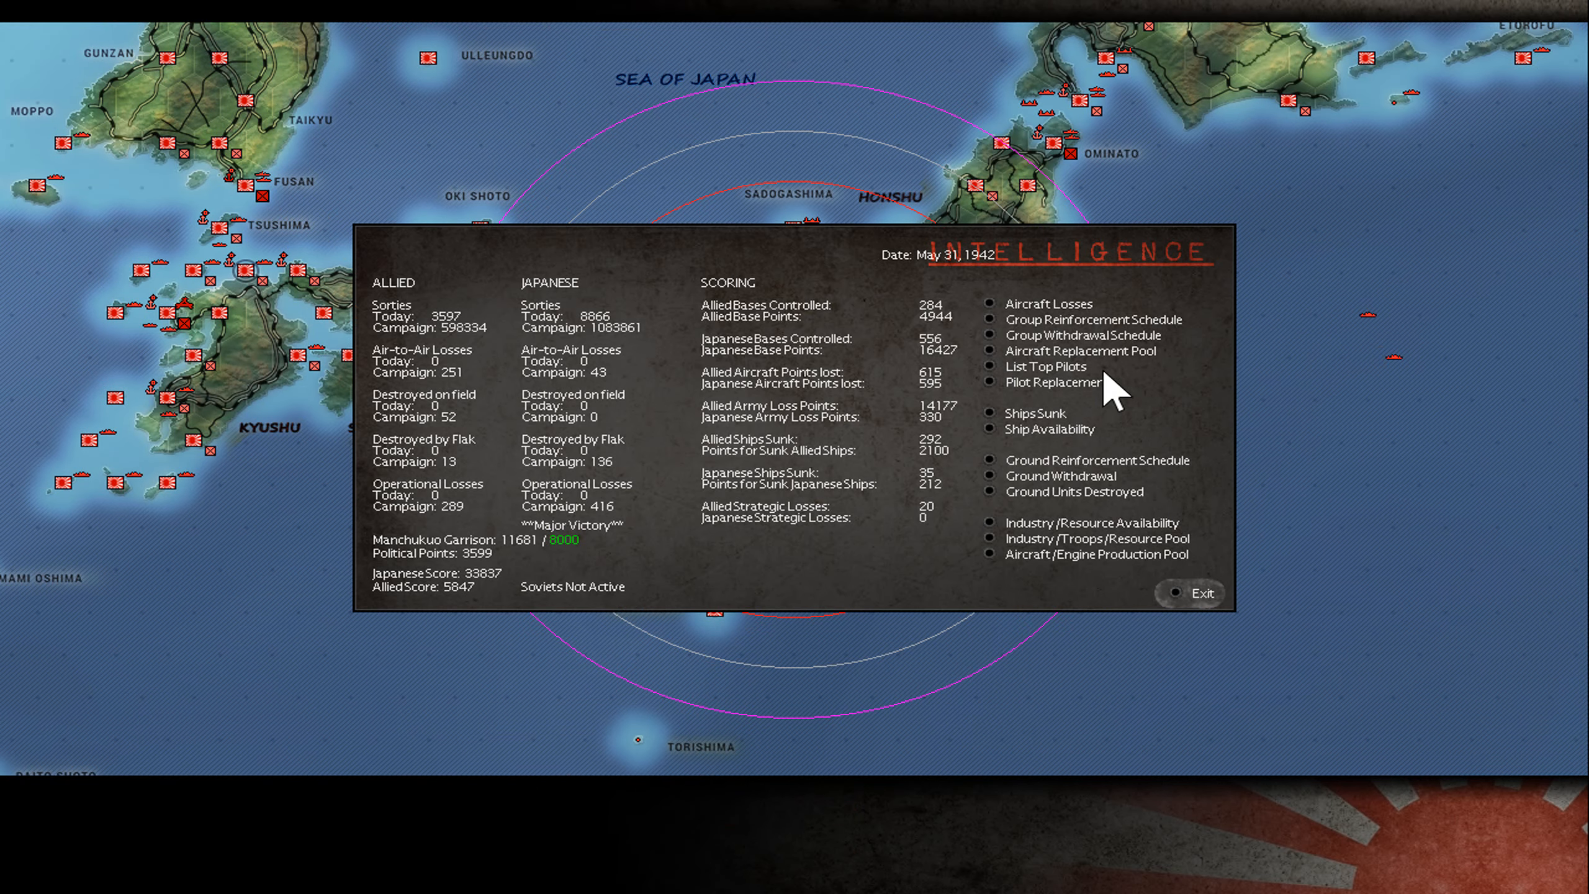
Check the aircraft losses table, then list ships sunk filtered to the last turn
left_click(1048, 303)
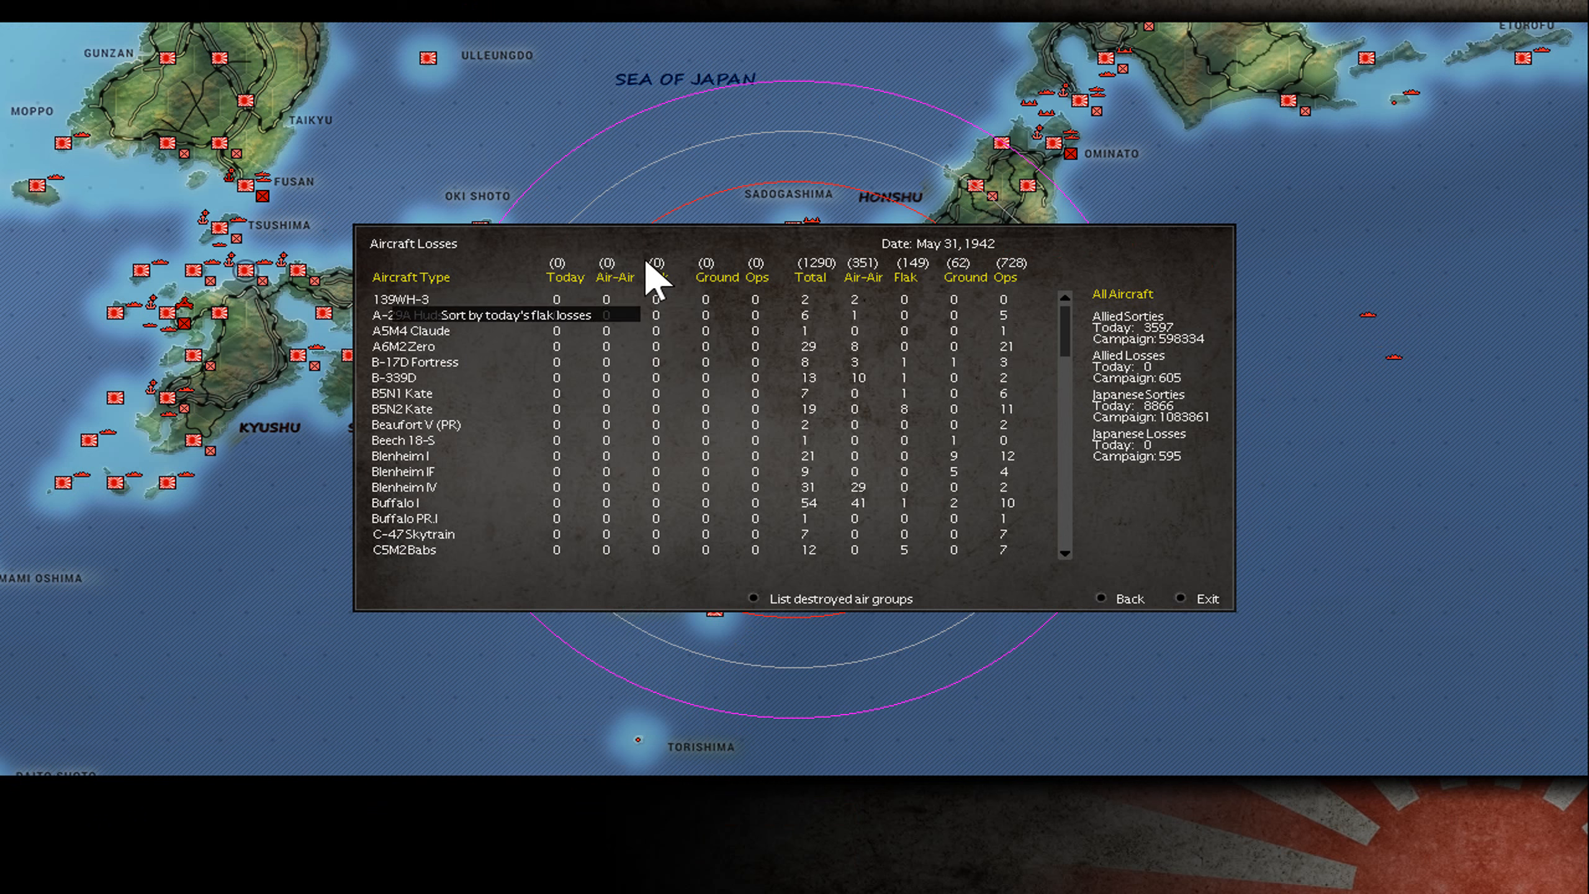
left_click(1128, 599)
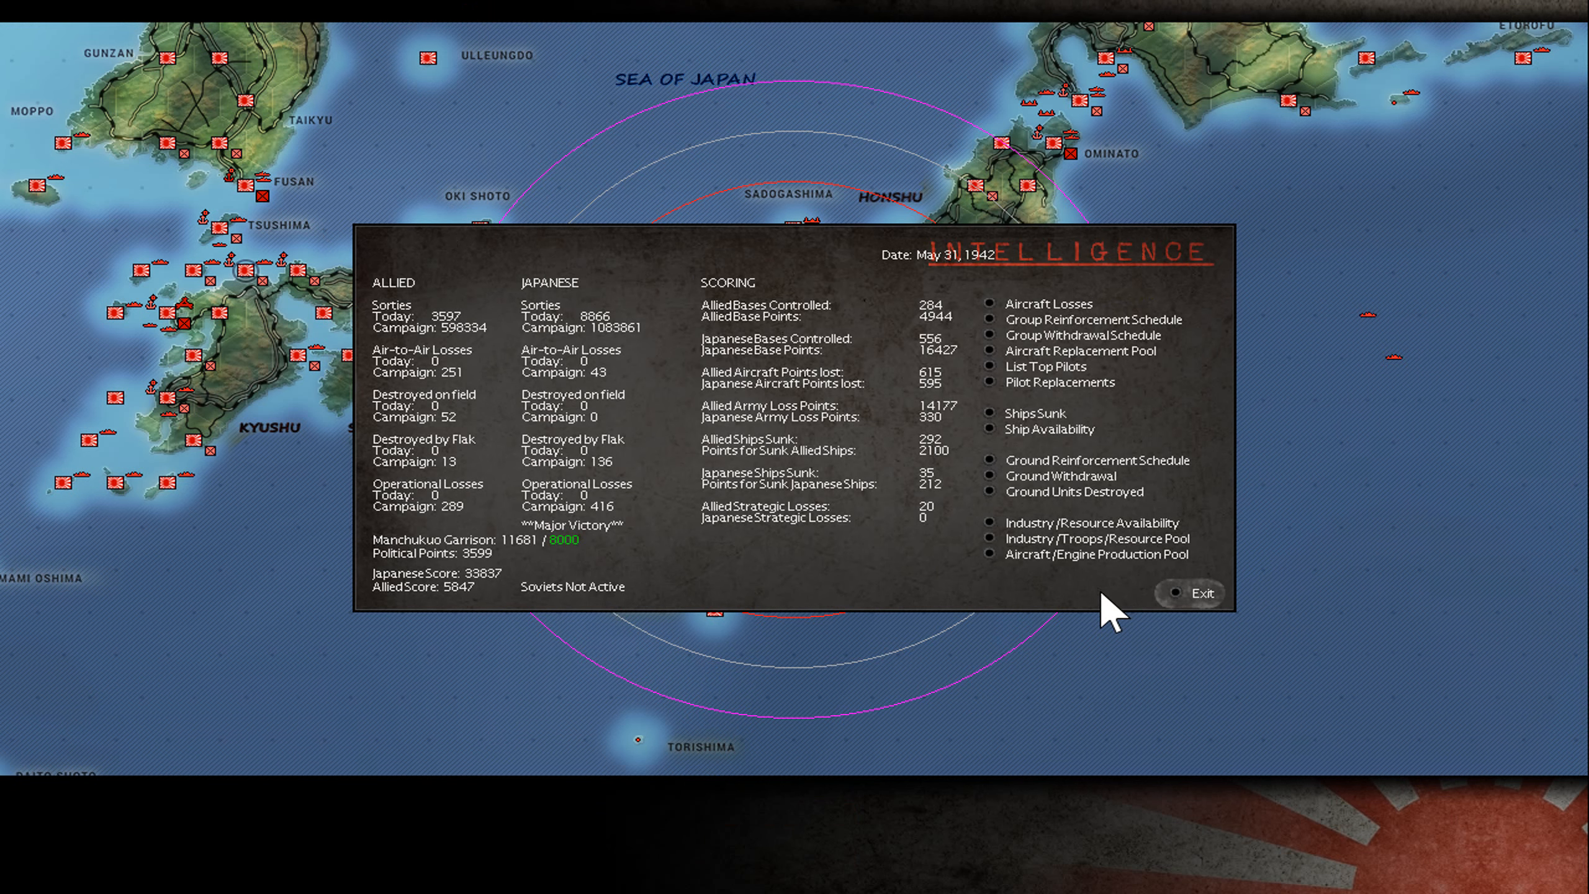
mouse_move(988, 421)
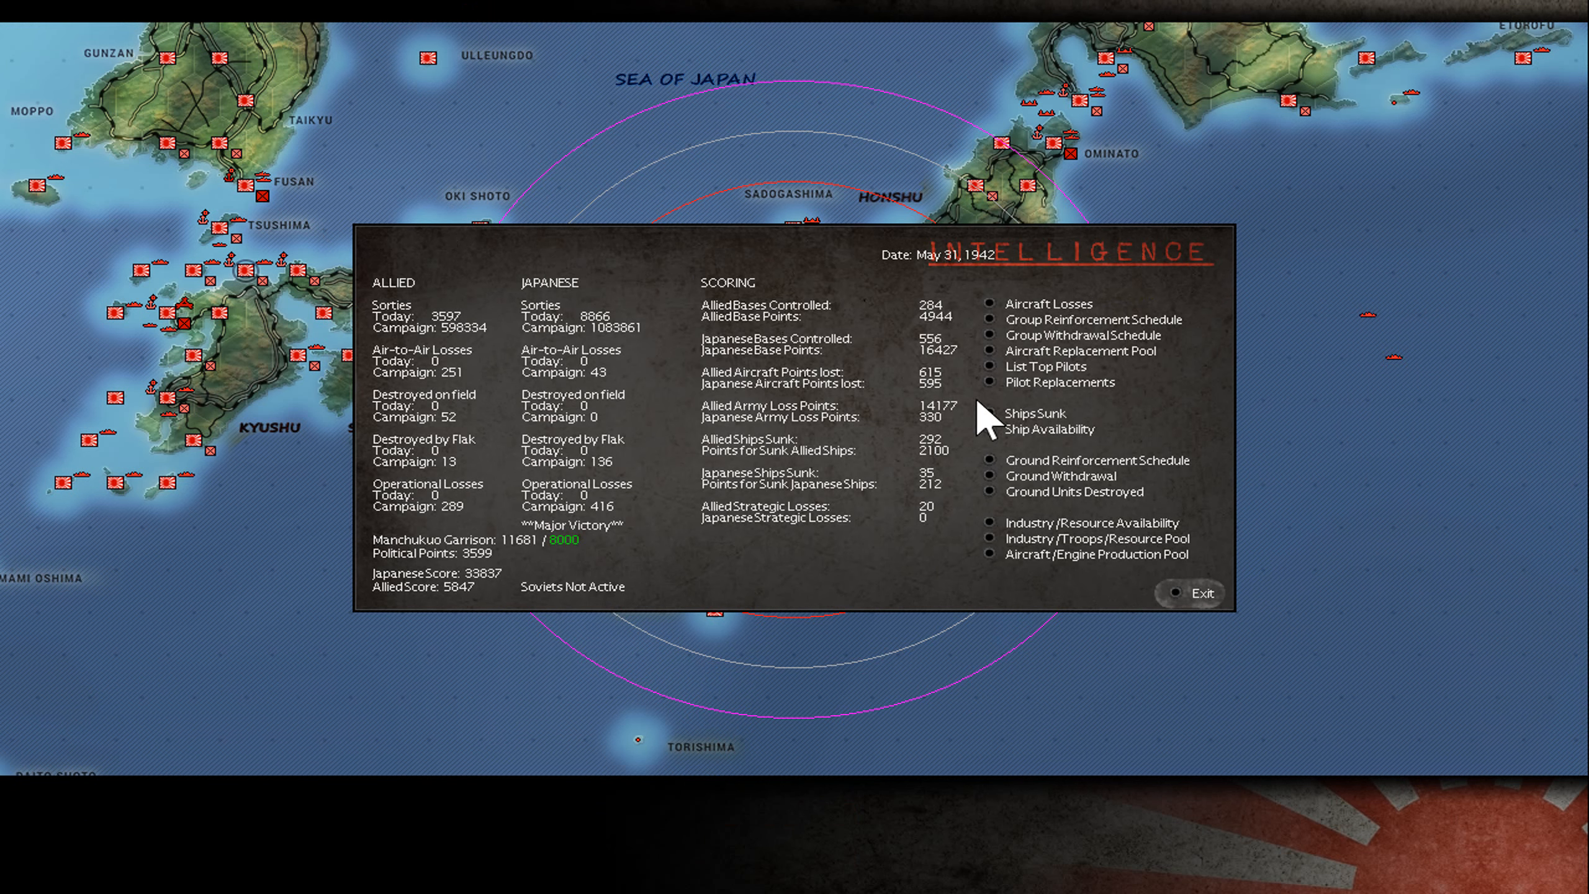
mouse_move(968, 406)
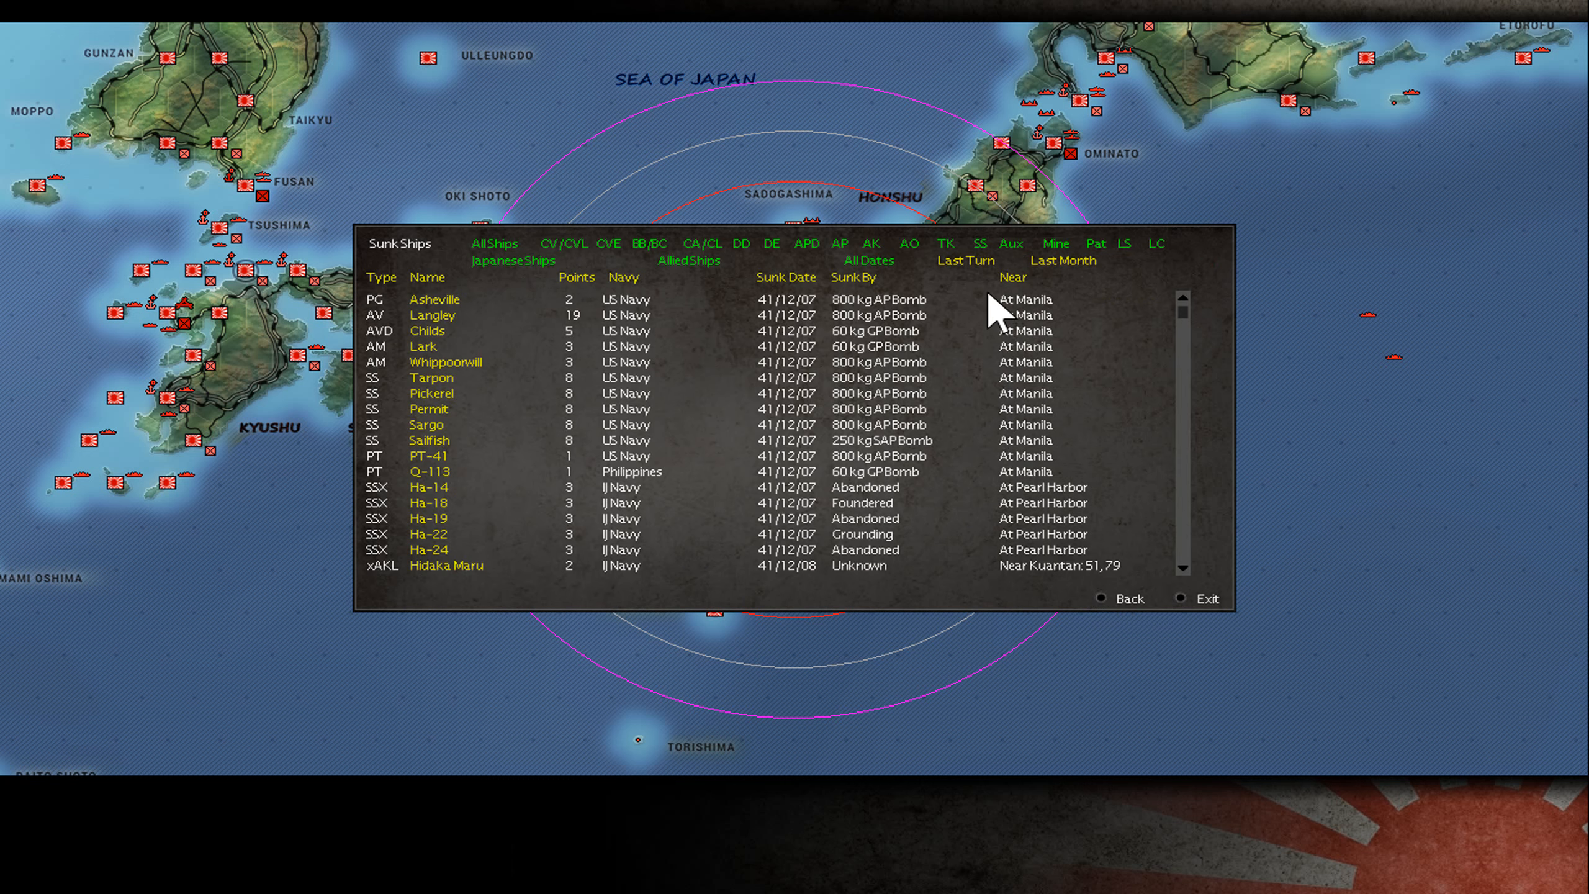
left_click(963, 261)
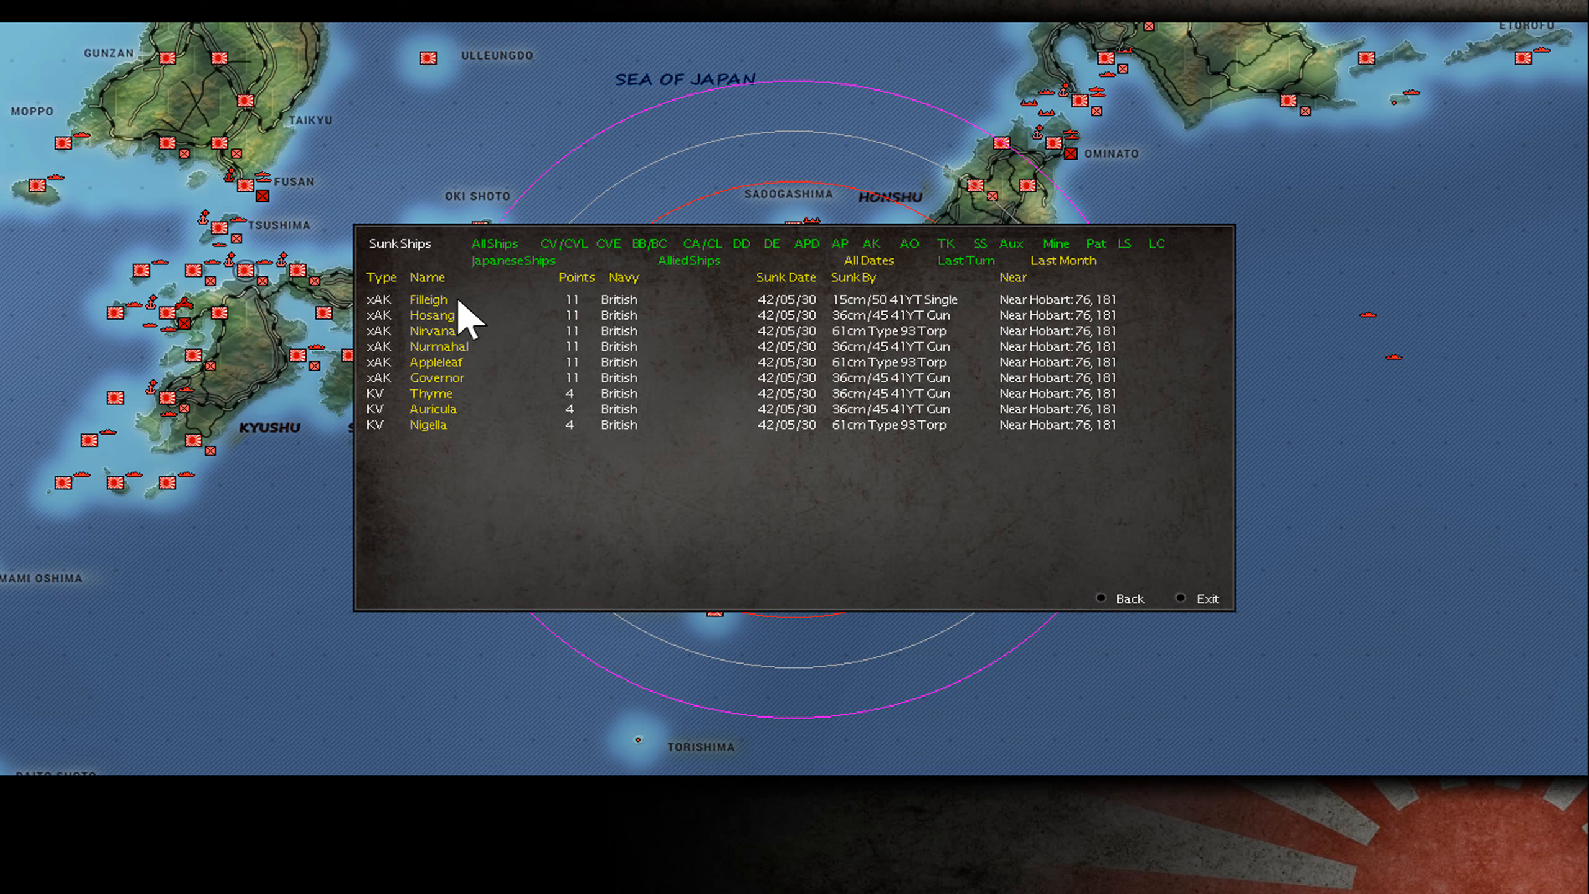
Inspect details of the sunk freighter Filleigh and corvette Thyme, returning to the sunk ships list
left_click(427, 298)
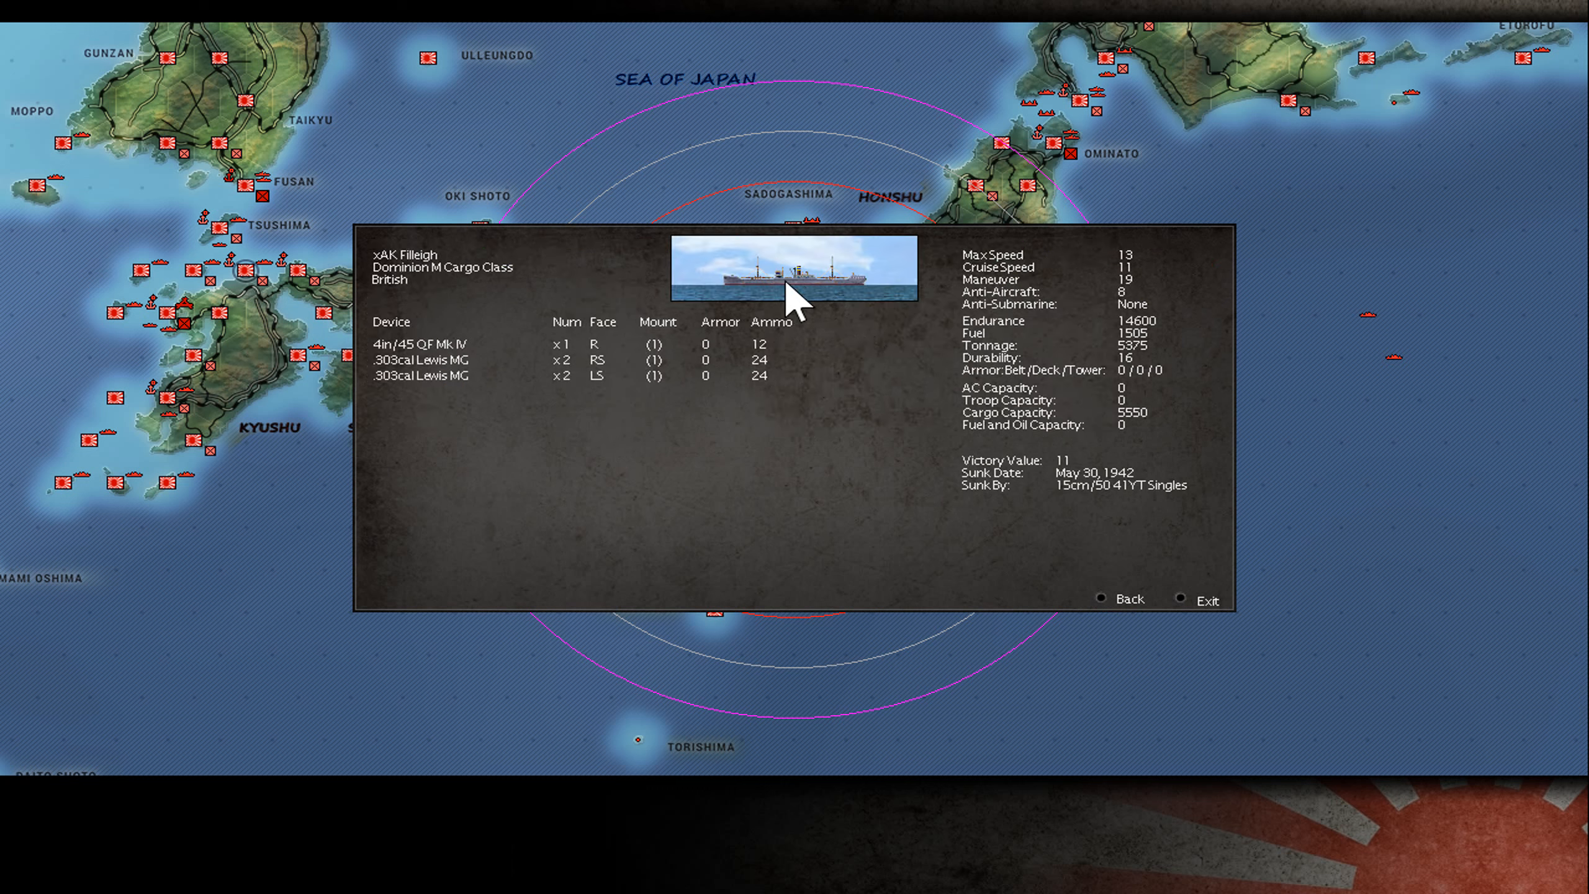
mouse_move(1031, 282)
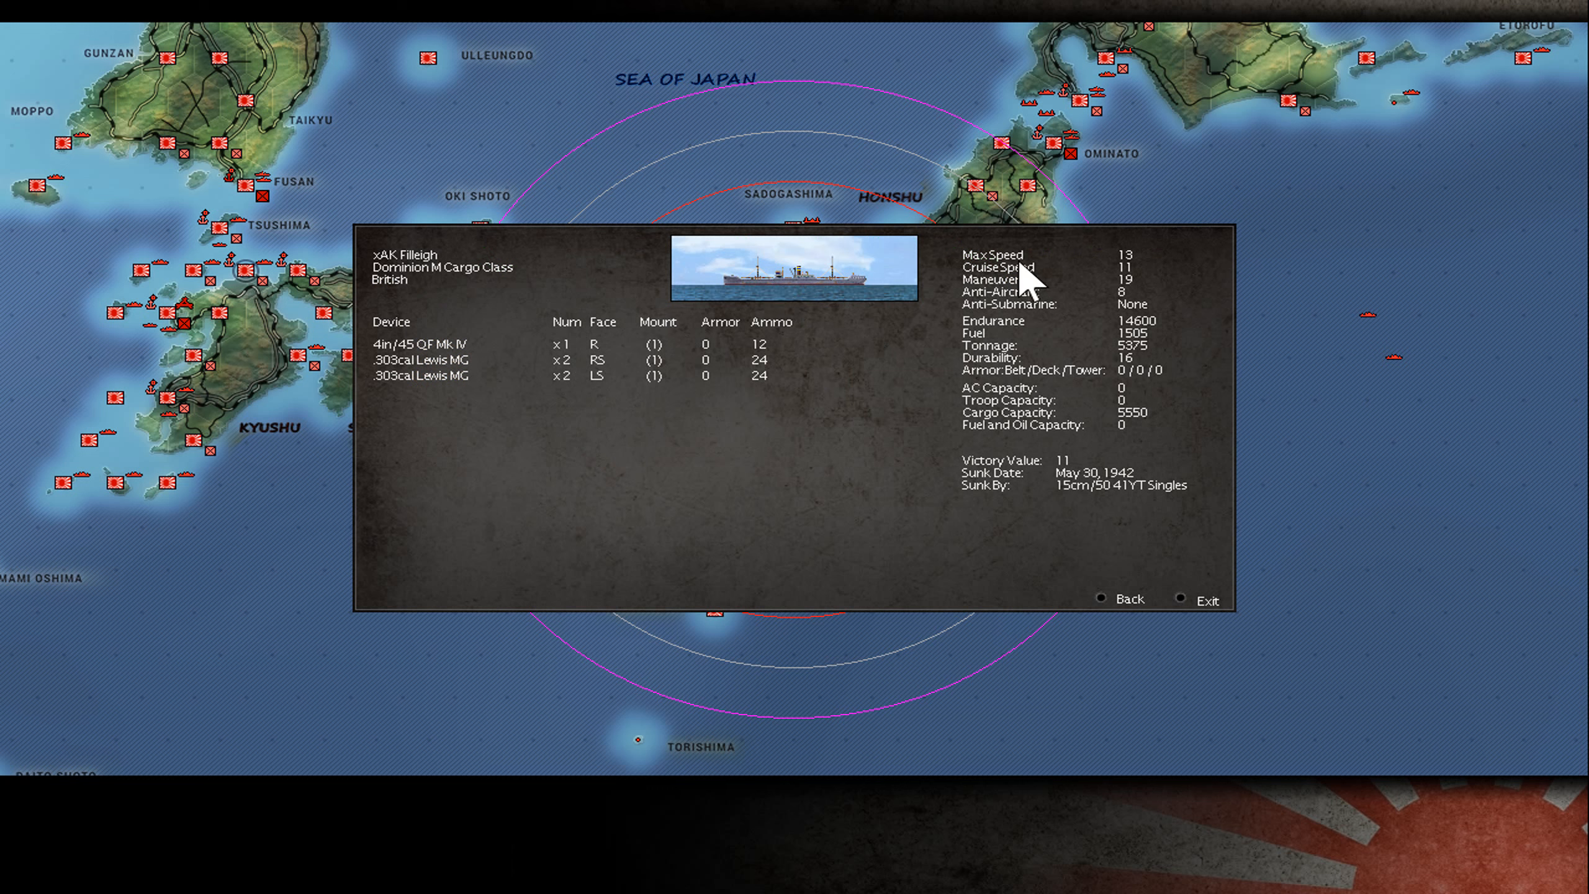
mouse_move(1156, 425)
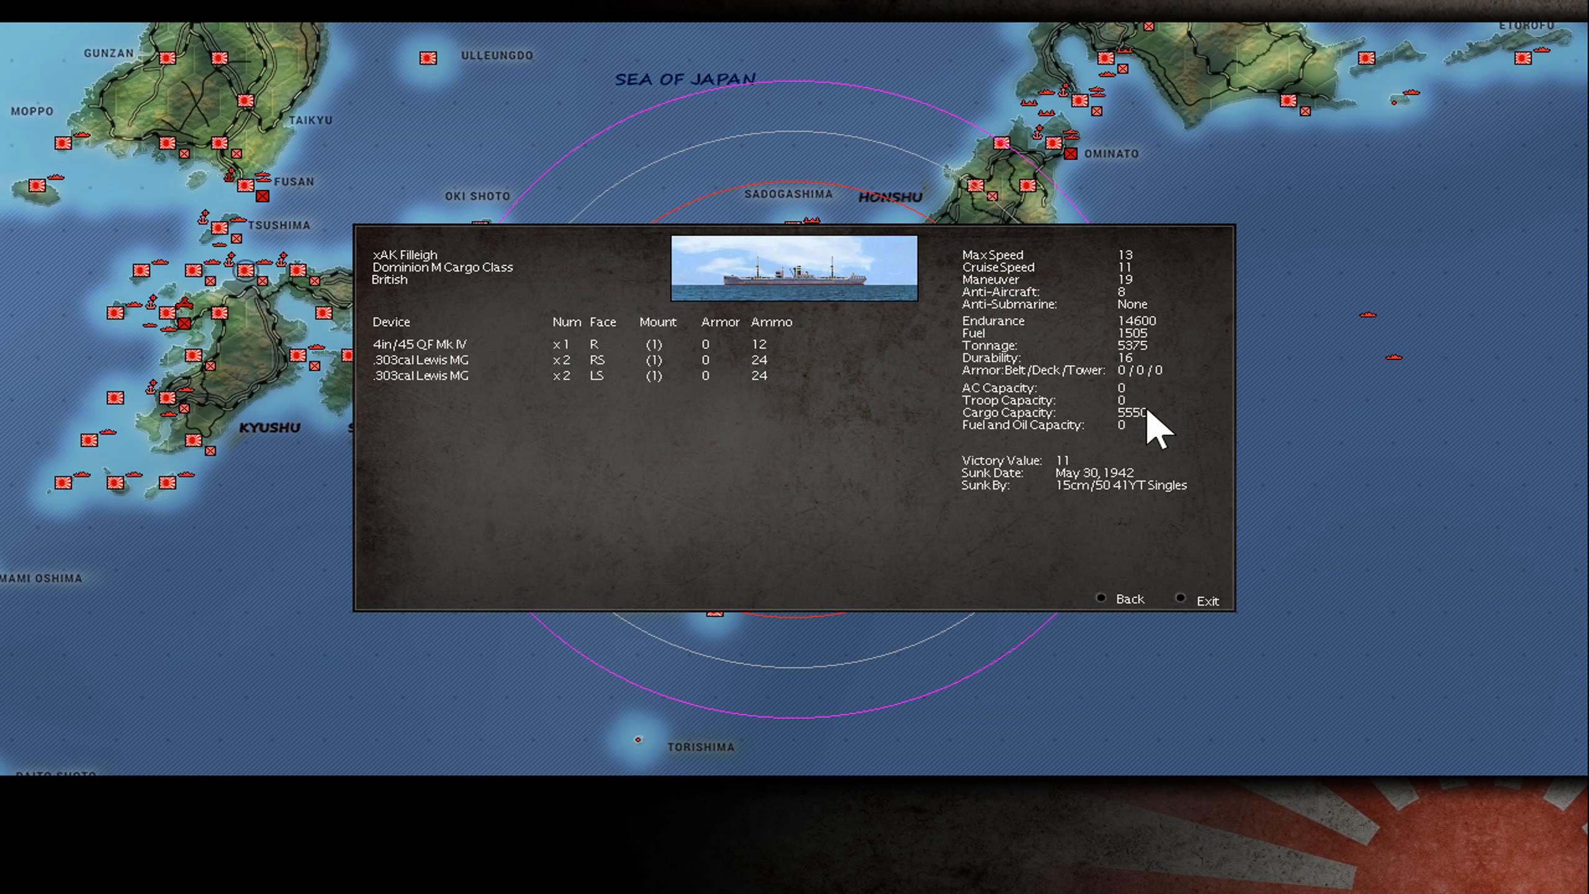
mouse_move(1117, 456)
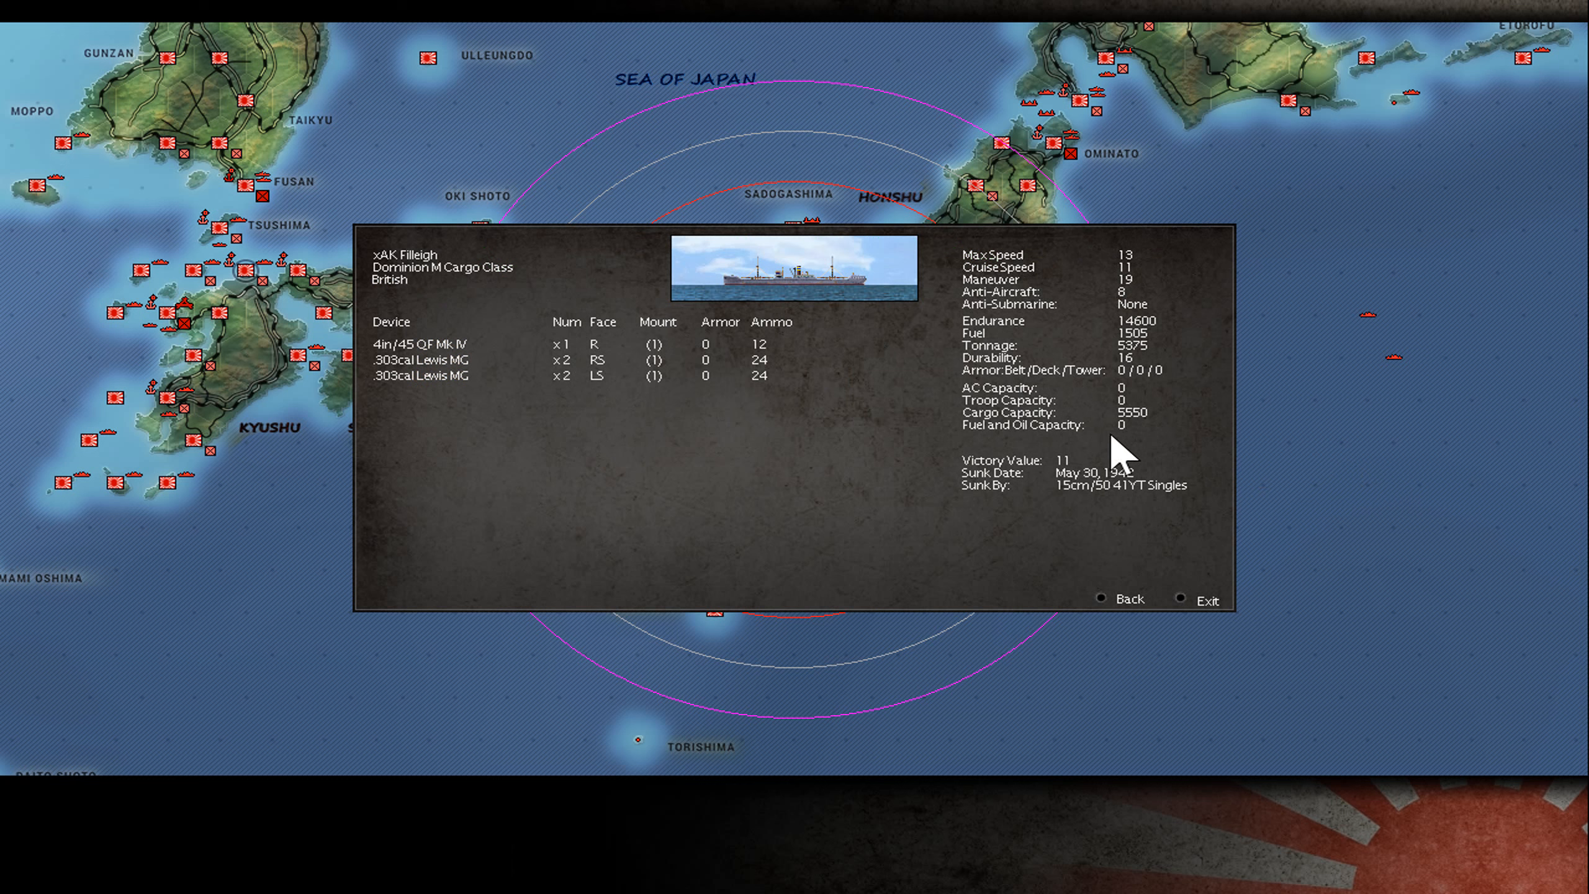
left_click(1129, 598)
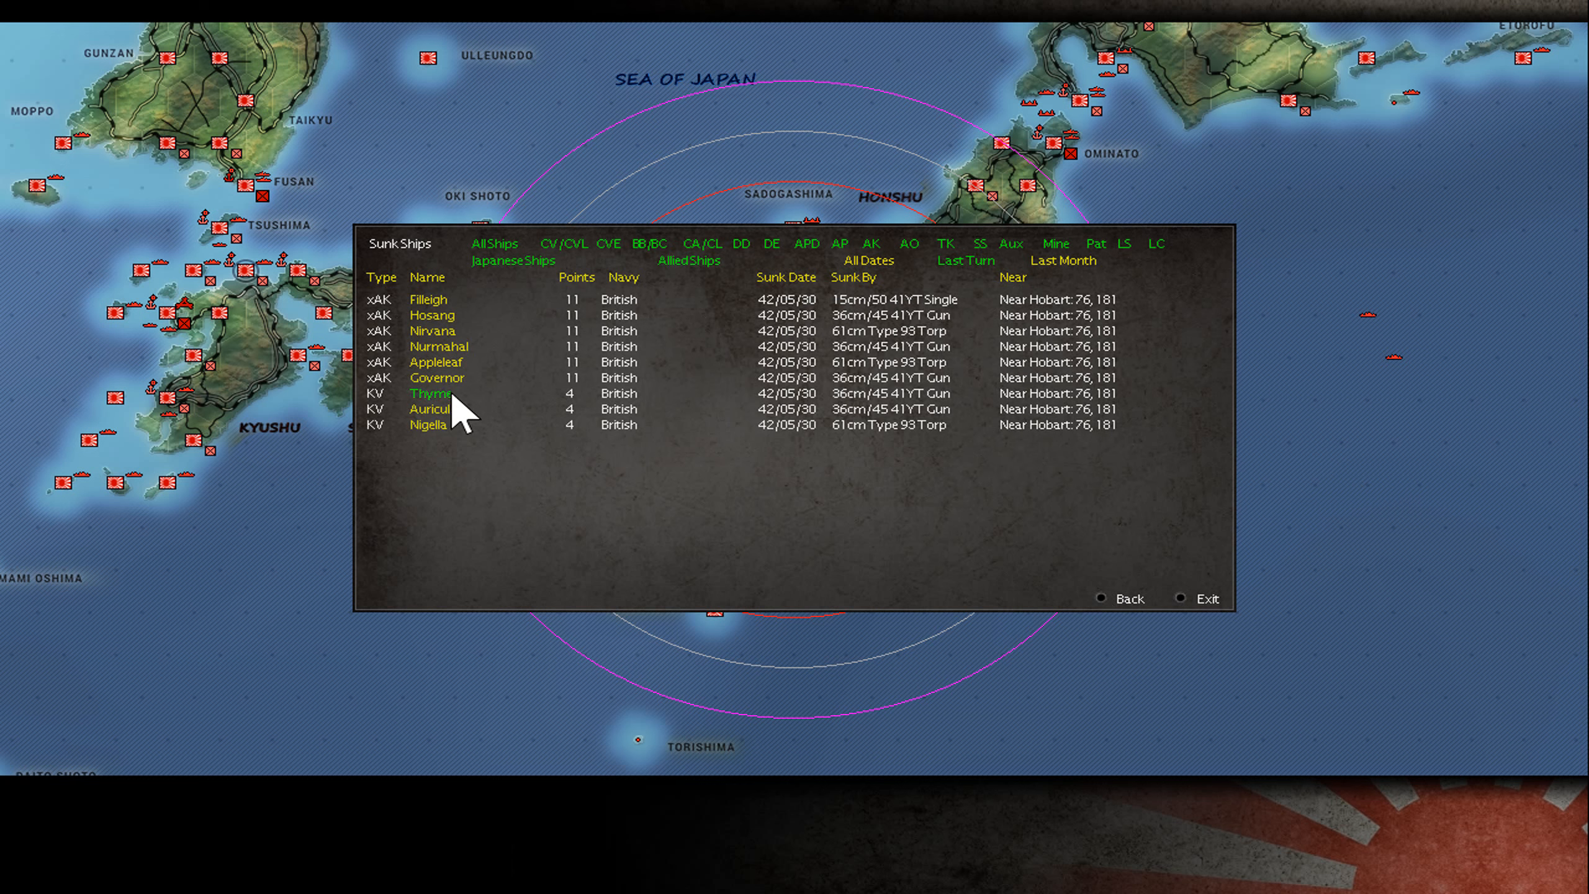
left_click(431, 394)
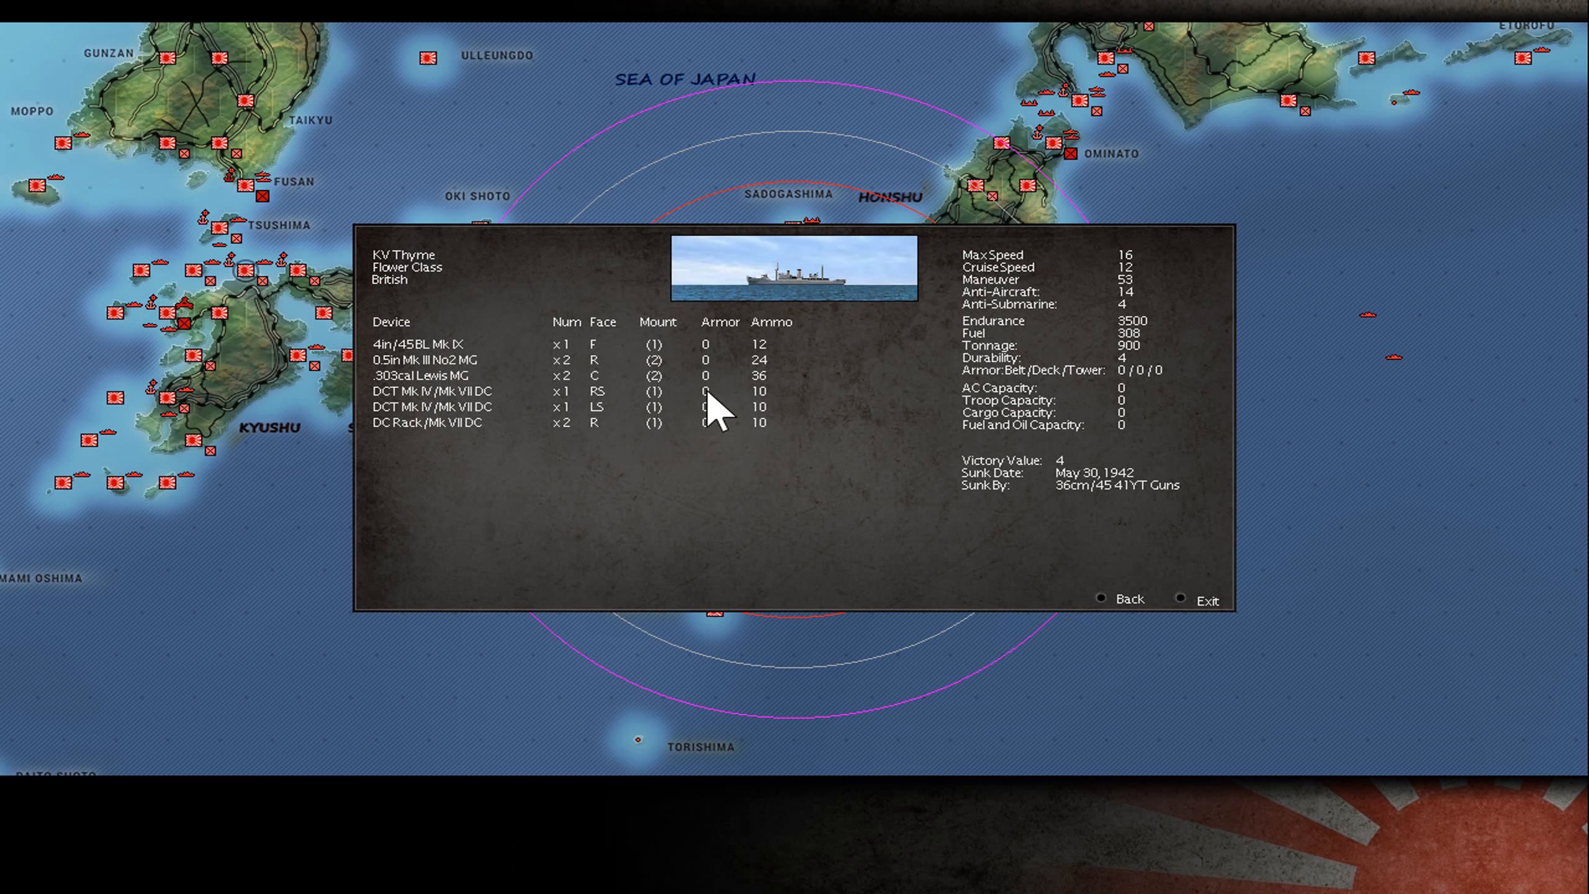
mouse_move(796, 300)
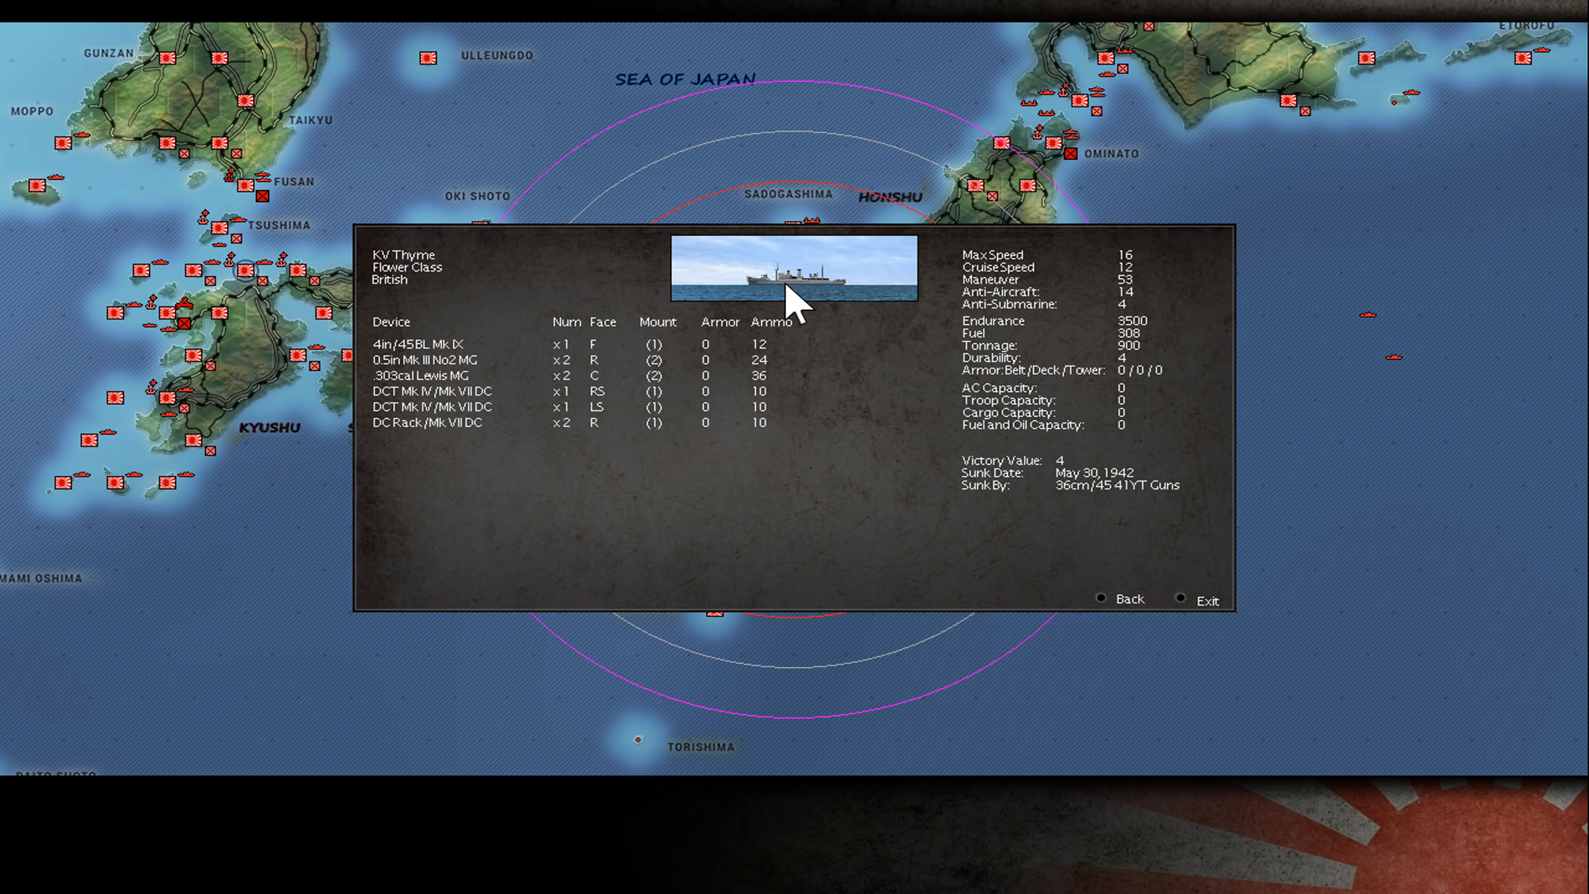
mouse_move(440, 294)
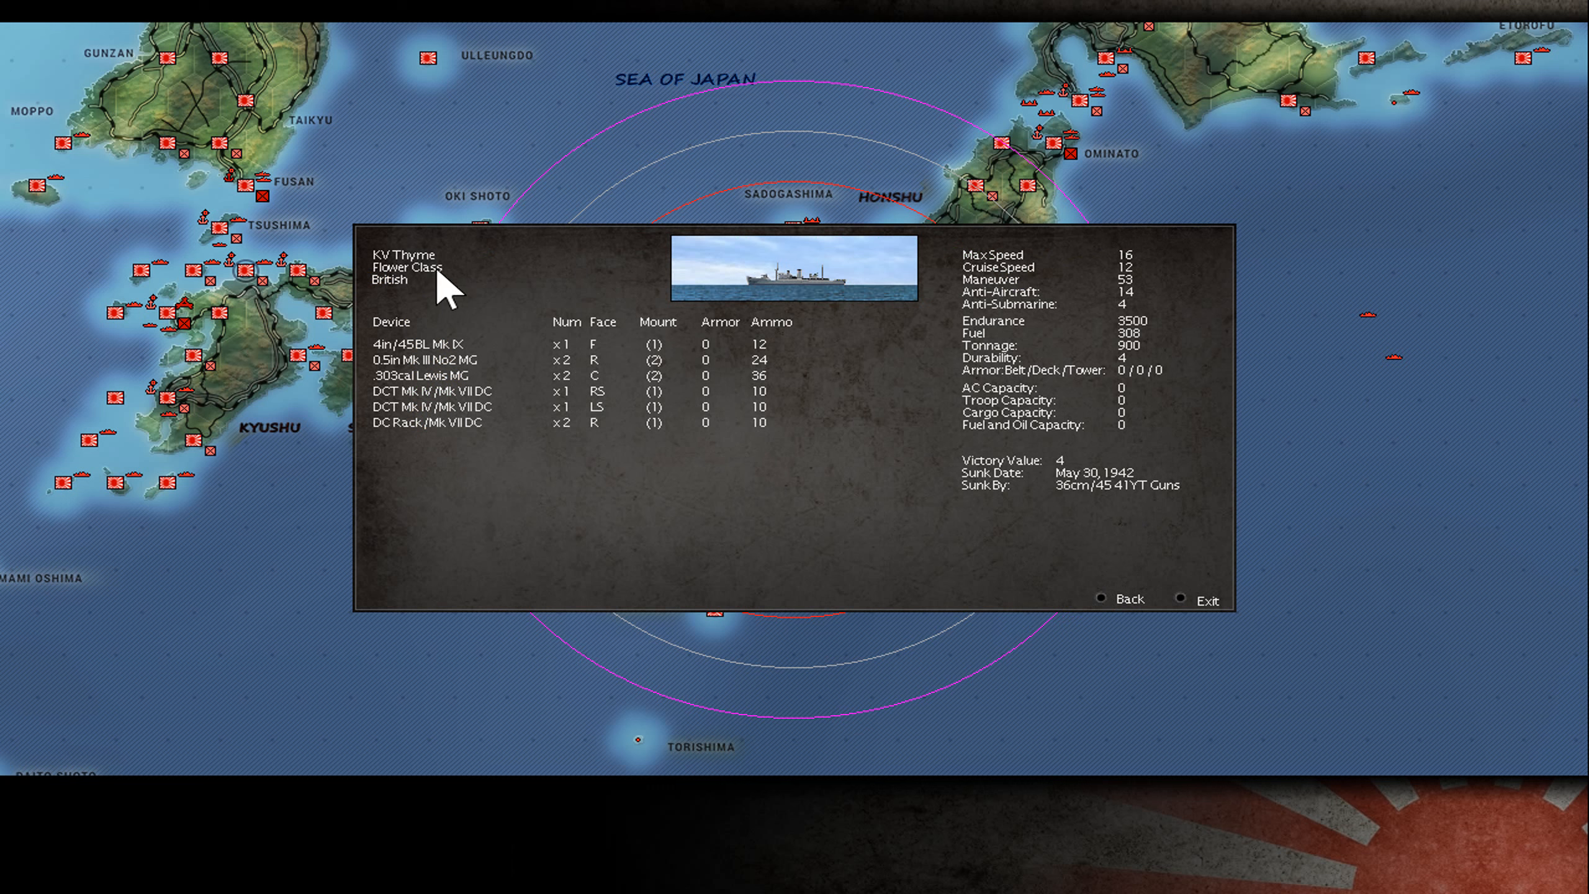
mouse_move(755, 289)
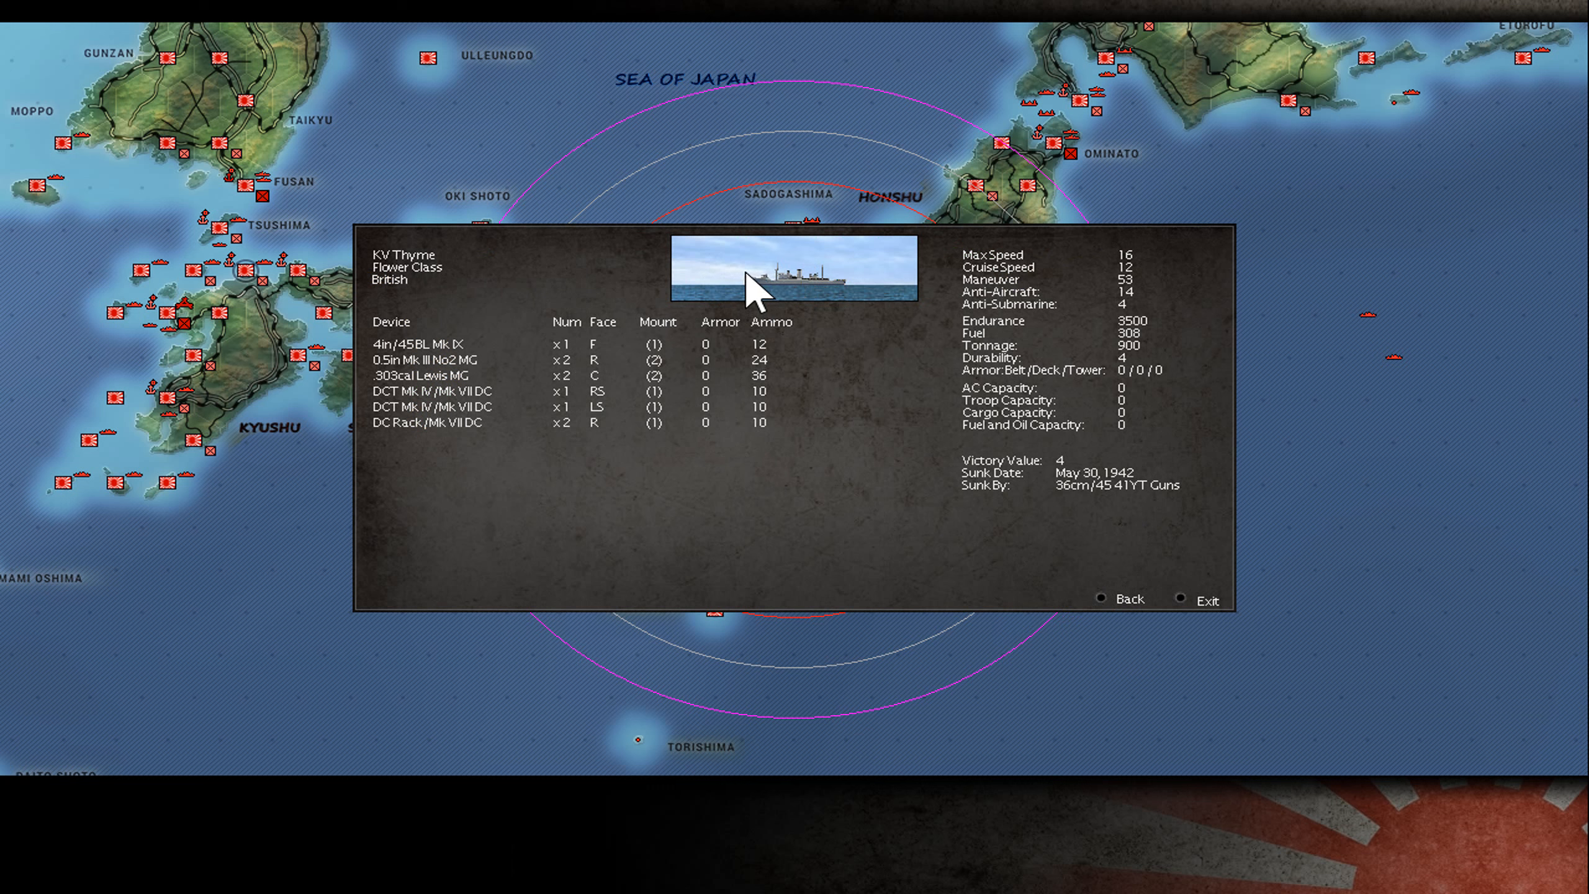
mouse_move(755, 294)
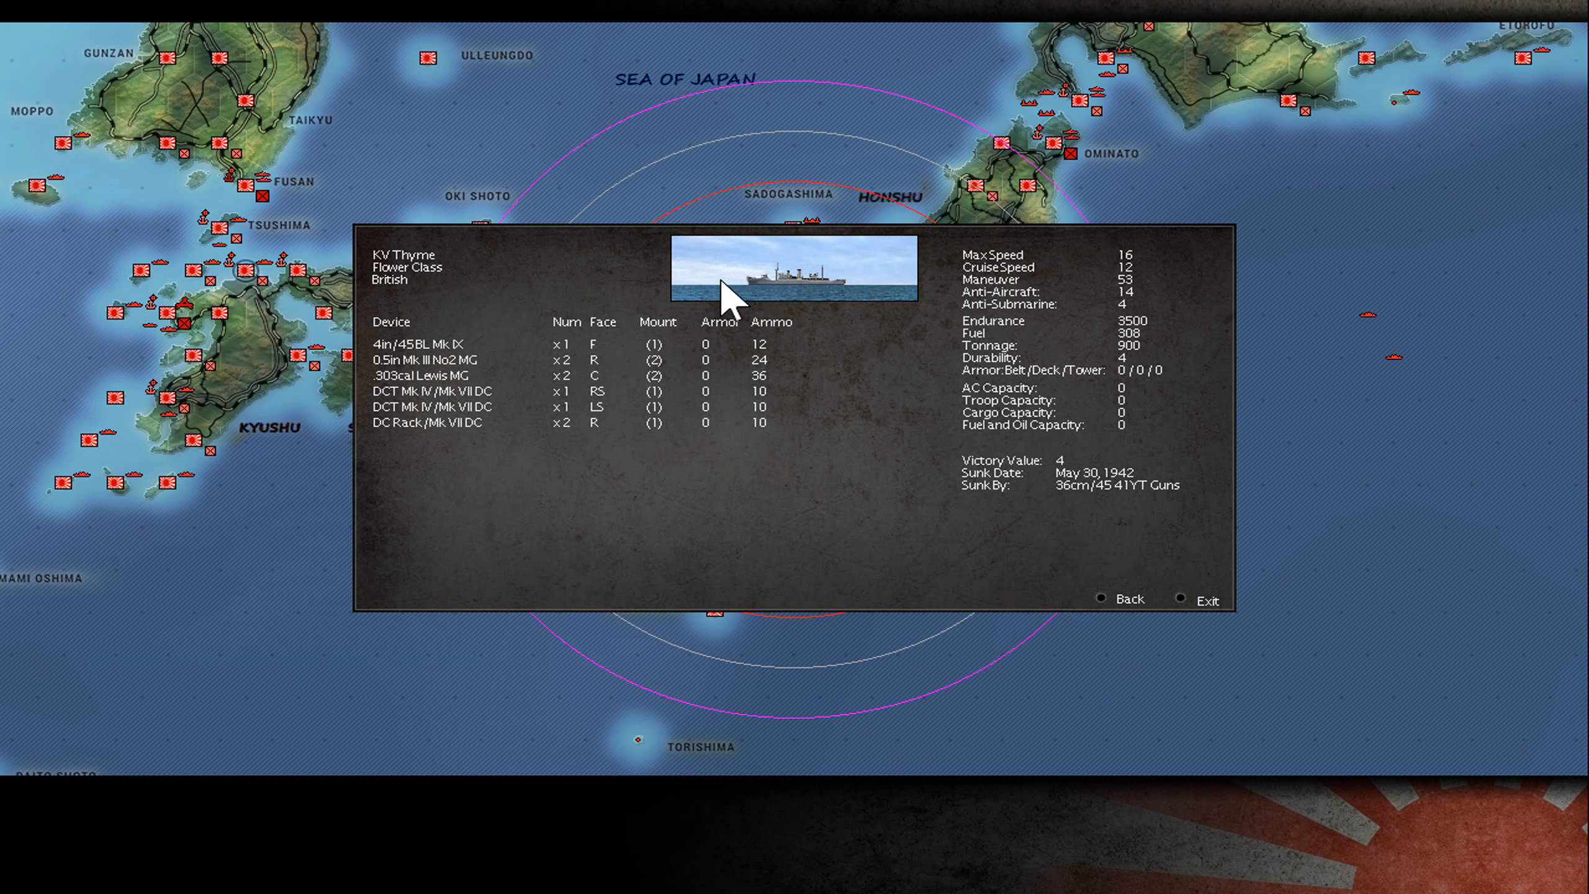
mouse_move(759, 334)
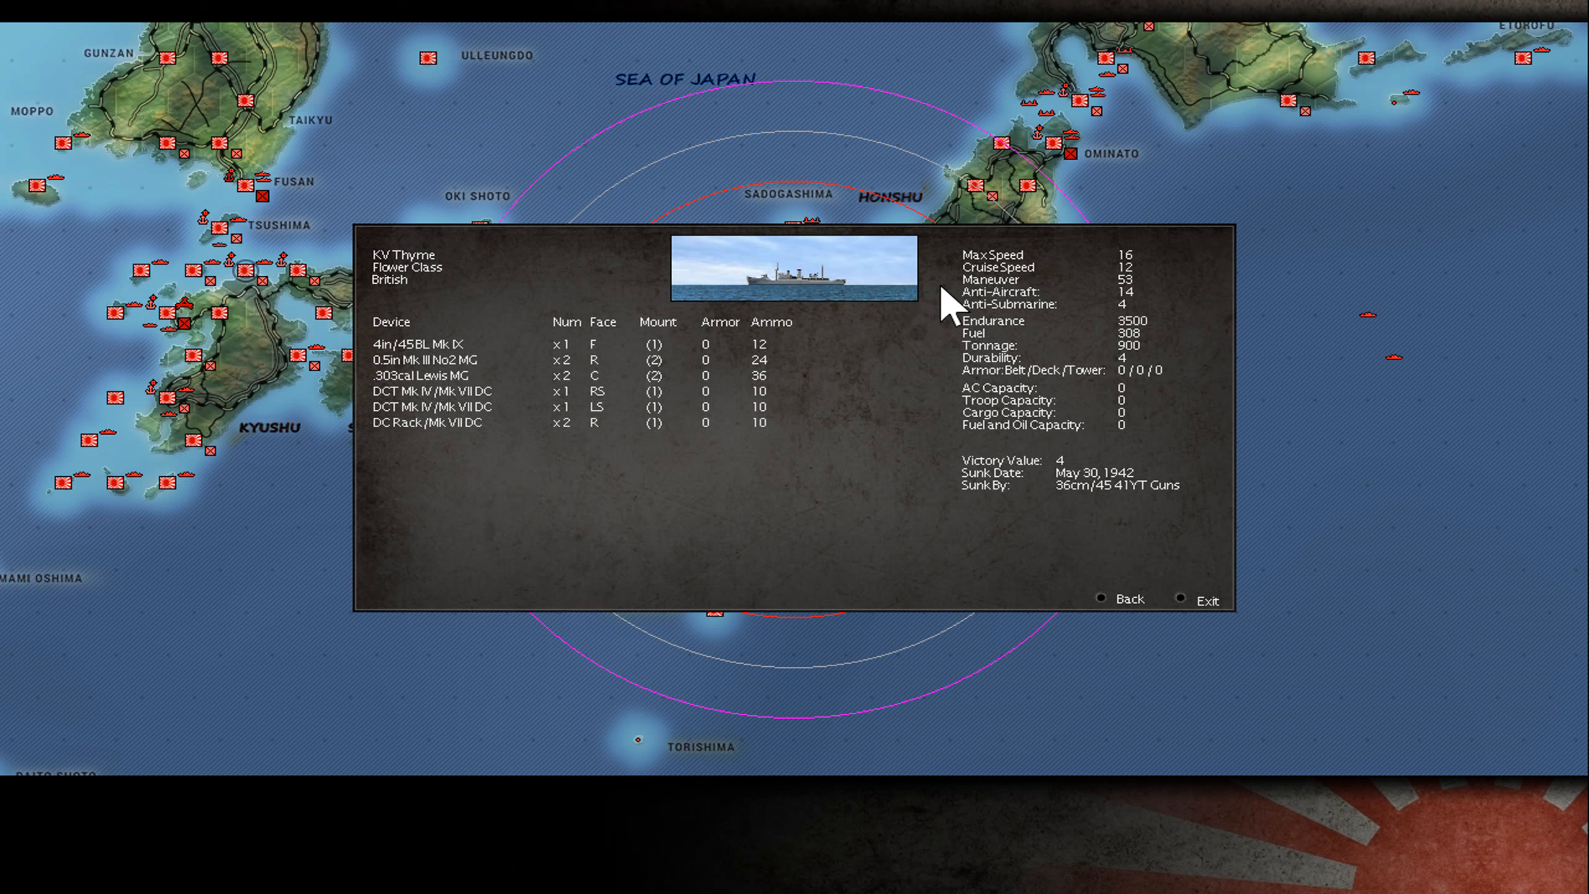
mouse_move(1134, 329)
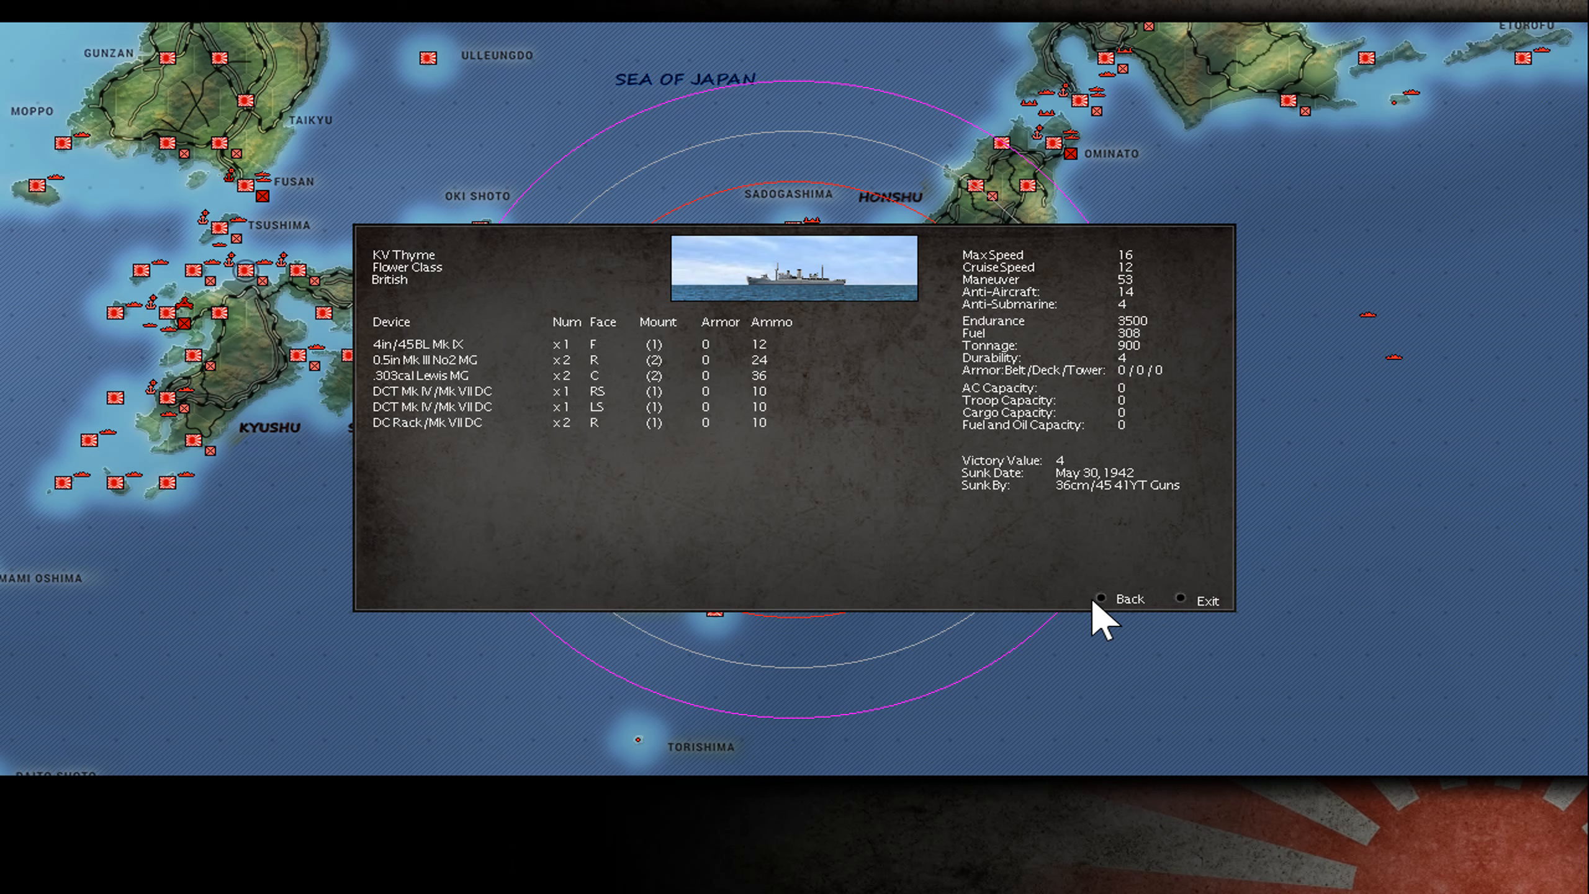
left_click(1128, 598)
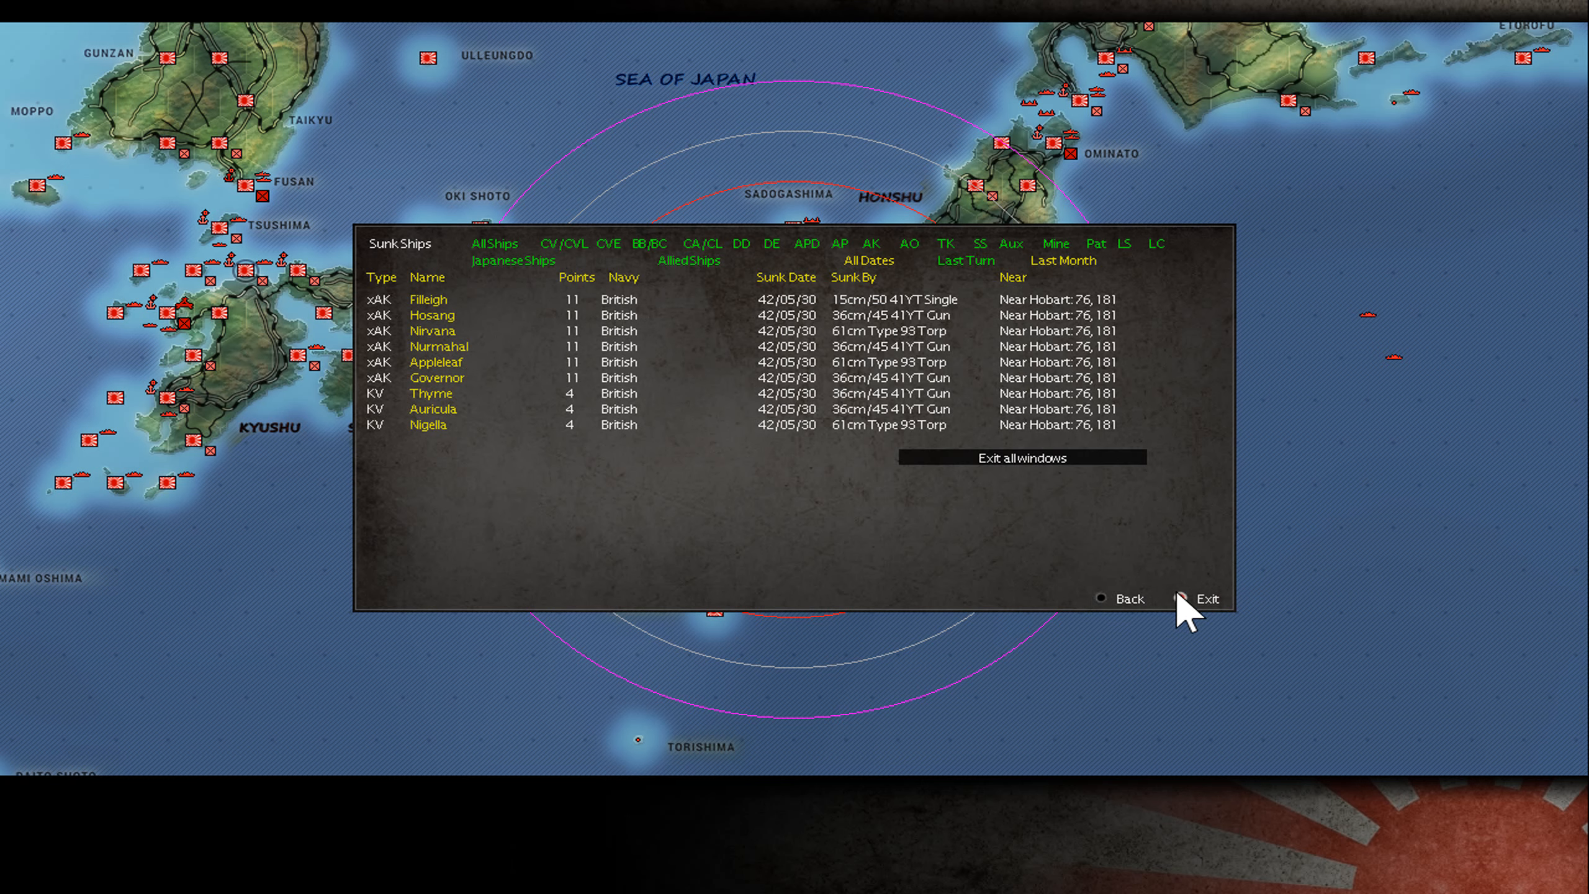
Exit all intelligence windows and return to the main map over Ceylon
left_click(1207, 599)
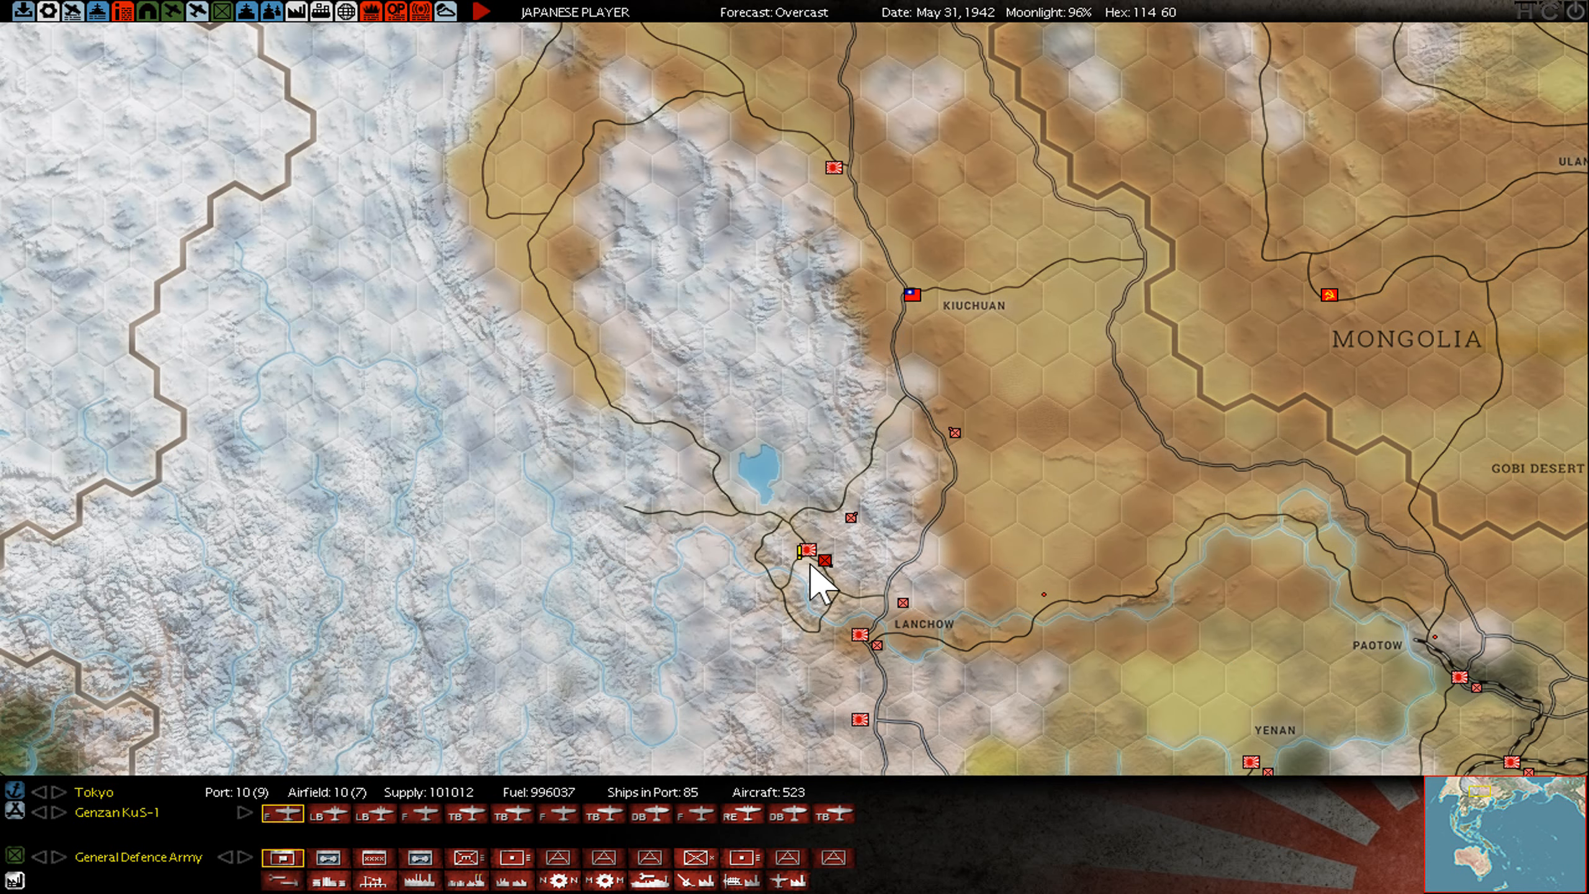
left_click(833, 165)
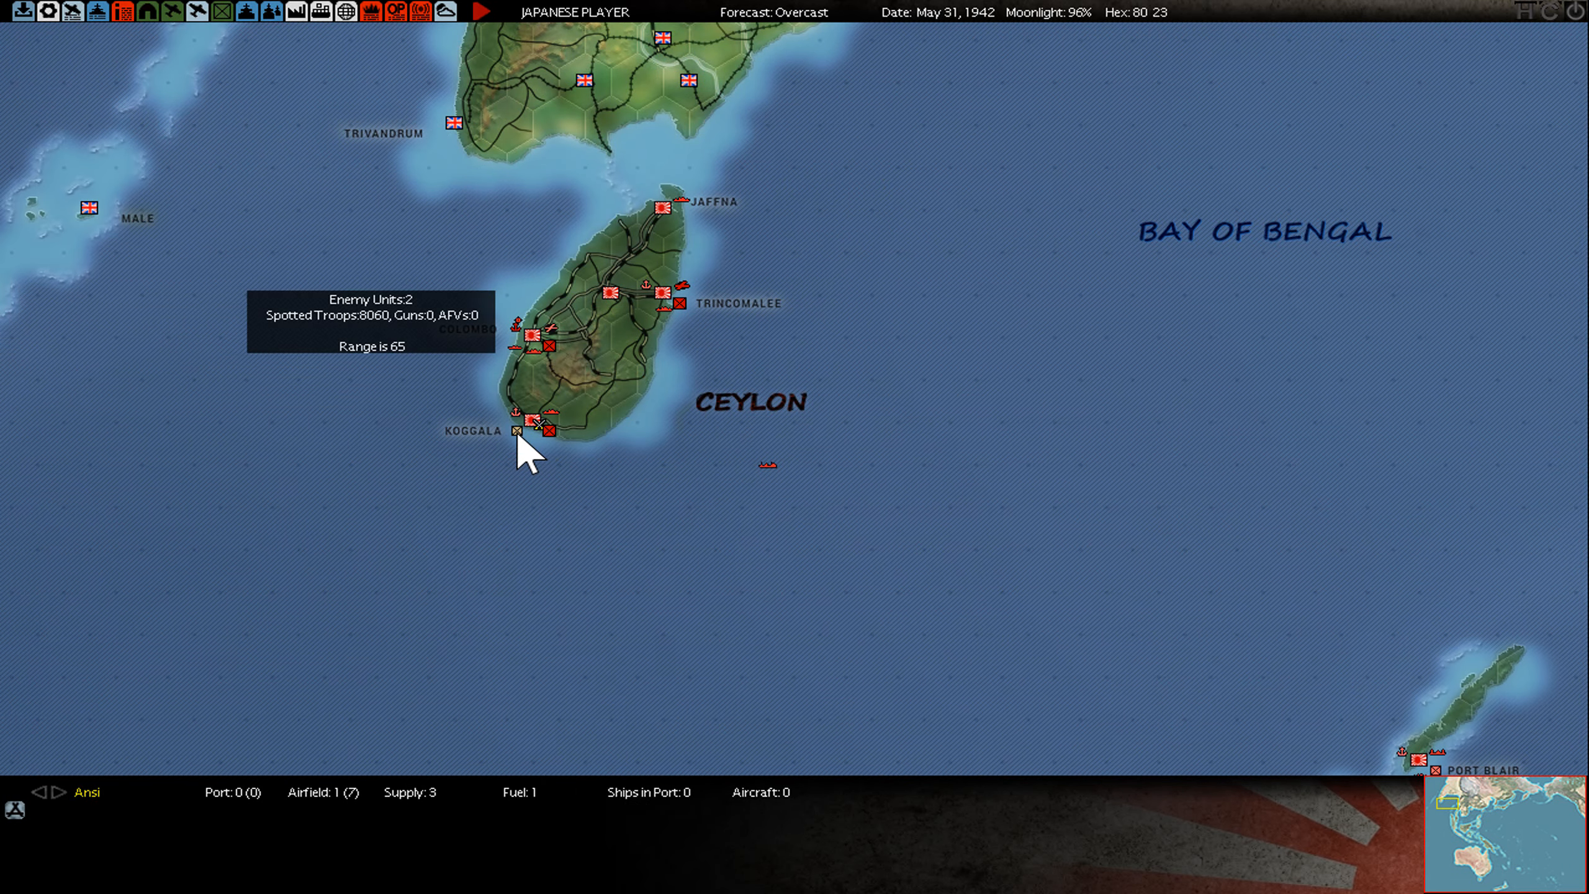
mouse_move(784, 497)
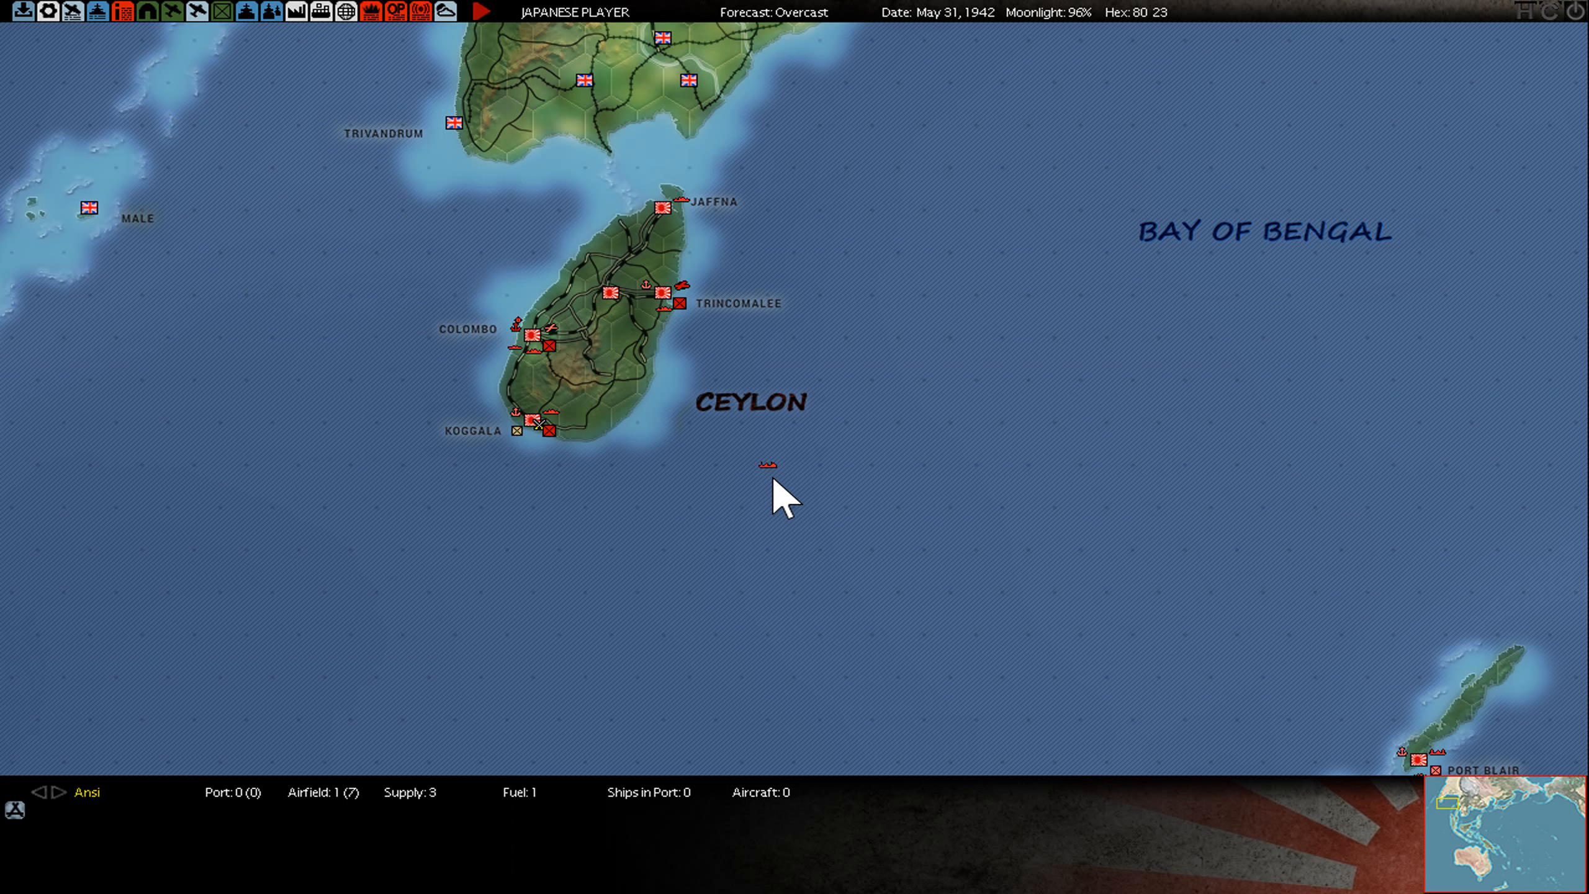
Select the task force south of Ceylon and pan the map southeast toward Java and Celebes
left_click(768, 465)
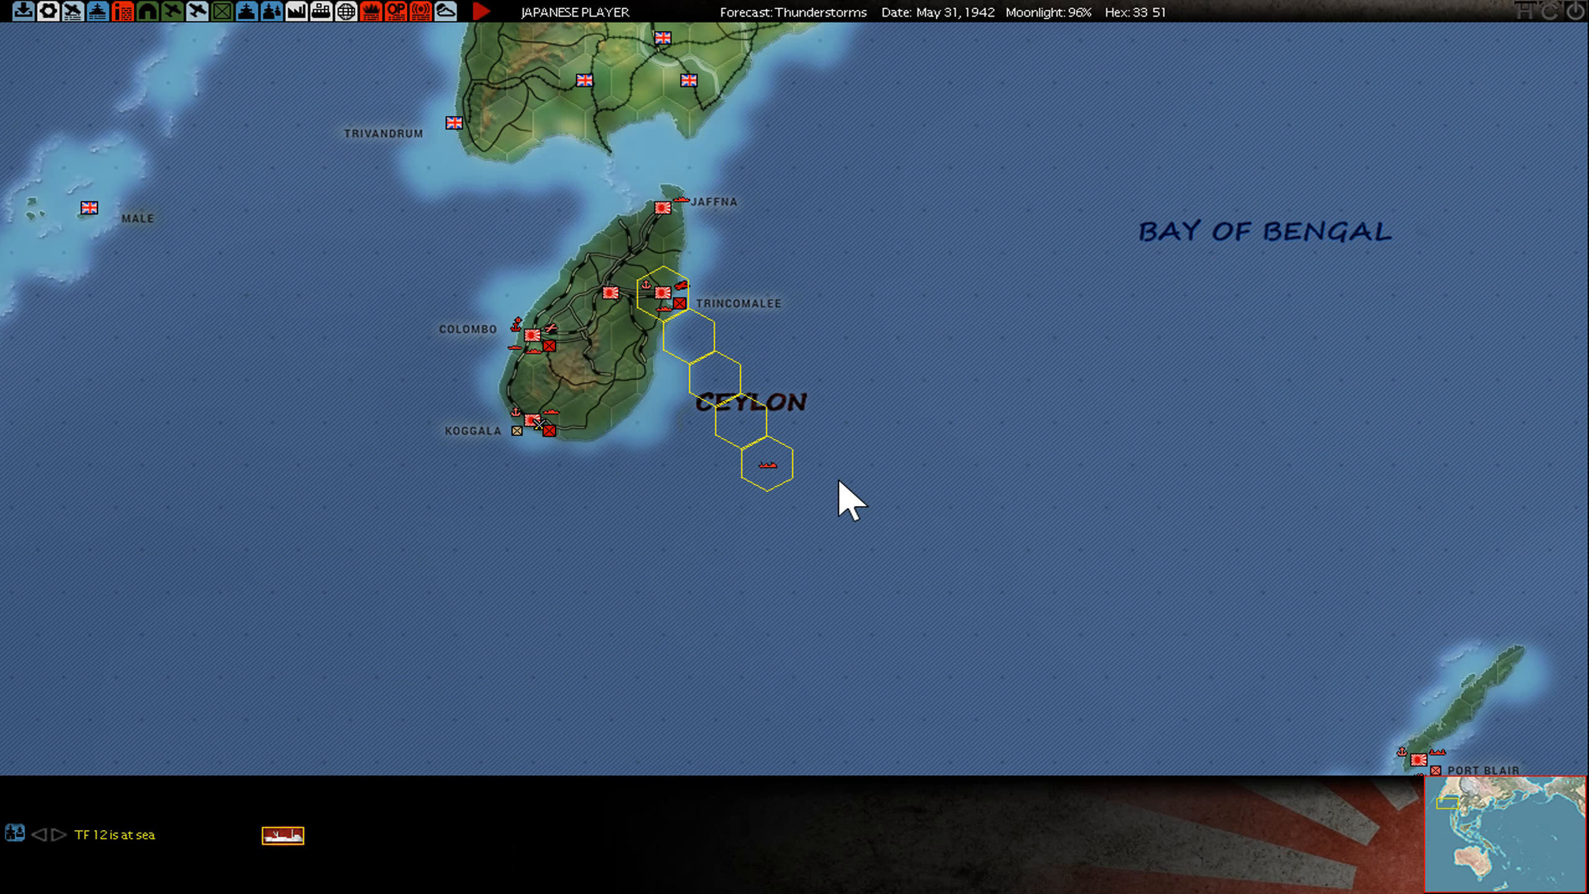
mouse_move(631, 334)
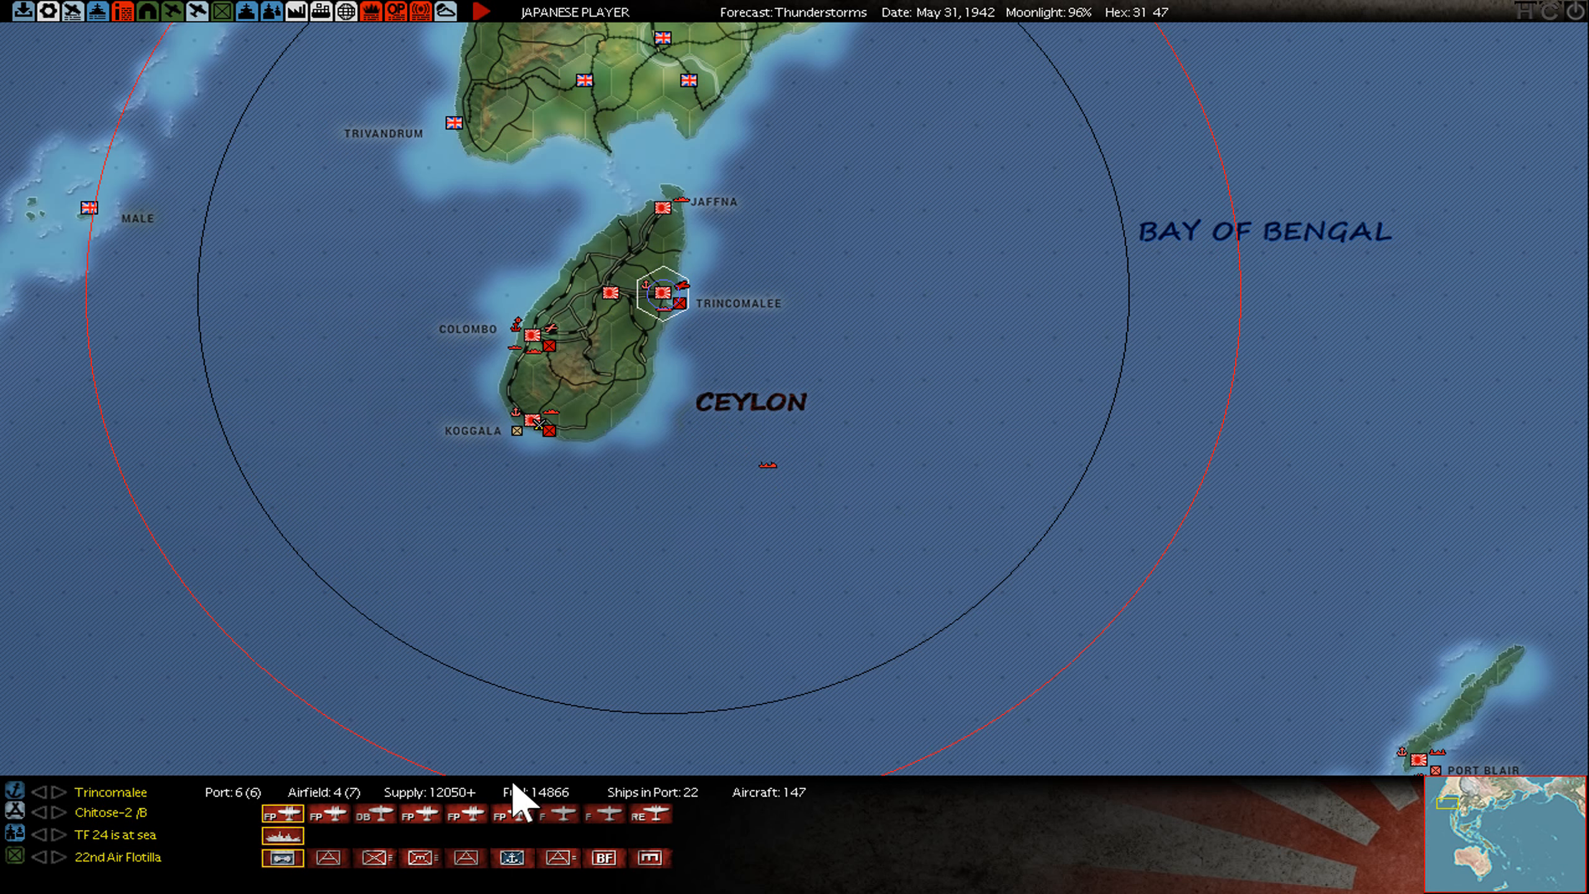
left_click(534, 342)
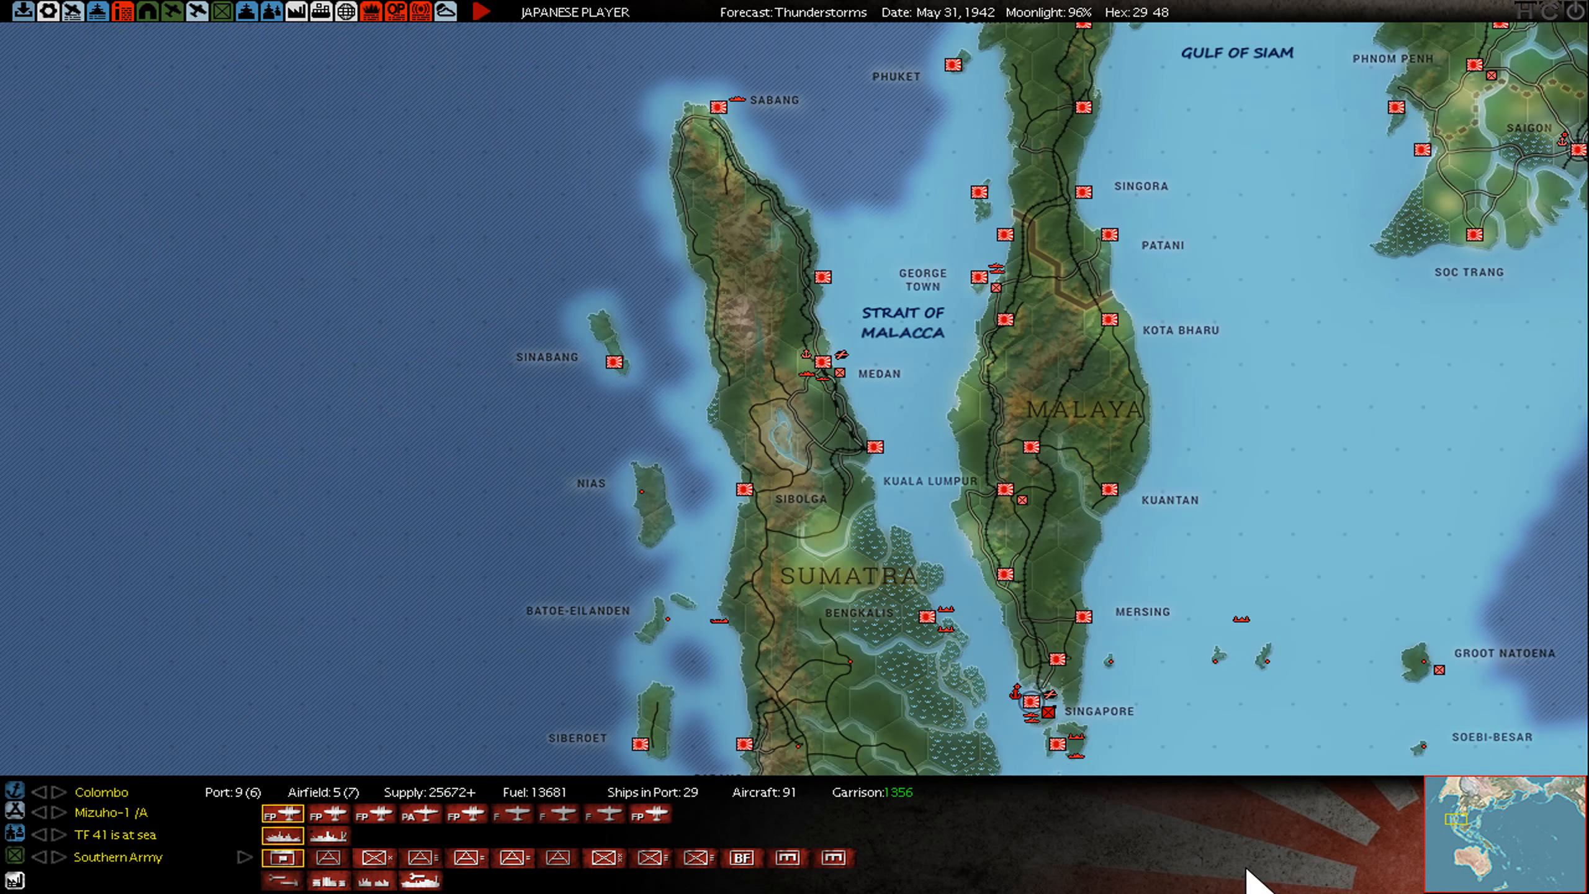
scroll("down", 3)
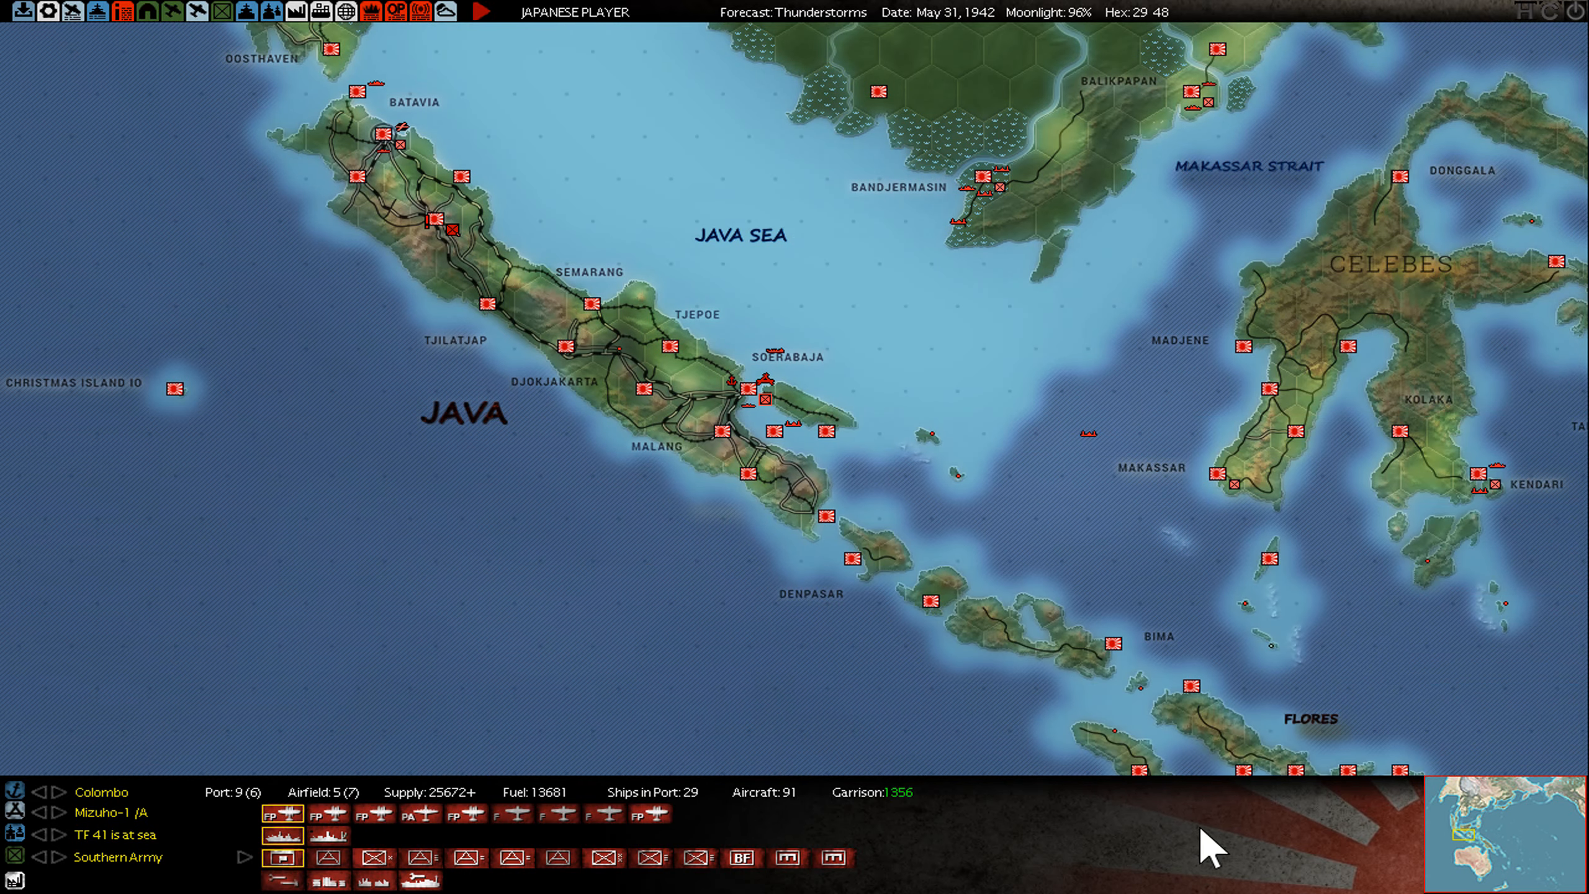
mouse_move(1125, 728)
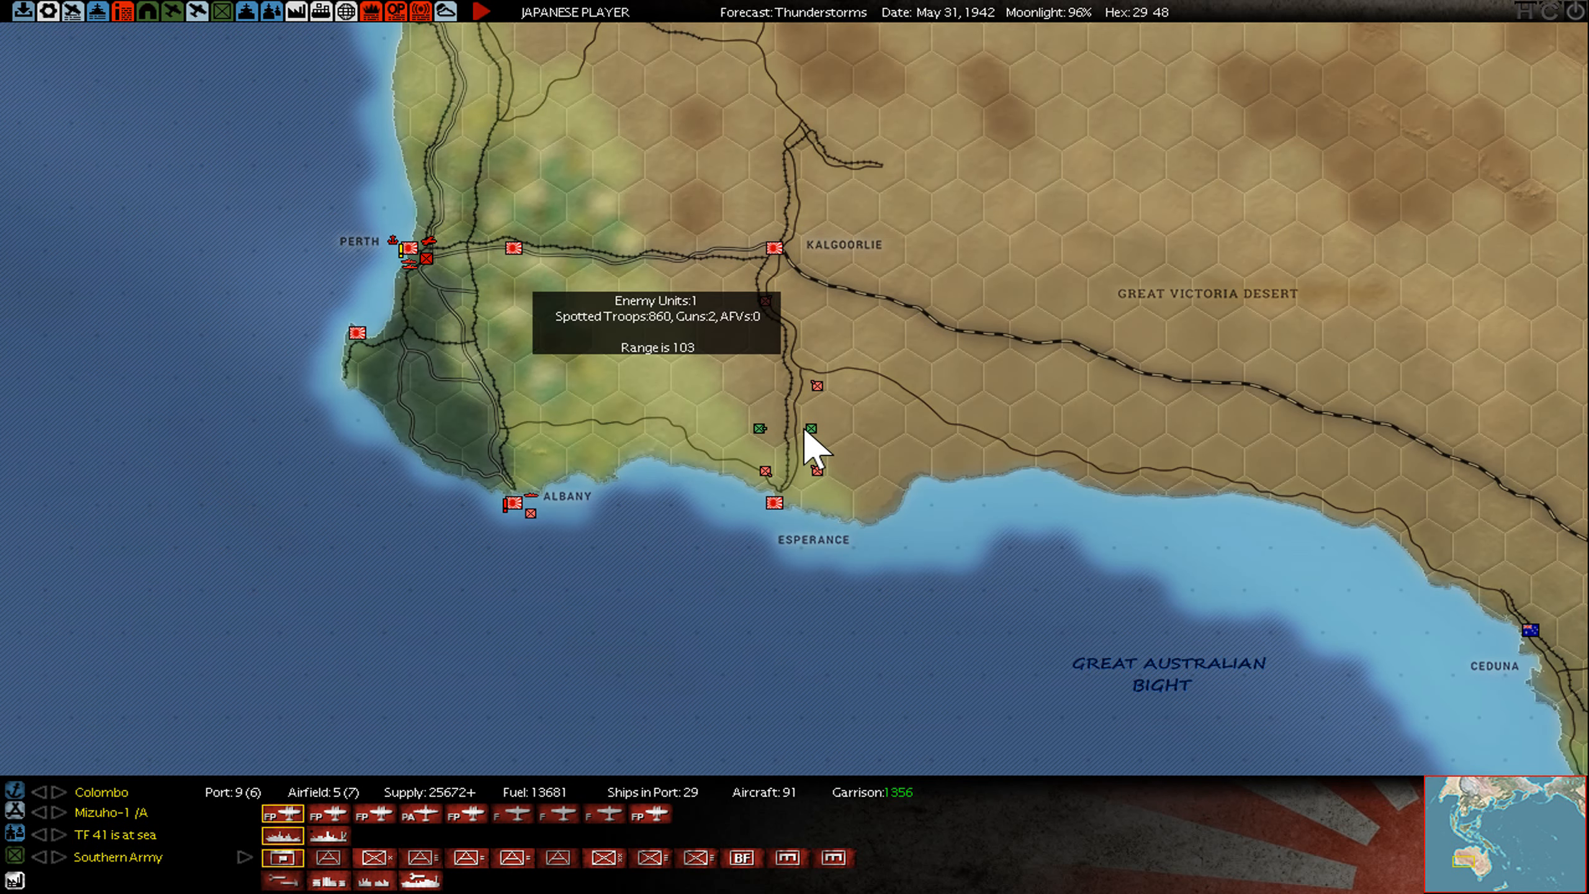
mouse_move(805, 472)
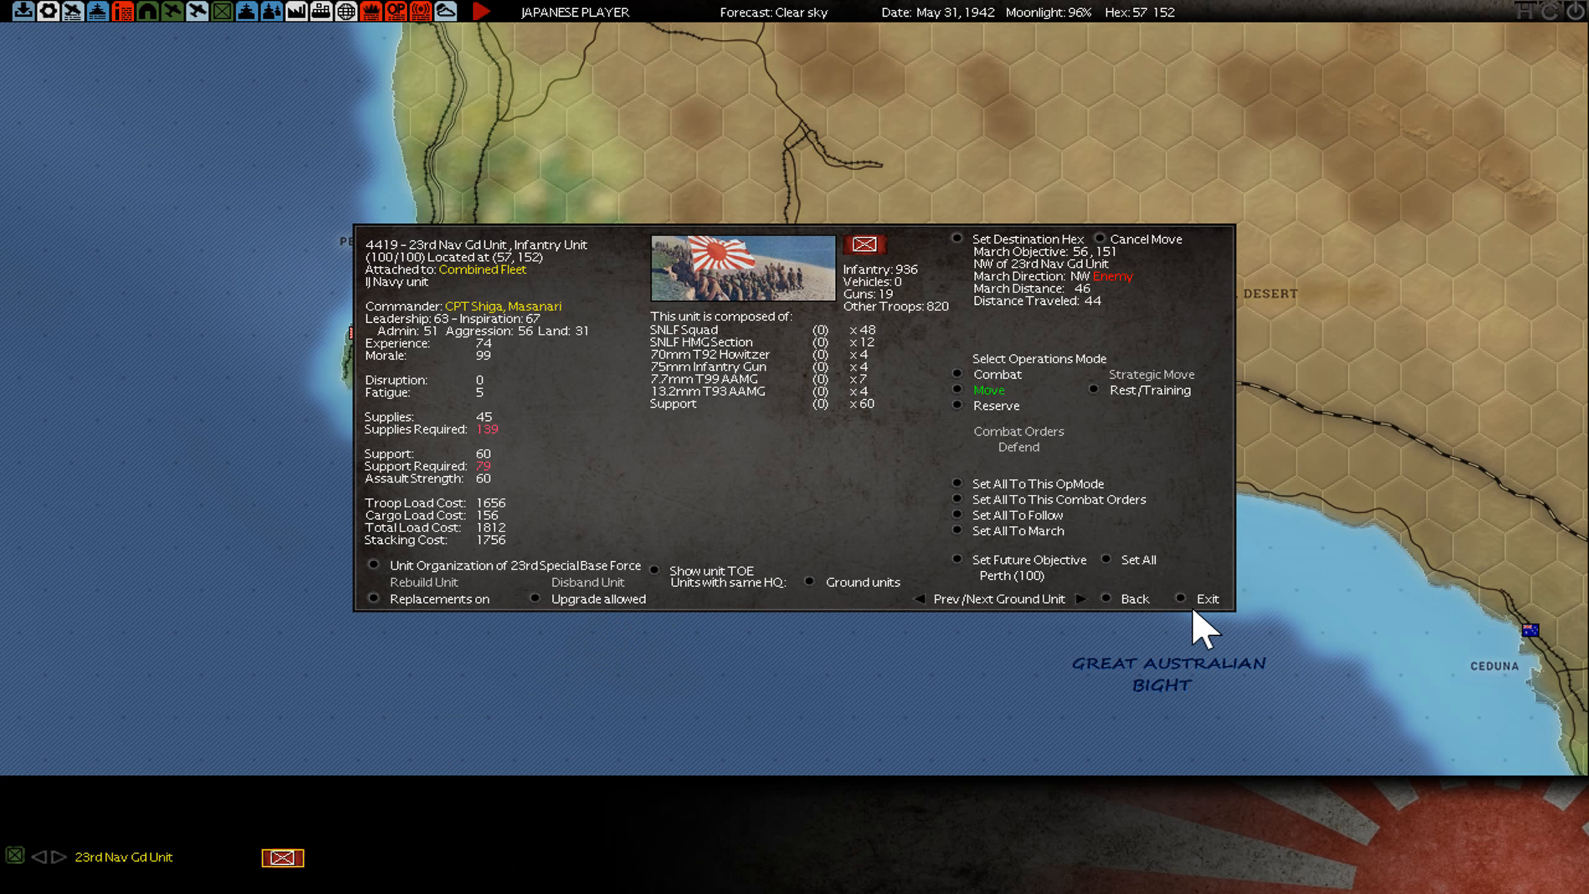
Review the 23rd Nav Gd Unit near Esperance and Perth's base details, closing each screen
left_click(1207, 598)
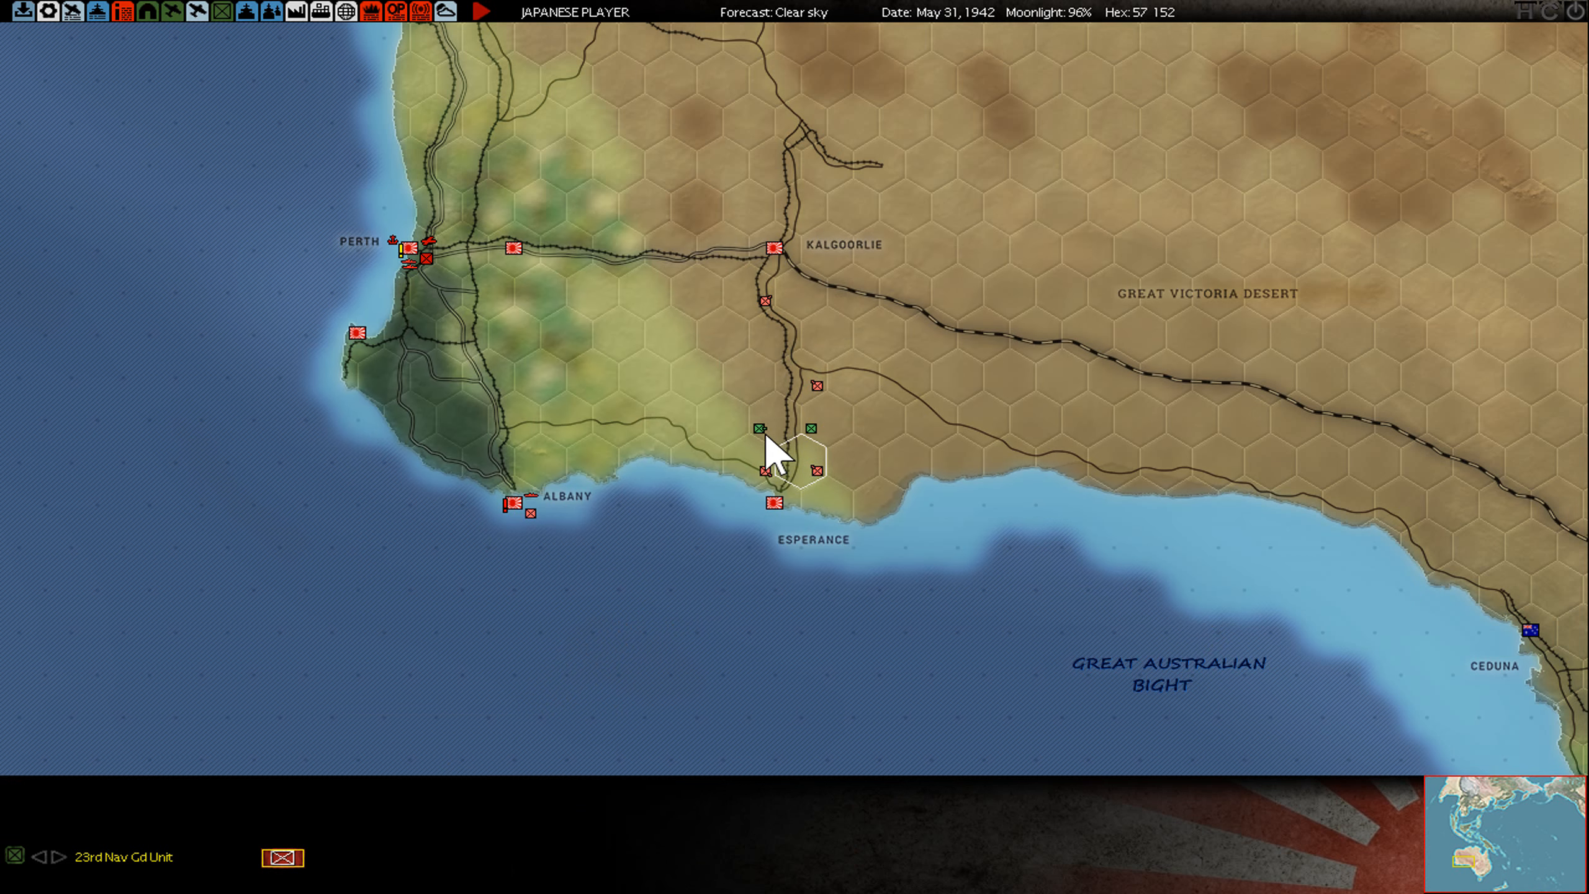
mouse_move(655, 266)
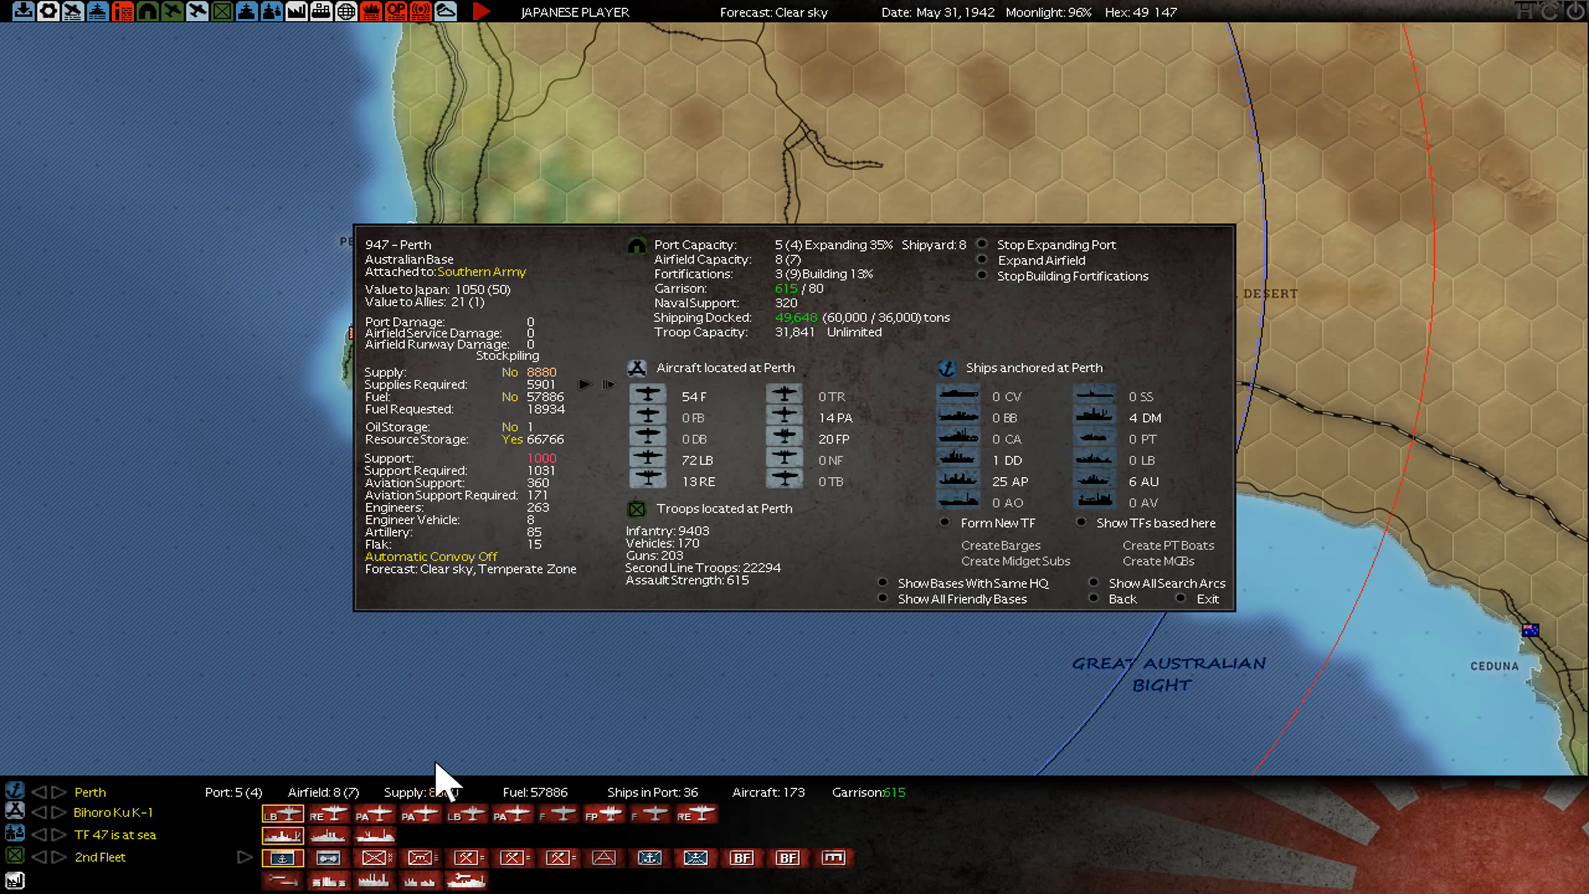
left_click(1206, 599)
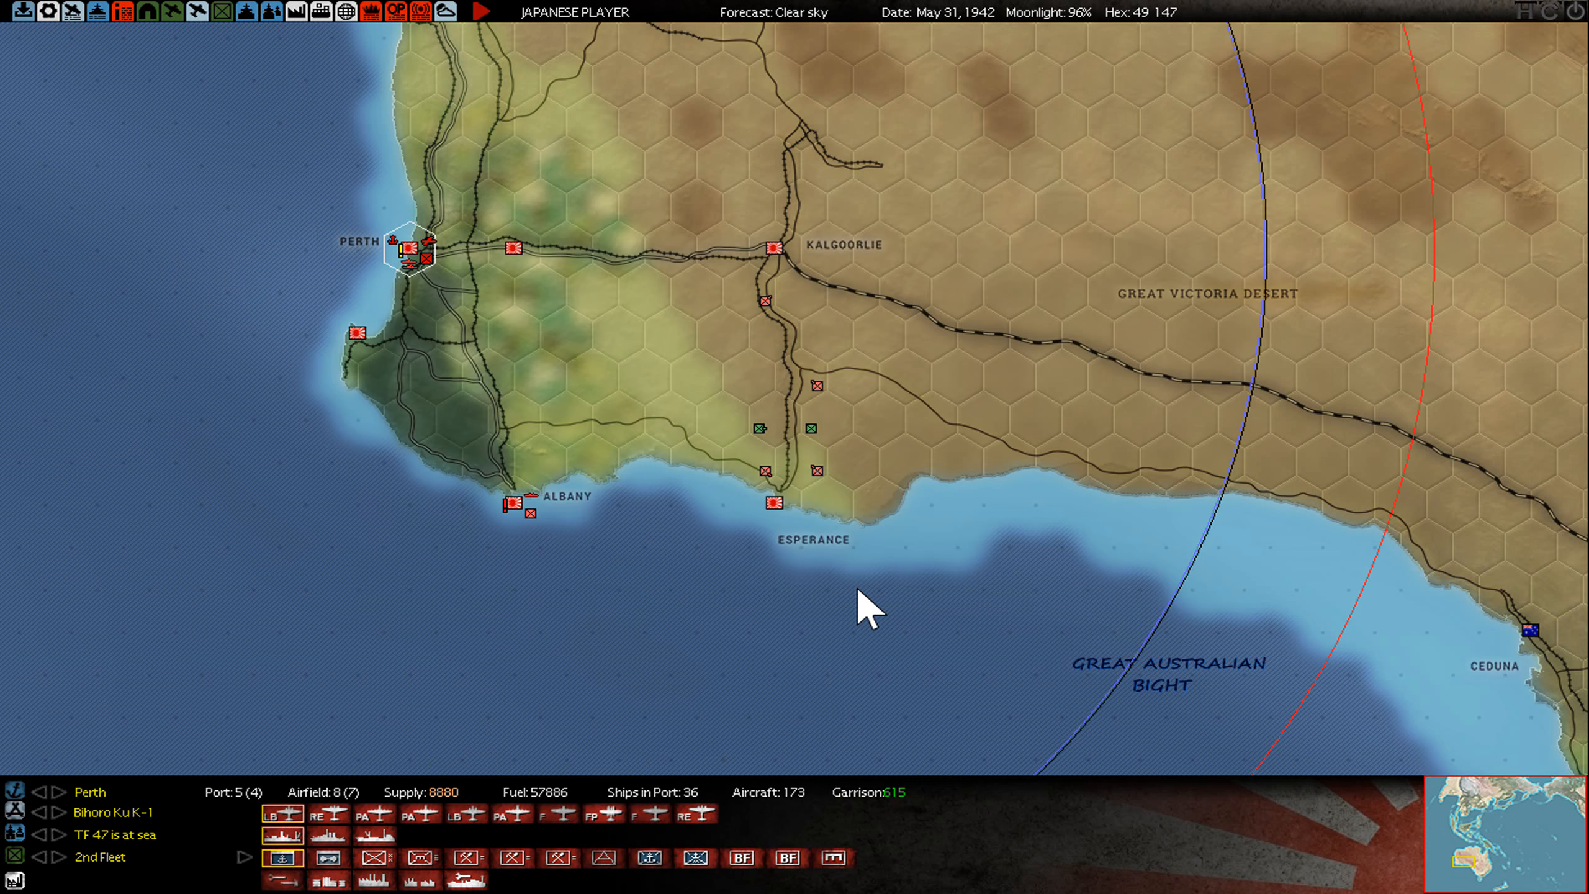
mouse_move(15, 715)
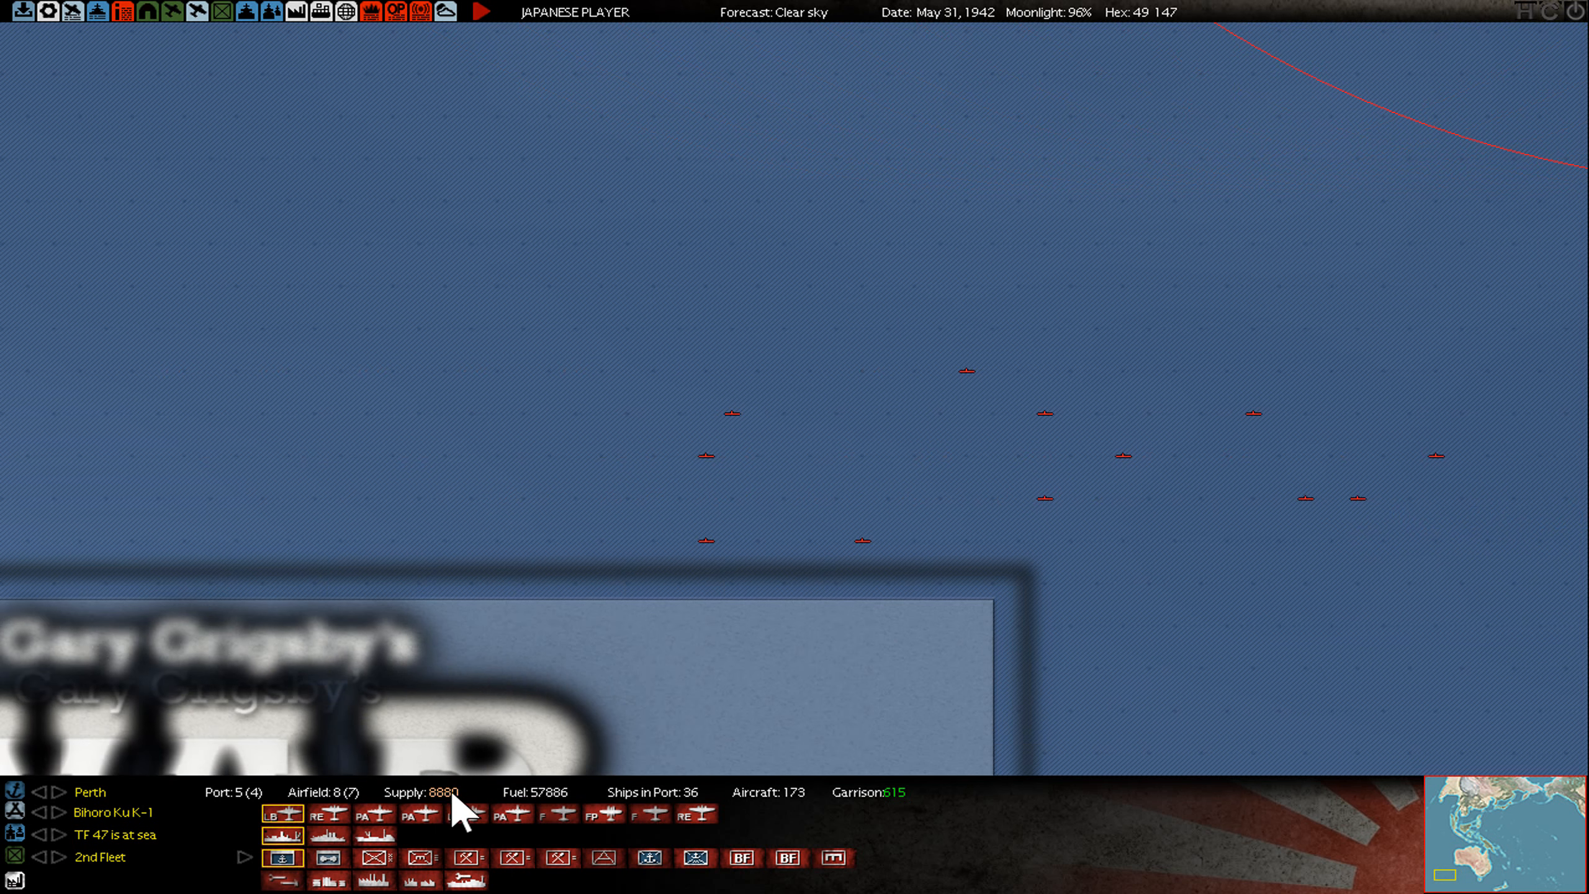
mouse_move(998, 441)
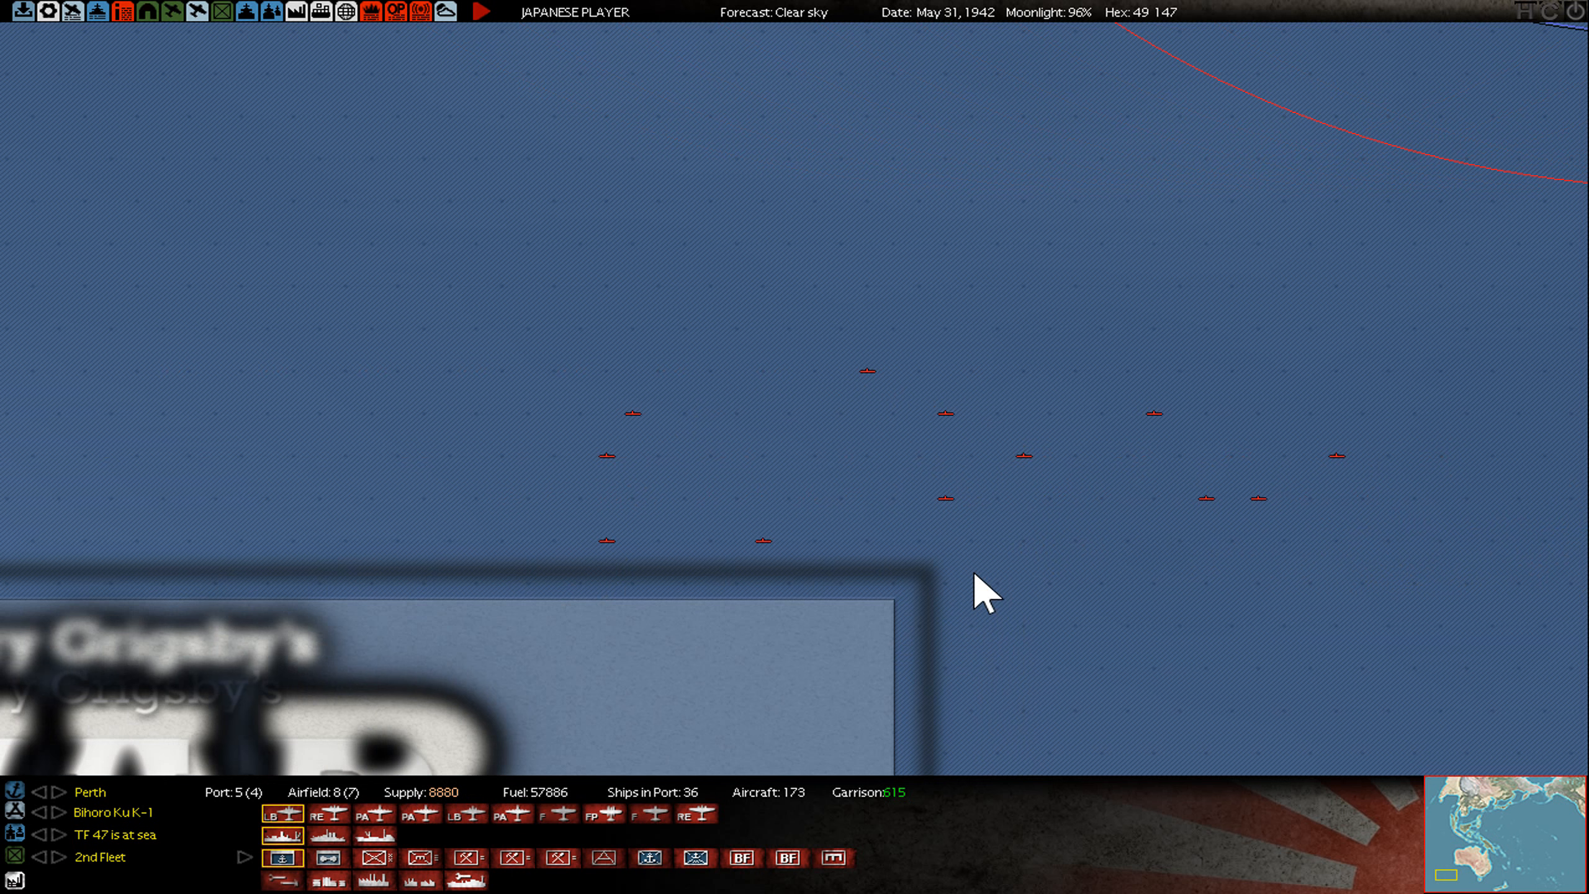
mouse_move(1381, 480)
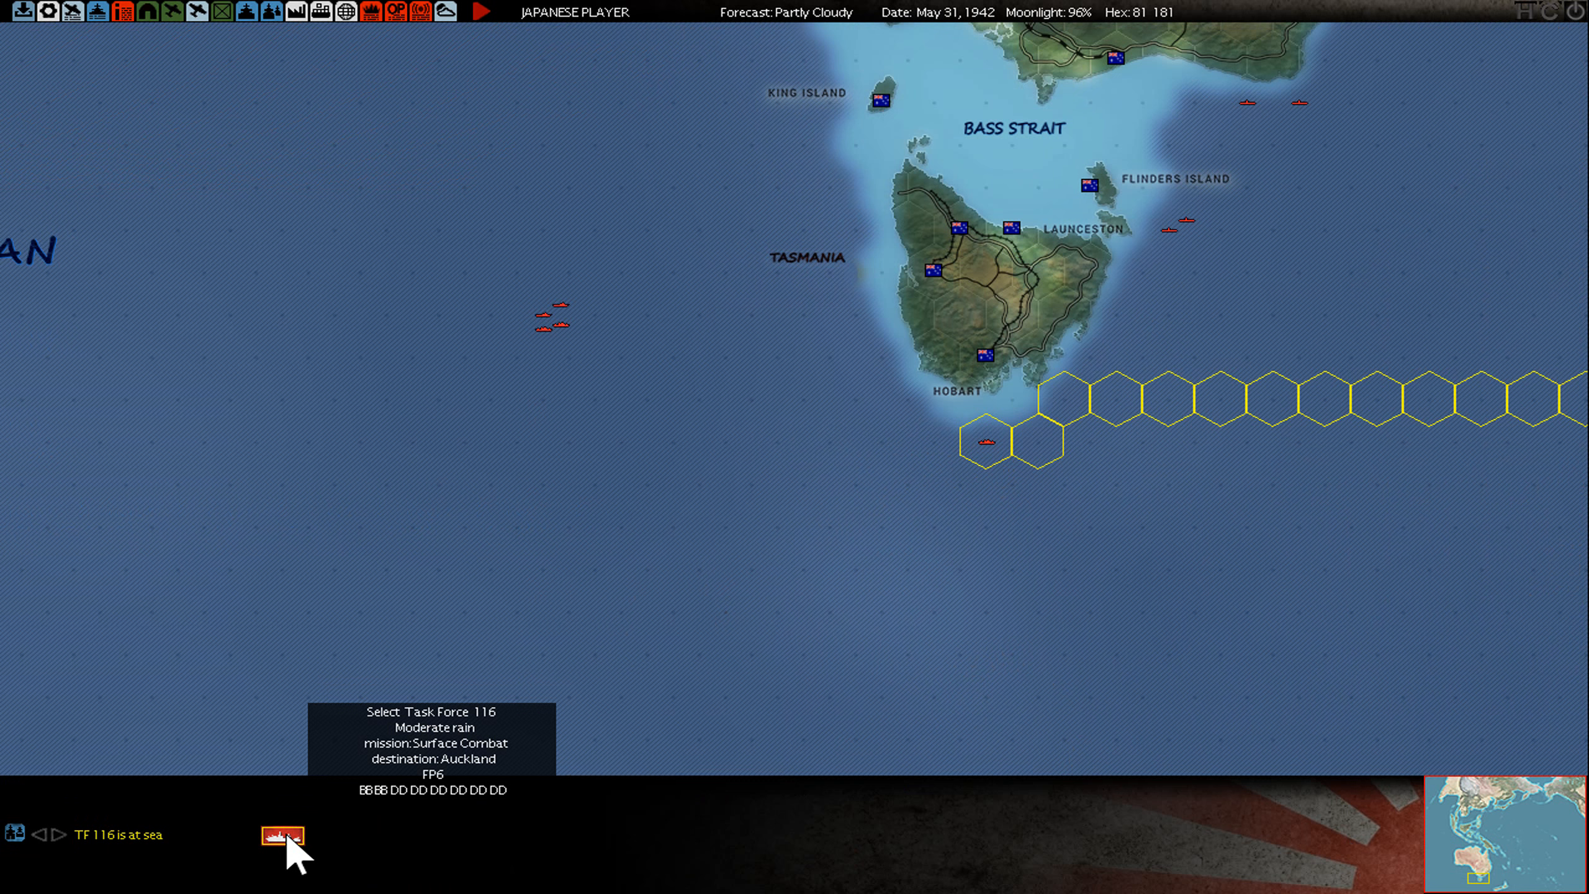
Inspect Task Force 116 near Hobart and battleship Hiei's ship data, then return to the map
left_click(279, 835)
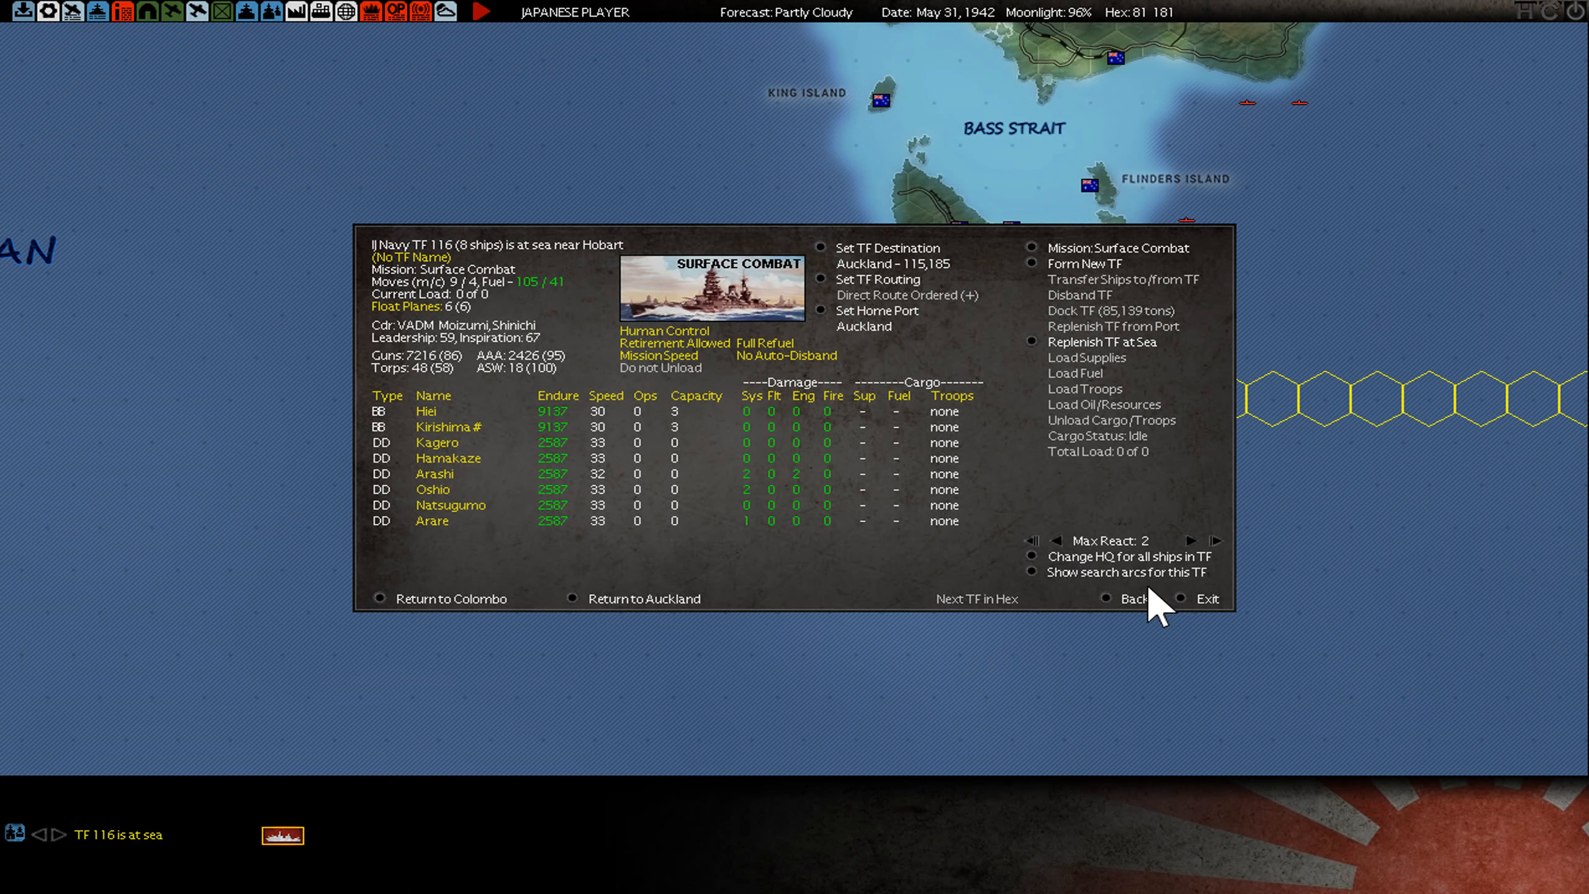
mouse_move(844, 347)
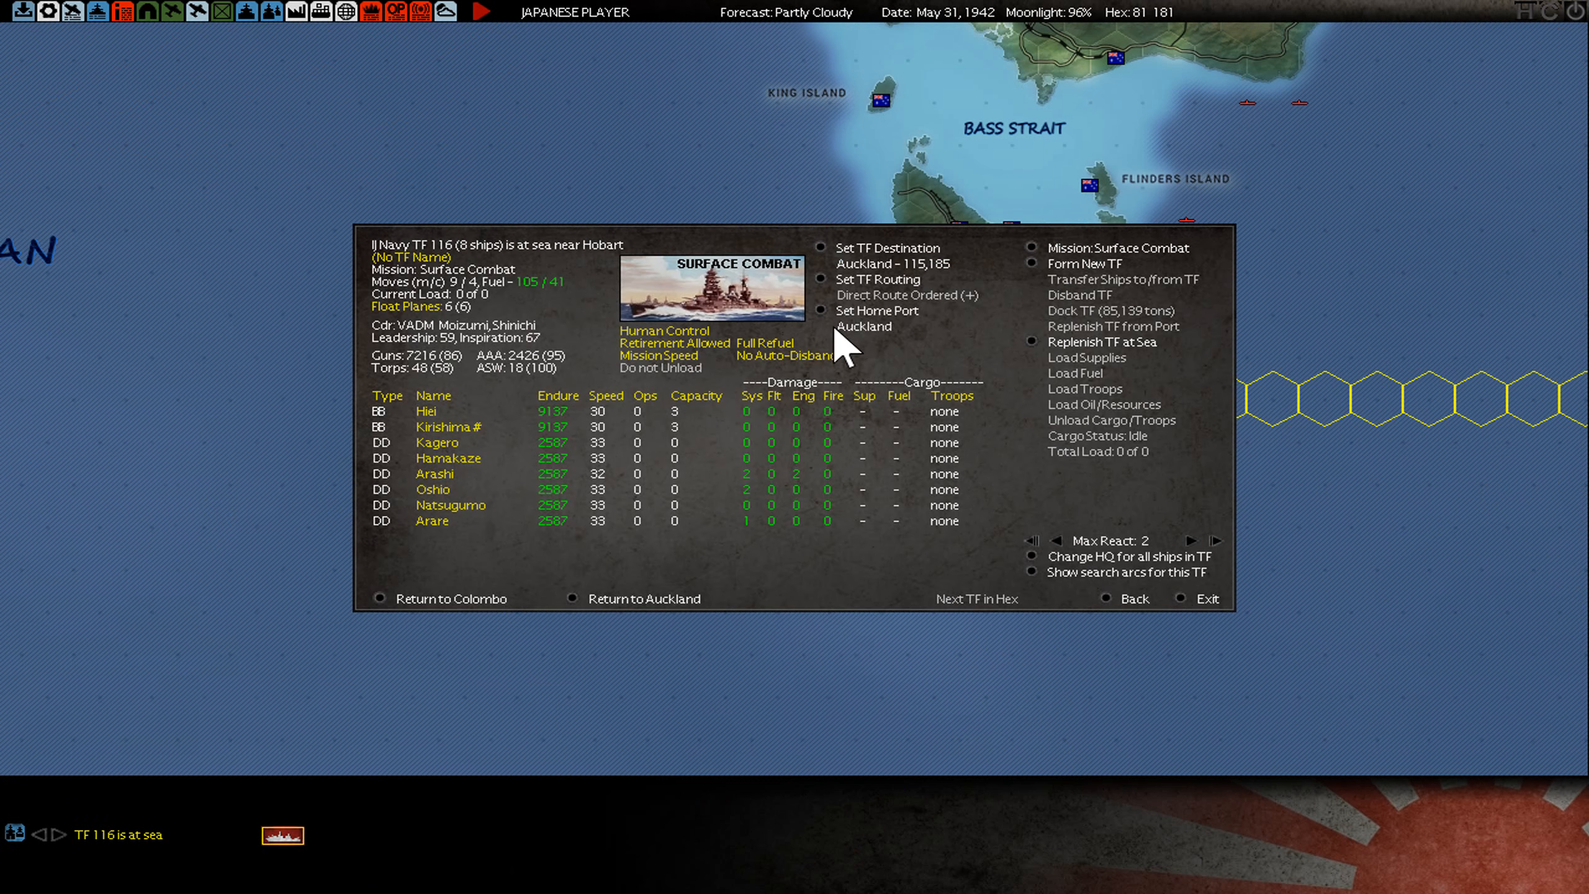
mouse_move(830, 339)
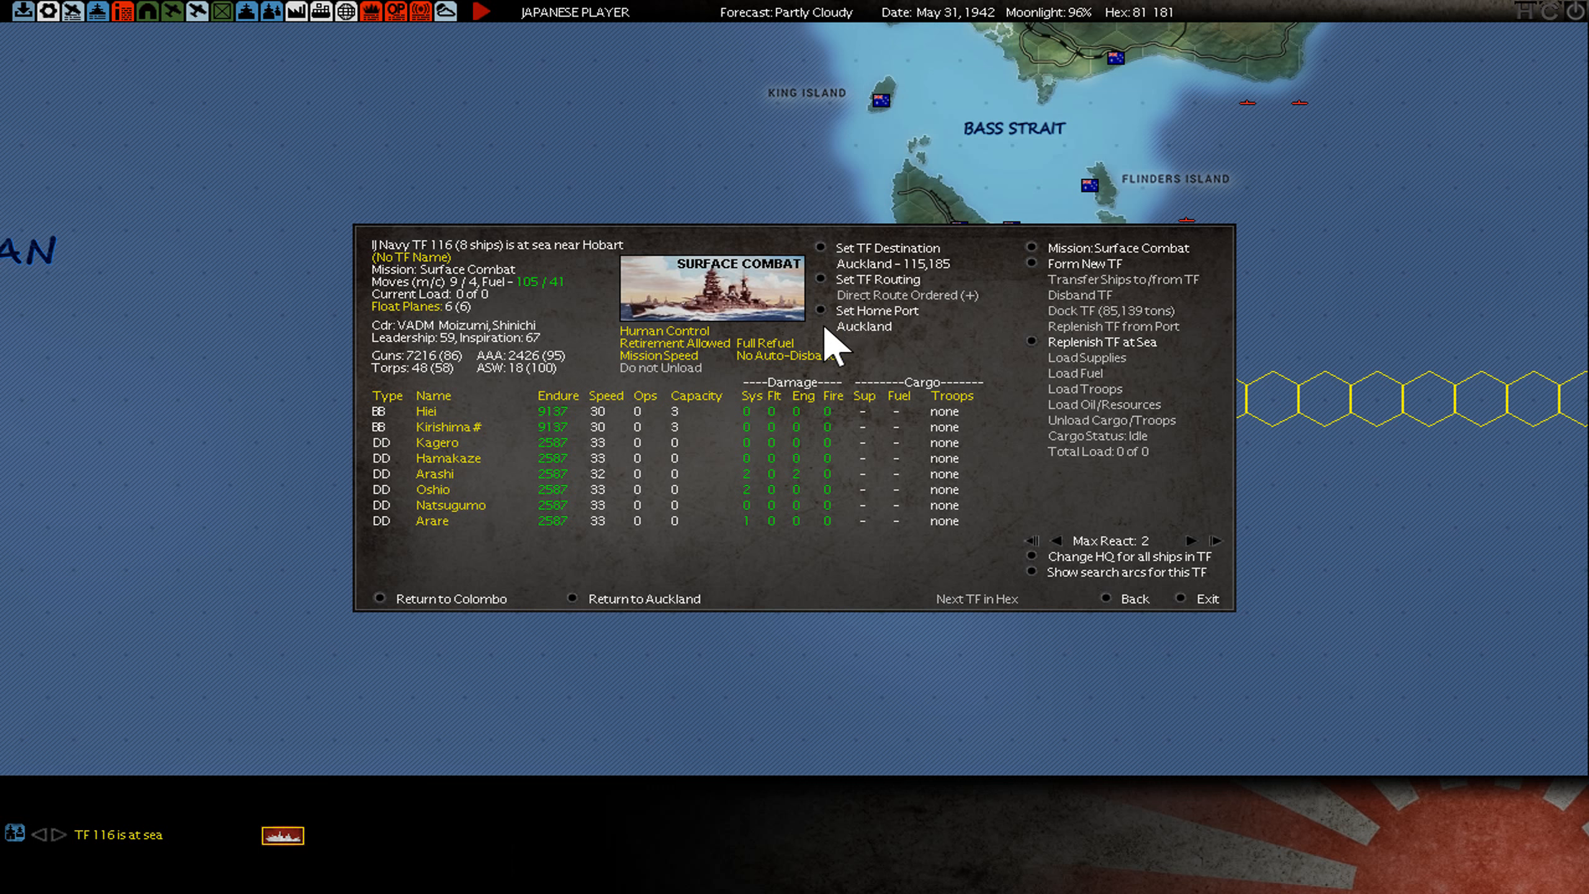
mouse_move(845, 351)
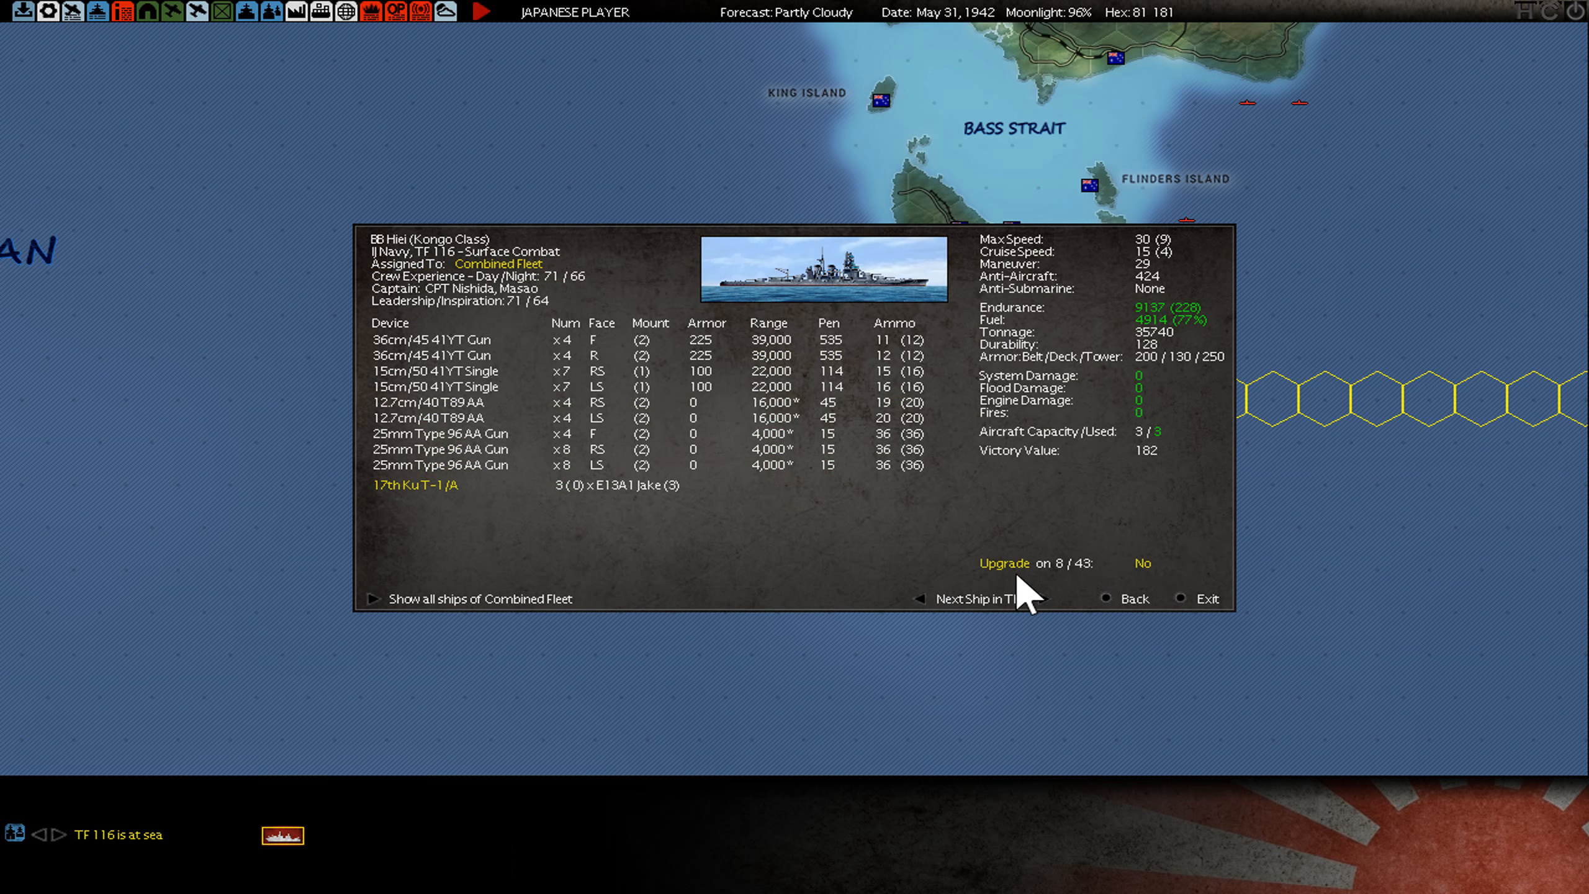
left_click(976, 599)
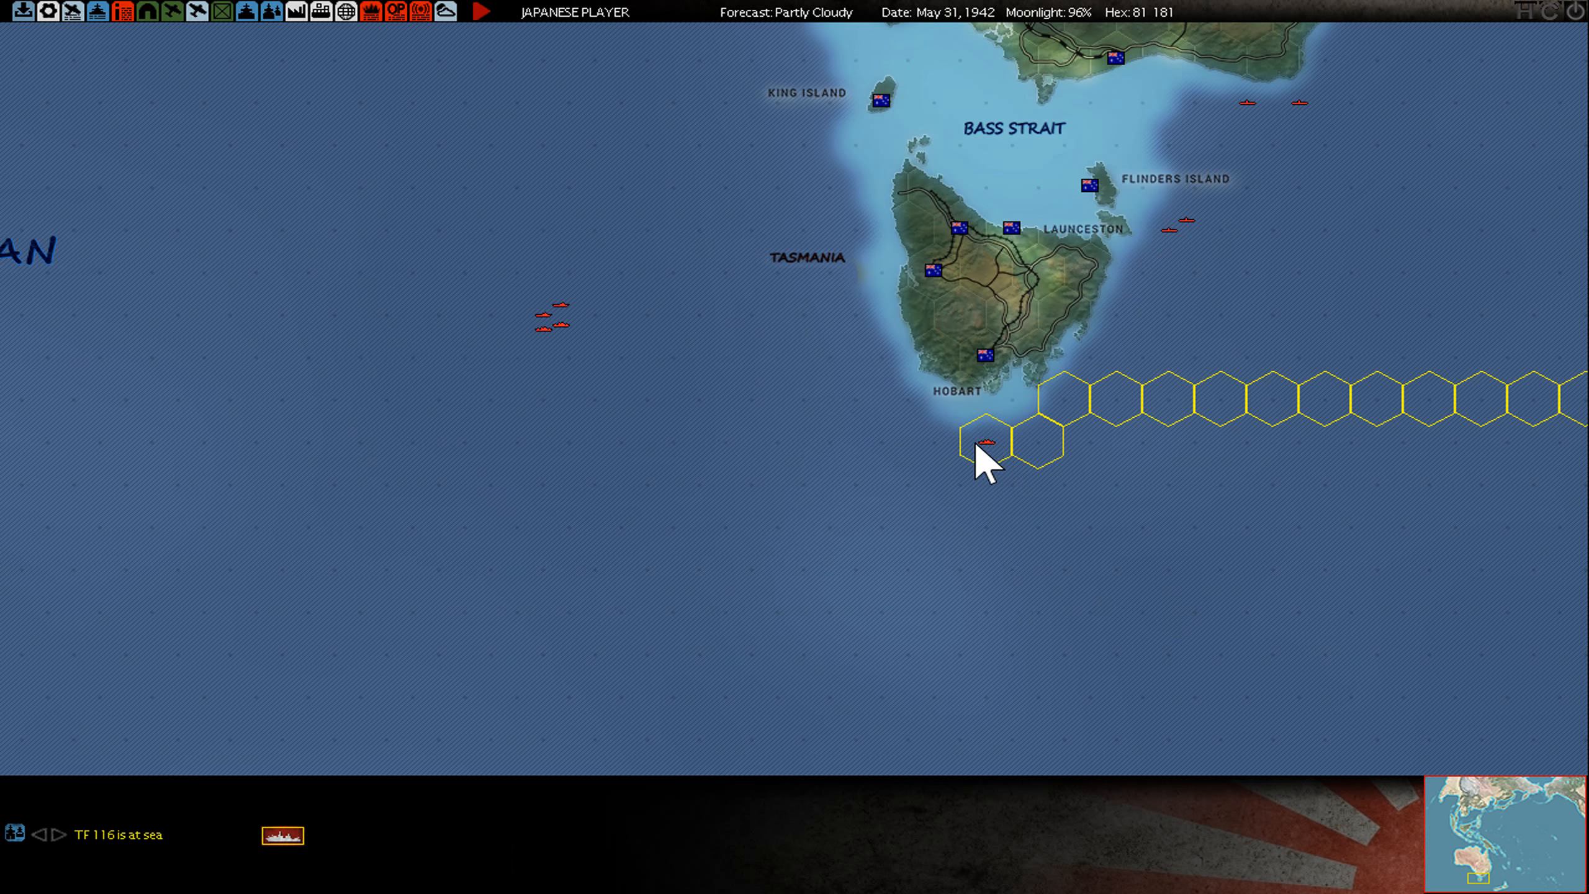
mouse_move(985, 453)
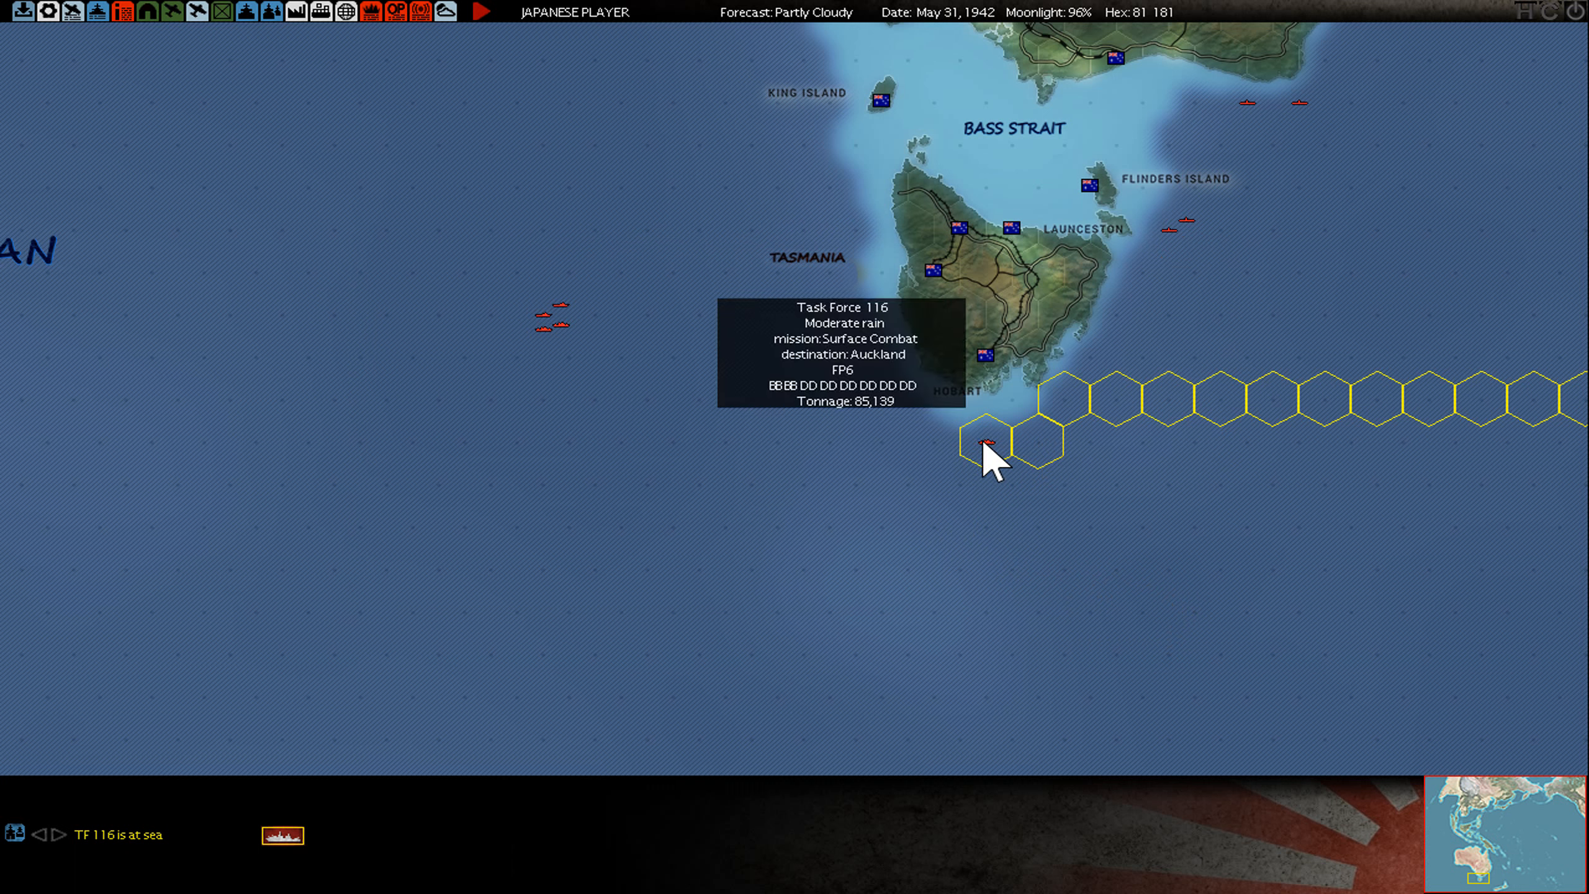
mouse_move(948, 430)
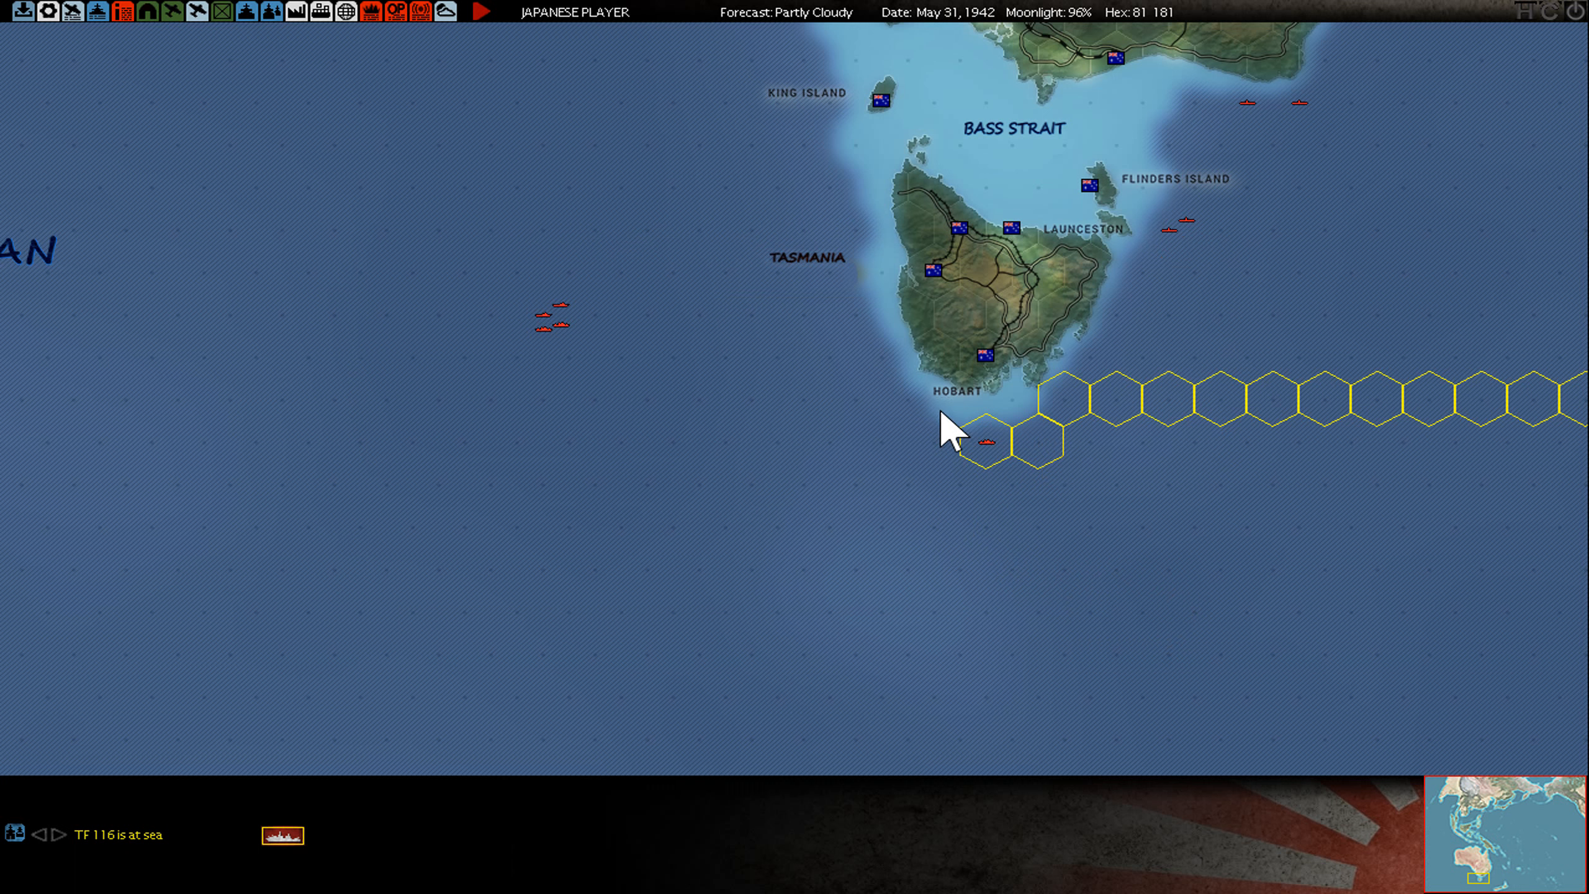
mouse_move(990, 473)
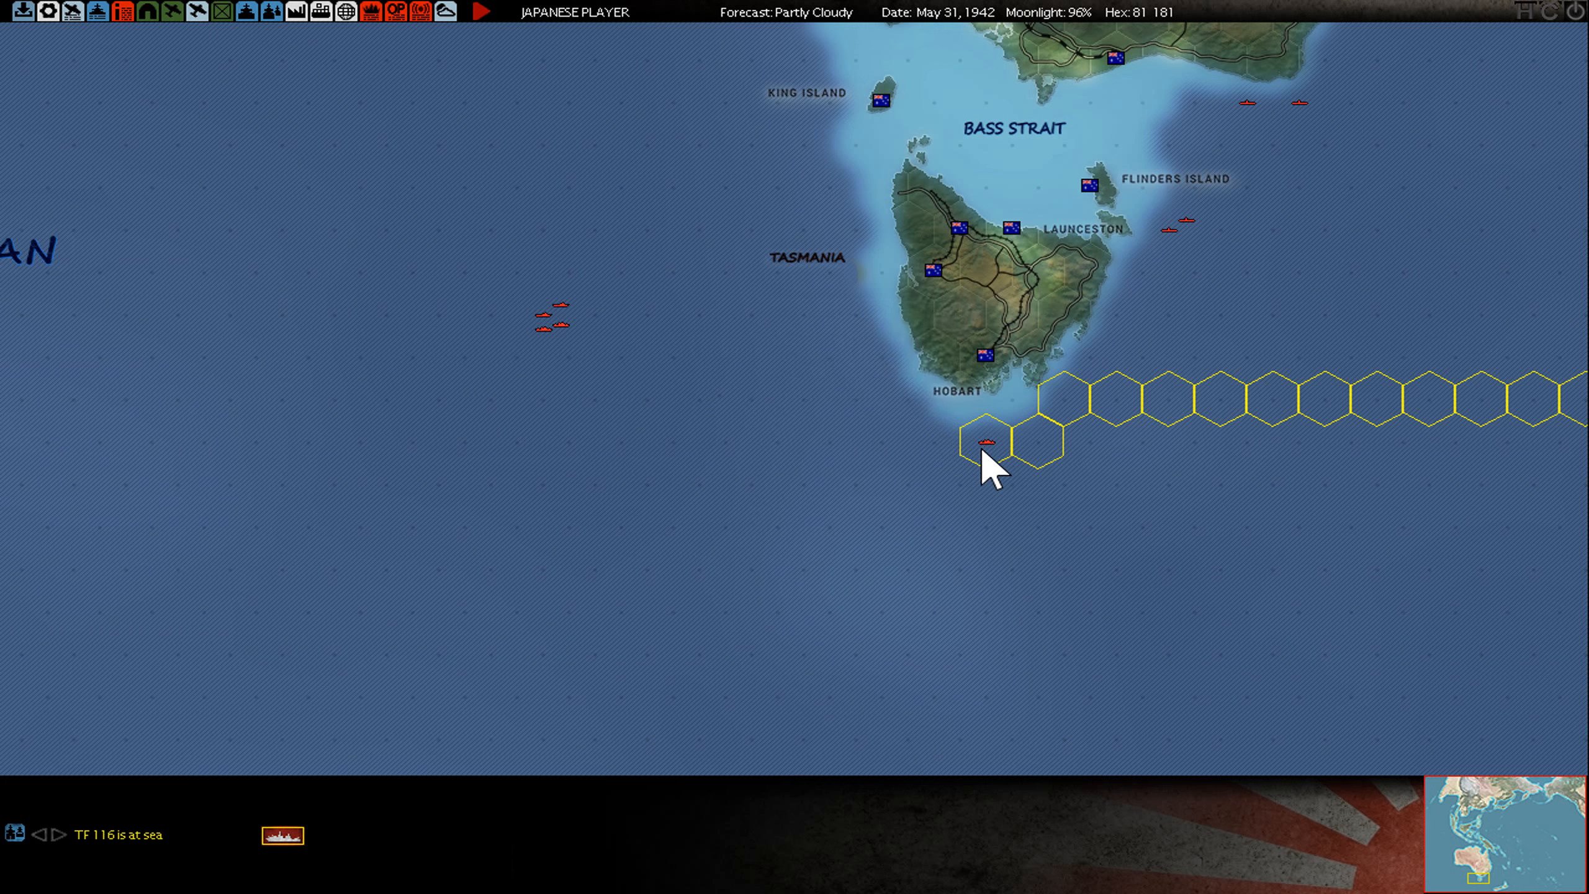
mouse_move(559, 309)
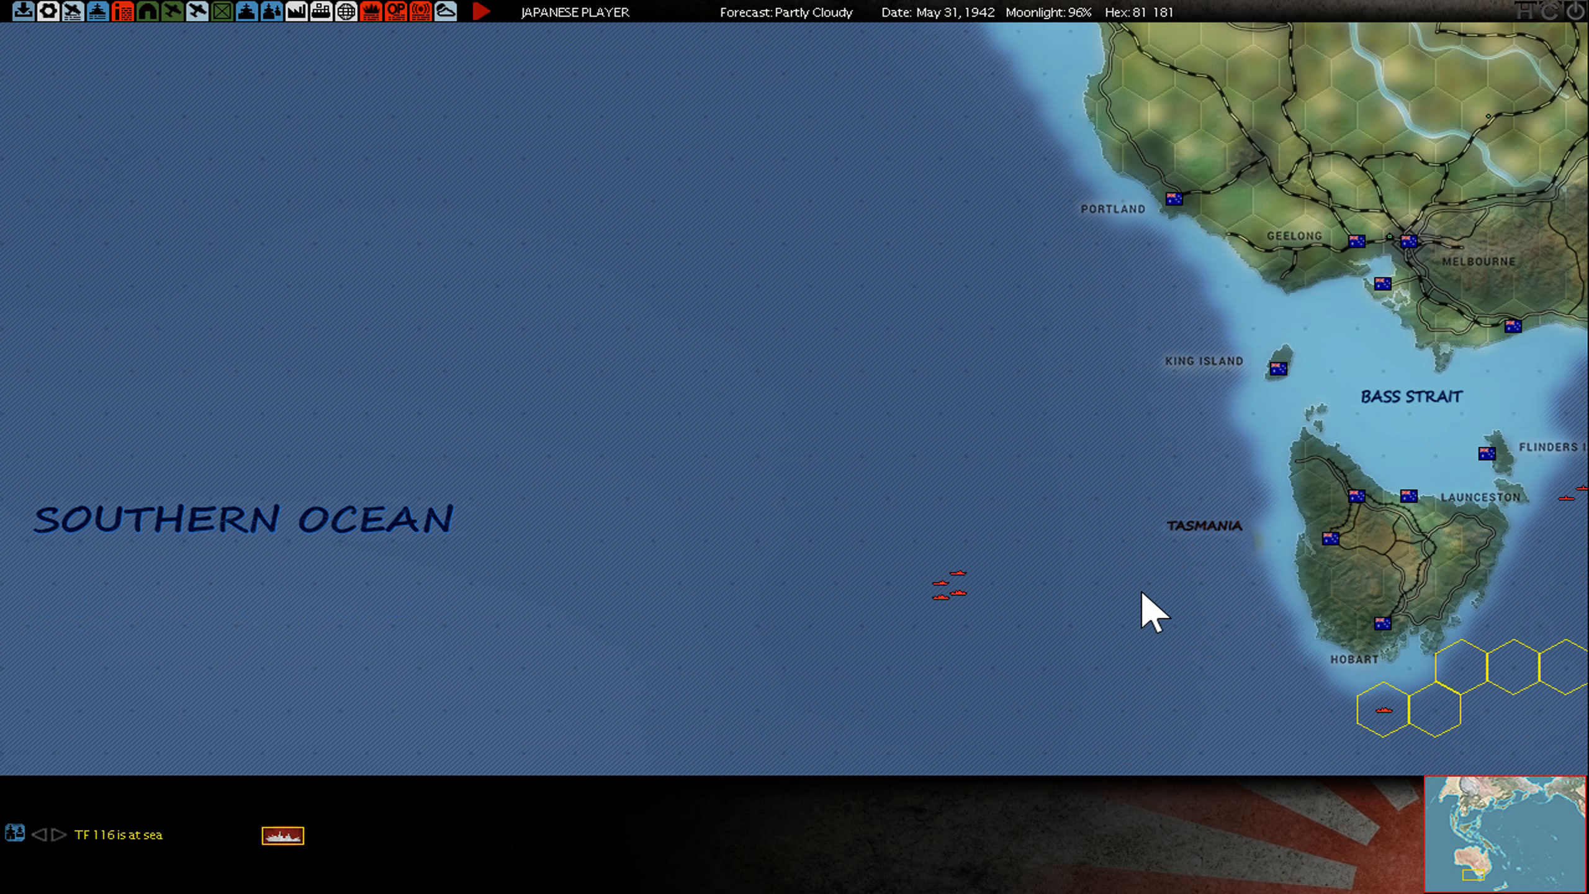
mouse_move(1393, 268)
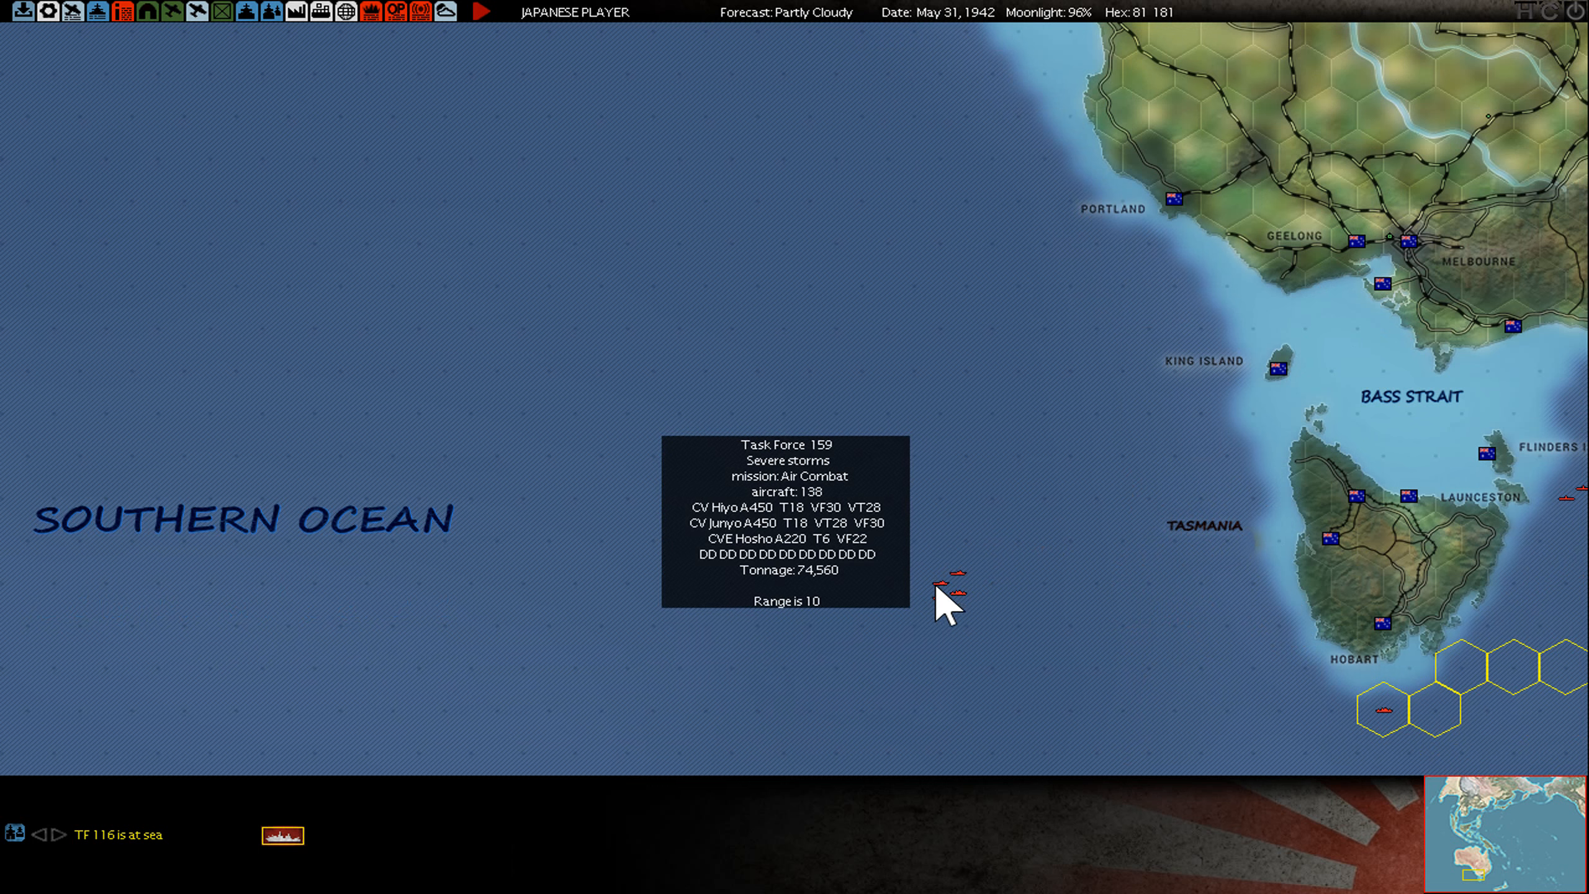
mouse_move(952, 624)
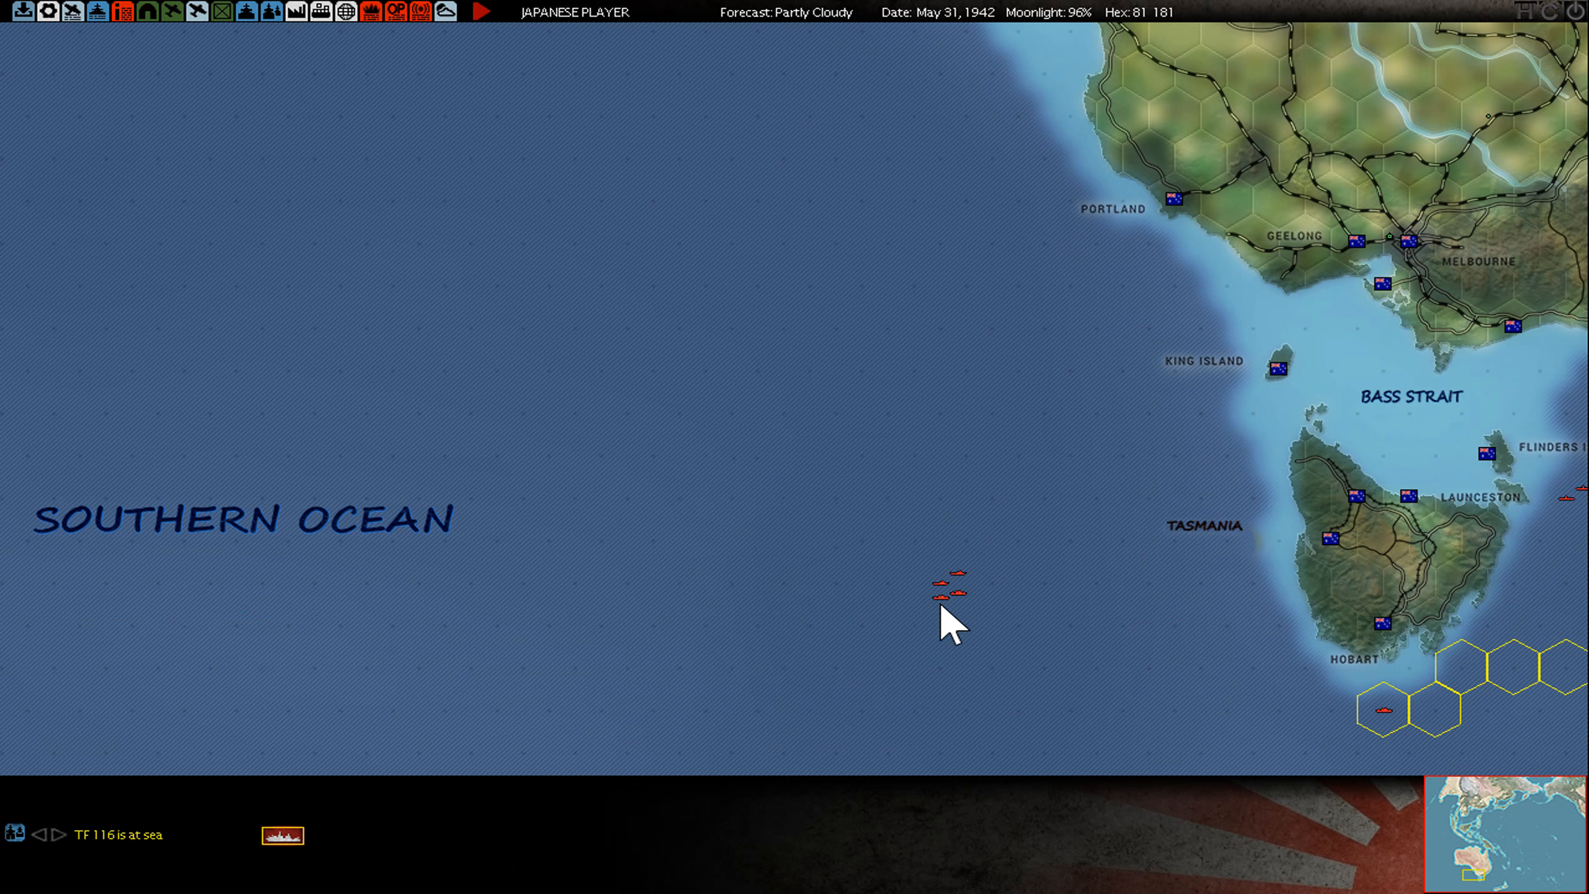
mouse_move(1388, 704)
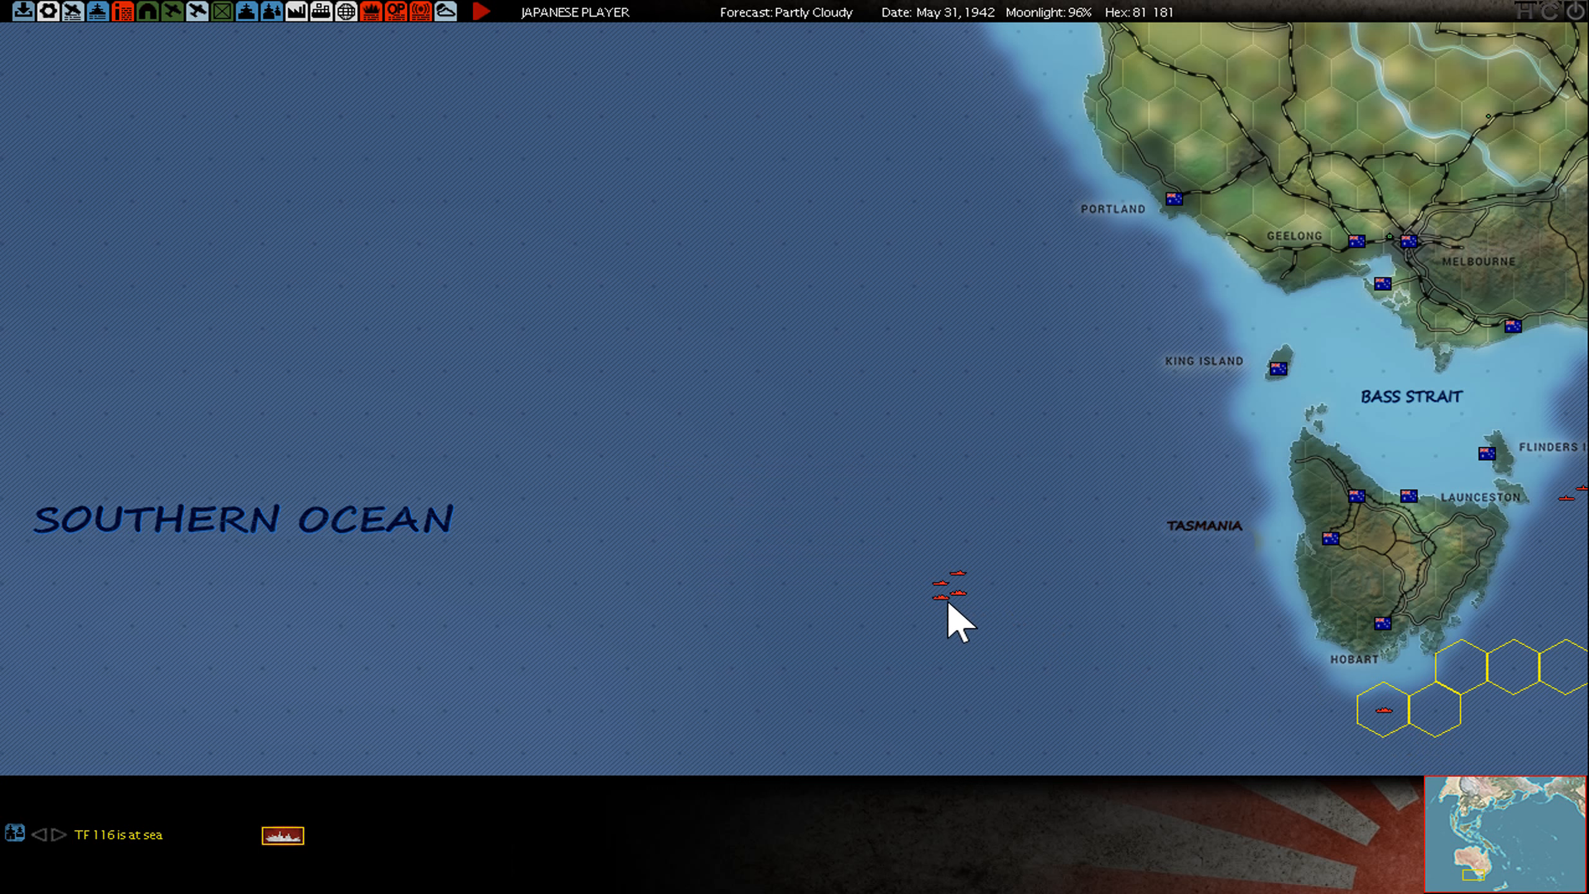
mouse_move(950, 586)
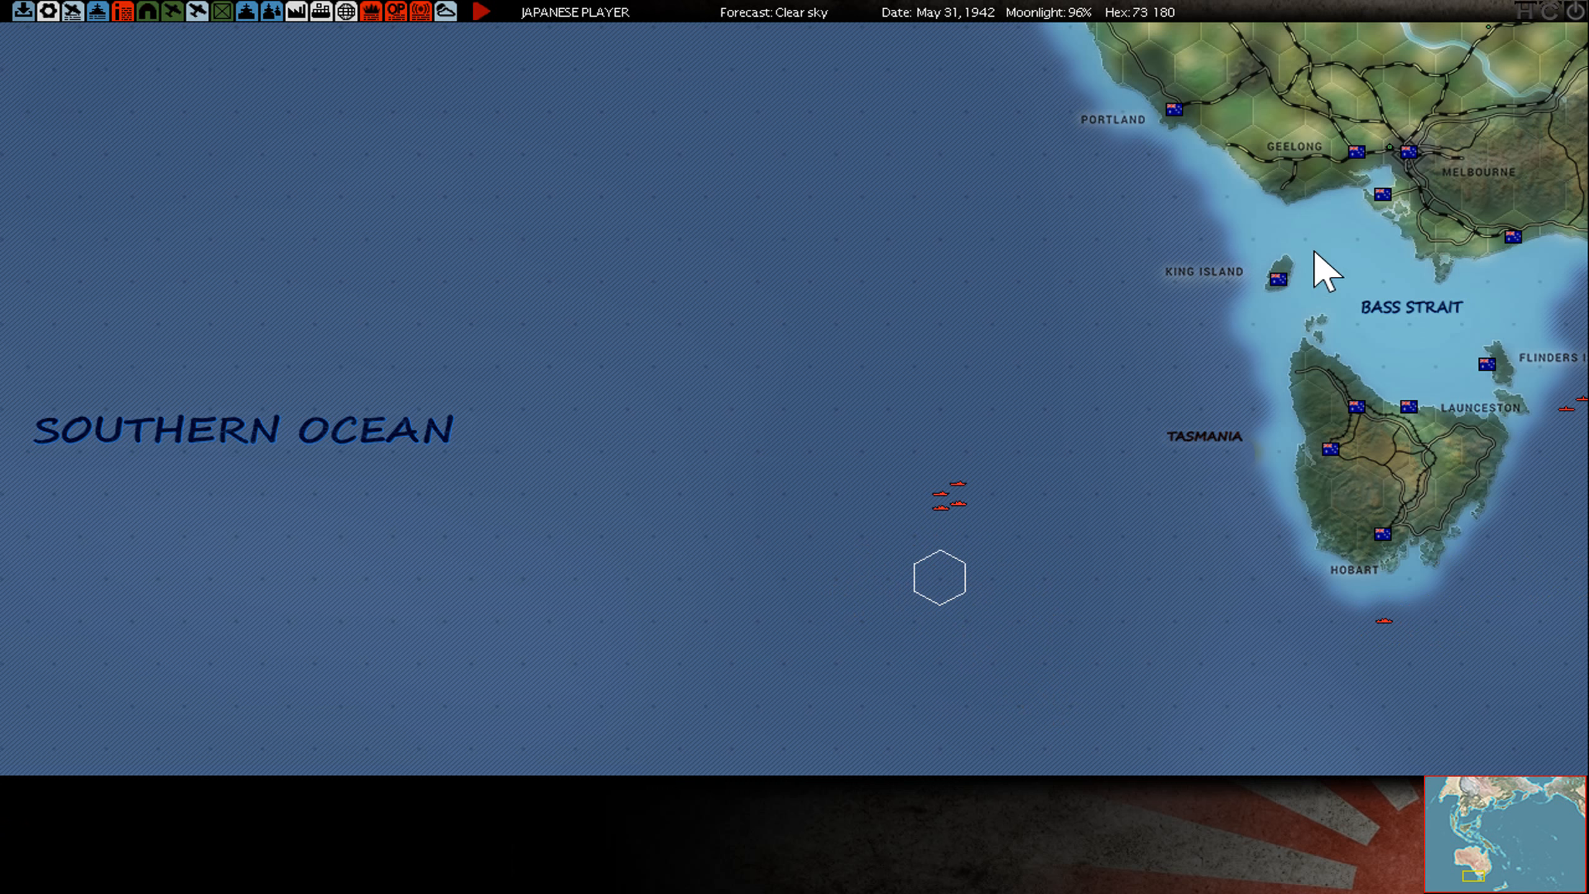
mouse_move(903, 609)
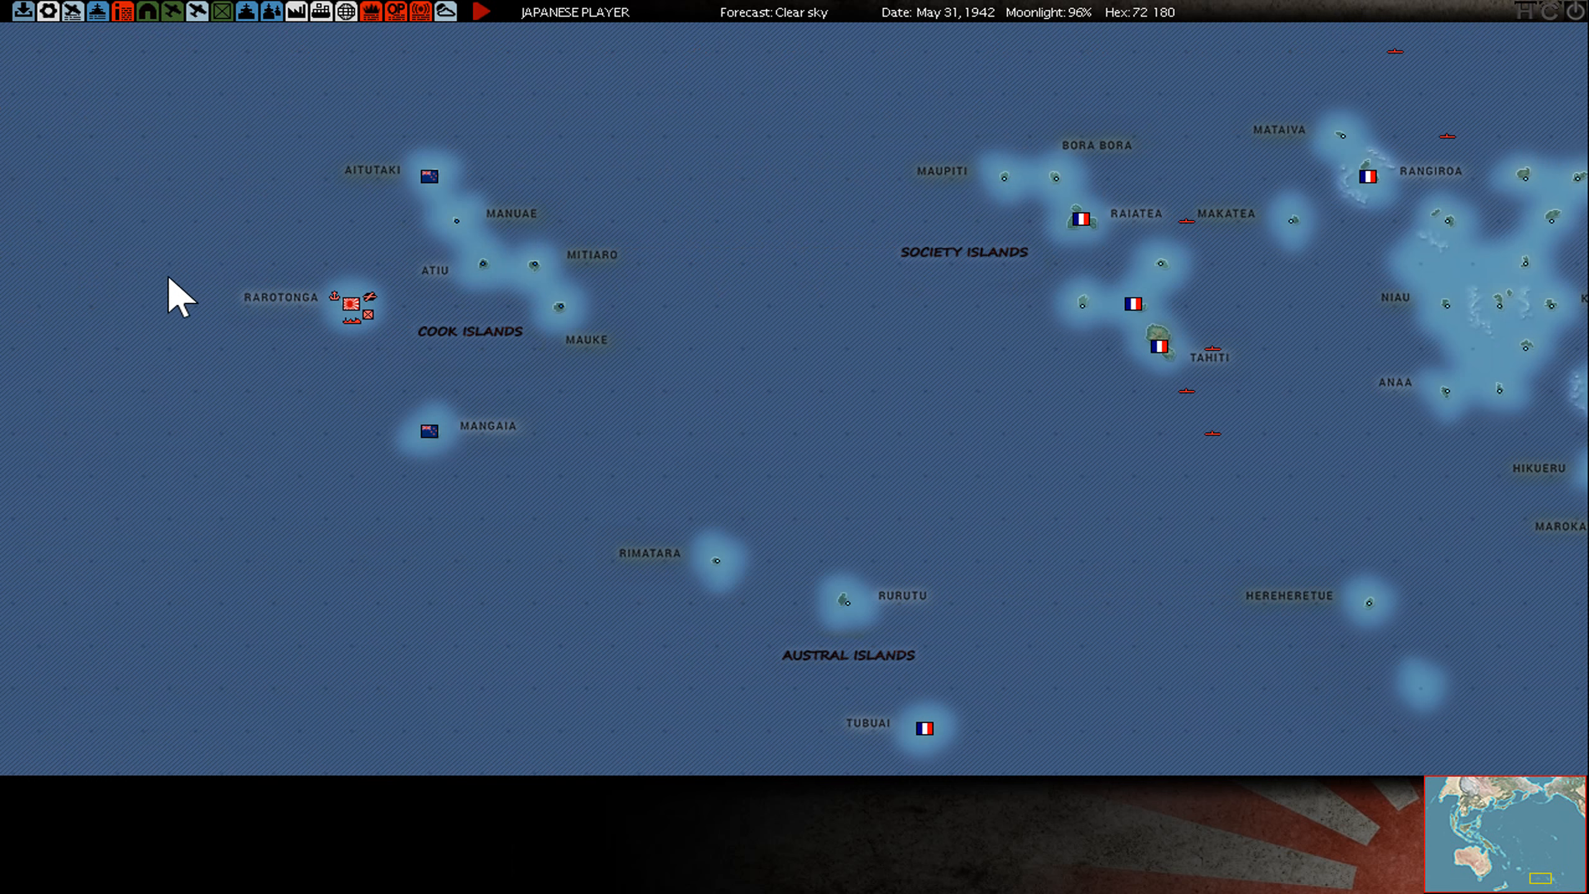
mouse_move(338, 337)
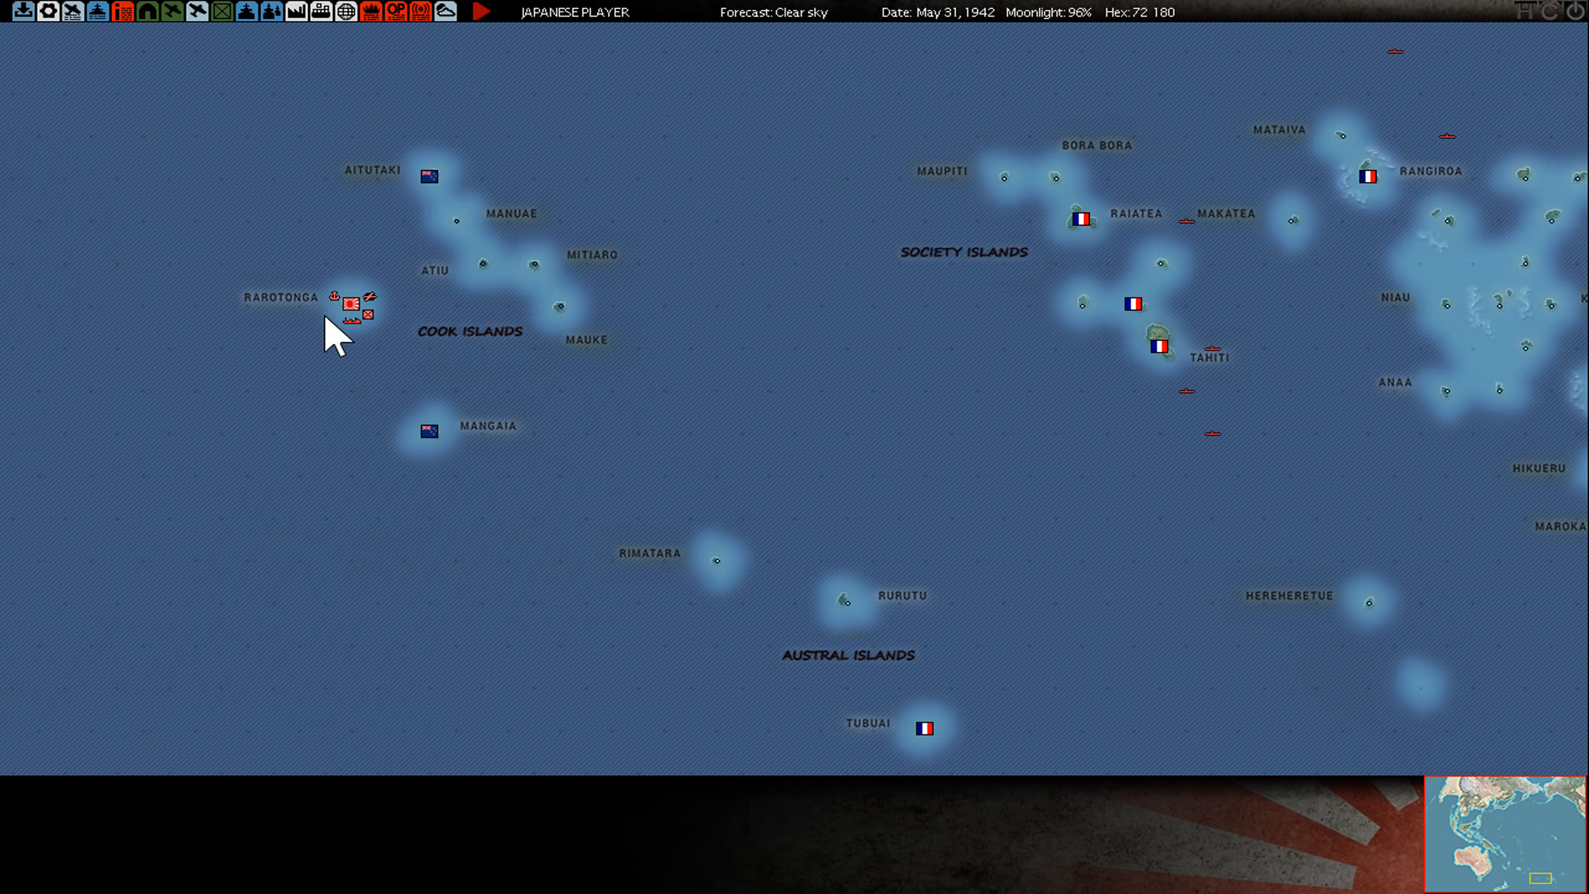
Review Rarotonga's tanker task force, toggle between active and under-repair ship lists, then close the port list
left_click(351, 300)
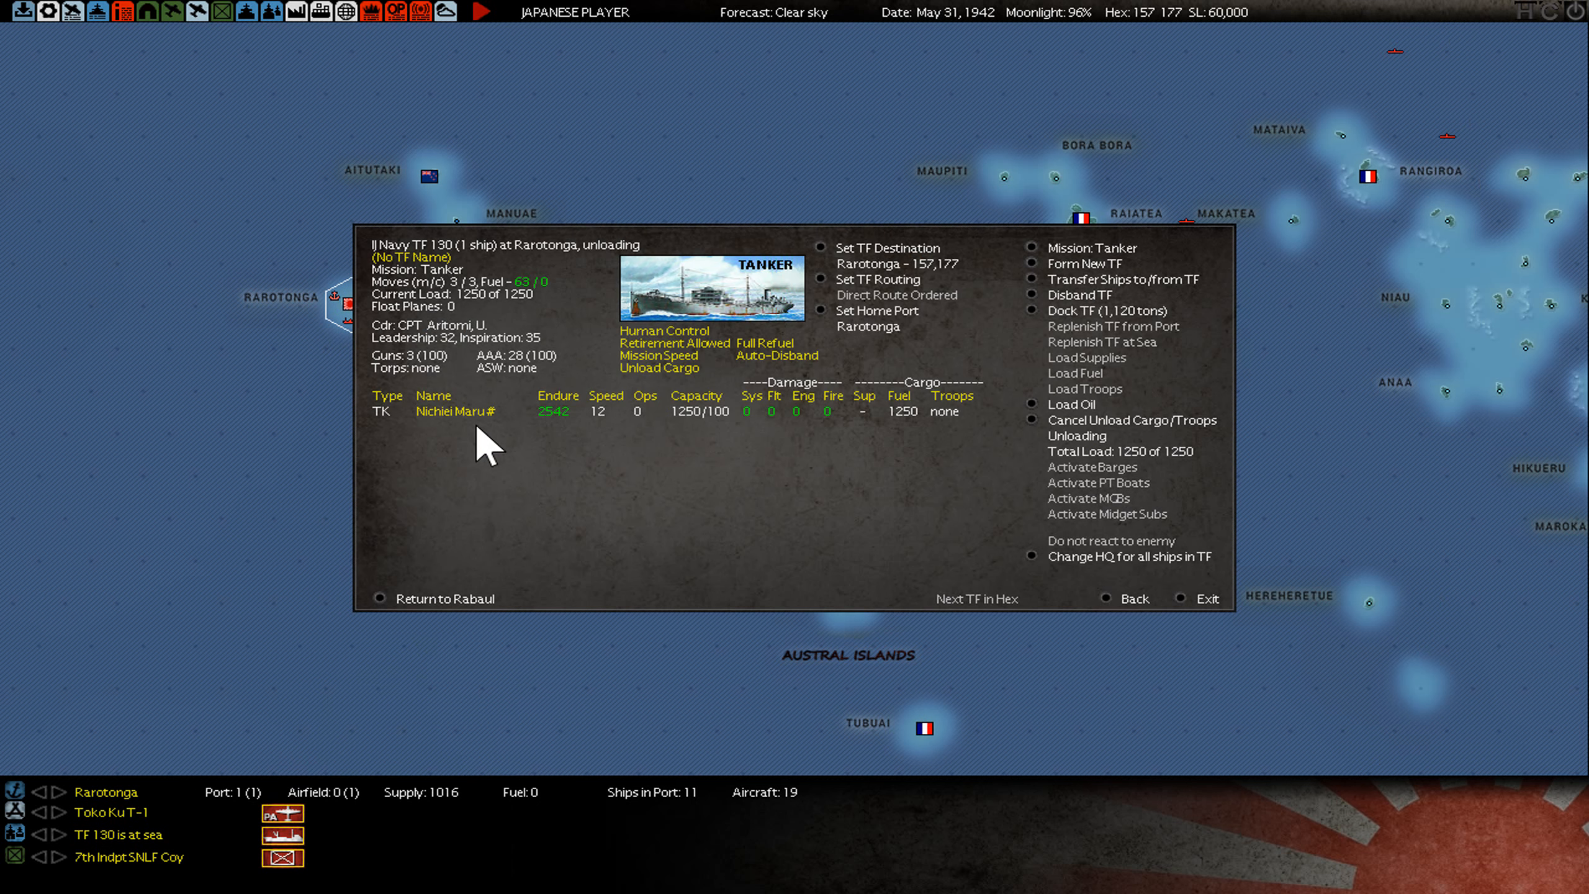
mouse_move(1135, 624)
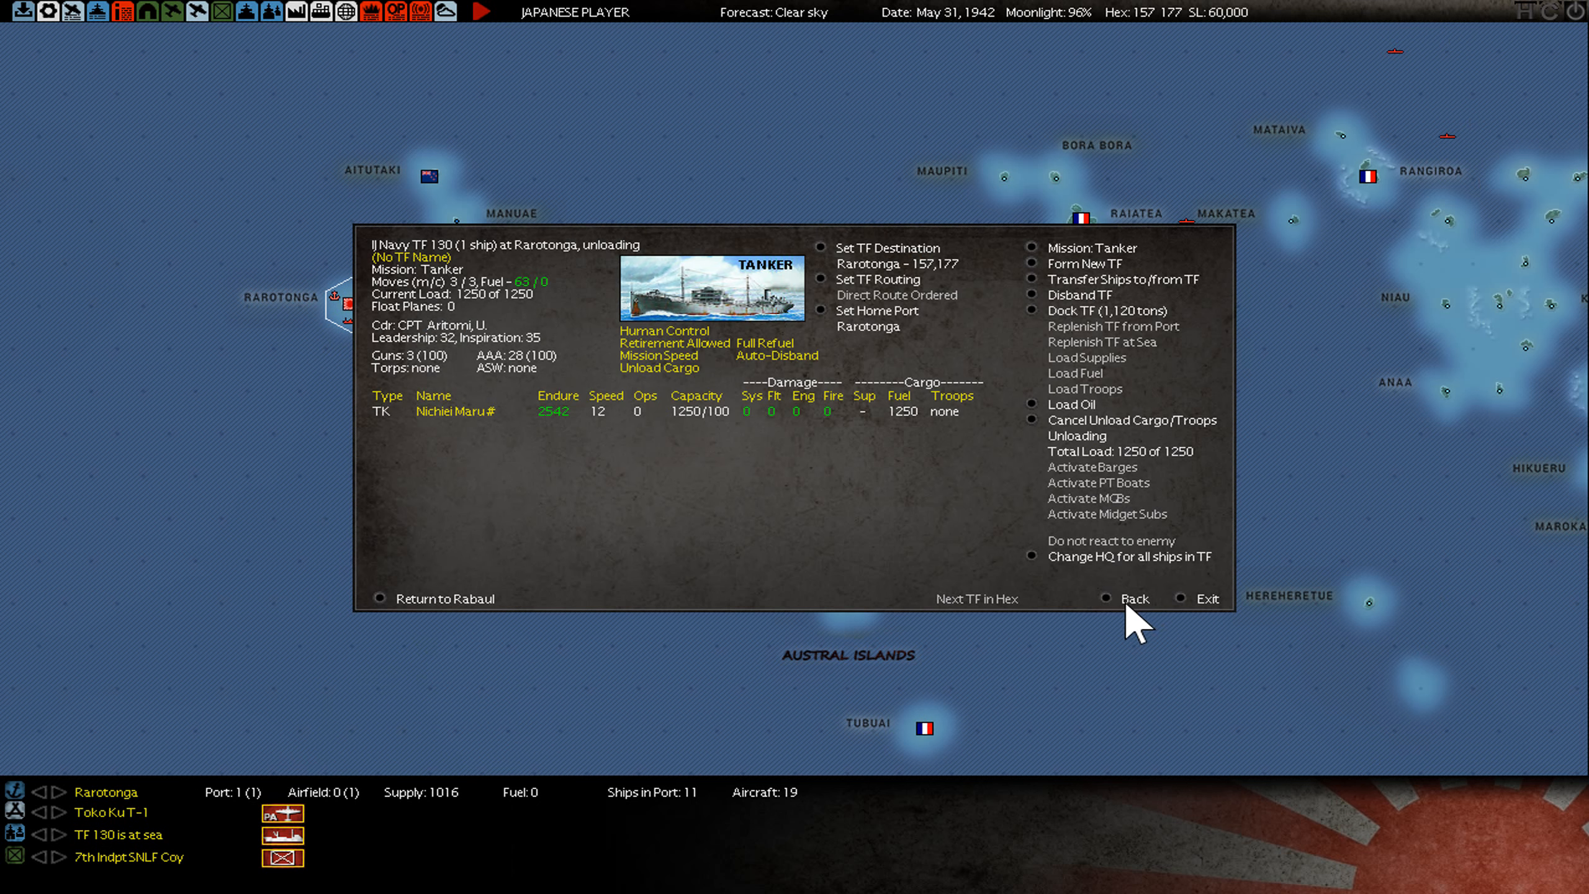
left_click(1134, 599)
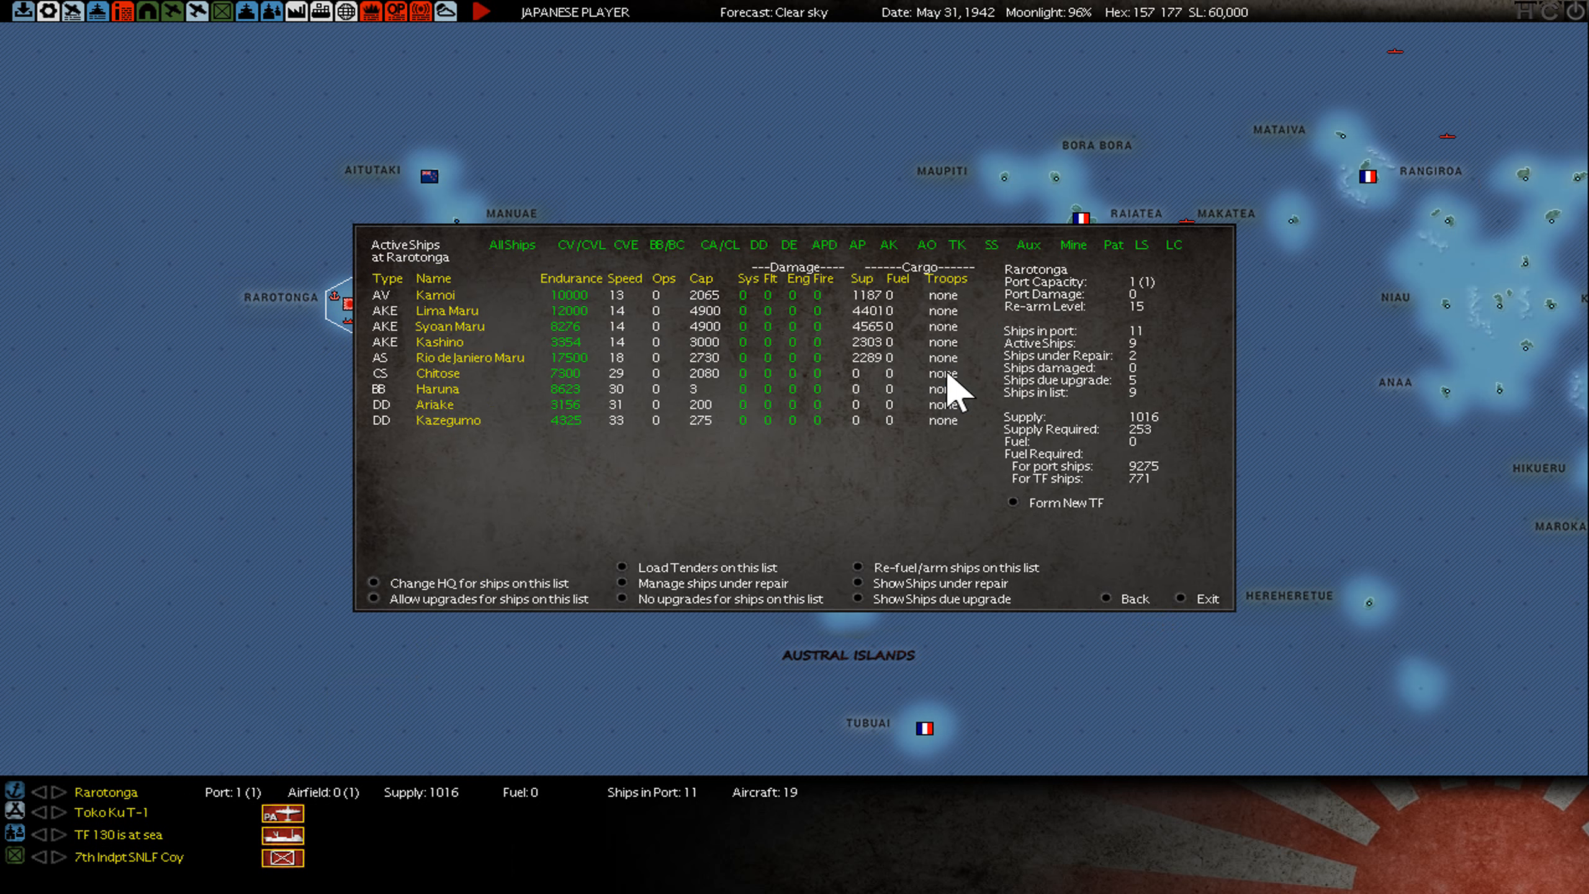
left_click(941, 583)
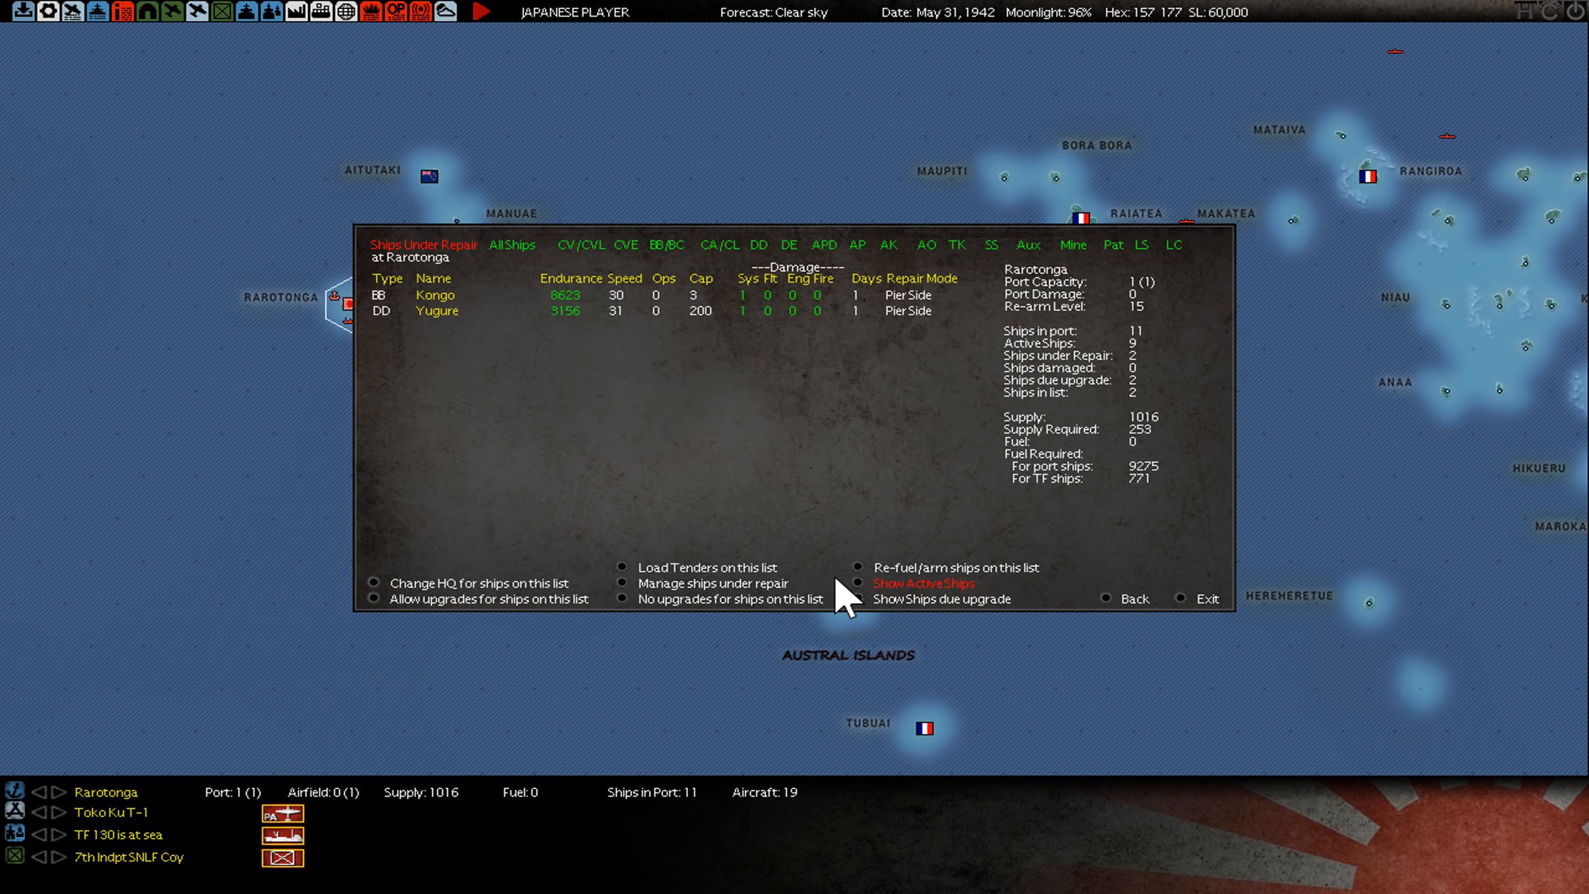
mouse_move(436, 294)
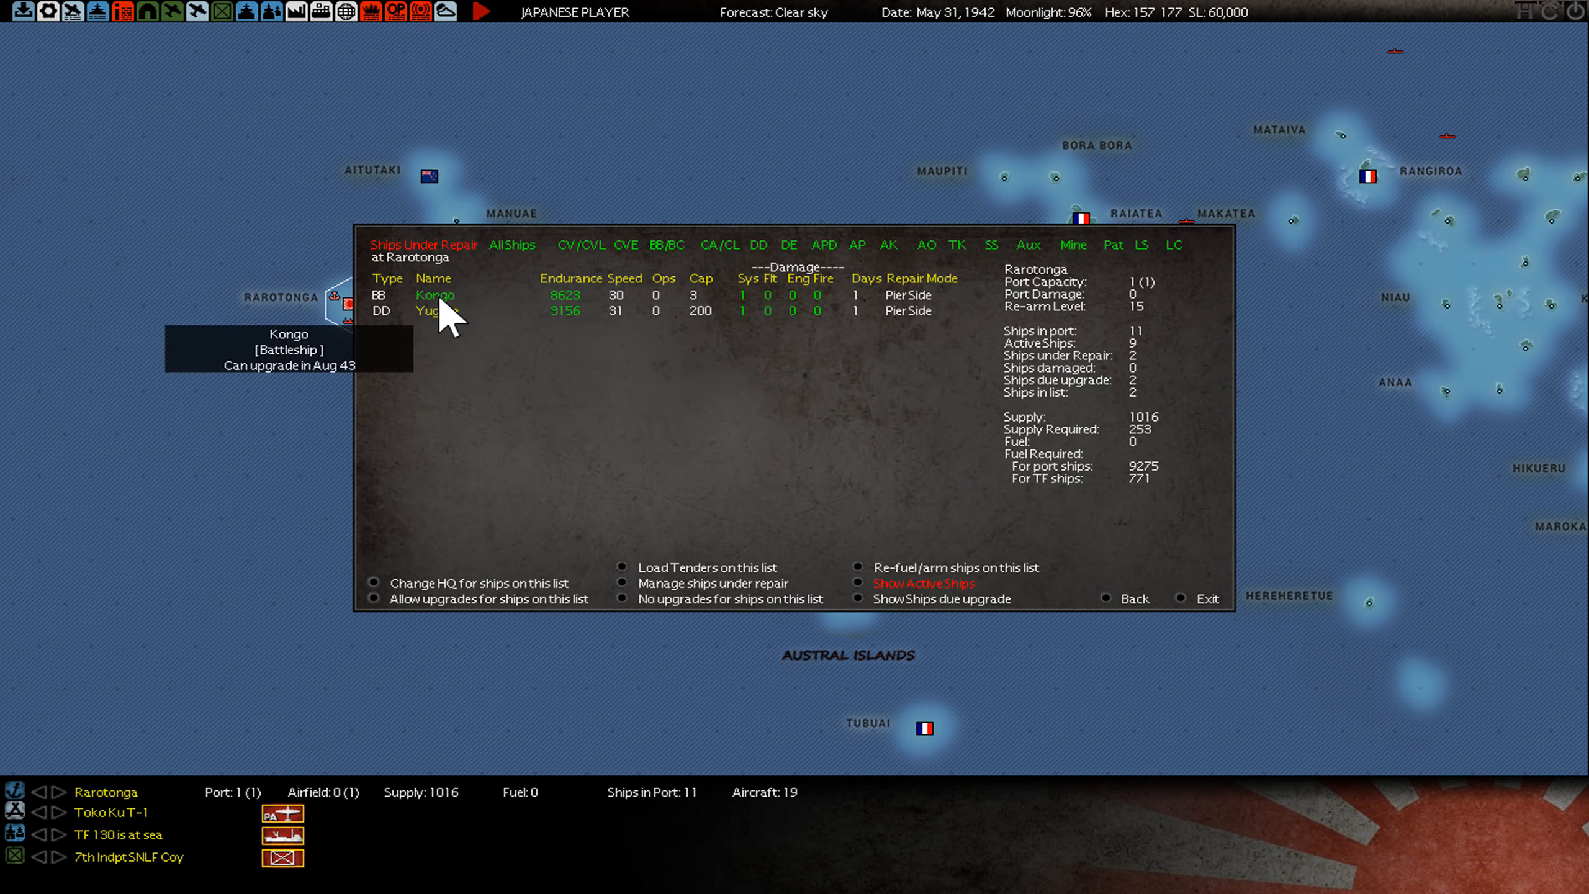
left_click(921, 582)
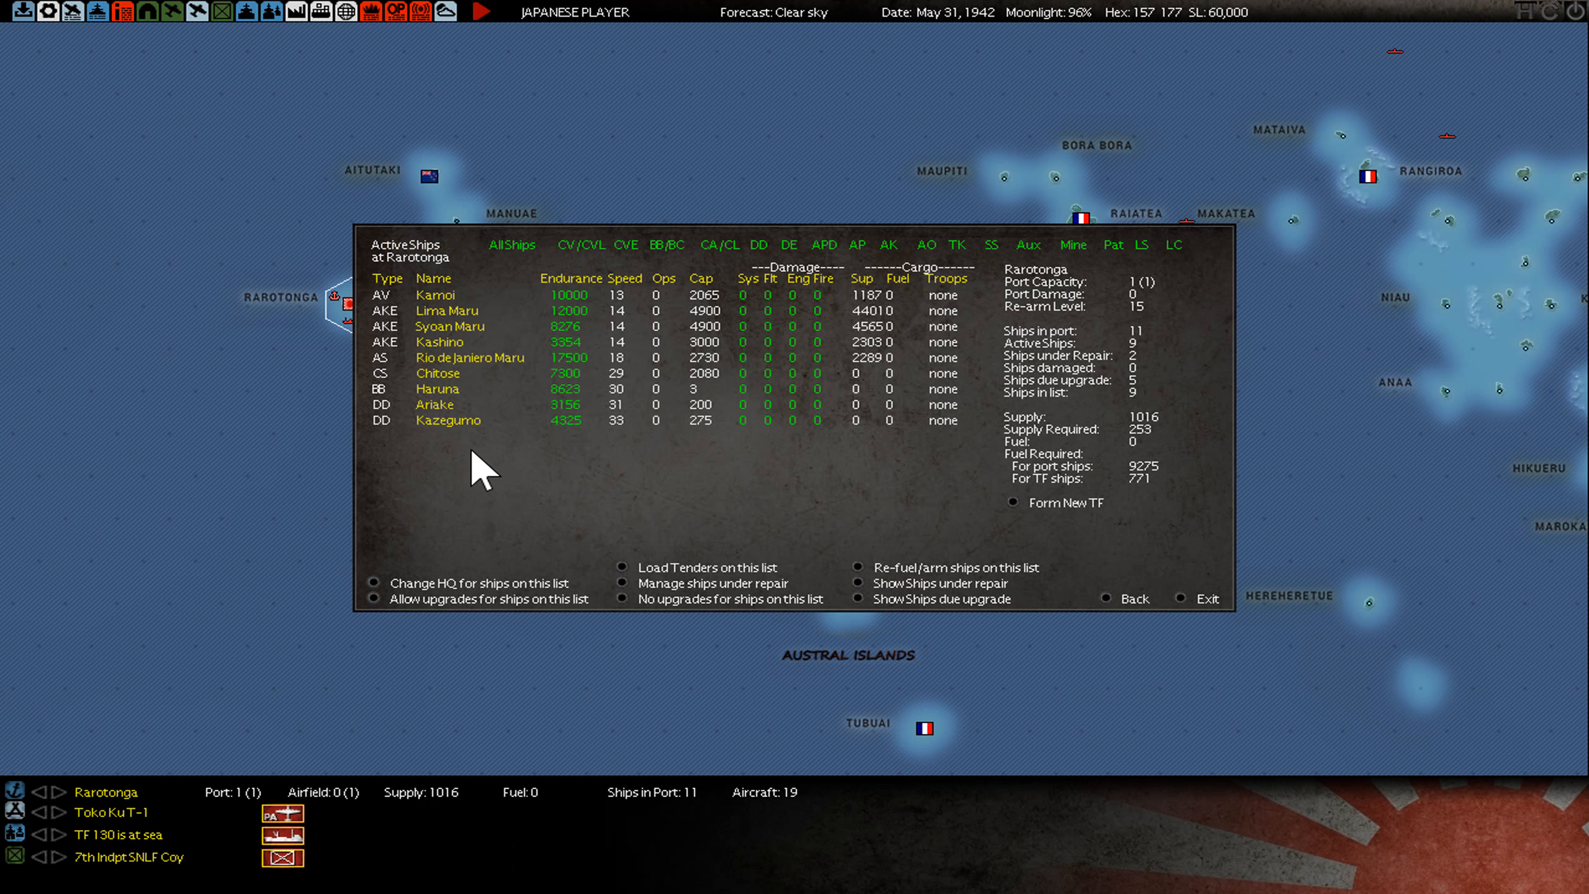
mouse_move(421, 412)
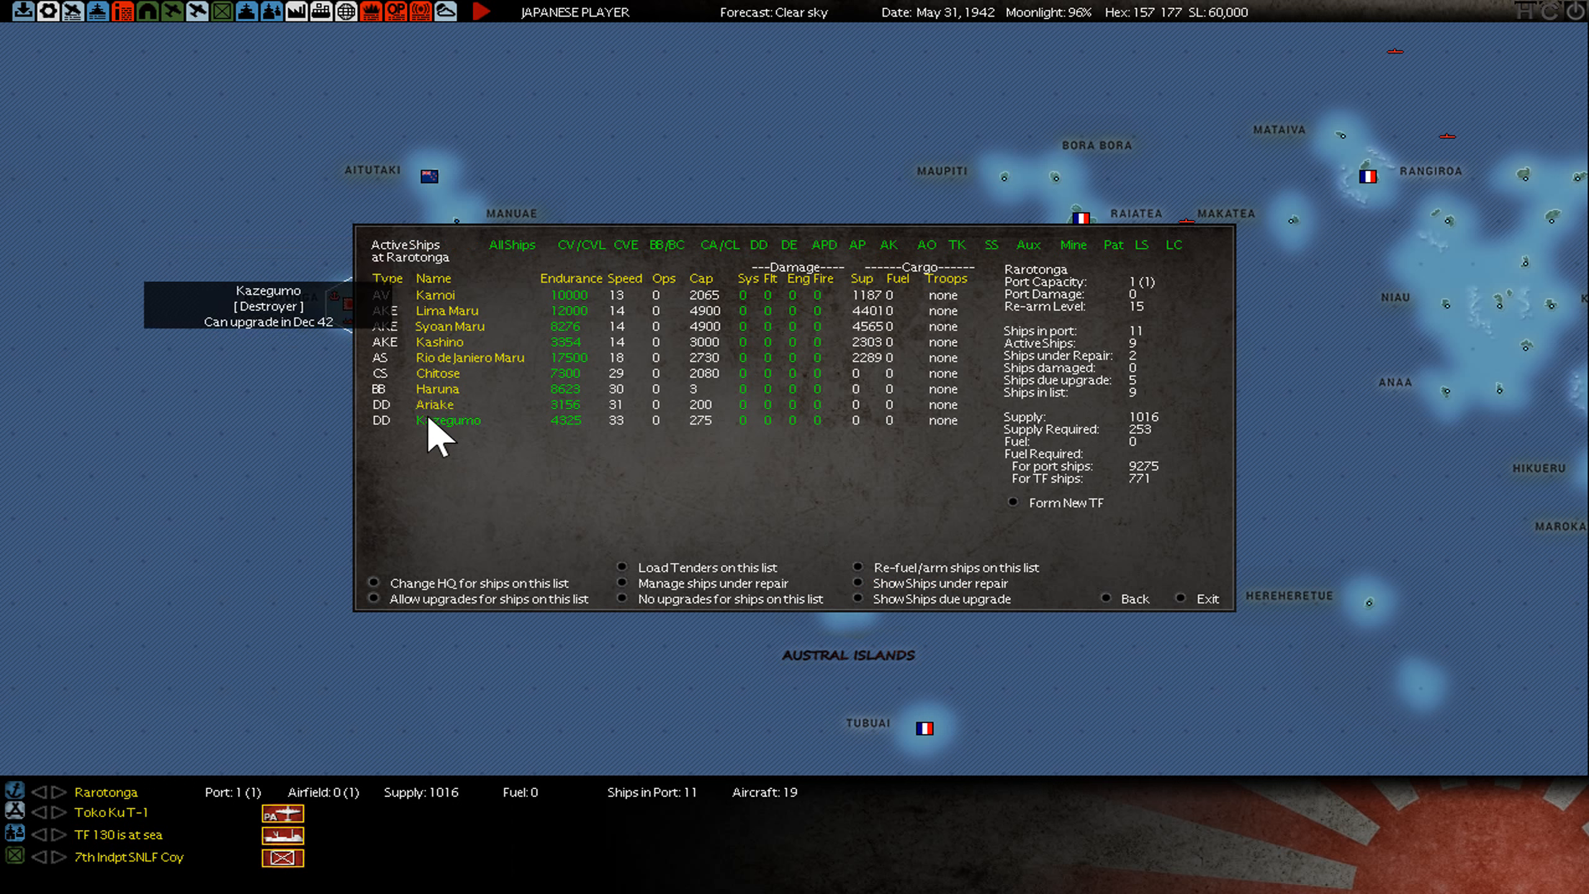
left_click(860, 582)
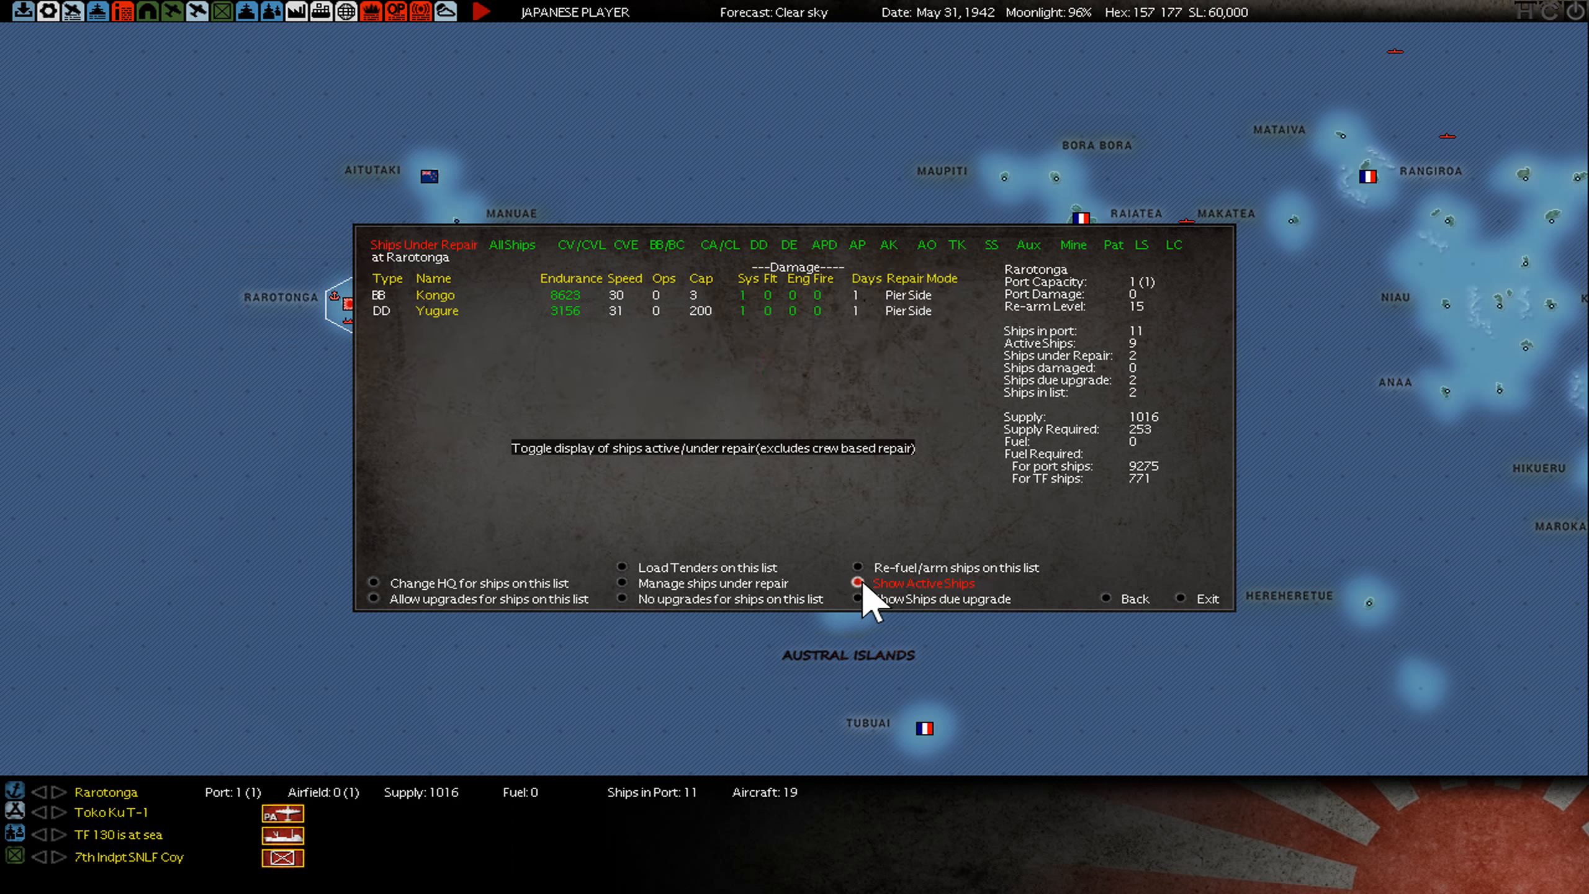
left_click(861, 583)
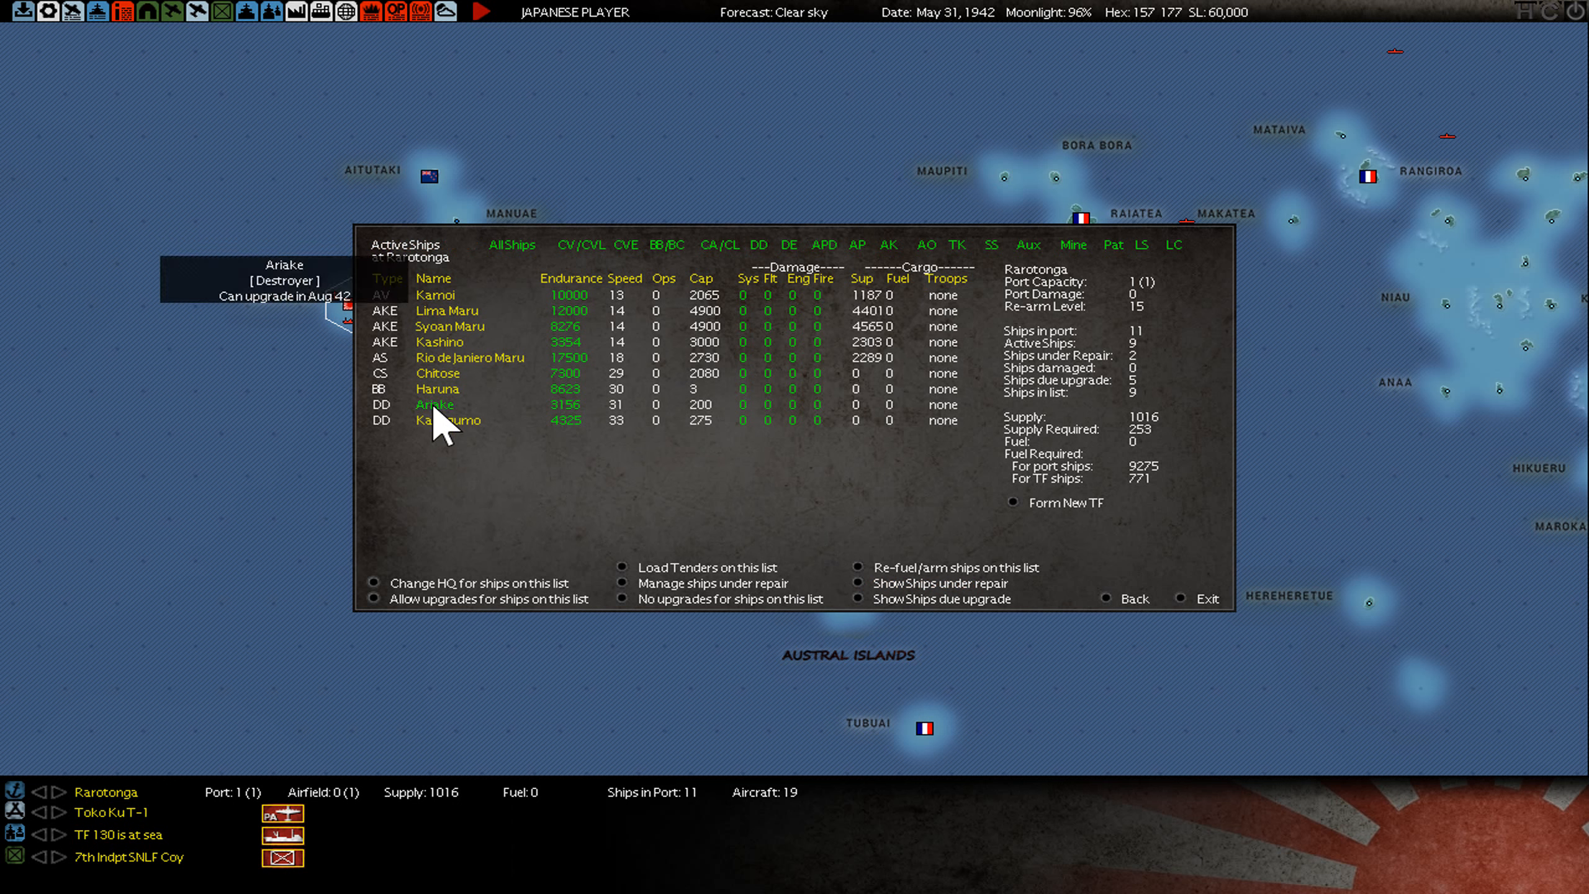
left_click(1205, 599)
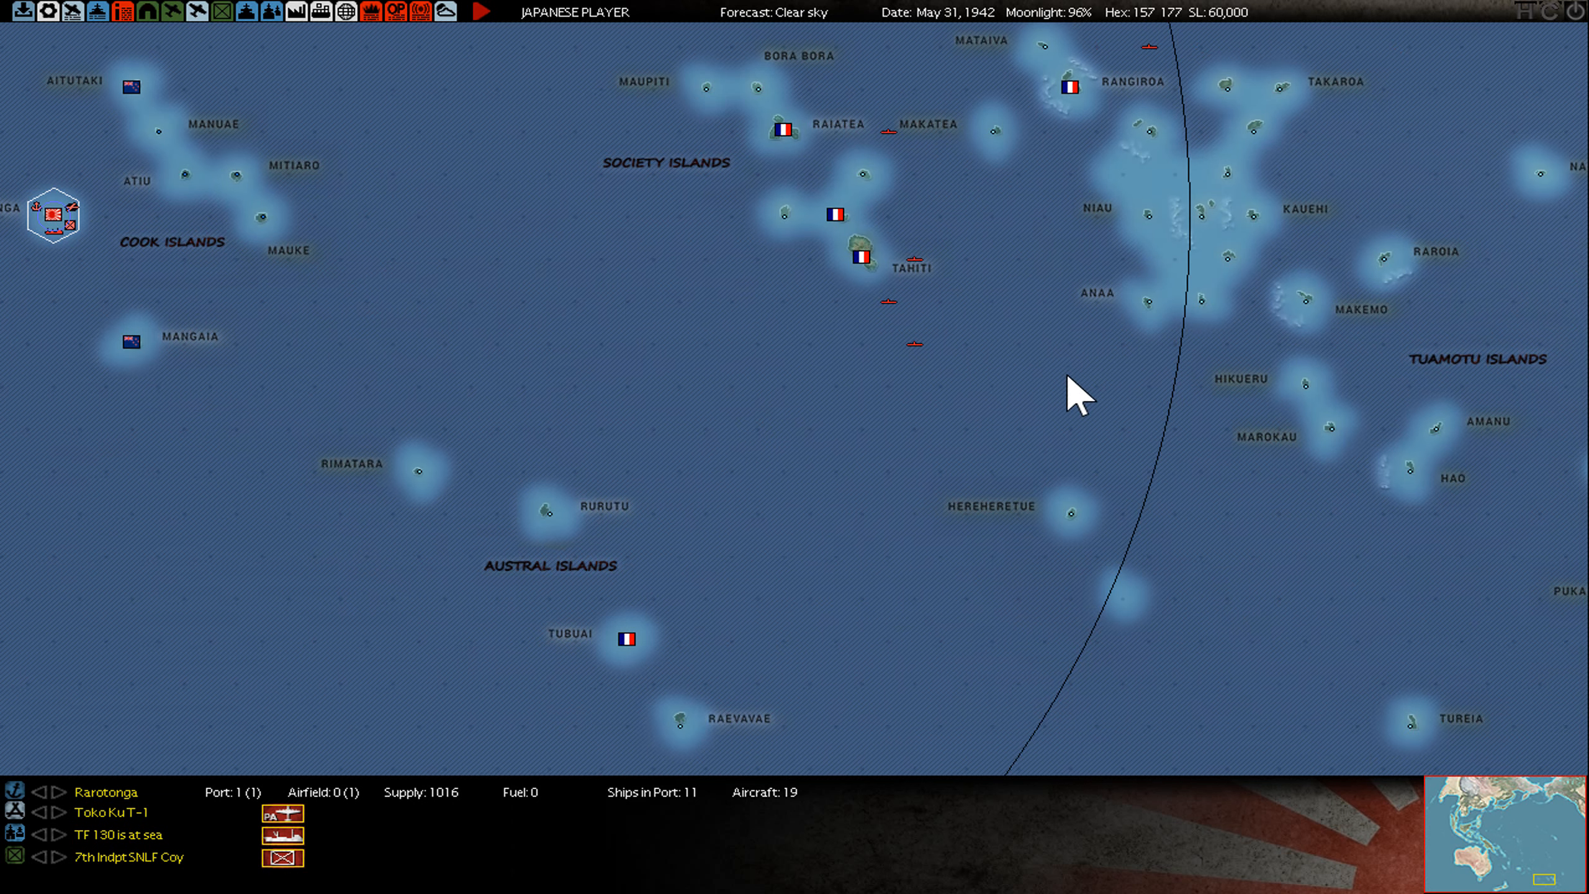
mouse_move(923, 315)
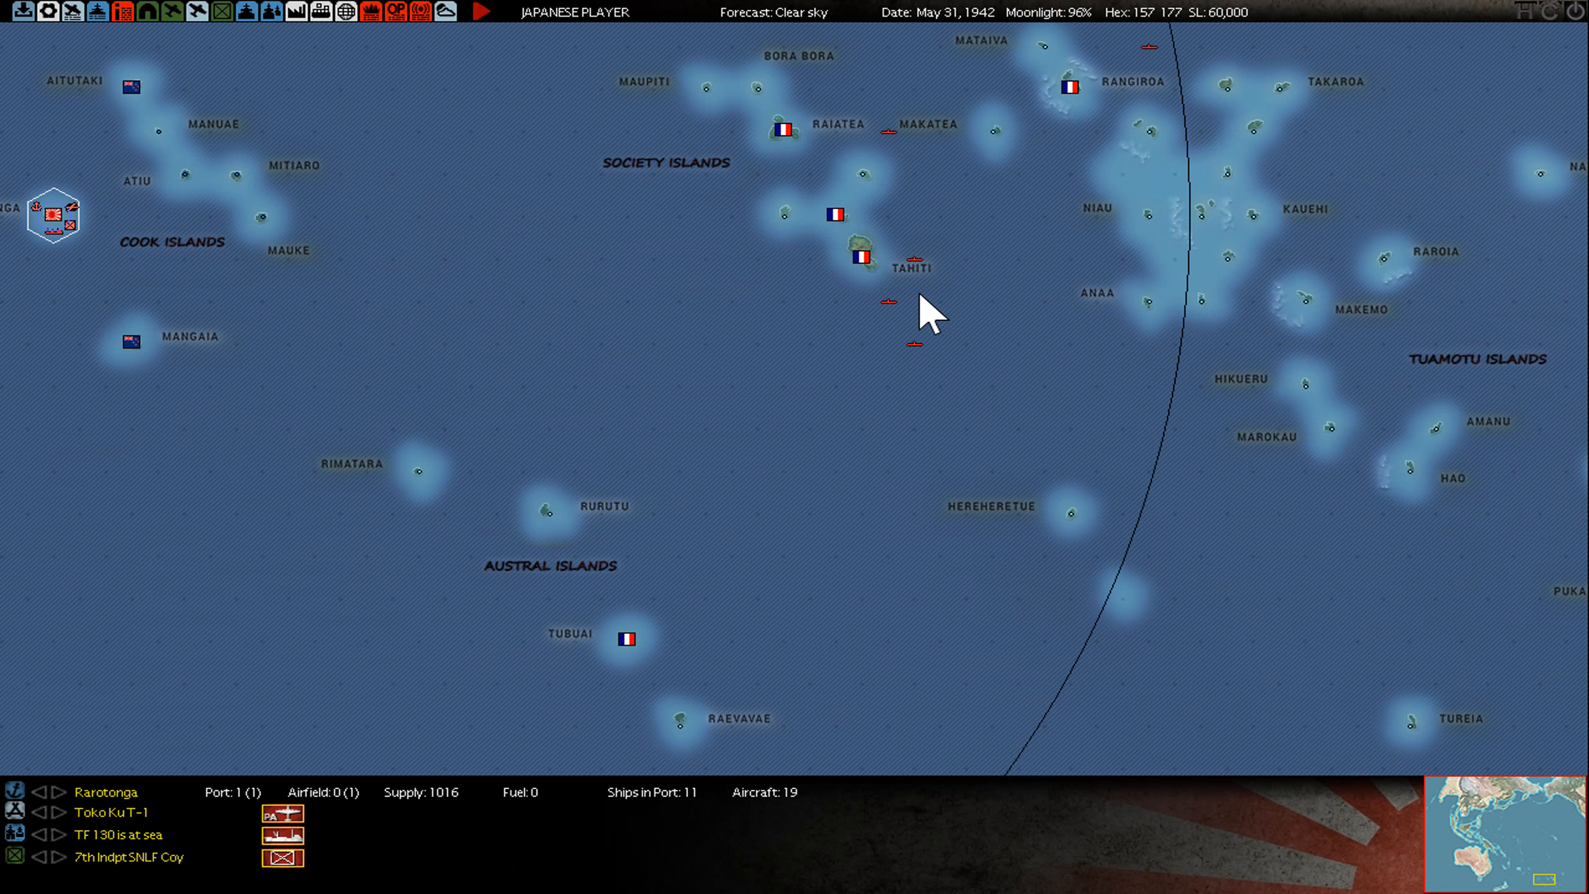
mouse_move(867, 279)
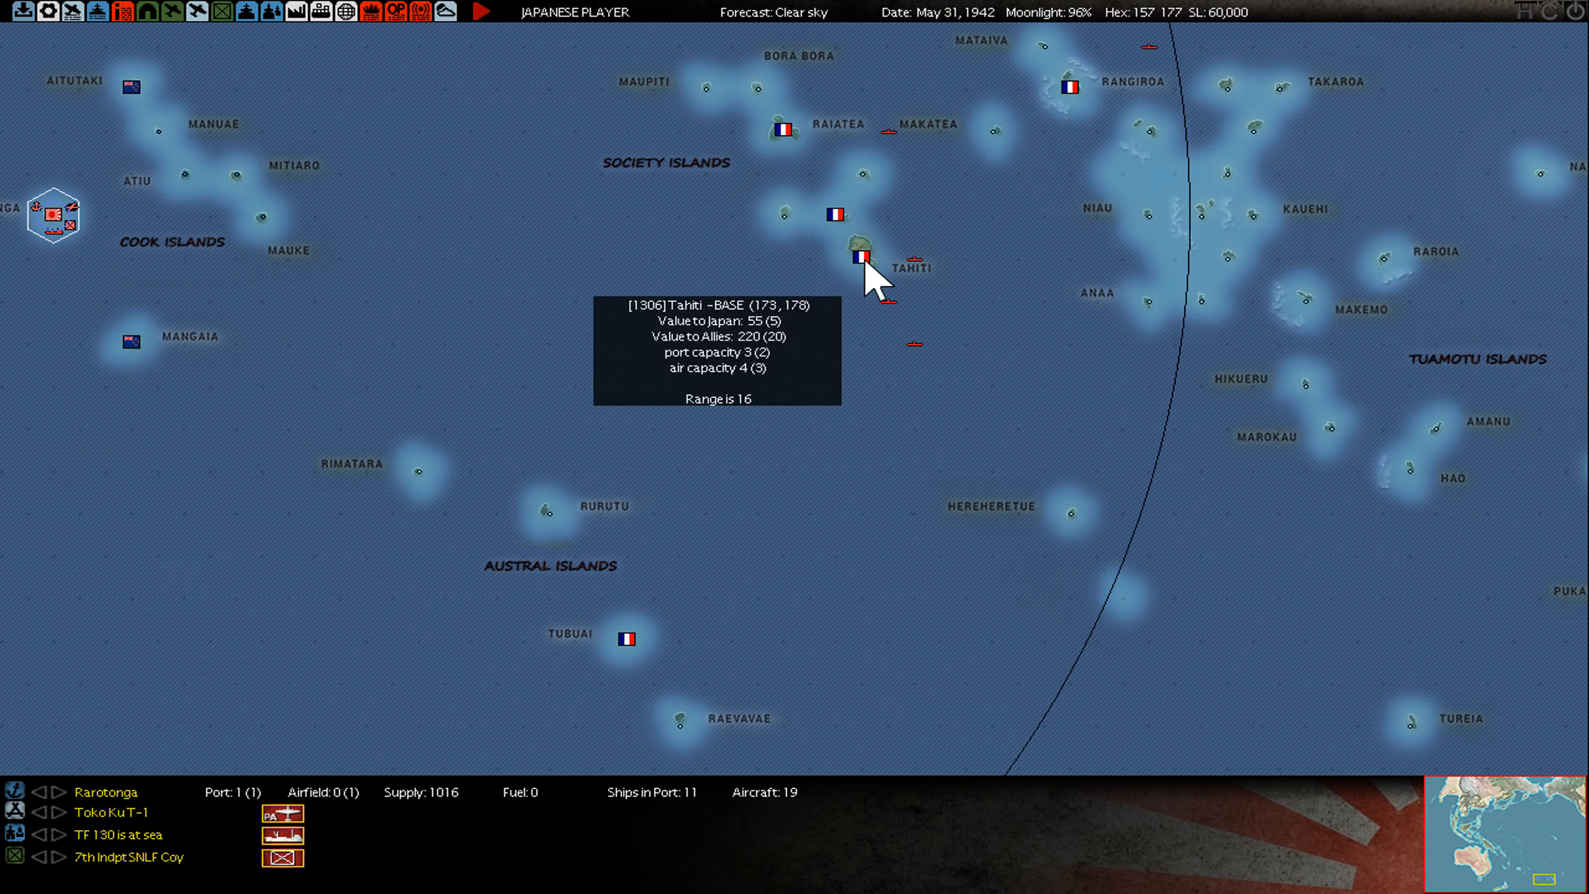
mouse_move(862, 278)
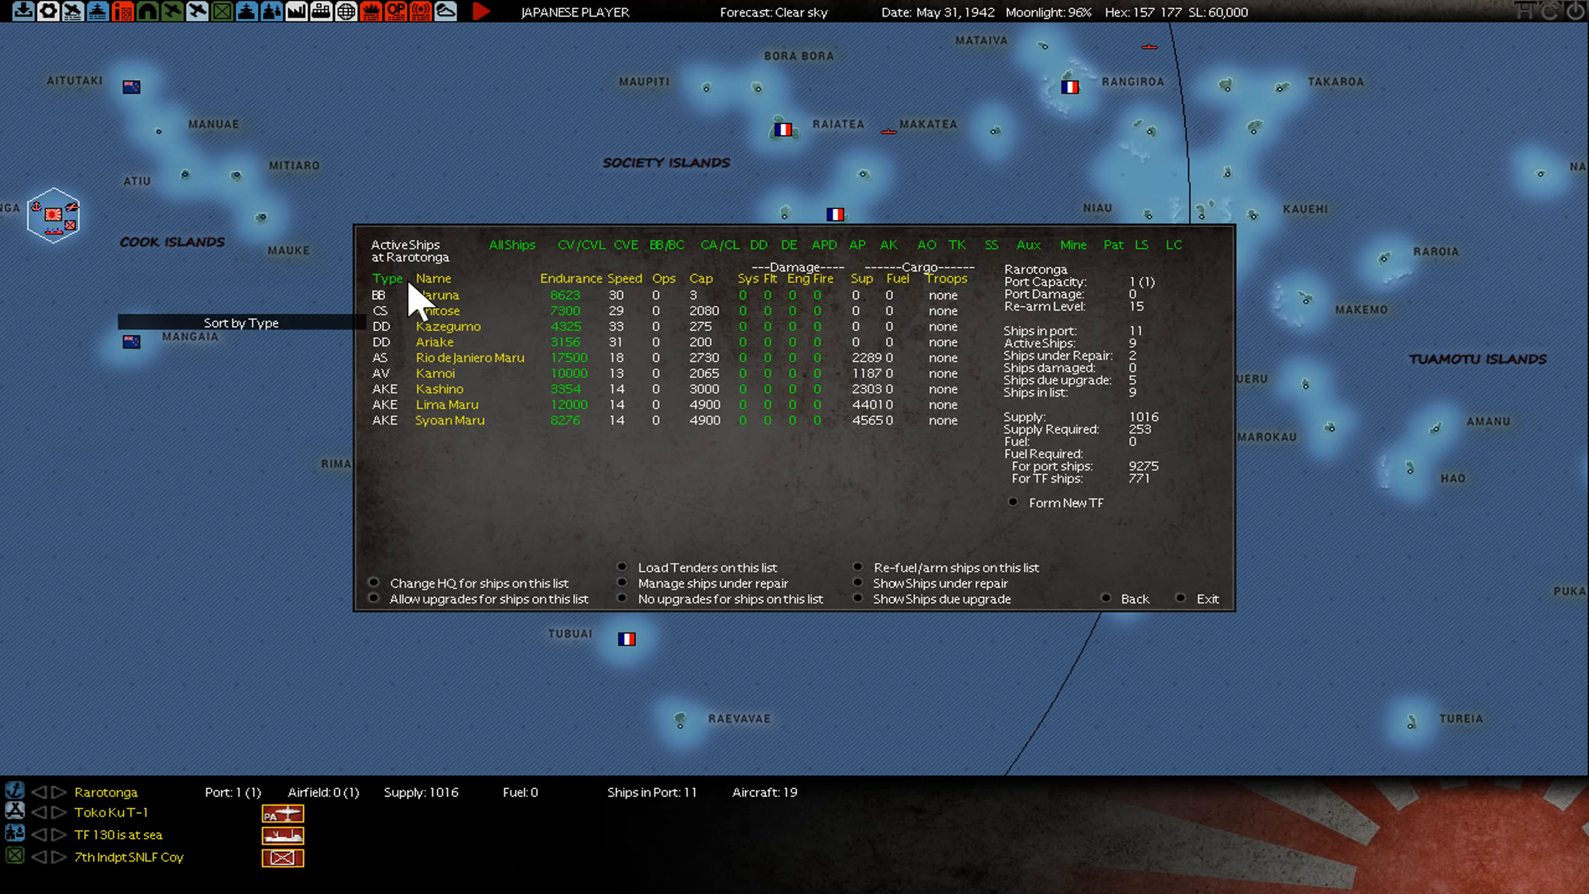
Inspect battleship Haruna's armament and condition, close its screen, then select an empty hex south of Tahiti
left_click(439, 296)
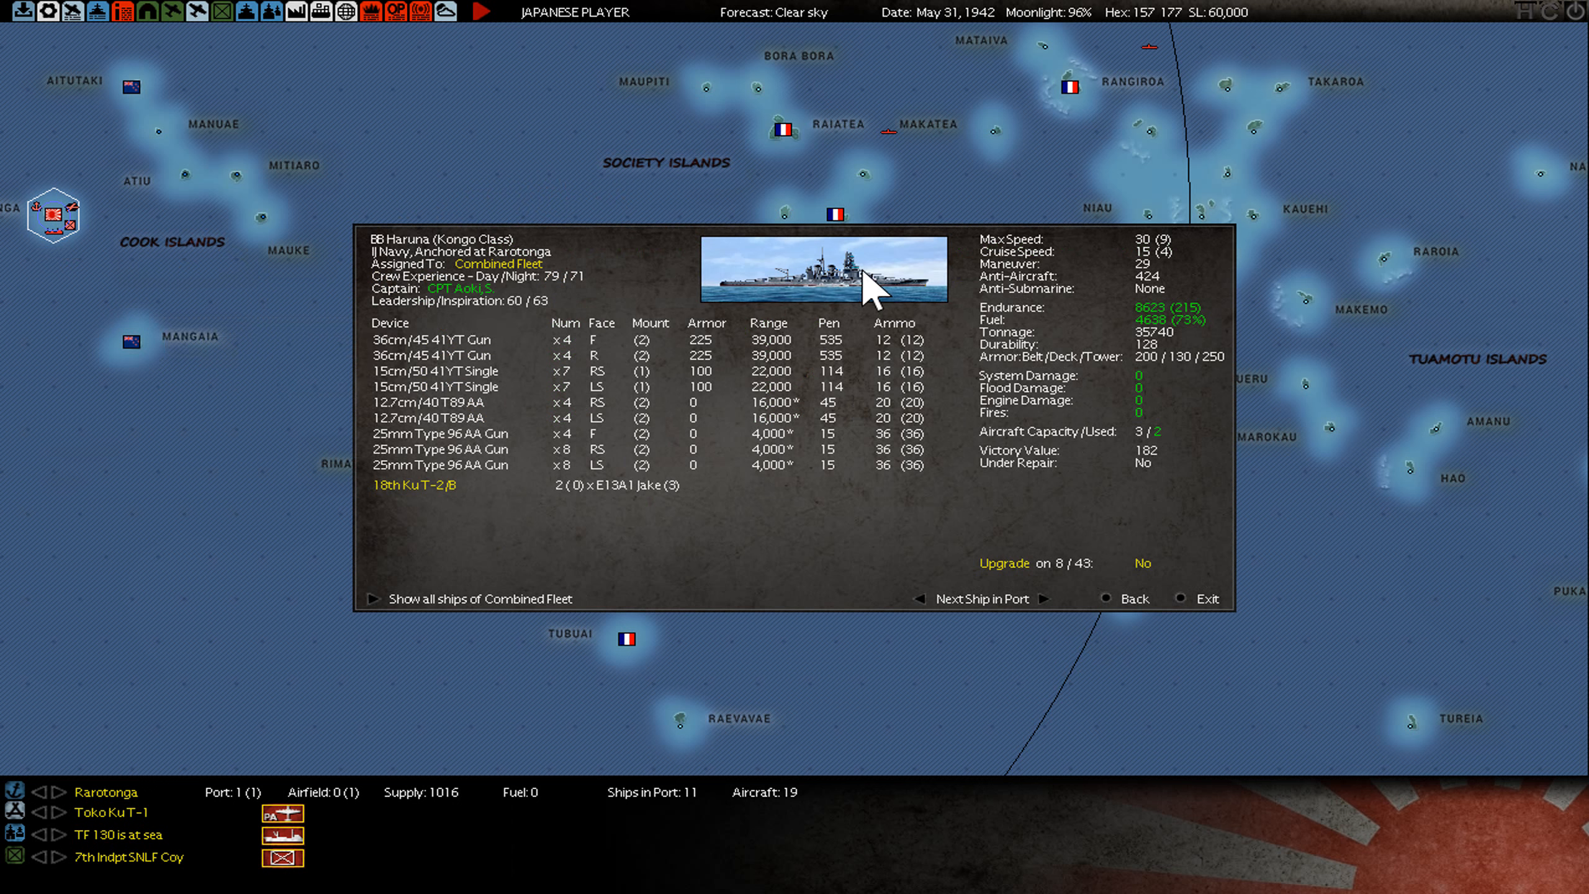
mouse_move(854, 311)
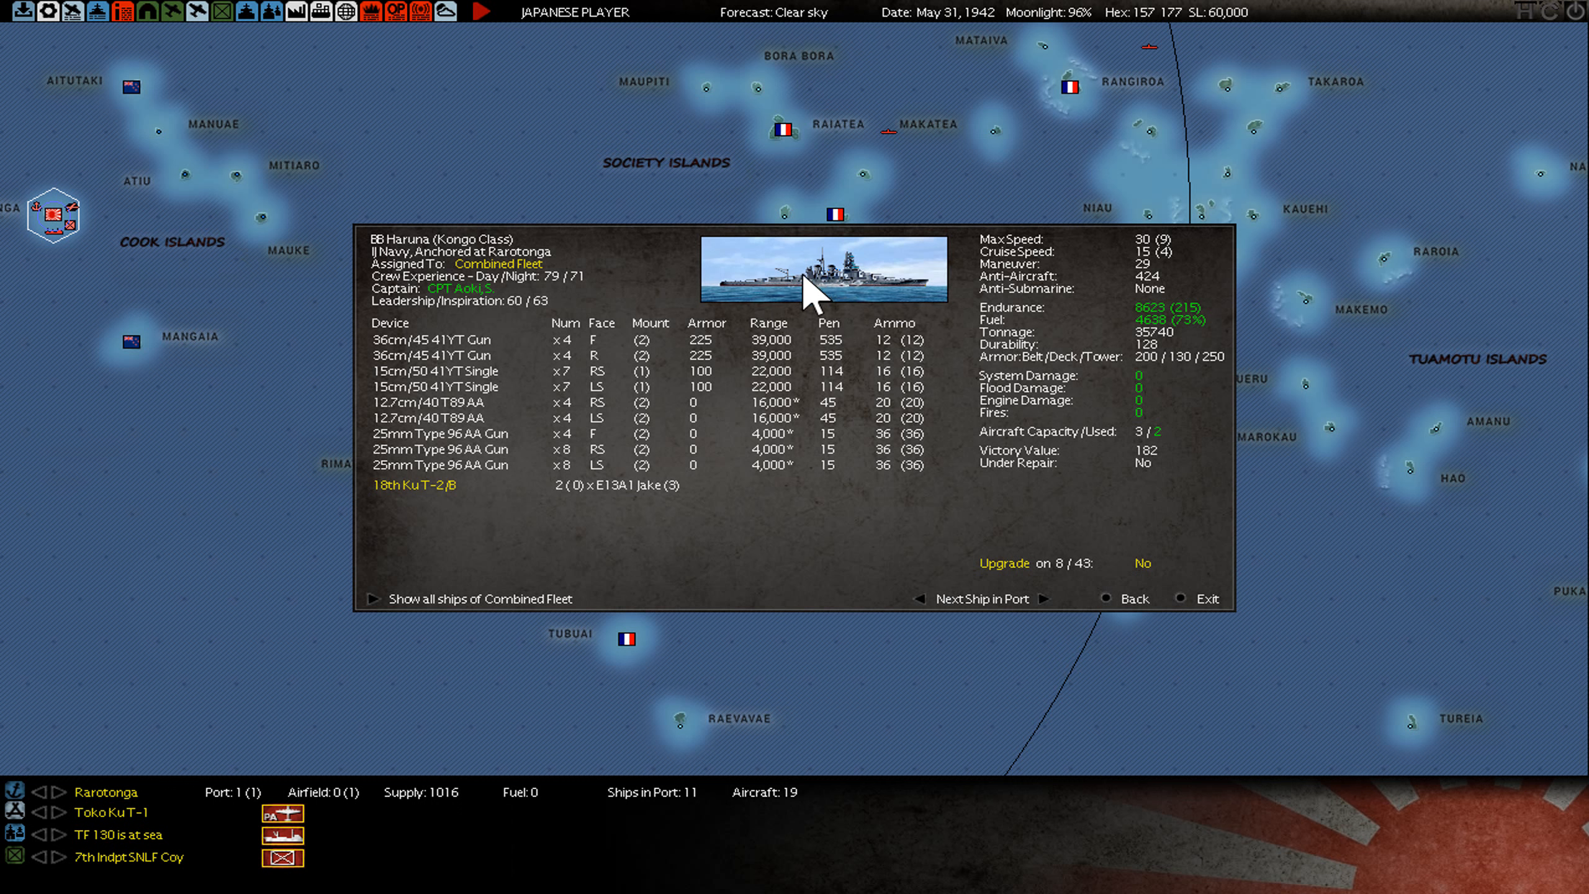
mouse_move(897, 296)
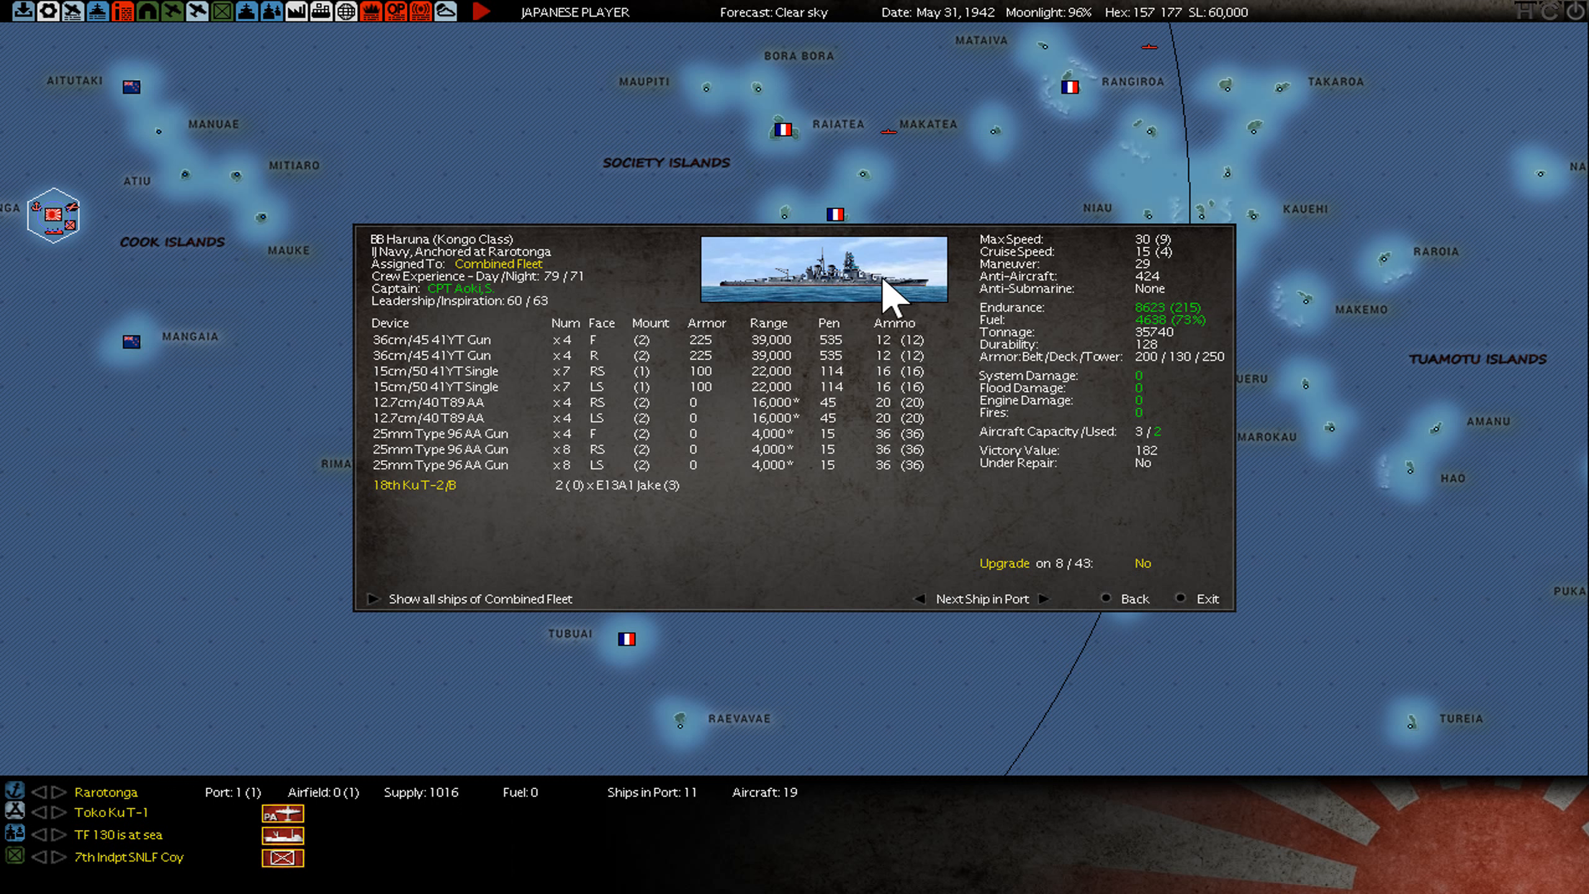
mouse_move(876, 295)
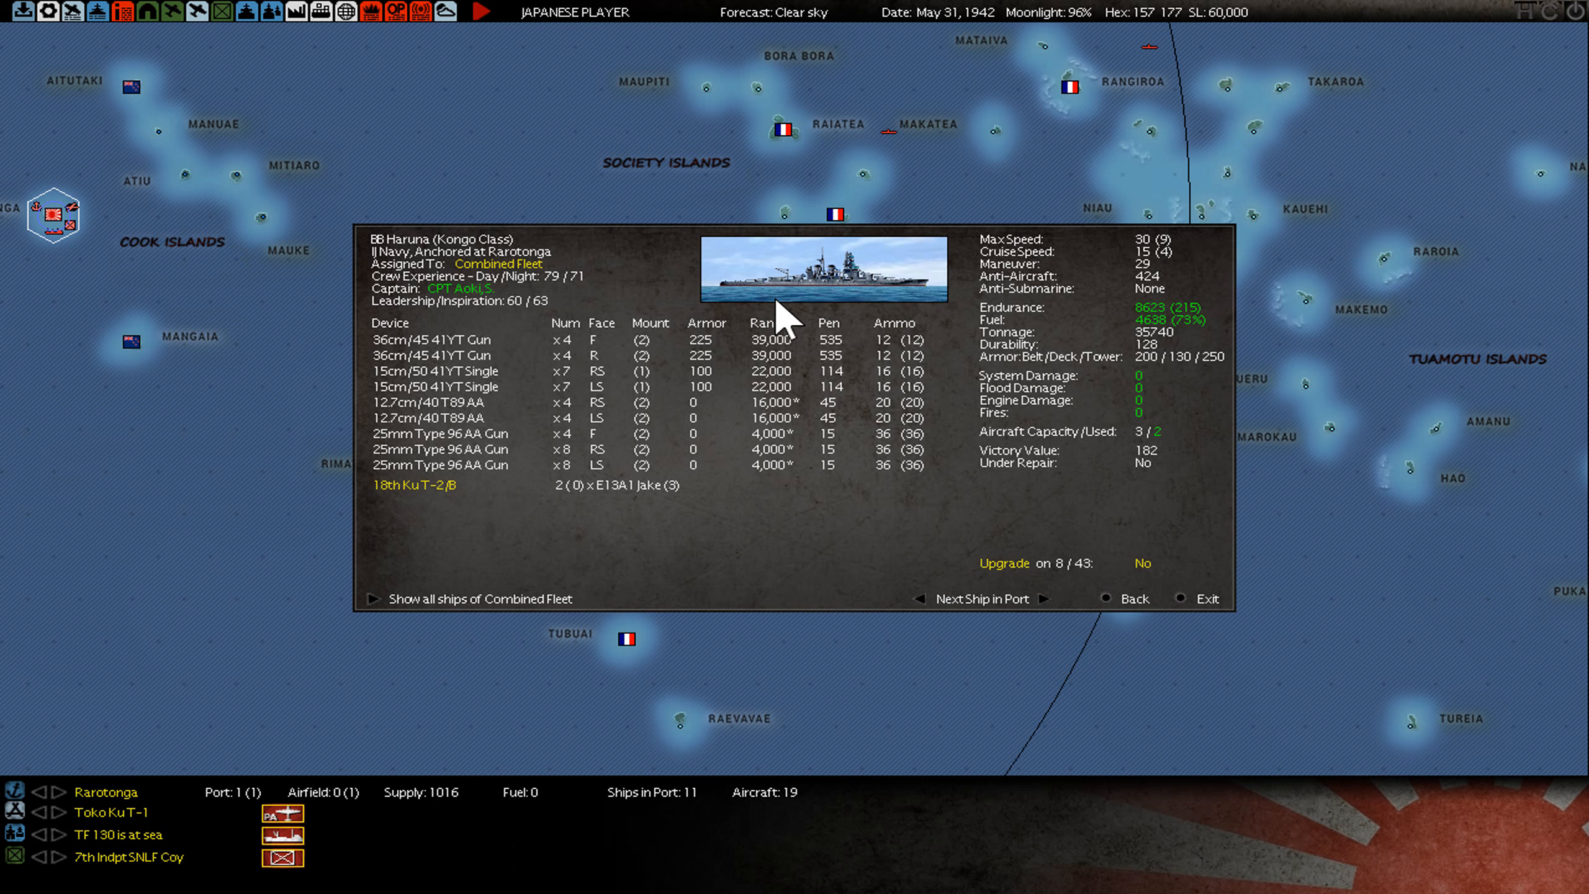
mouse_move(784, 334)
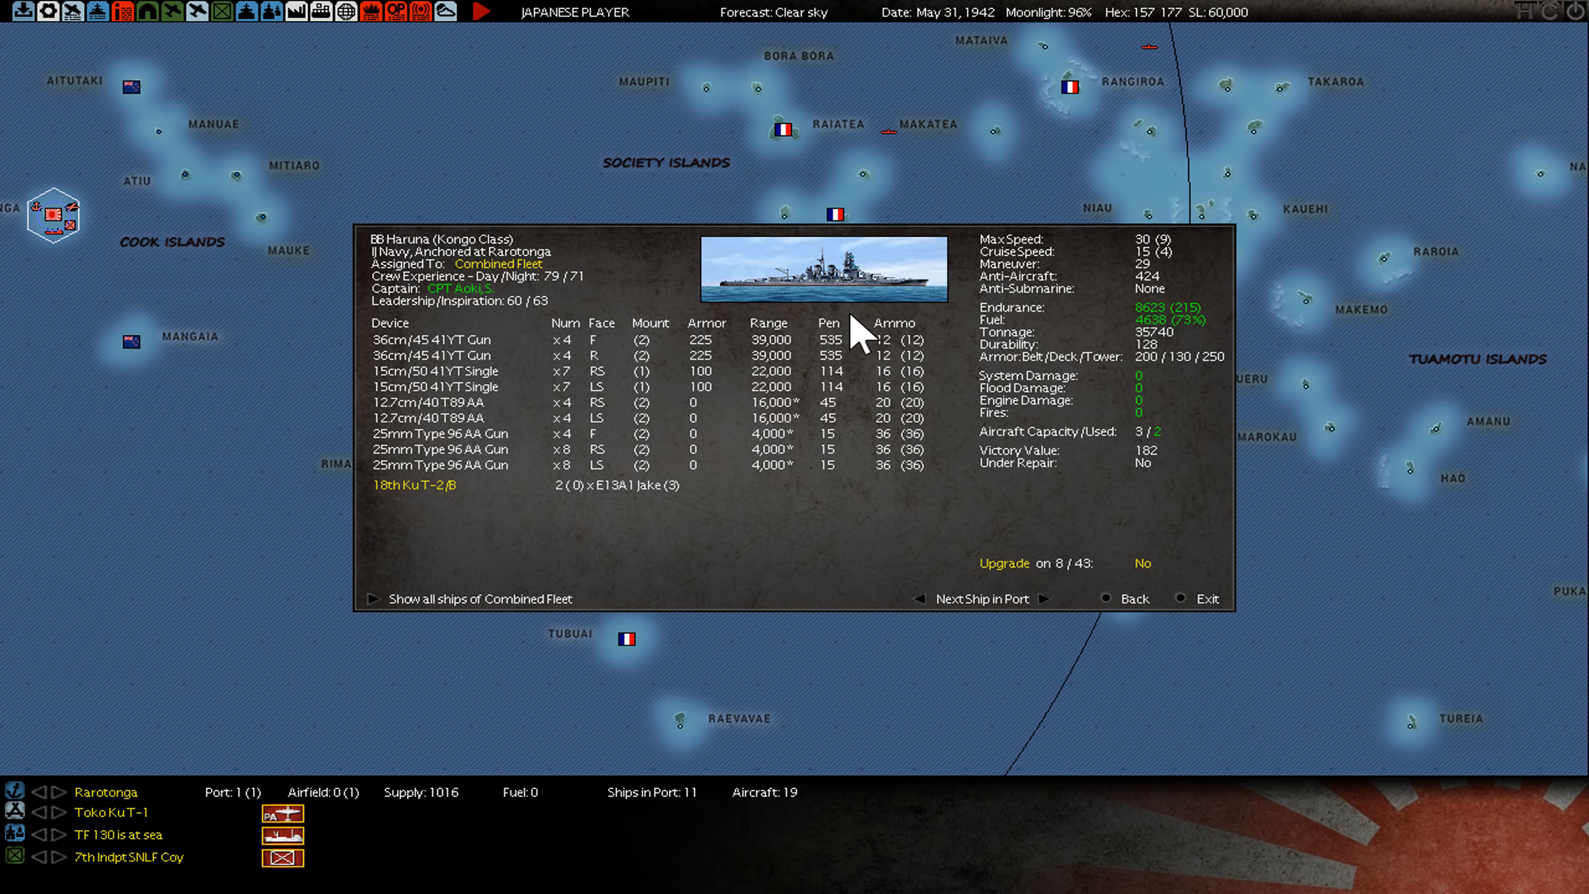
mouse_move(905, 295)
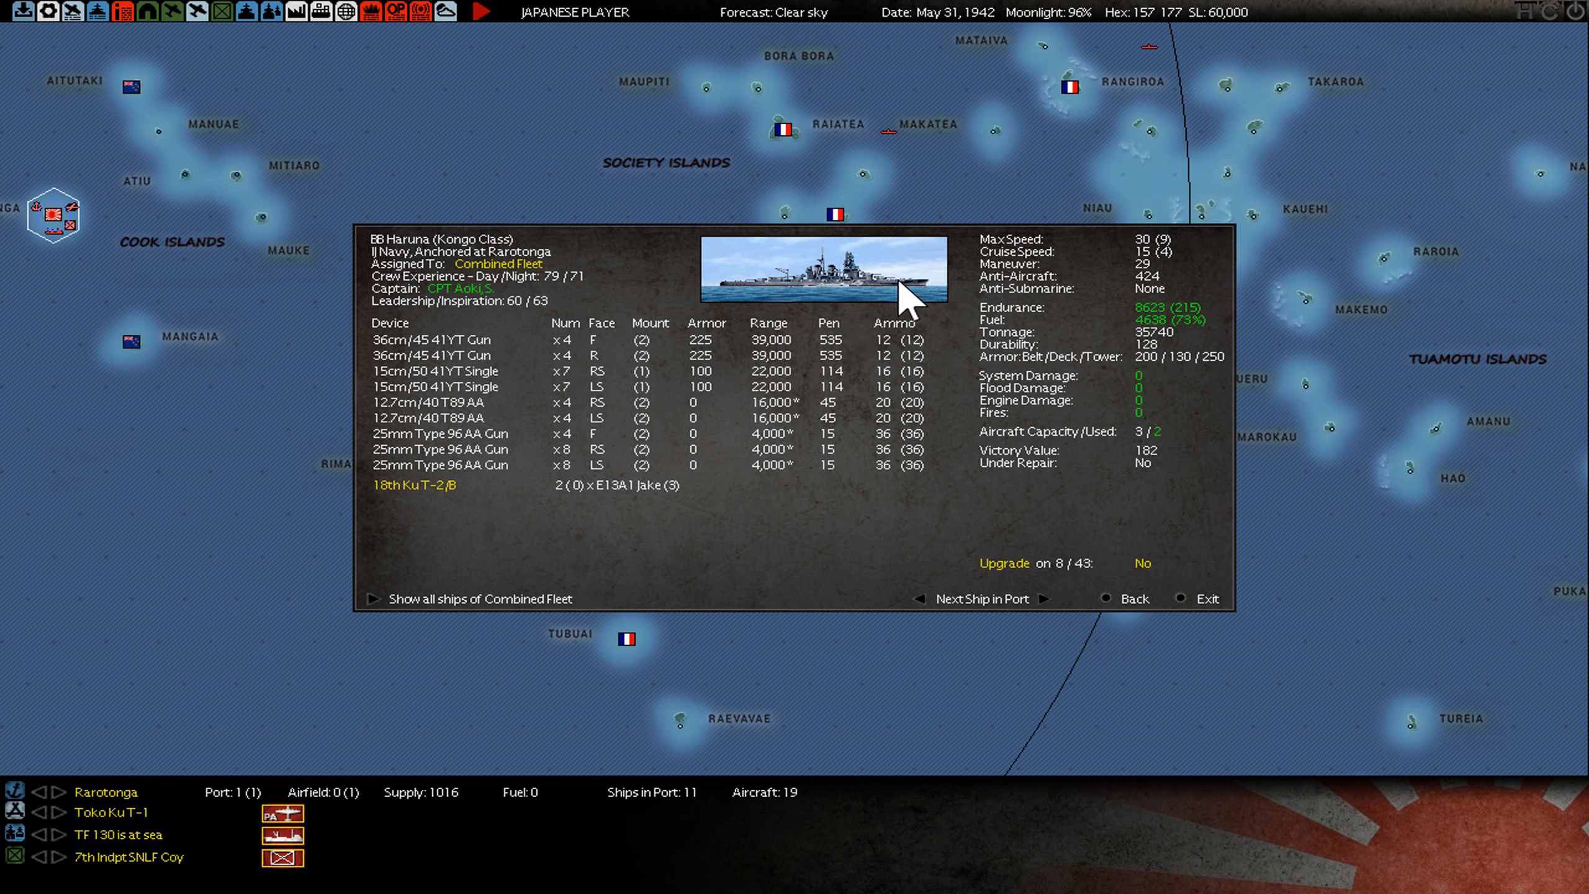
mouse_move(773, 314)
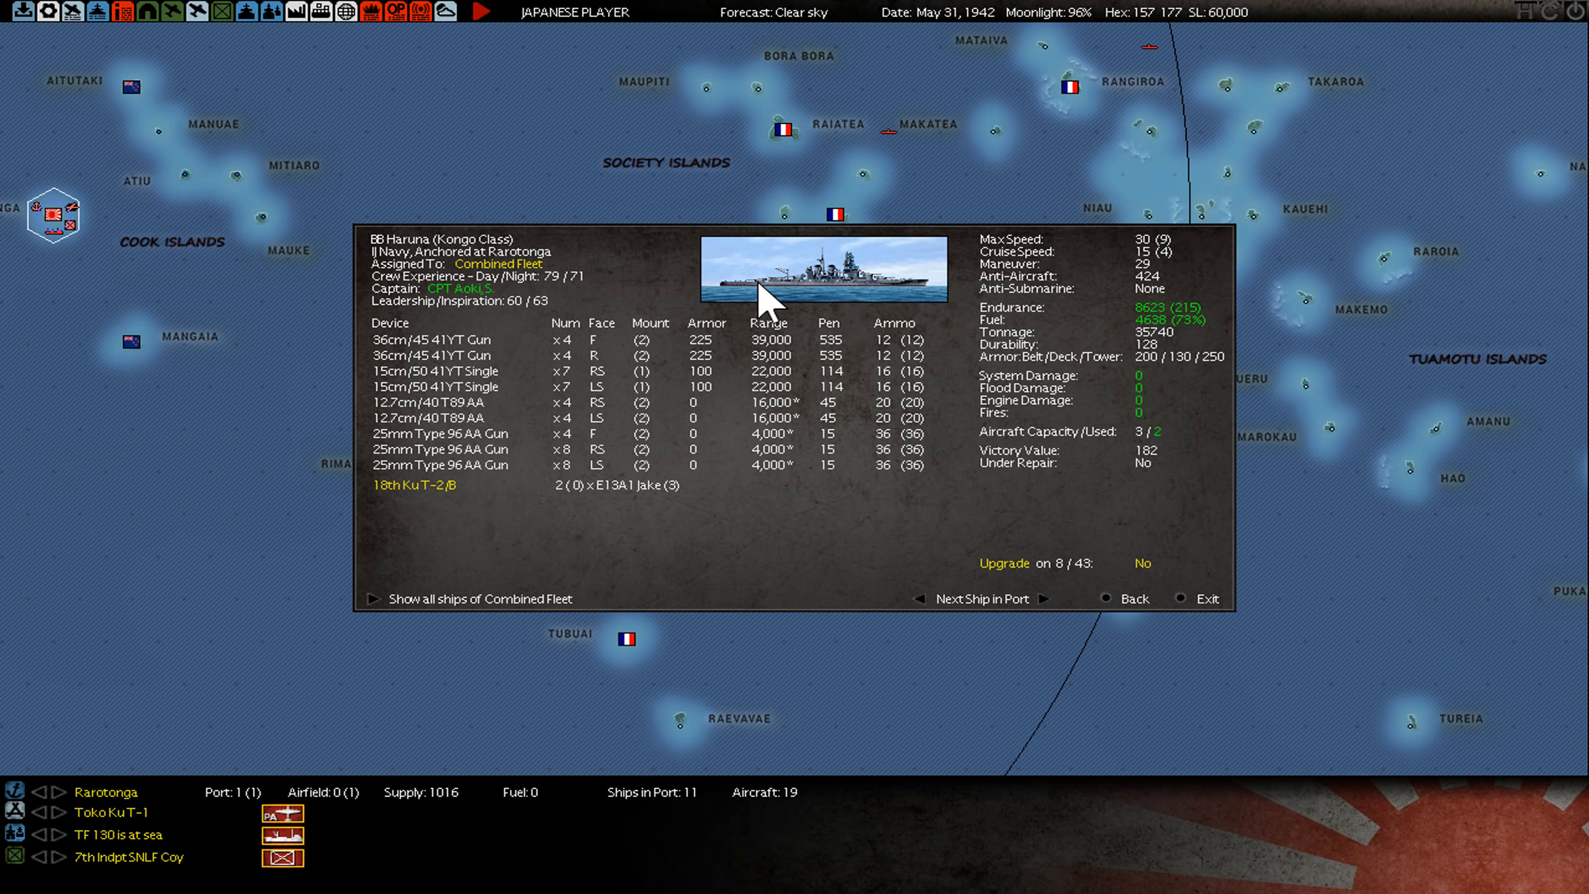
mouse_move(754, 304)
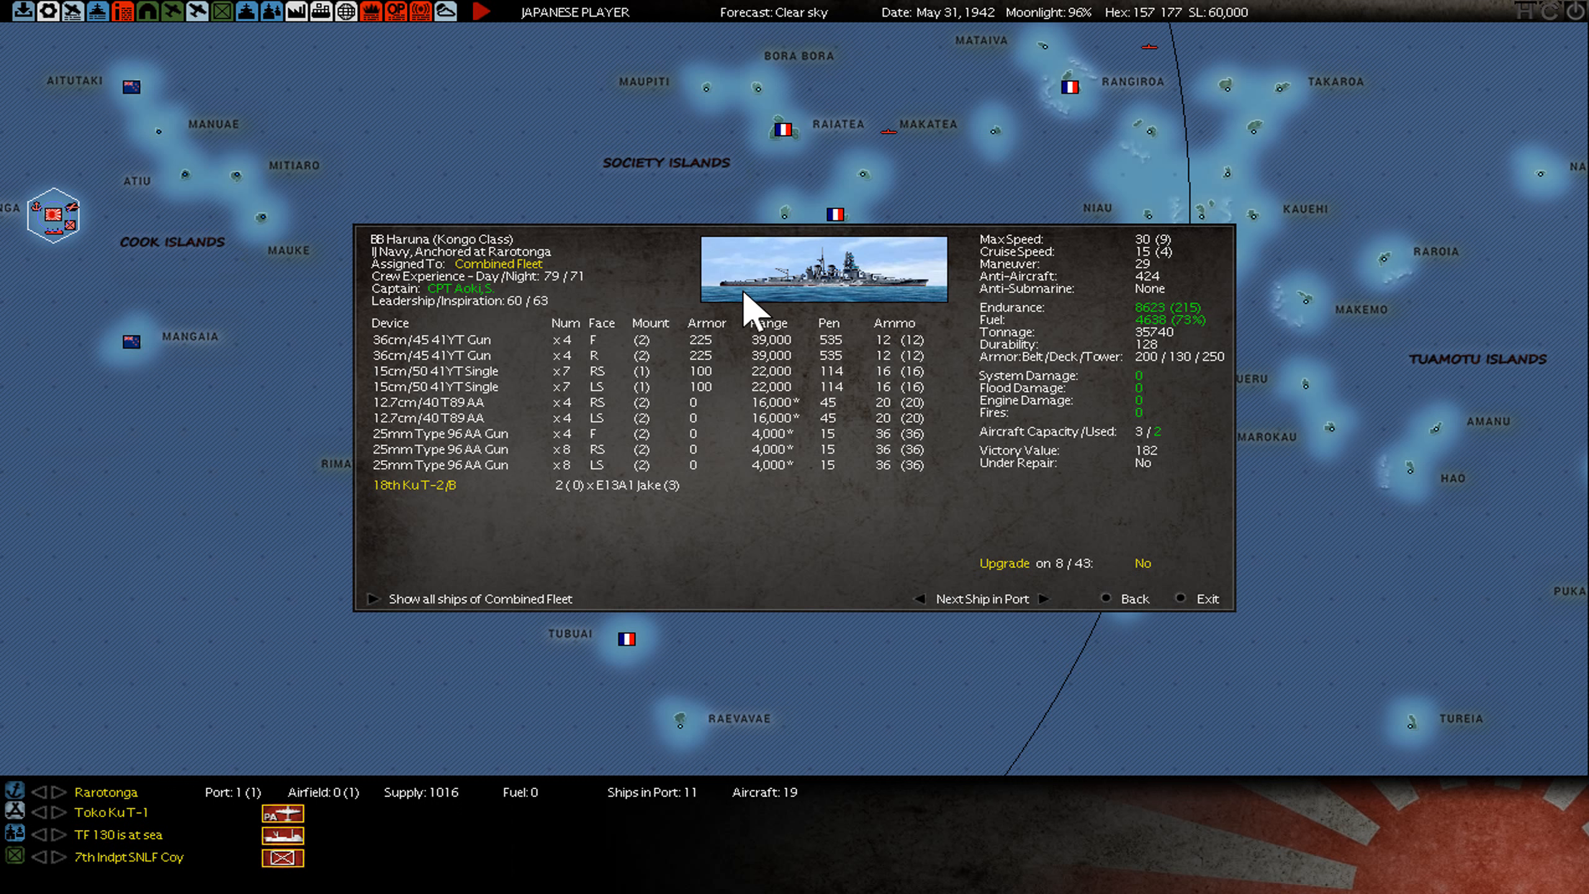
mouse_move(740, 294)
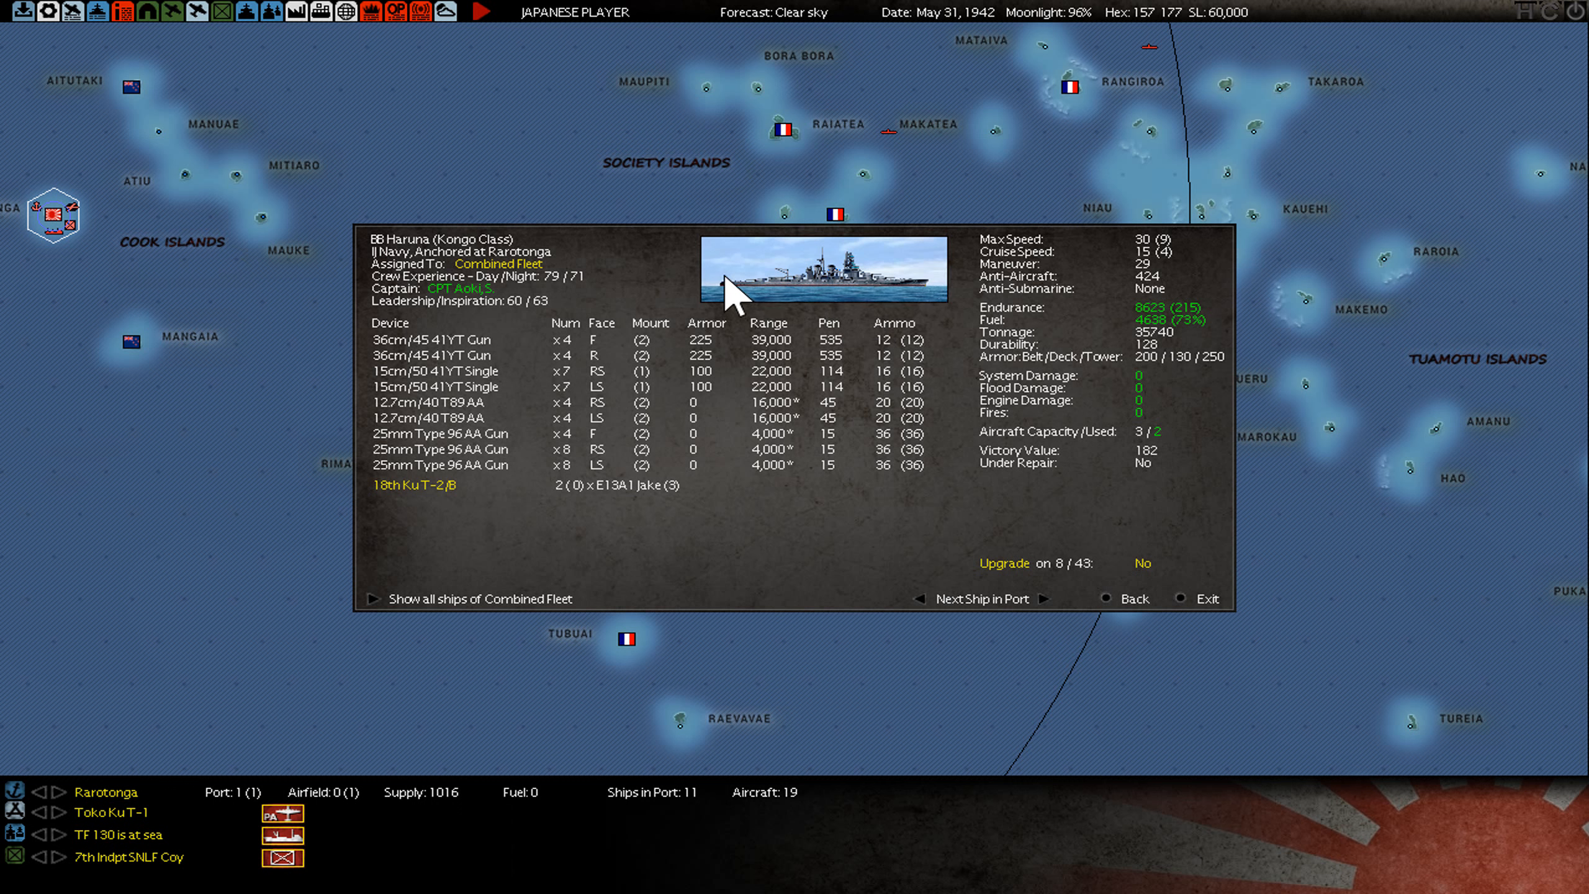
mouse_move(903, 304)
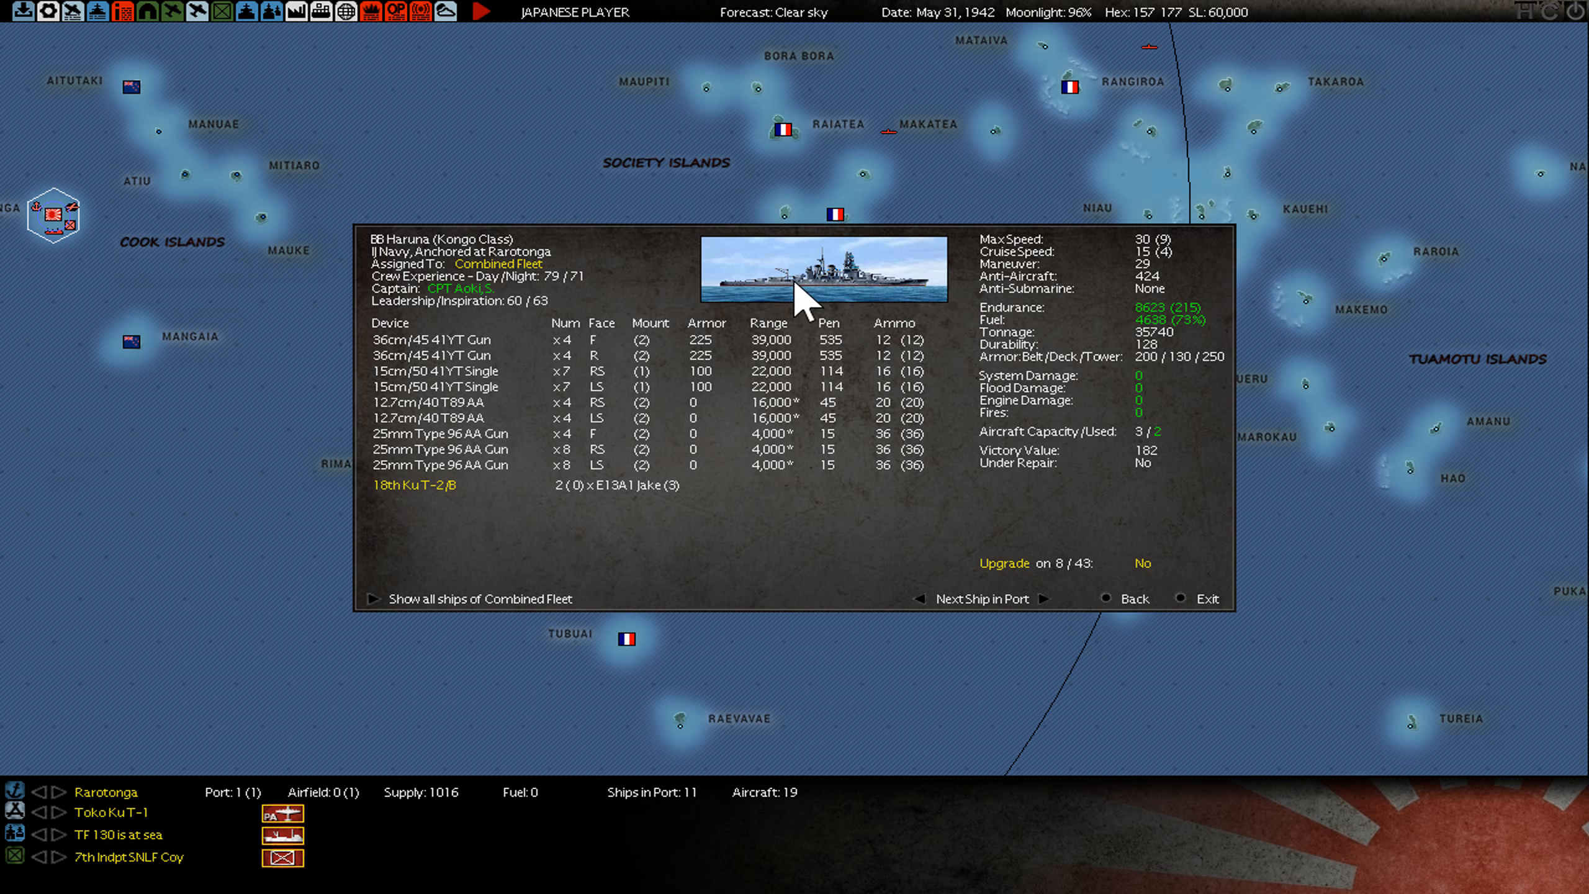
mouse_move(426, 360)
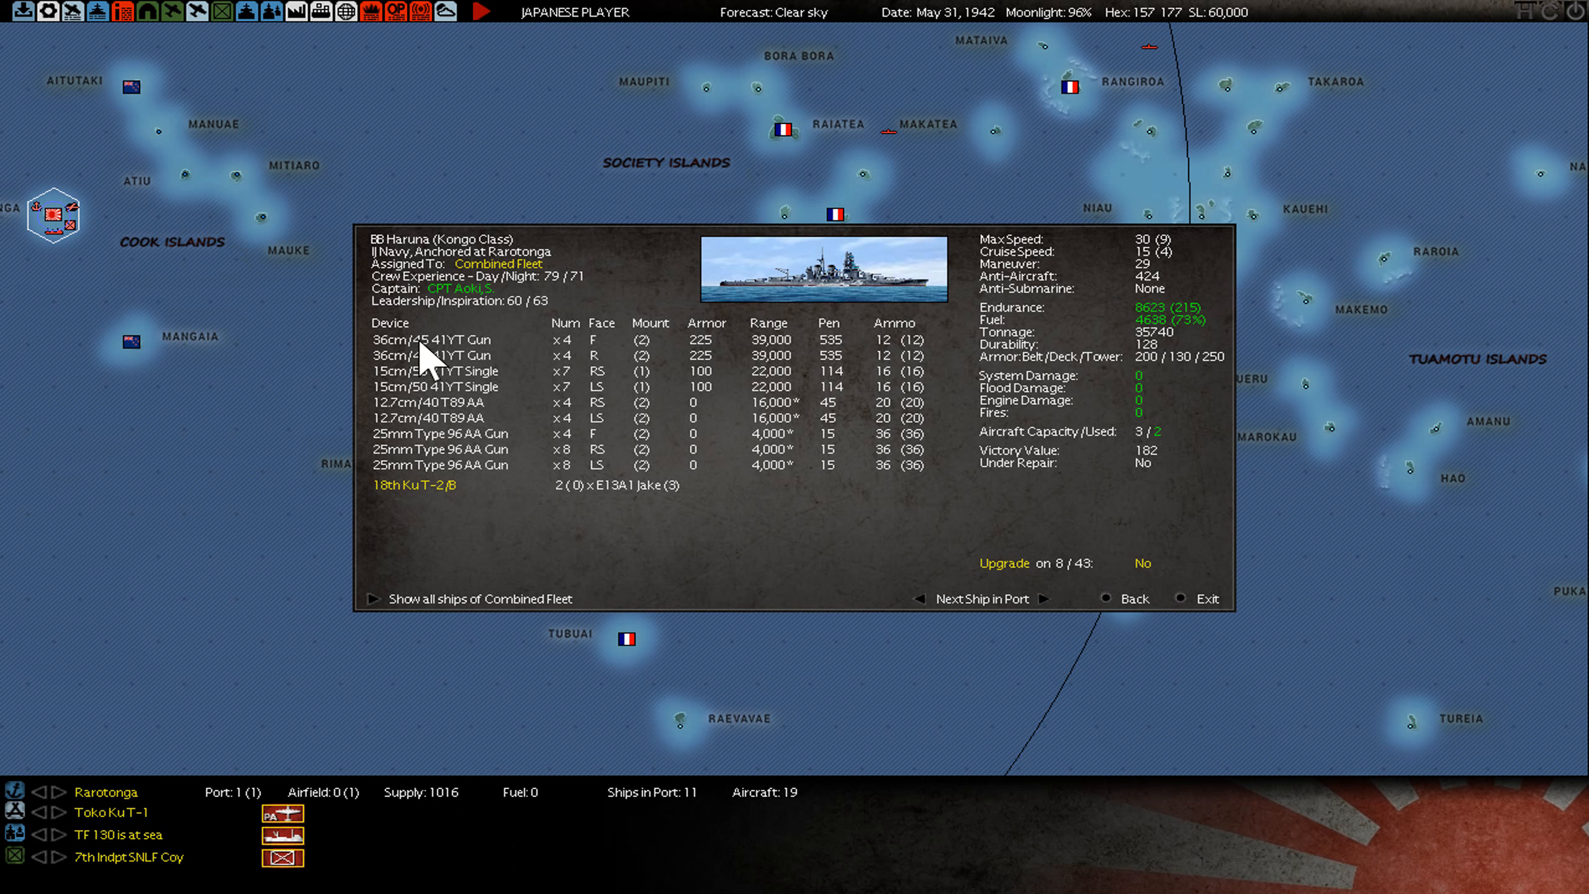
mouse_move(1149, 376)
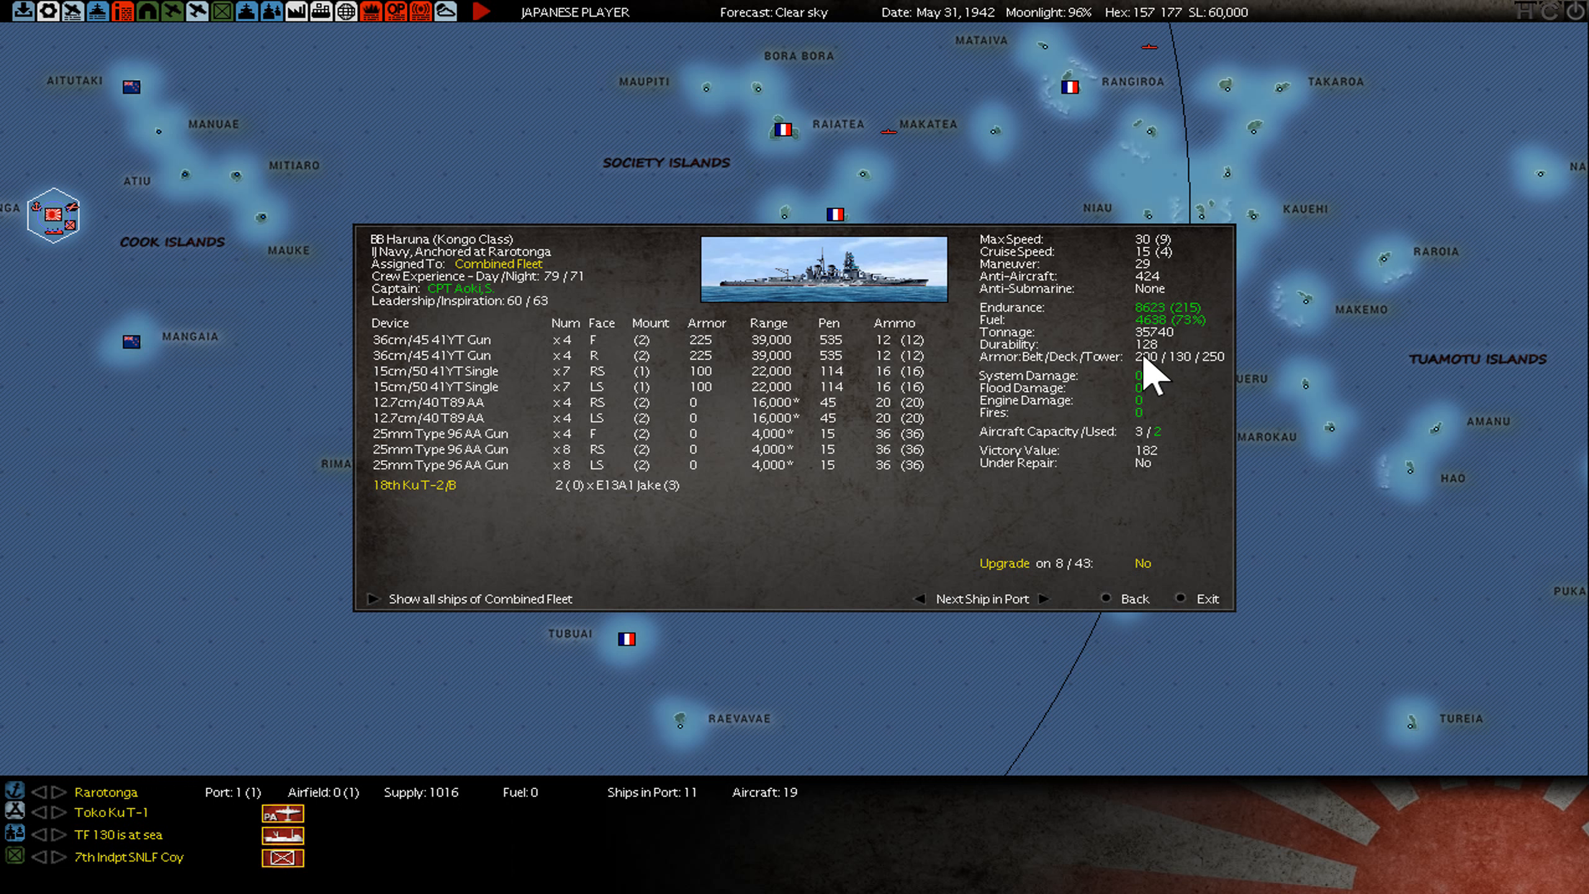
left_click(1206, 599)
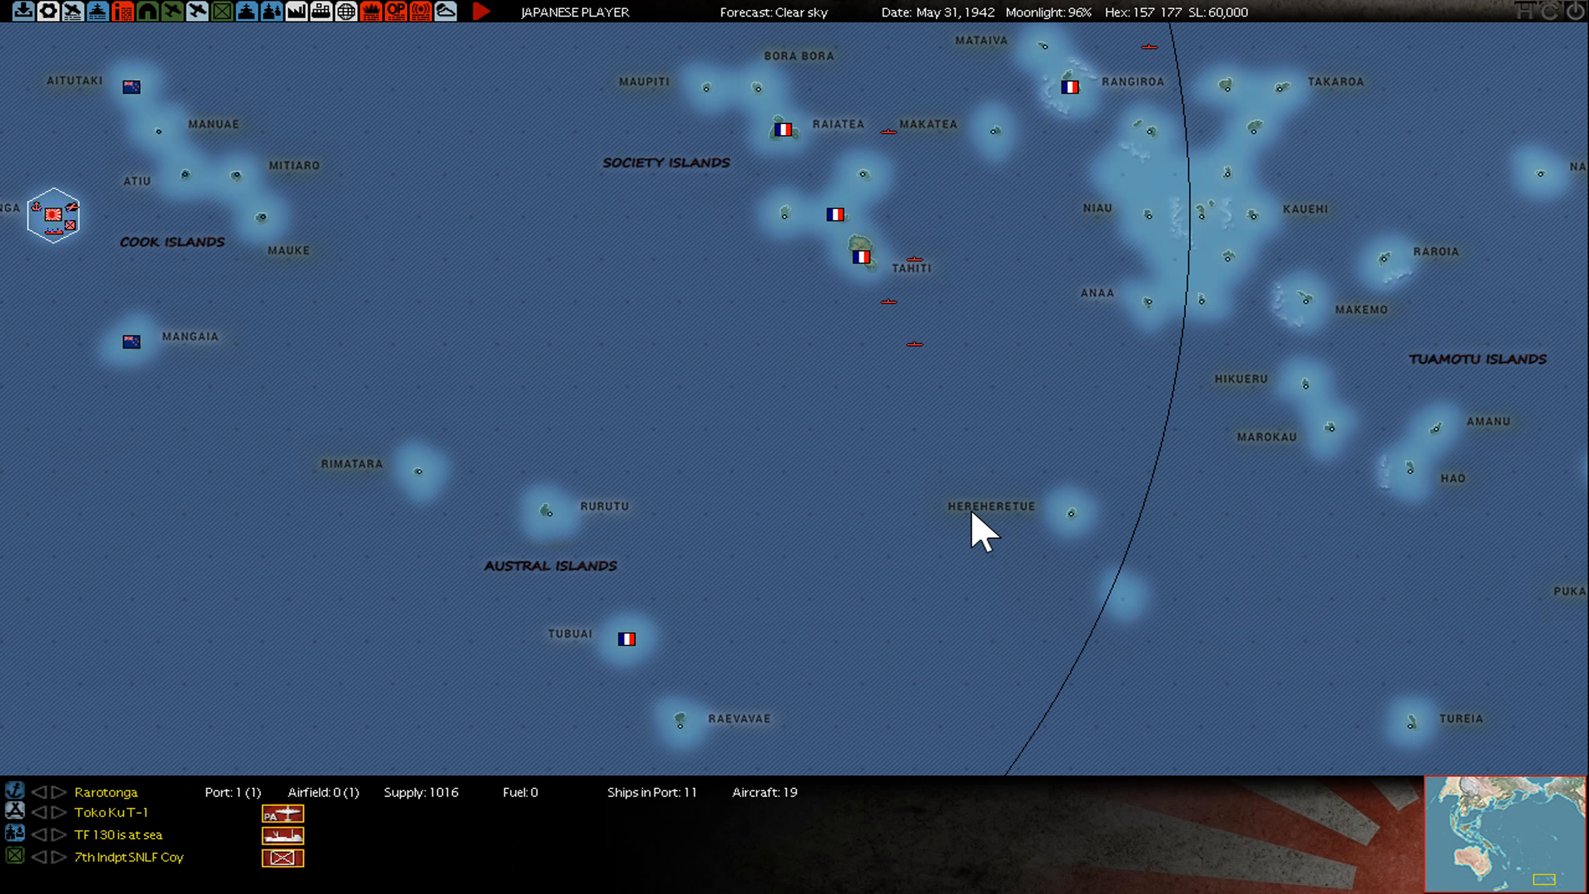
left_click(886, 384)
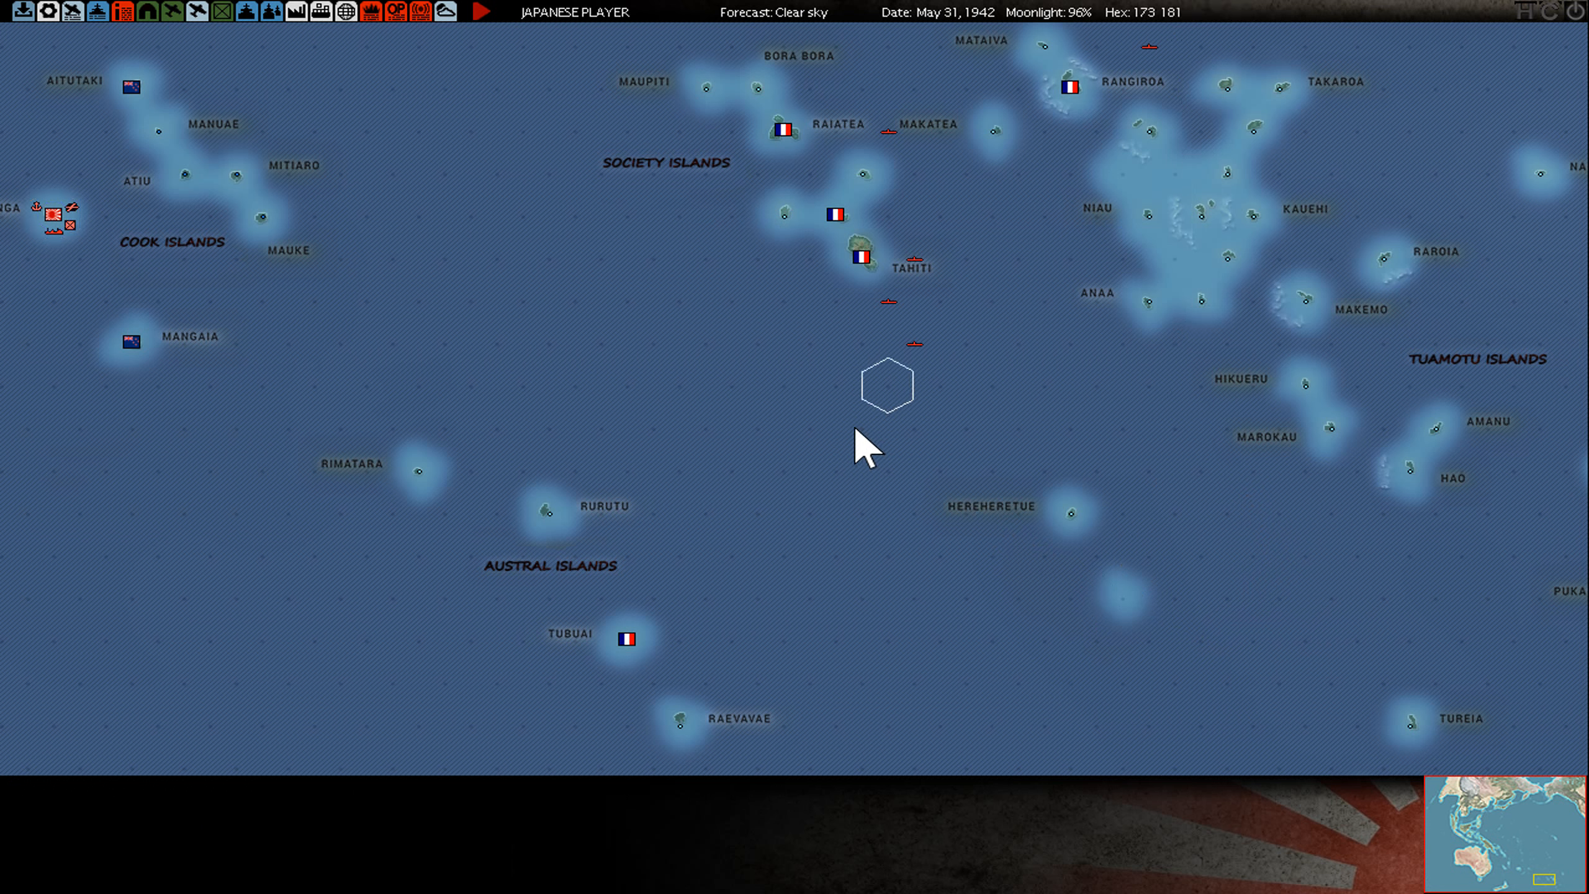